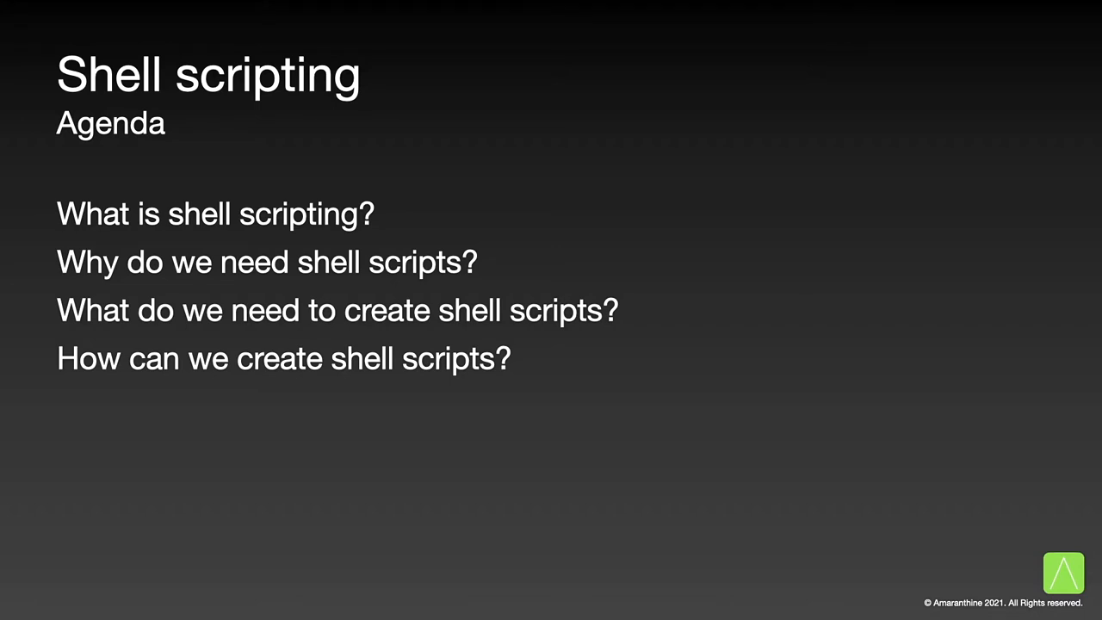
Advance to slide 3, 'What are shell scripts?', defining scripts as files of command-line tasks.
key("right")
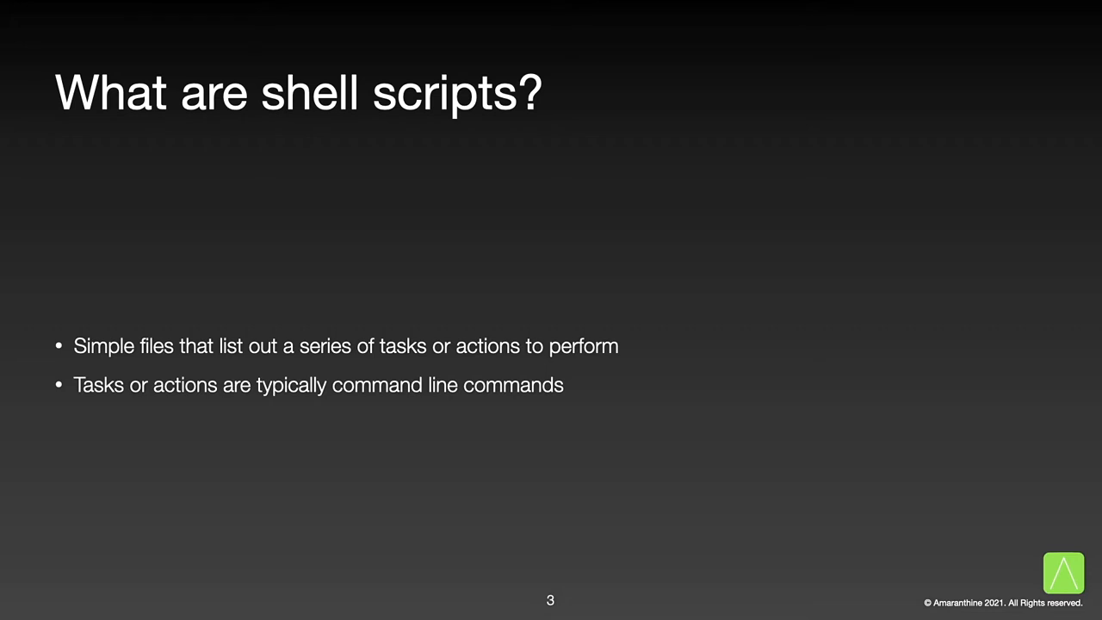
Advance to slide 4 on why scripts are needed: automation, scale and consistency.
key("right")
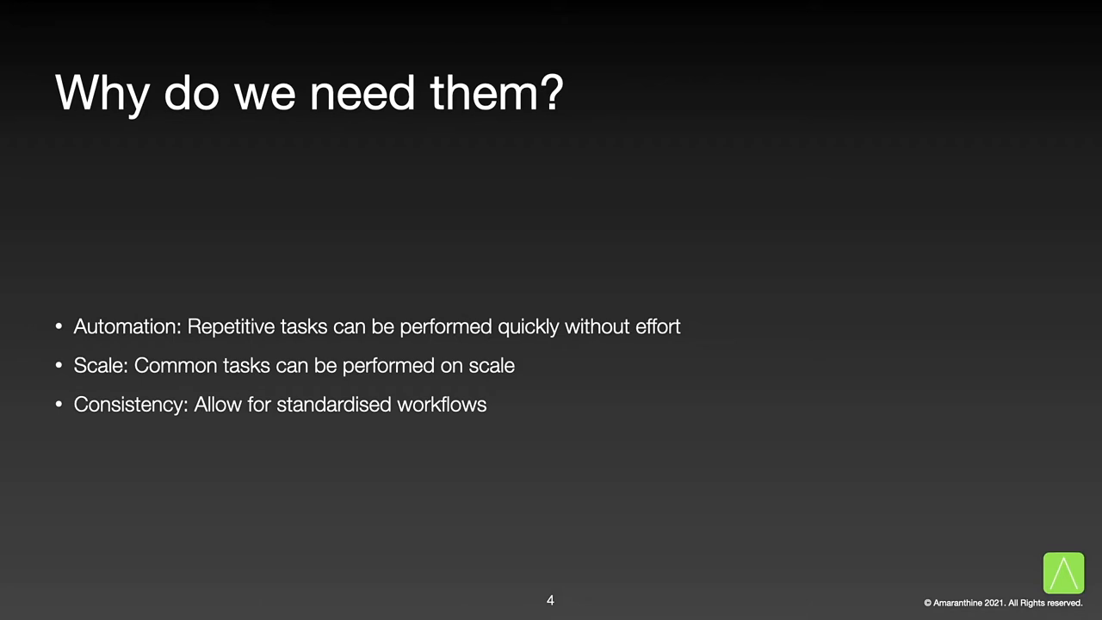
Advance to slide 5 listing commands, shell interpreter, CLI and editor as requirements.
key("Right")
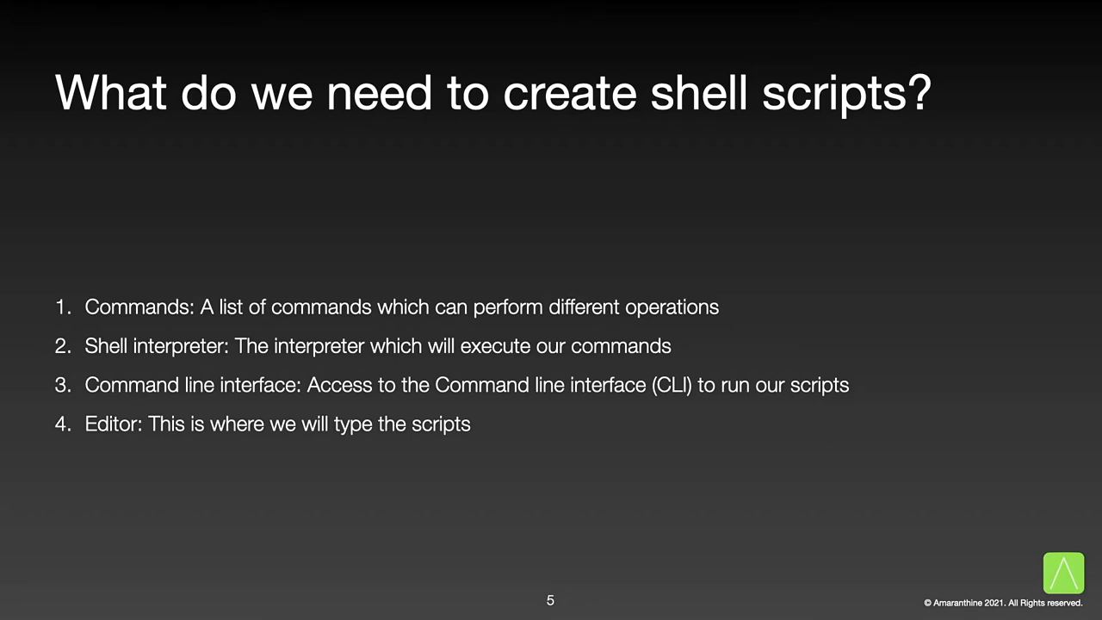
Advance to the 'Getting ready' section title slide.
key("Right")
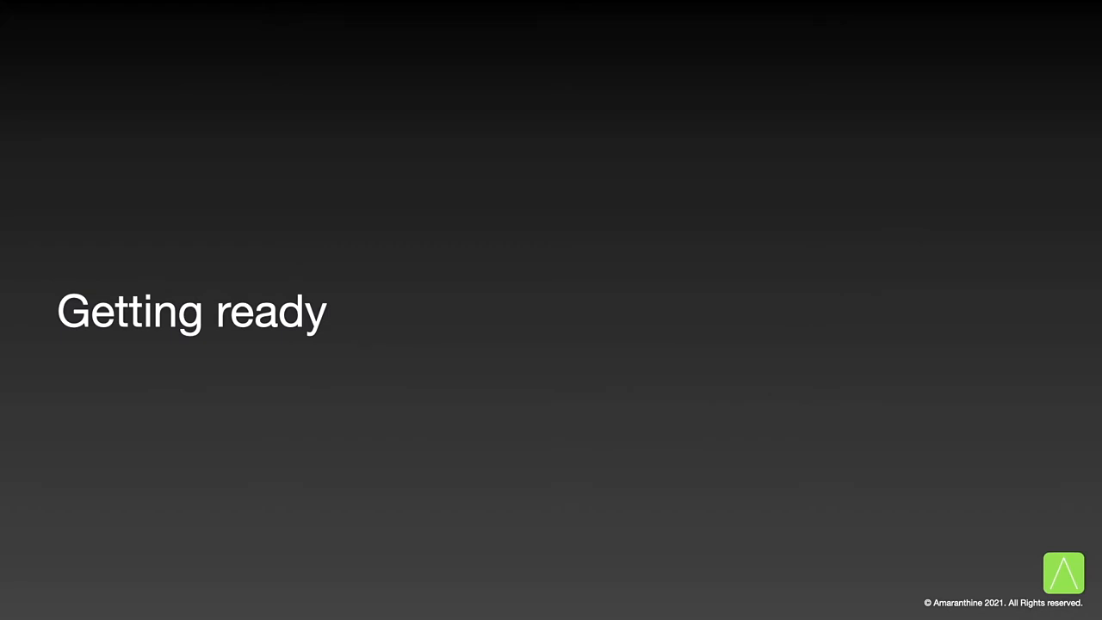
Pass the command-line familiarity slide and reach slide 9 on Terminal and SSH.
key("Right")
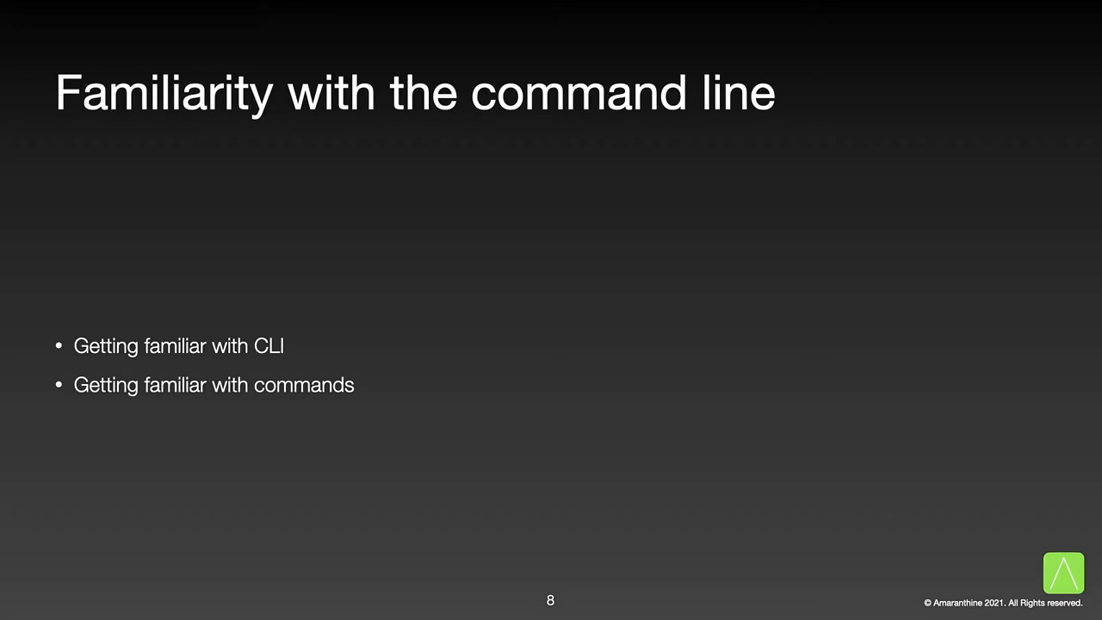
key("Right")
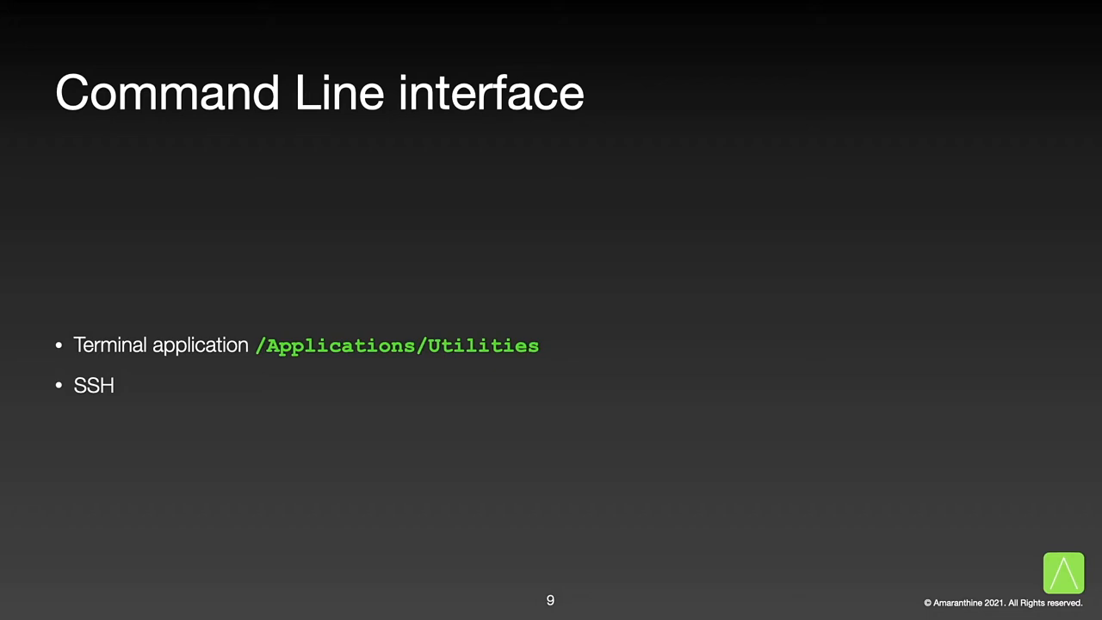
Advance to slide 10 labelling user, computer name, shell interpreter and prompt.
key("right")
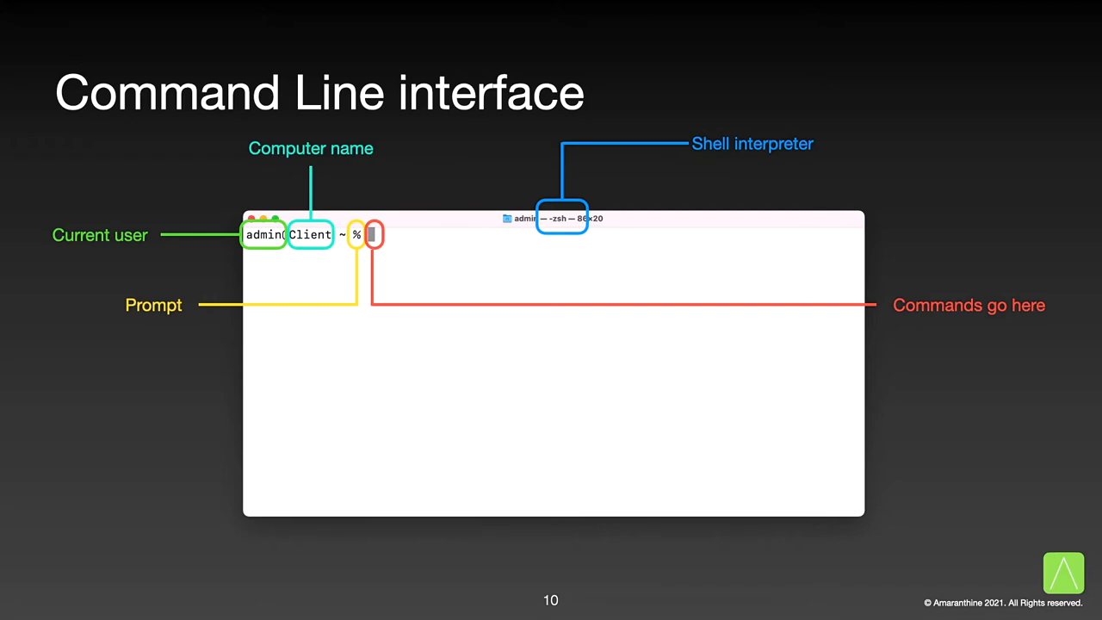
Show the Common Commands table, then slide 12 with the command structure syntax.
key("right")
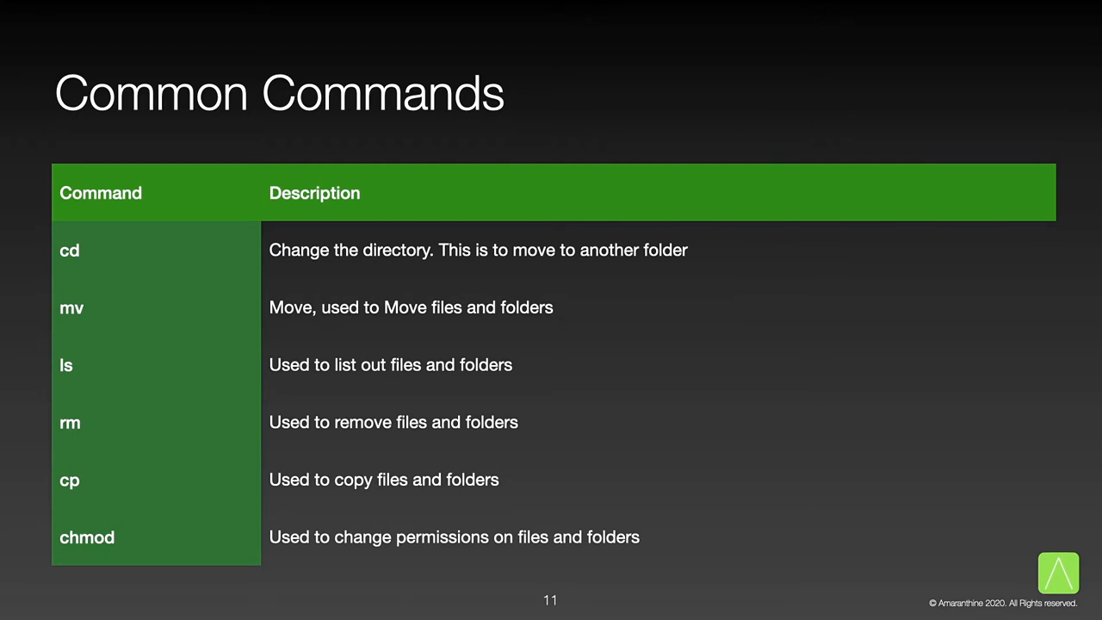
key("right")
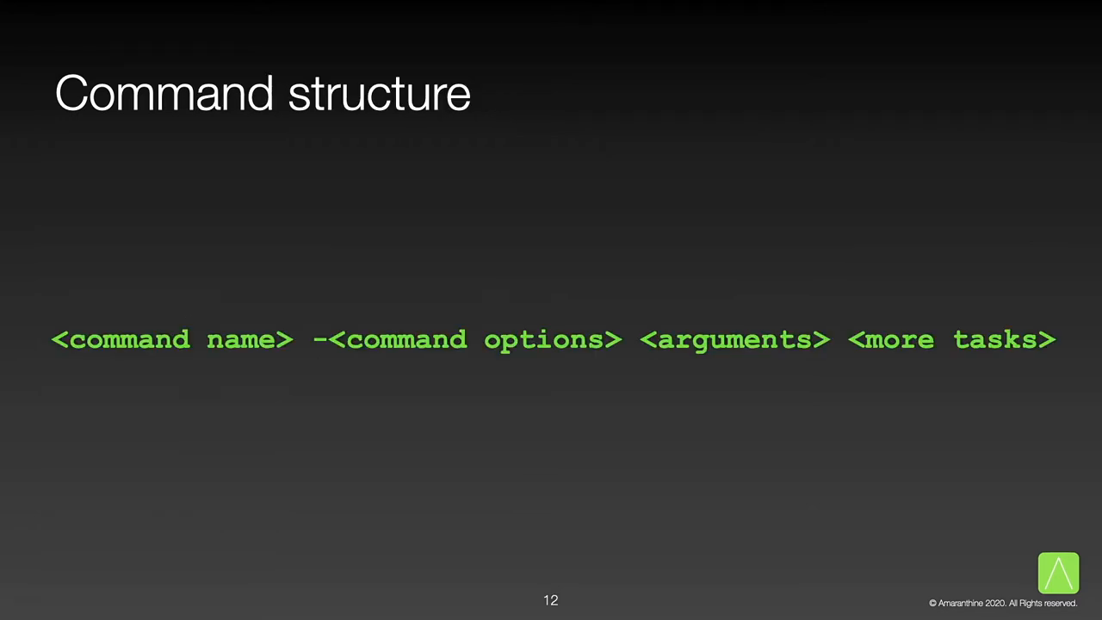
Step through slides 13–16 emphasising command name, options, arguments and more tasks.
key("Right")
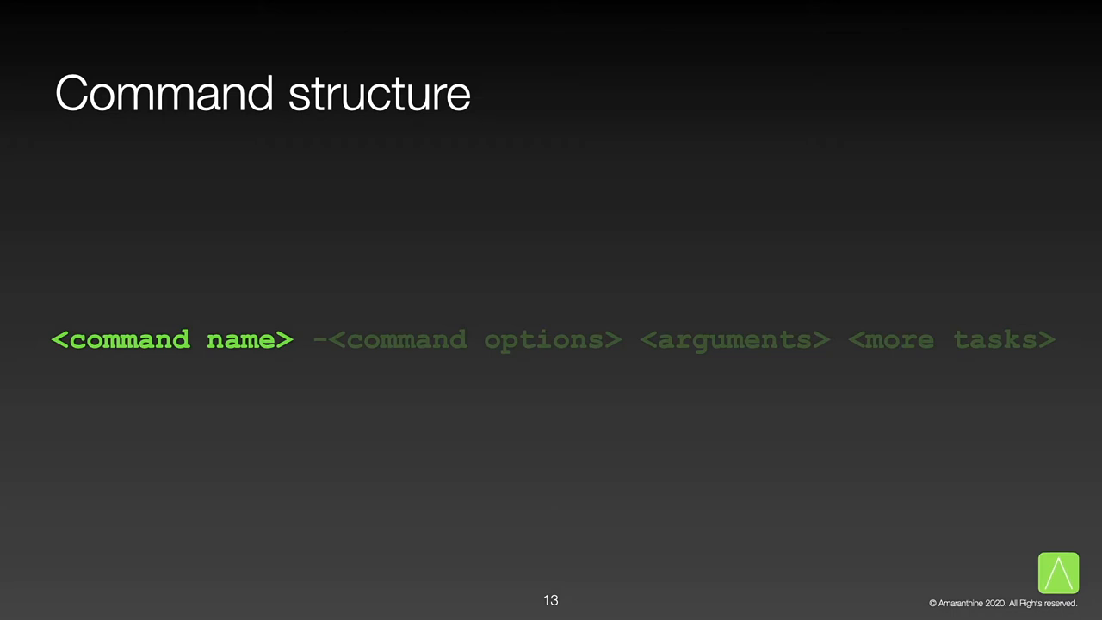
key("Right")
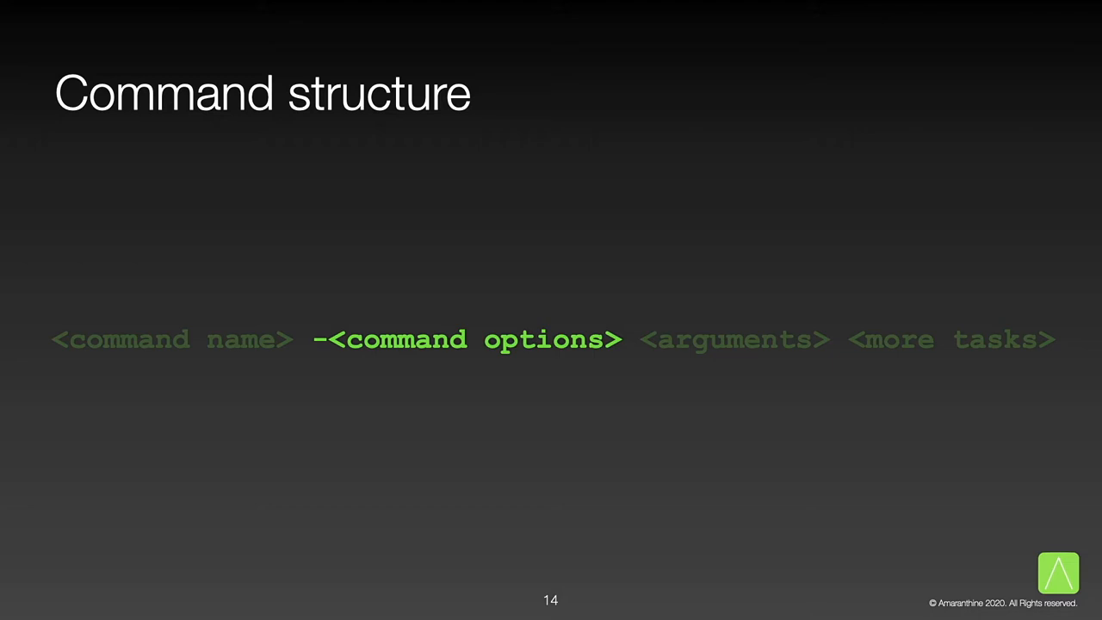
key("right")
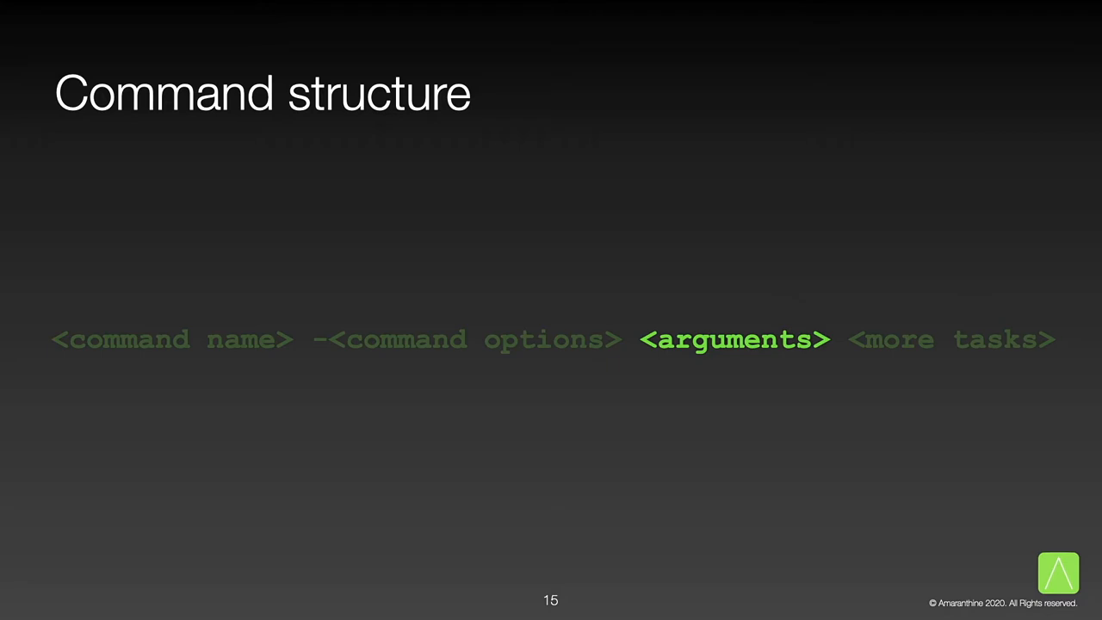
key("Right")
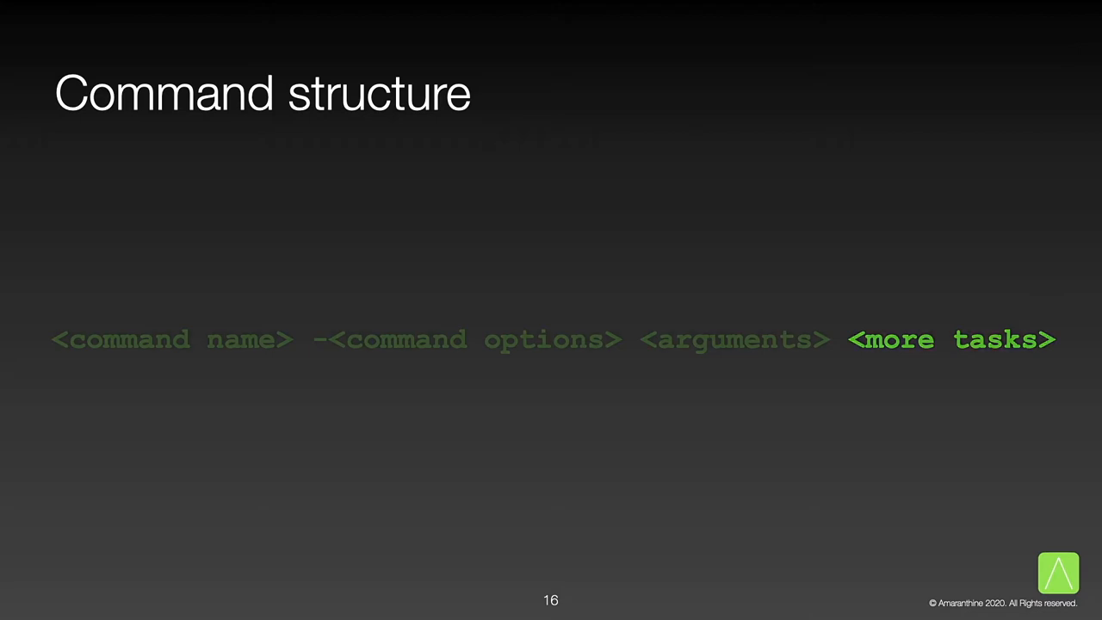
Advance to slide 17 labelling the cp -r example's command, options and two arguments.
key("right")
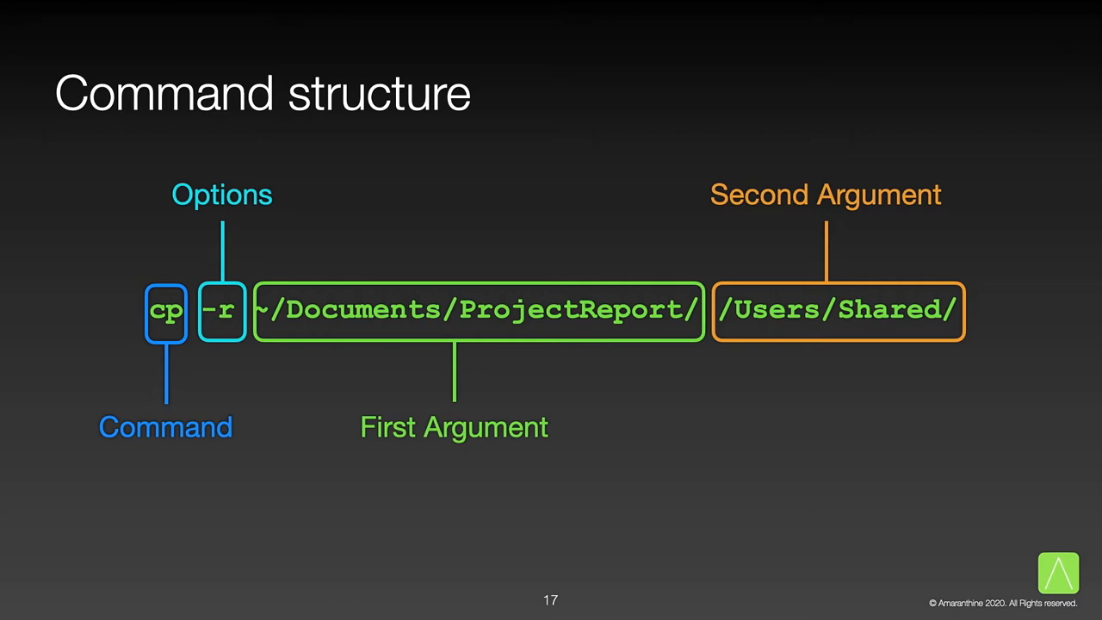
Advance to slide 18 annotating diskutil apfs listCryptoUsers with command, arguments, option and redirect.
key("right")
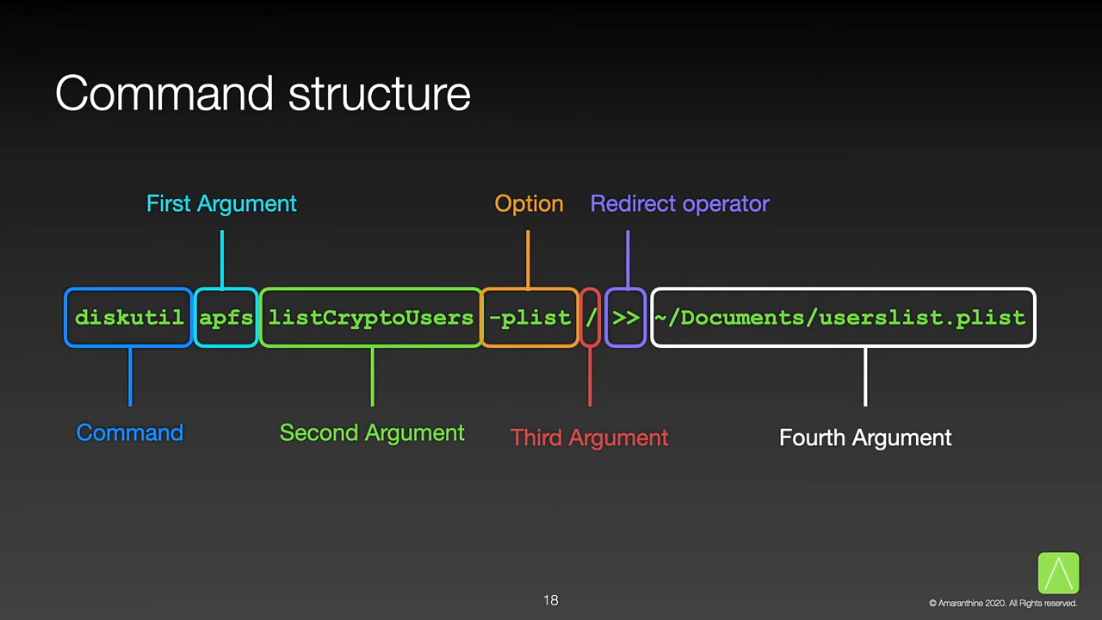
Advance to slide 20 showing the tip about opening man pages in Preview.
key("right")
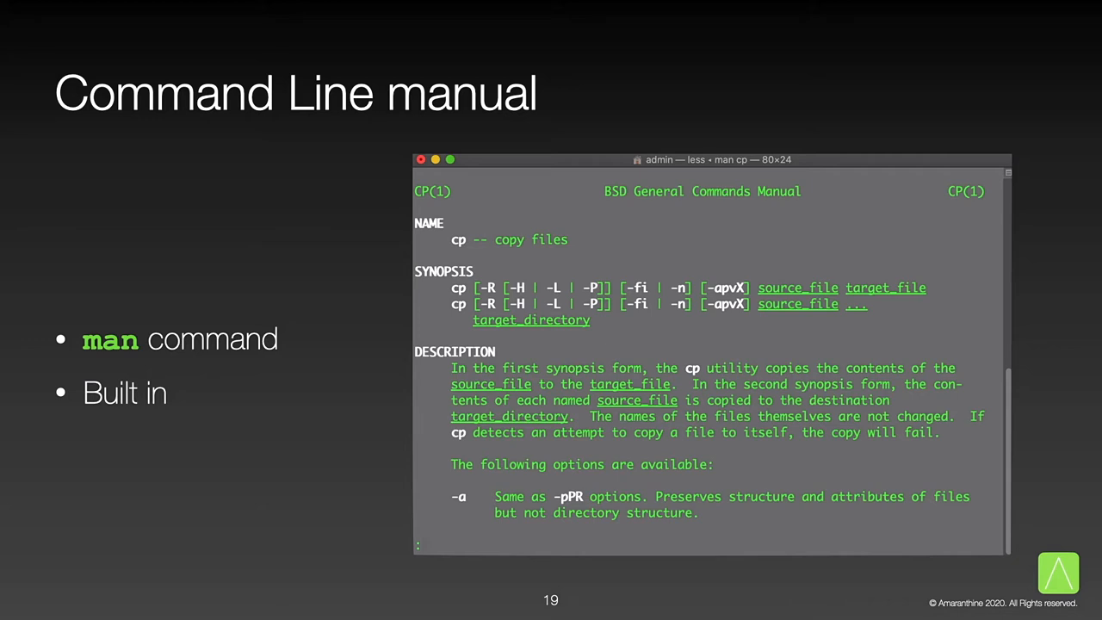
key("right")
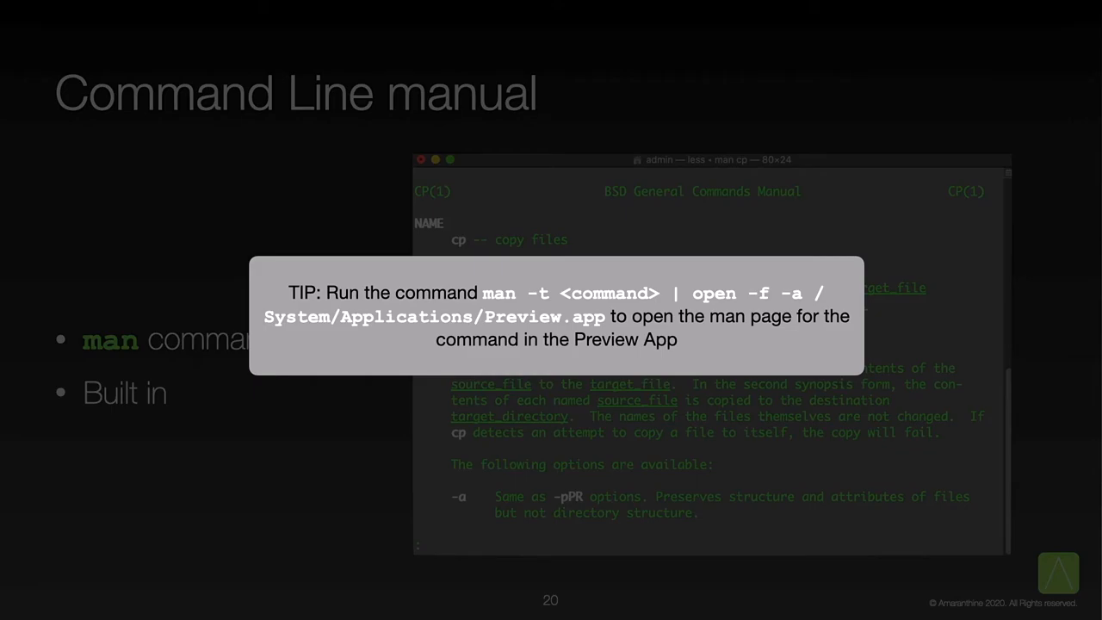
Advance to slide 21 introducing the shell interpreter and zsh default.
key("right")
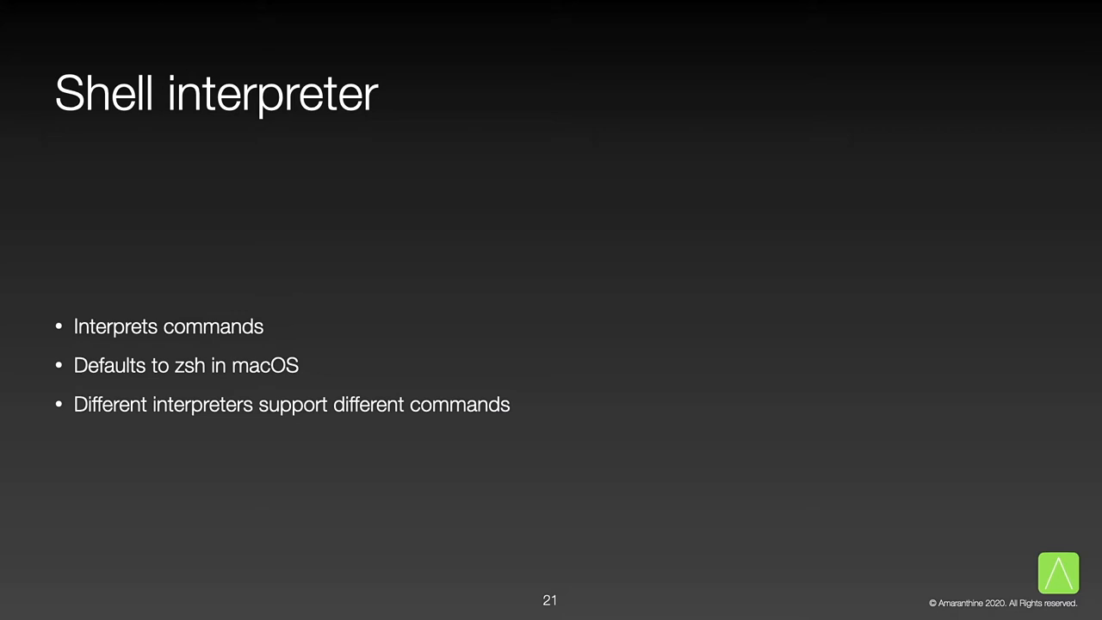
key("right")
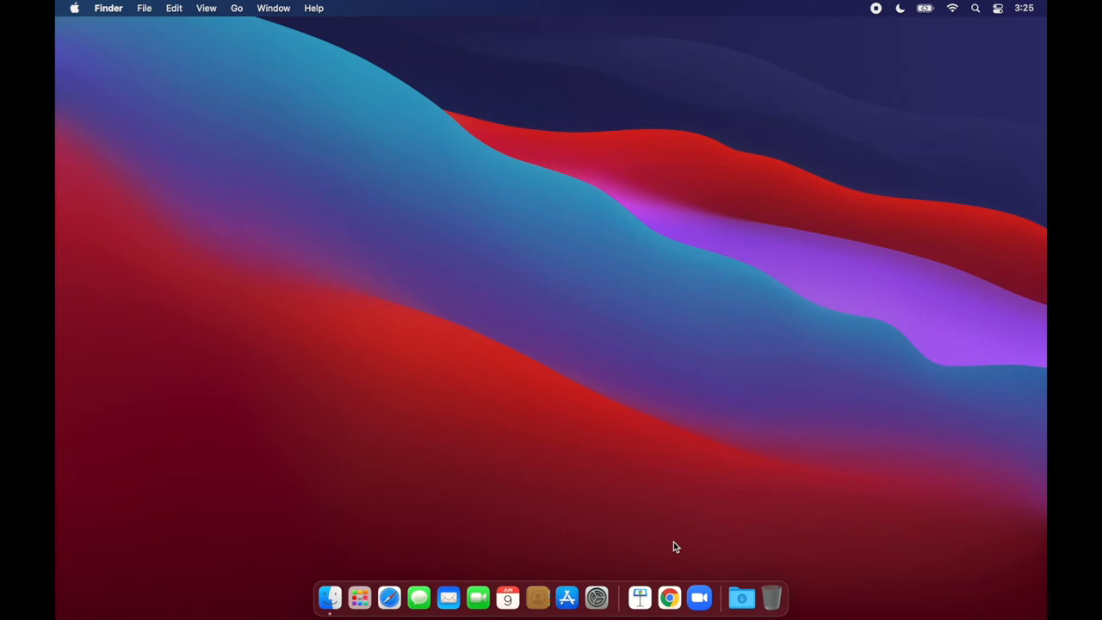
mouse_move(420, 510)
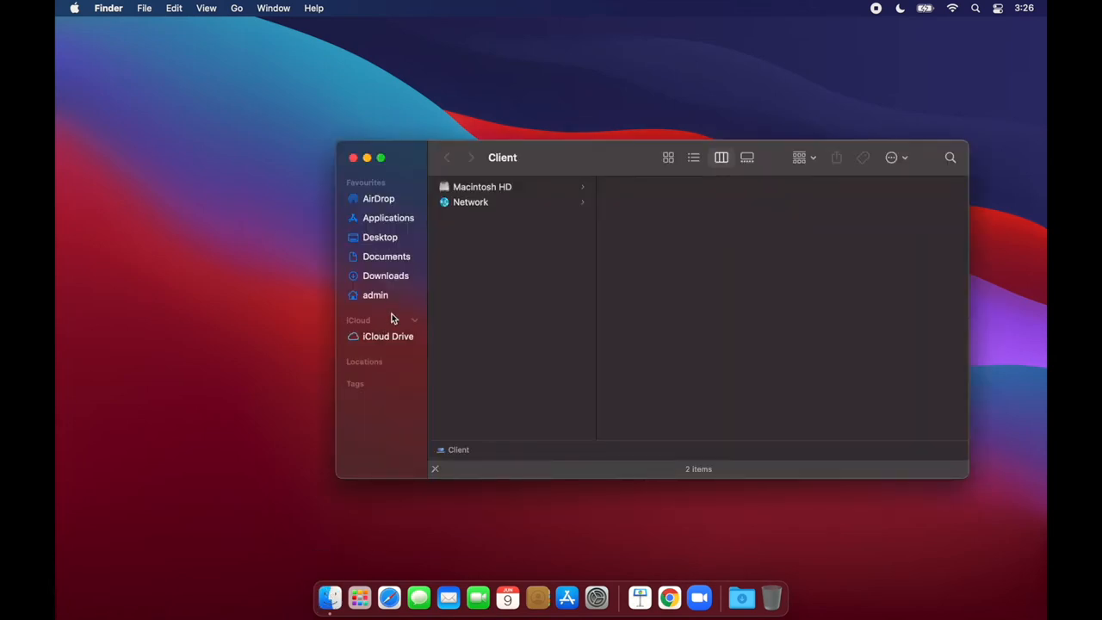
Inside the admin home folder, create new folders named Tools, Reports and Help.
left_click(374, 294)
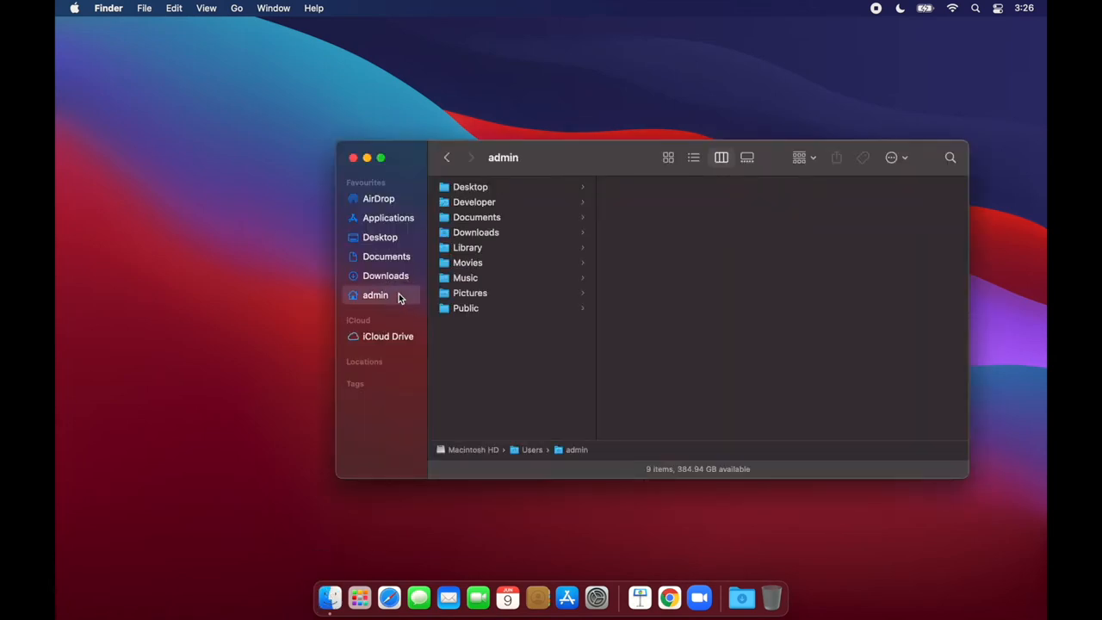
mouse_move(490, 339)
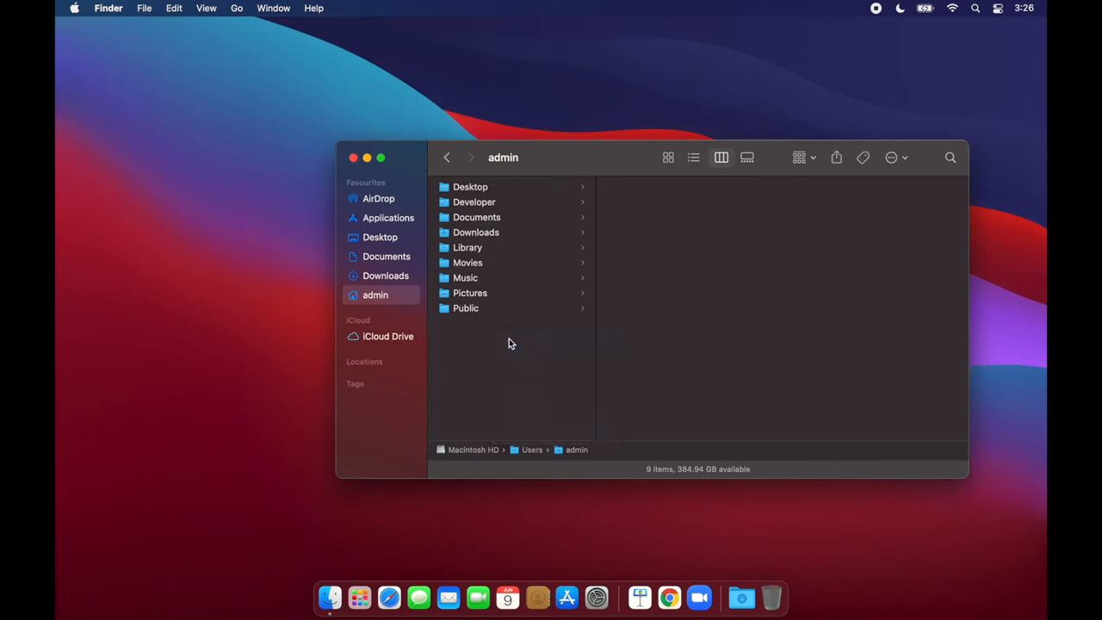
type("Tools")
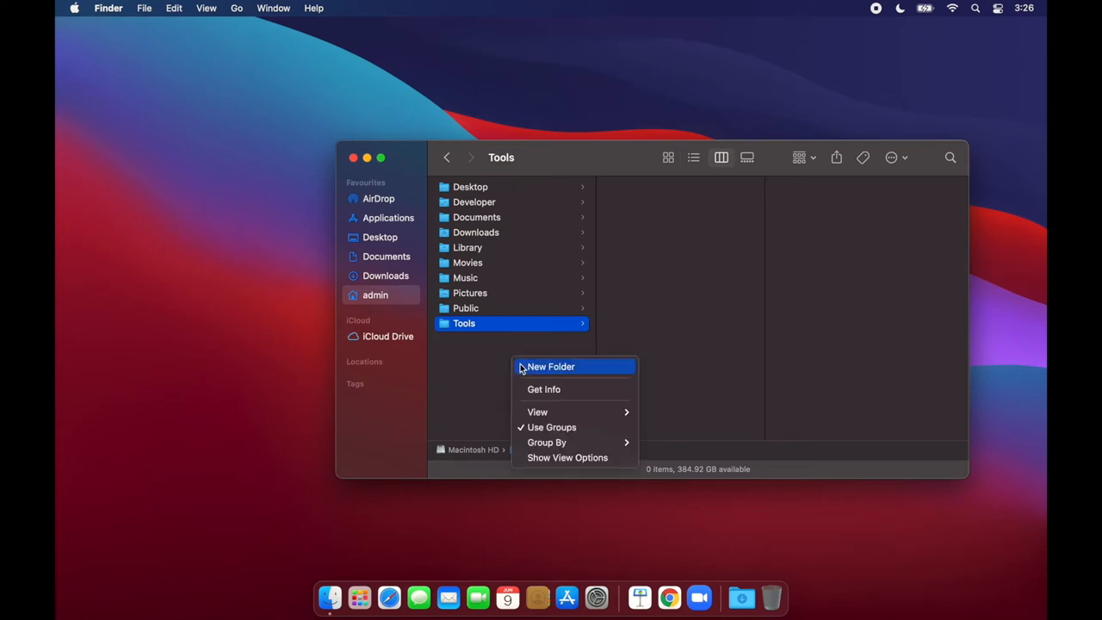
left_click(550, 365)
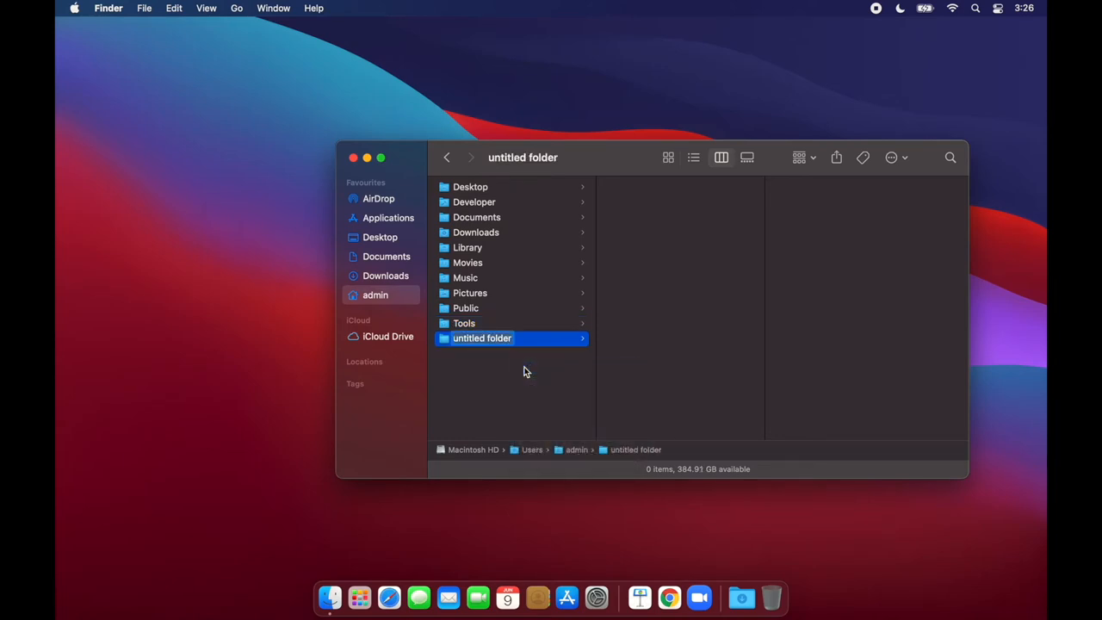
type("Reports")
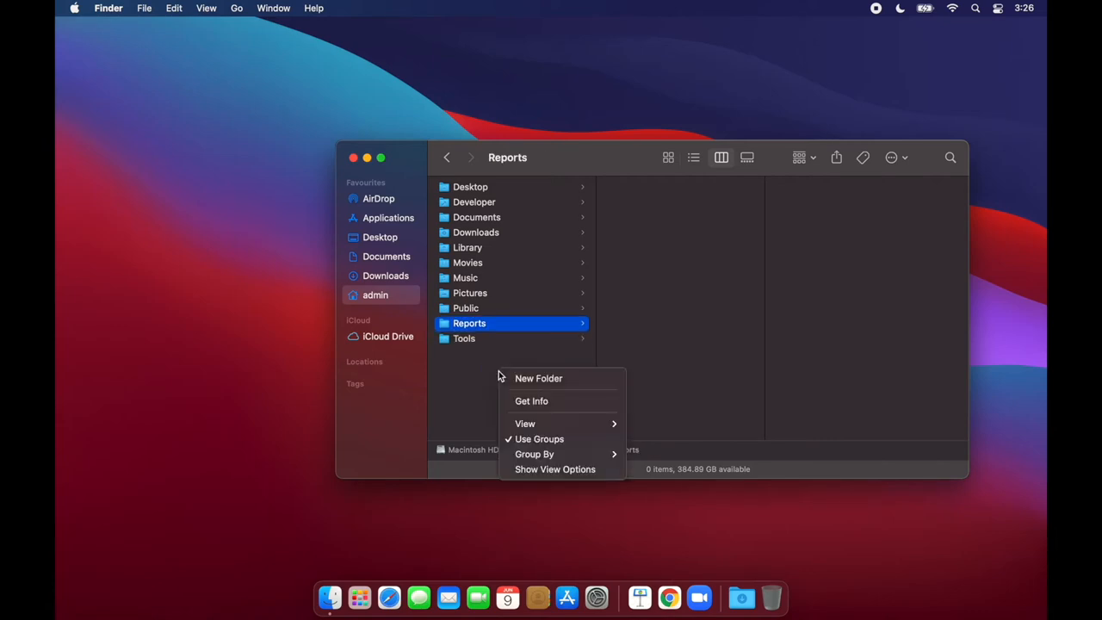
left_click(538, 378)
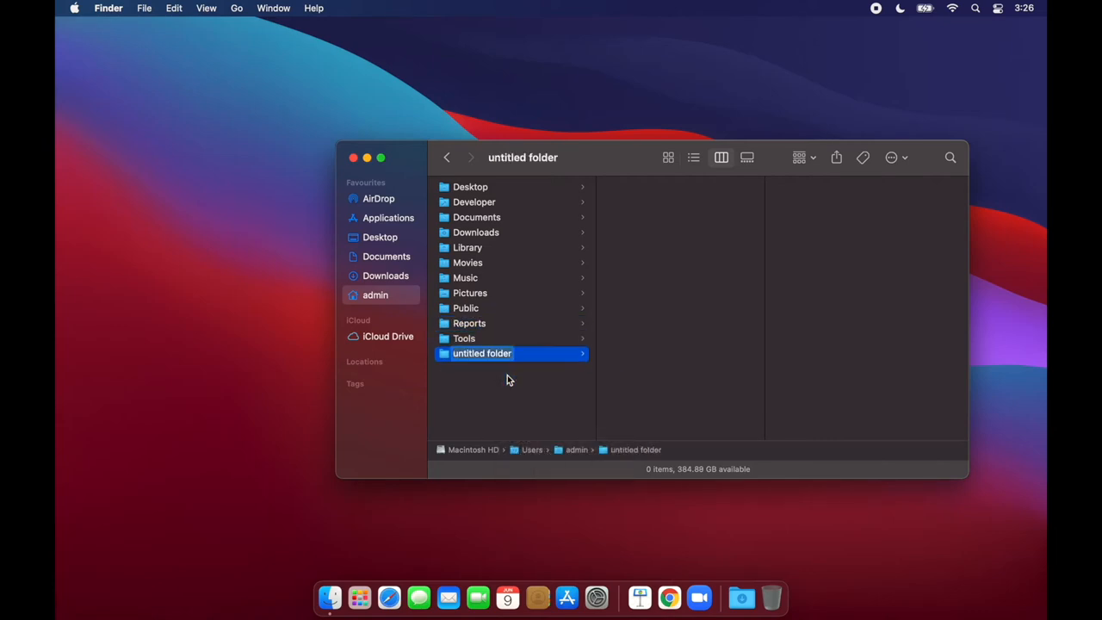
type("Help")
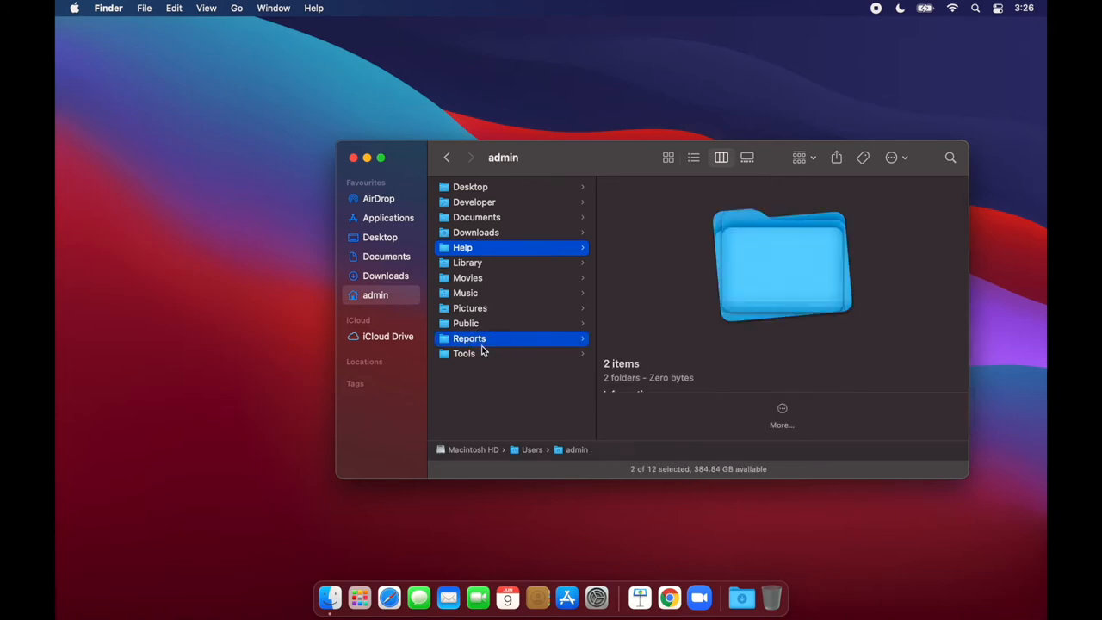
Move the selected Help, Reports and Tools folders to the Bin and shift the Finder window aside.
right_click(464, 353)
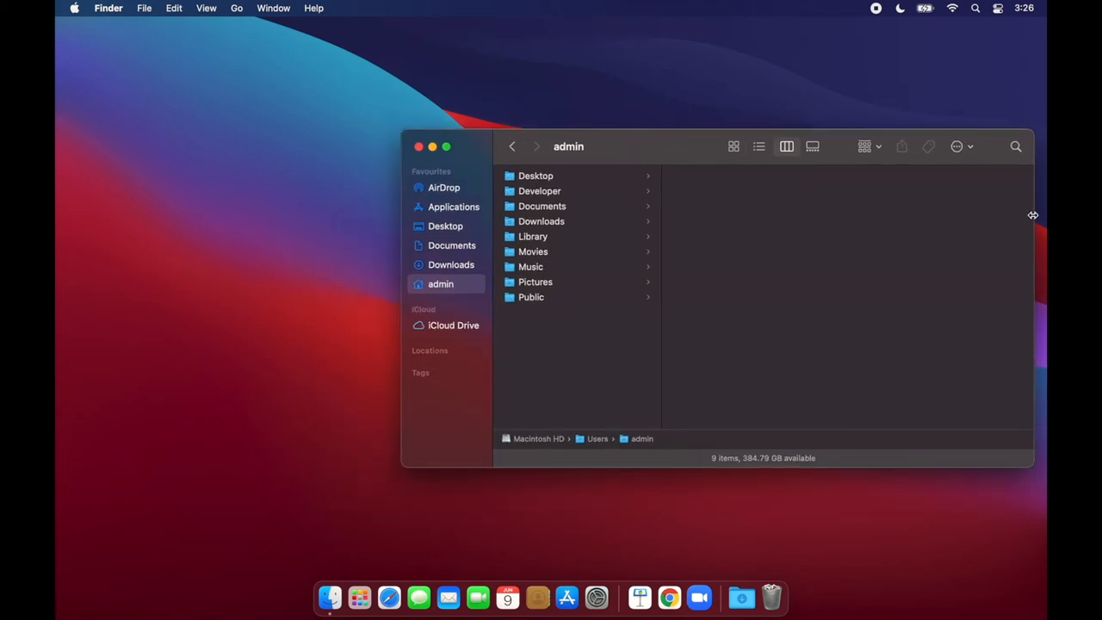
left_click_drag(1032, 215, 746, 215)
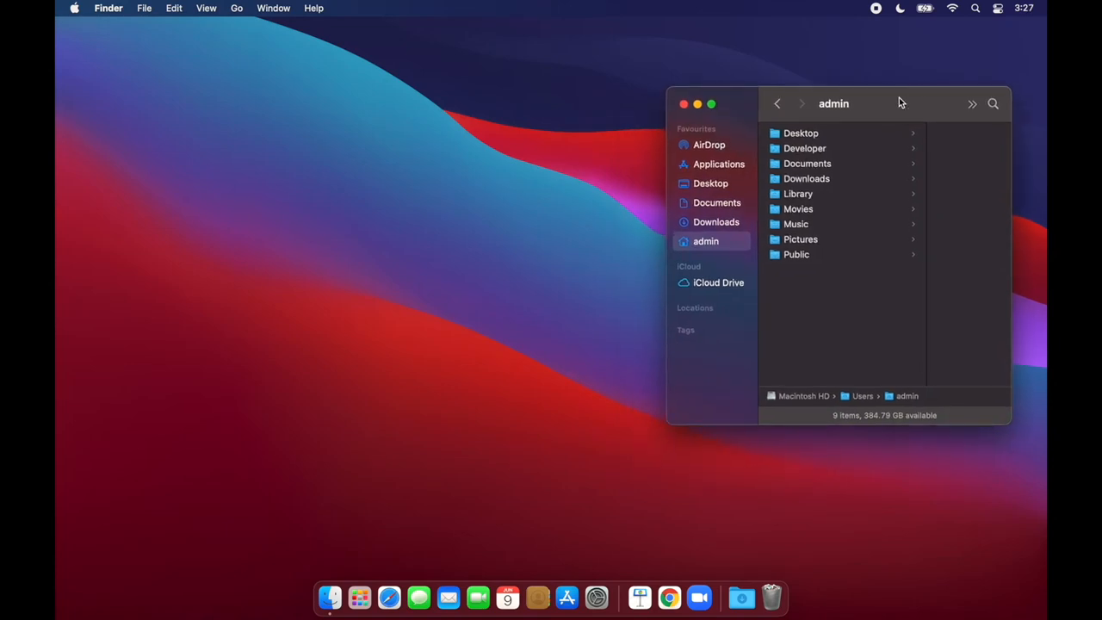
mouse_move(533, 237)
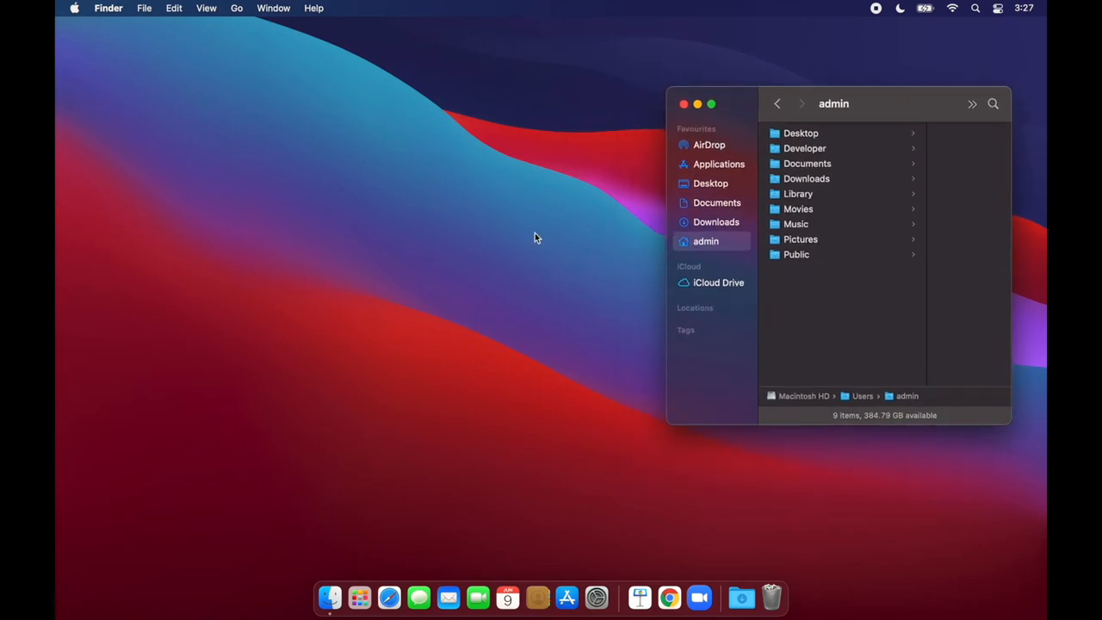
Launch Terminal from Launchpad's Other group and start entering clear.
left_click(360, 596)
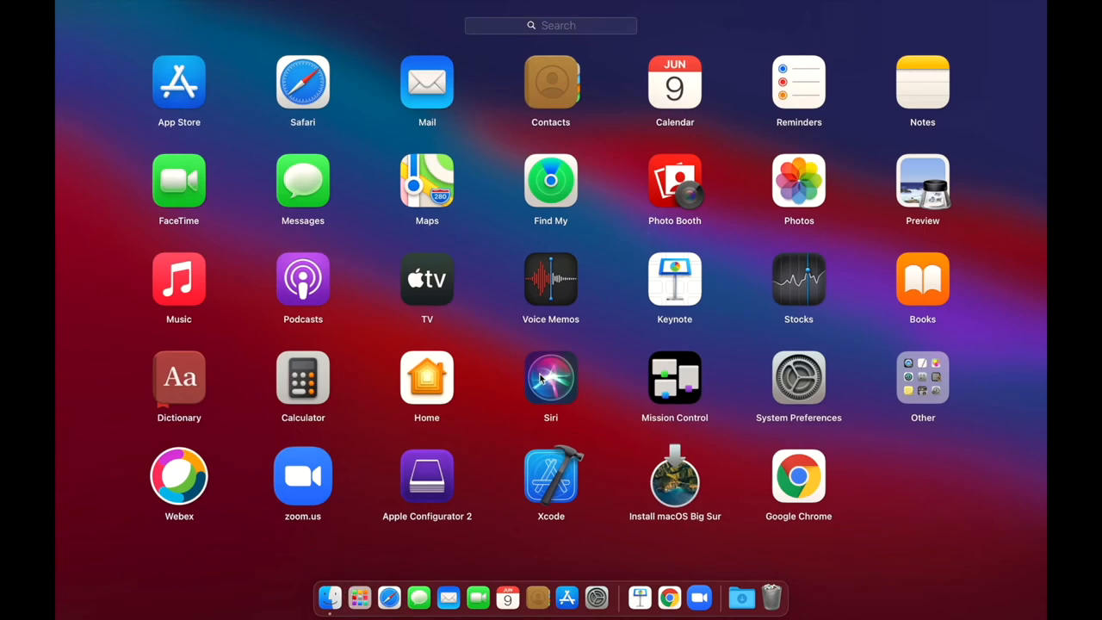
left_click(922, 376)
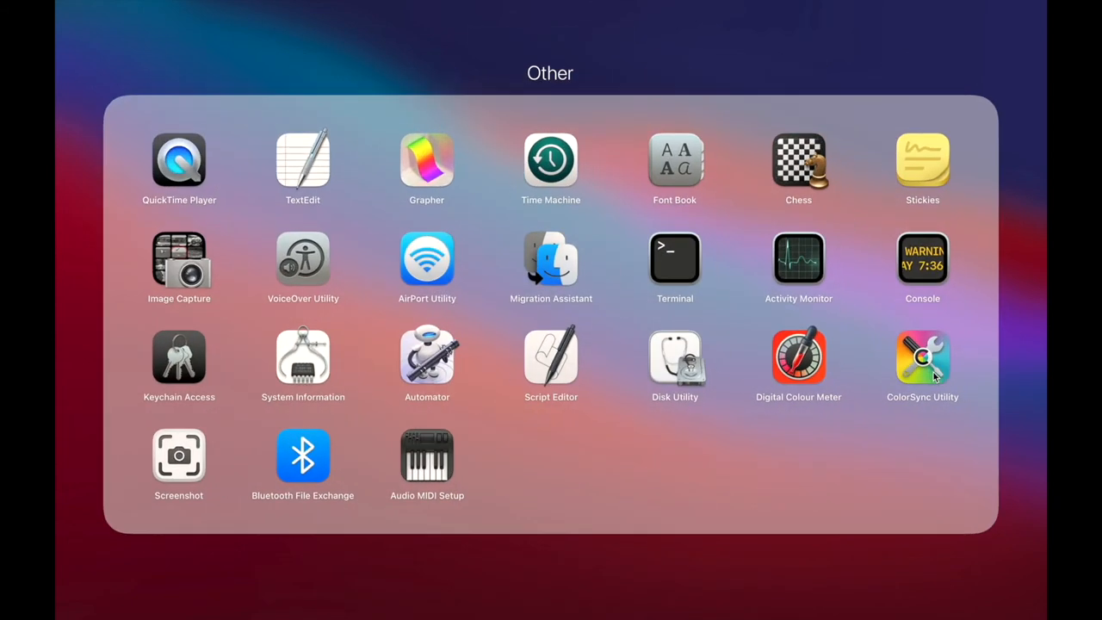
mouse_move(686, 257)
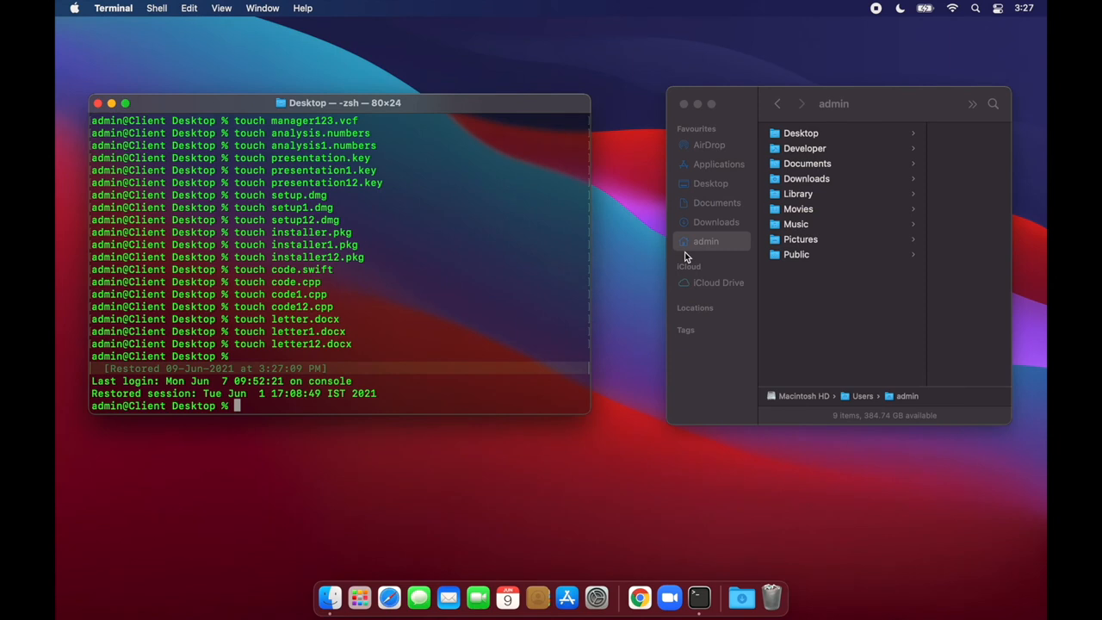
type("clear")
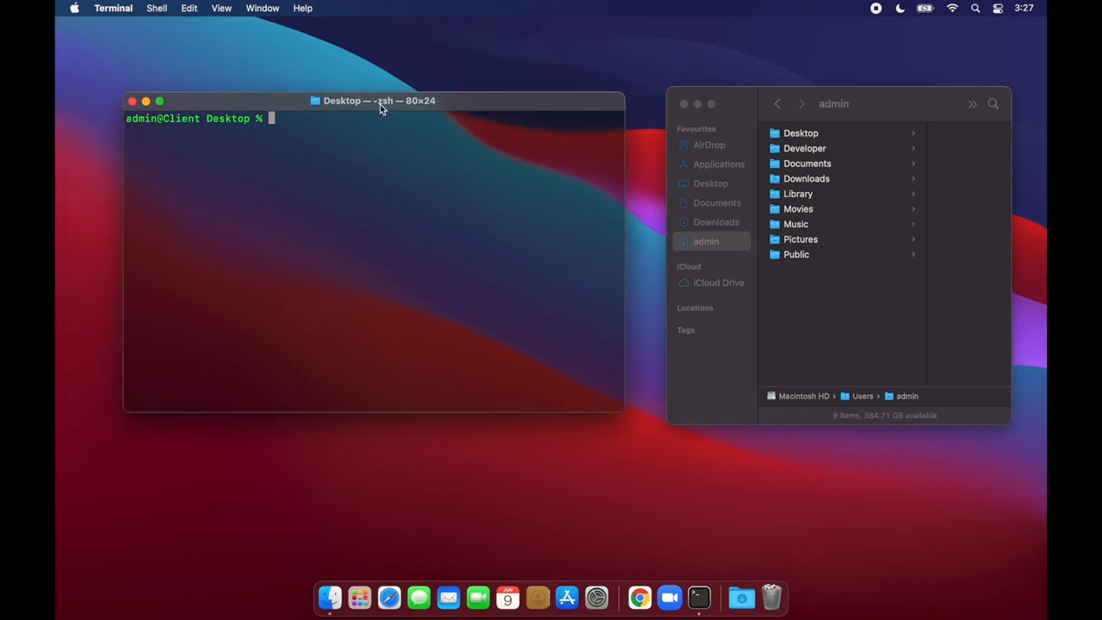
mouse_move(391, 104)
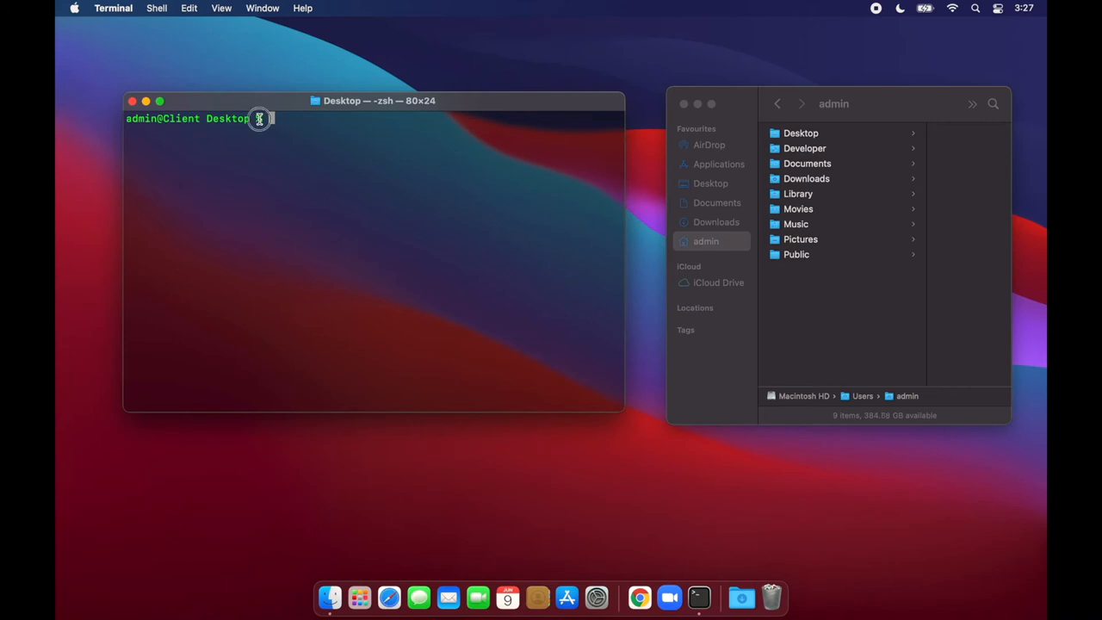
mouse_move(331, 118)
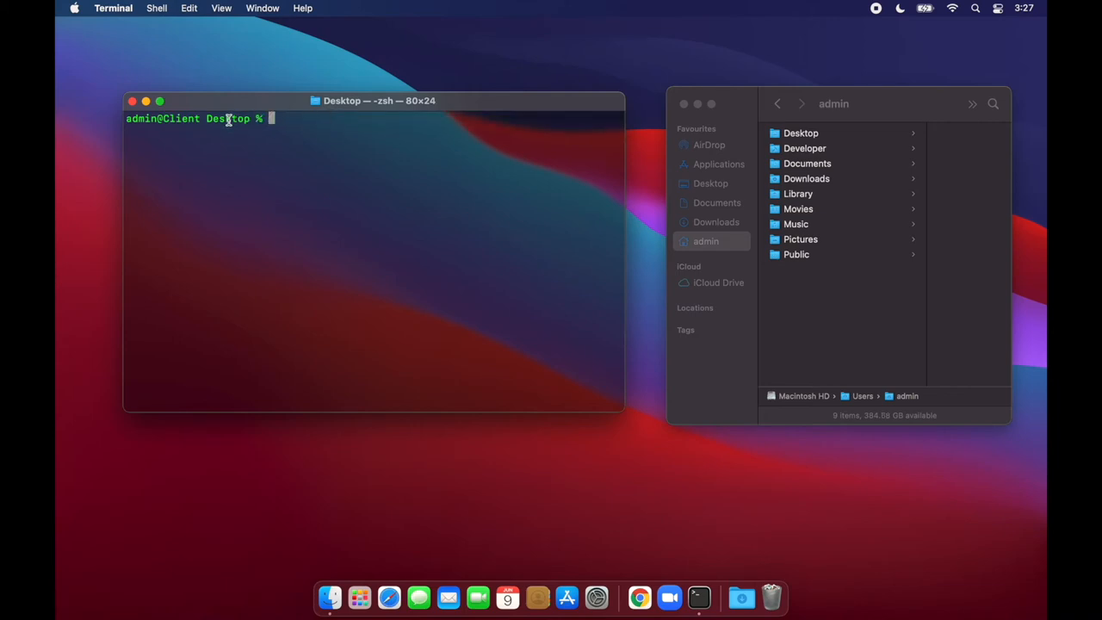
Wipe the Terminal window so only a fresh zsh prompt remains.
double_click(228, 118)
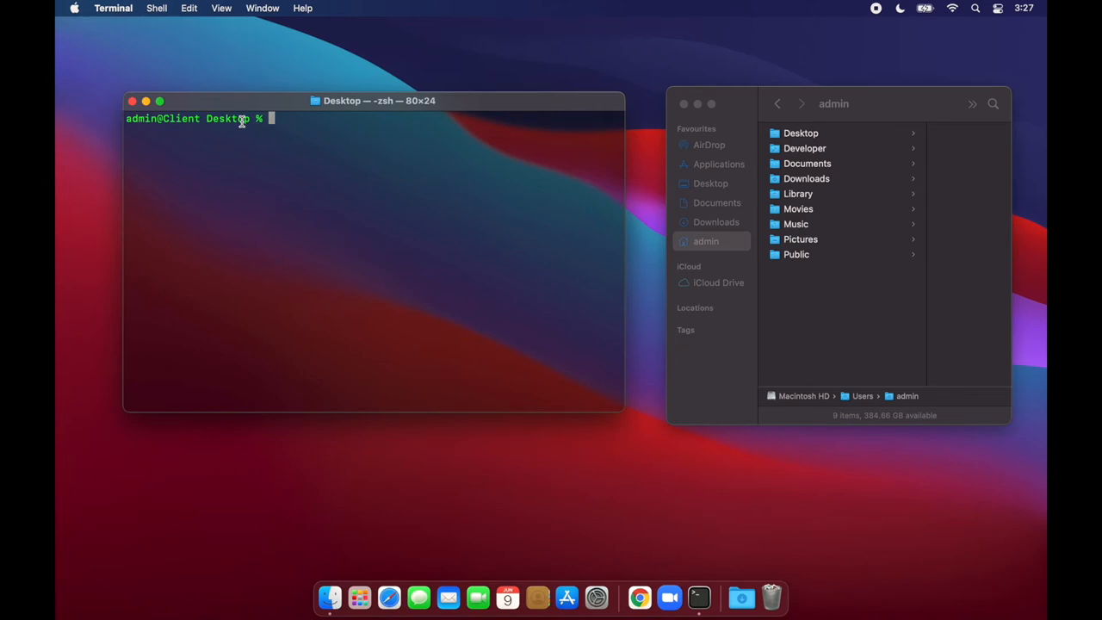
Run cd to move the shell from Desktop to the admin home folder.
type("cd")
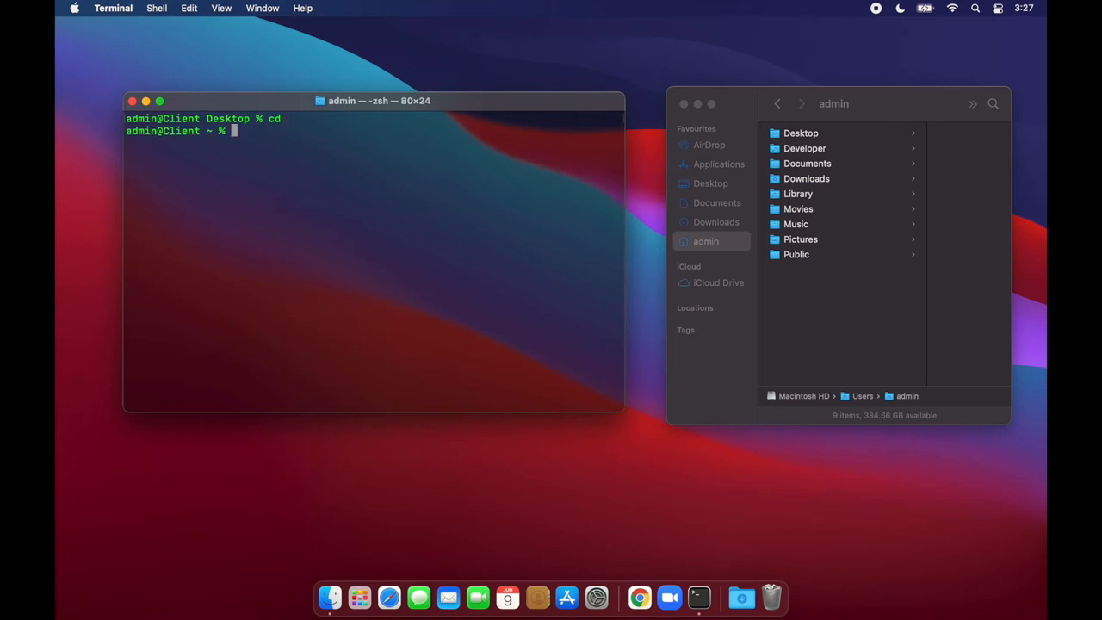
mouse_move(204, 140)
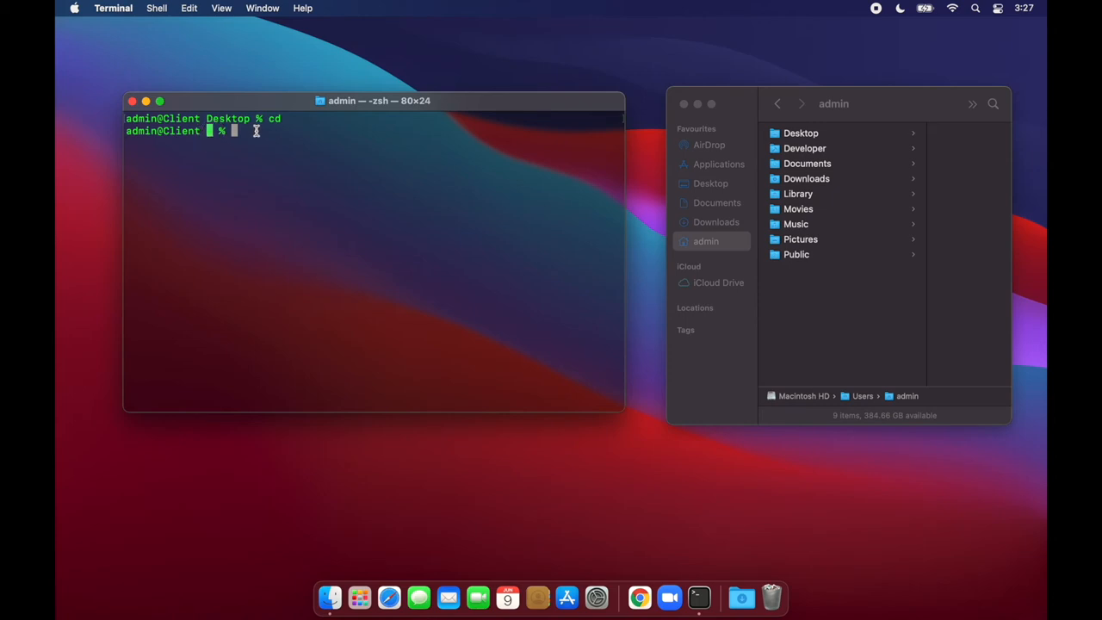
key("enter")
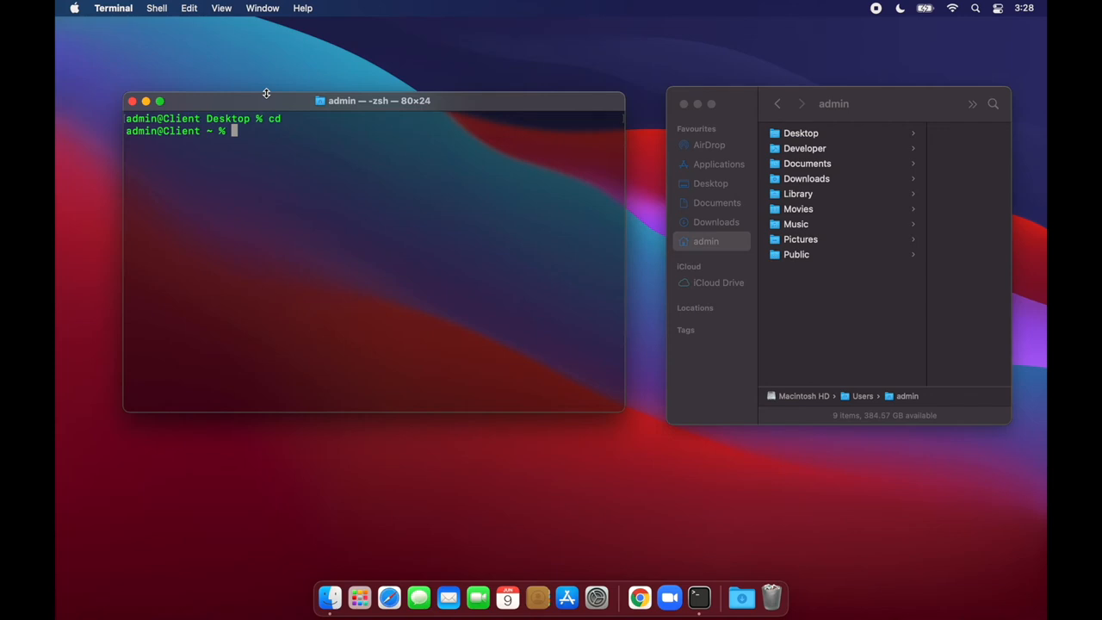
left_click(596, 597)
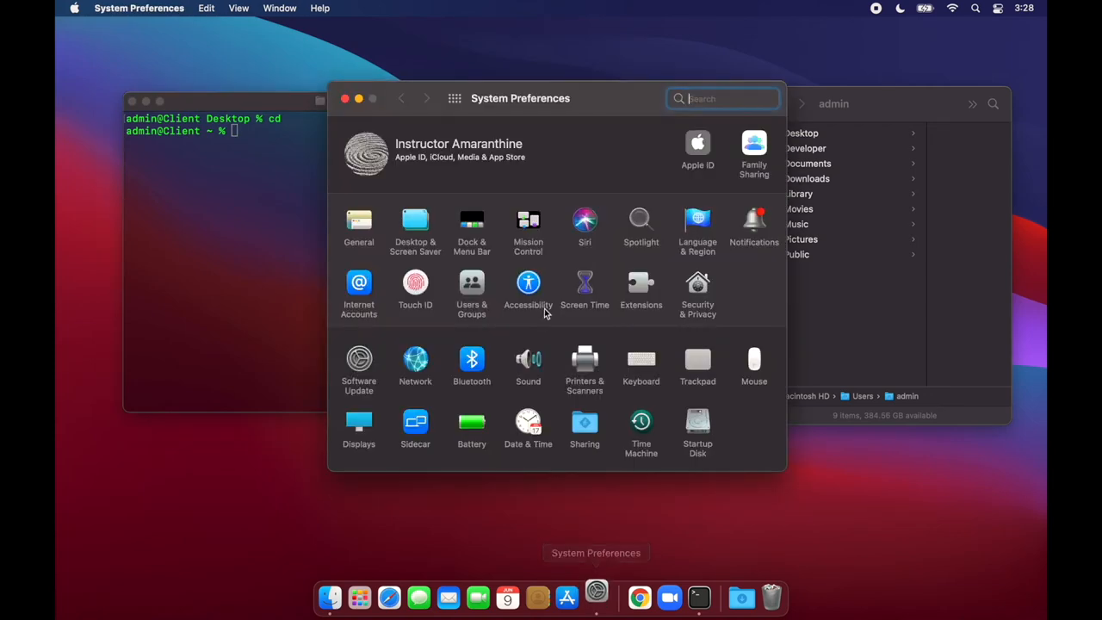
left_click(358, 224)
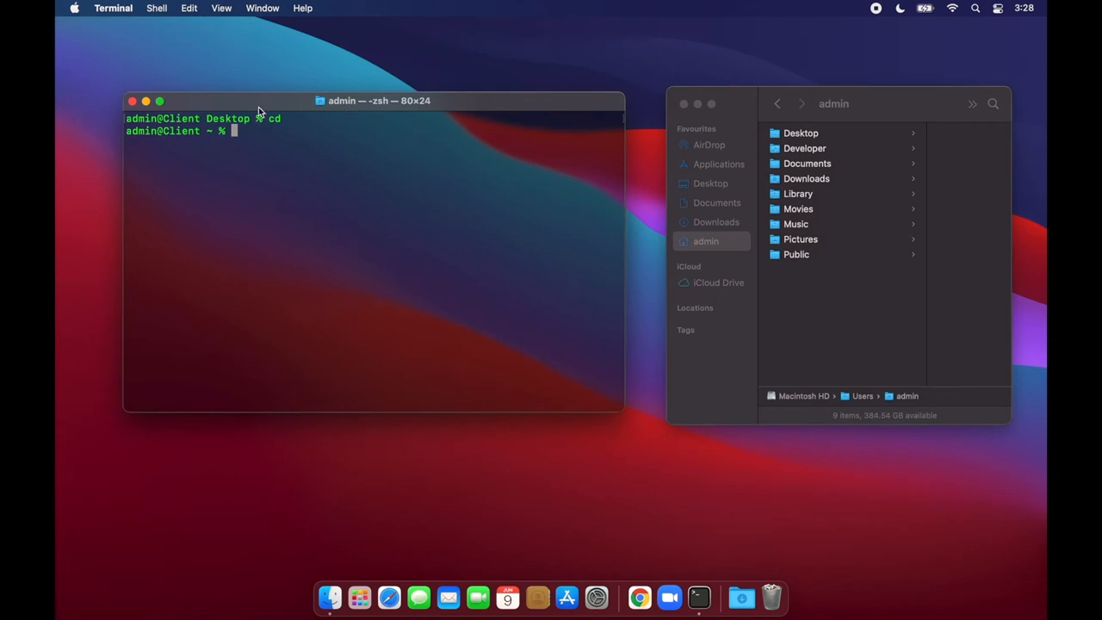
In Terminal Preferences > Profiles, duplicate Basic into a Work profile and select it.
left_click(113, 8)
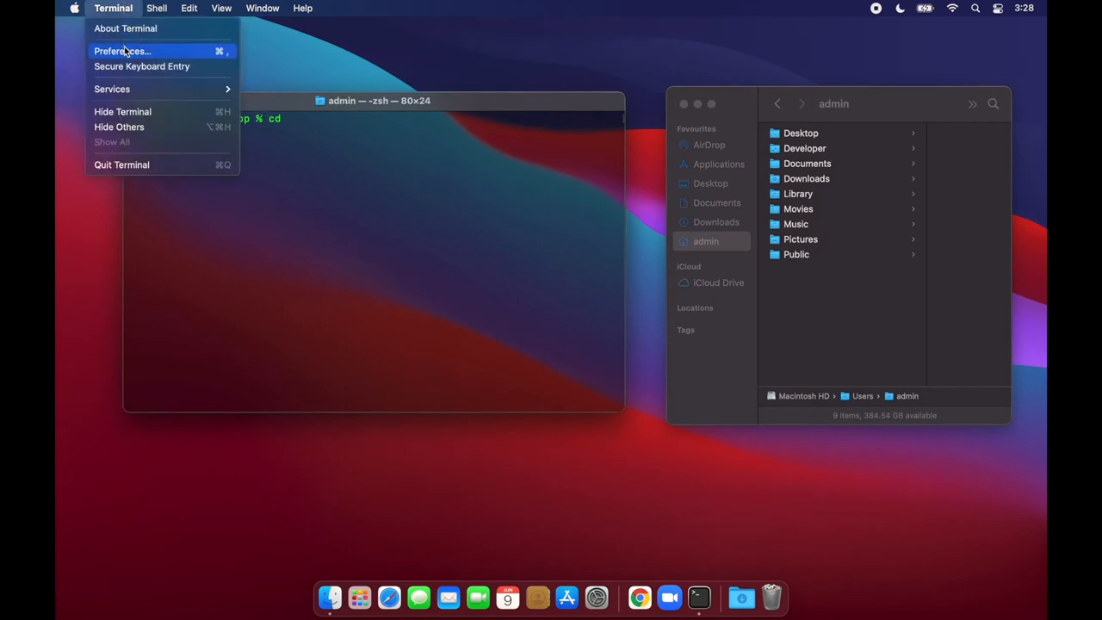
left_click(121, 51)
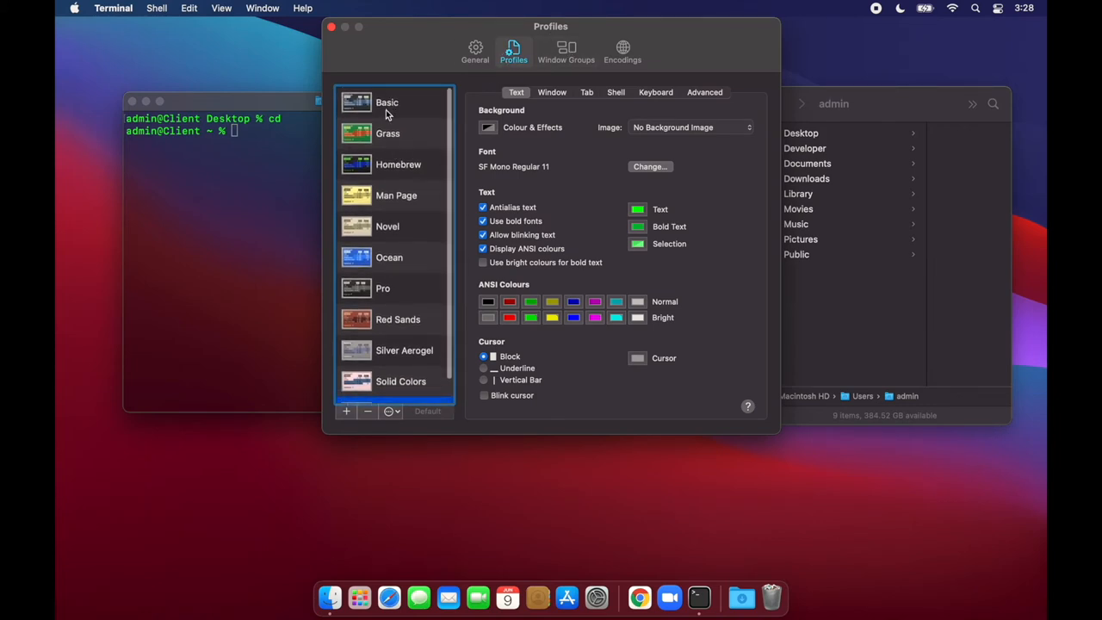
scroll("down", 3)
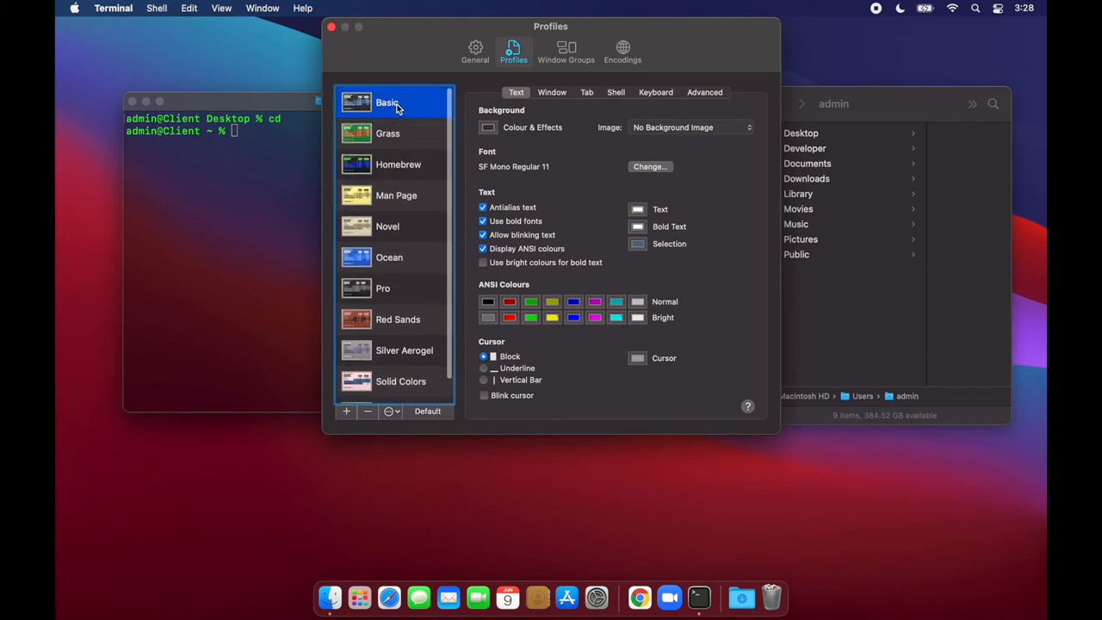
left_click(390, 411)
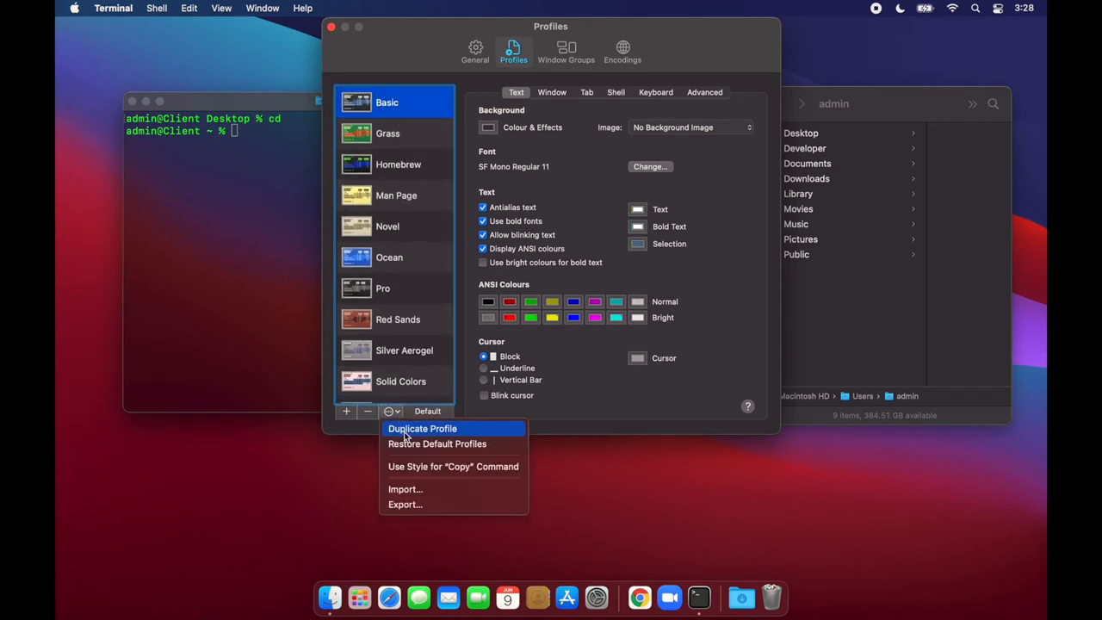
left_click(422, 428)
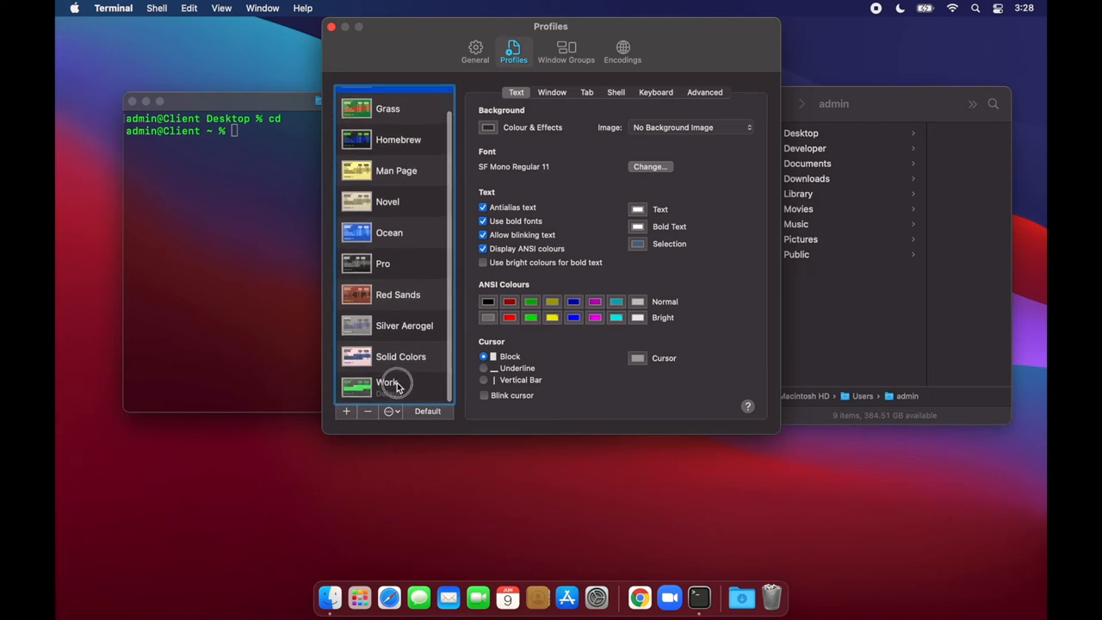
left_click(393, 386)
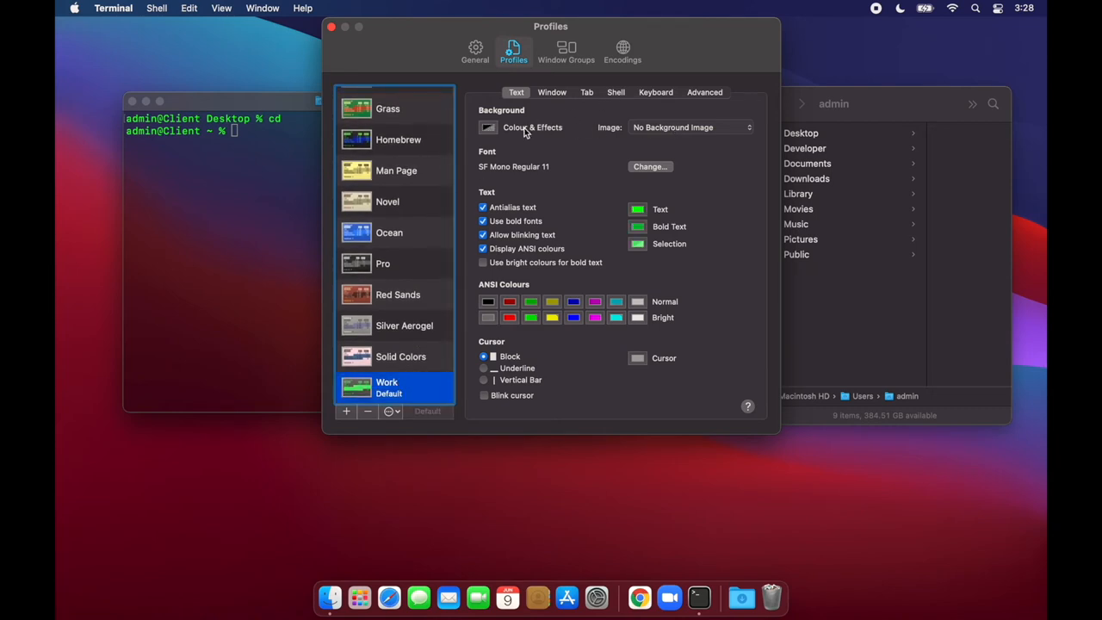
mouse_move(609, 210)
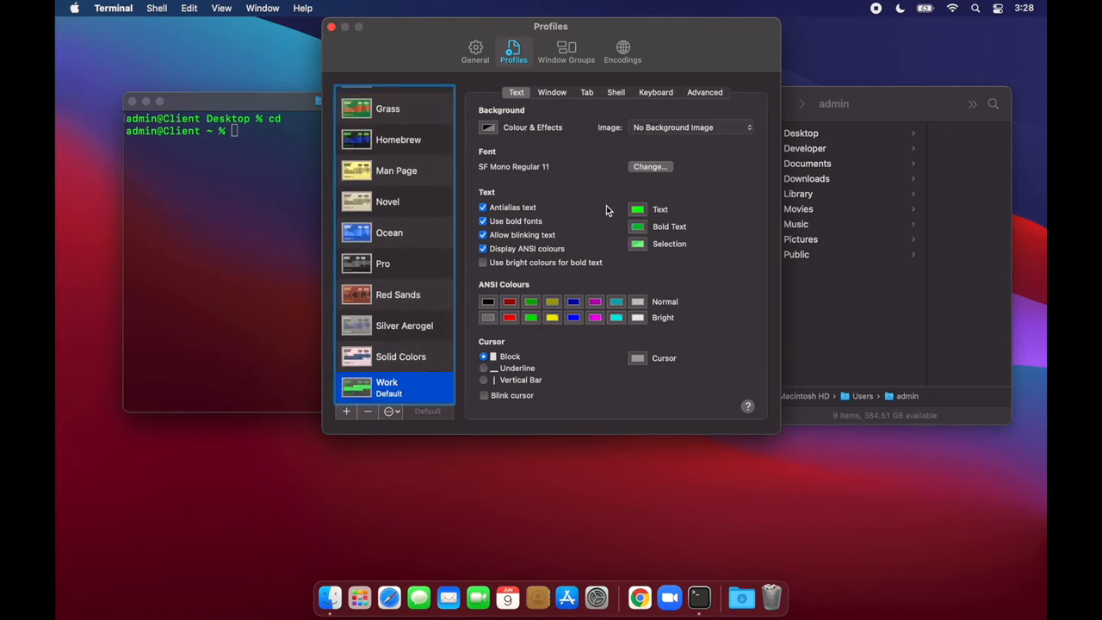
mouse_move(315, 99)
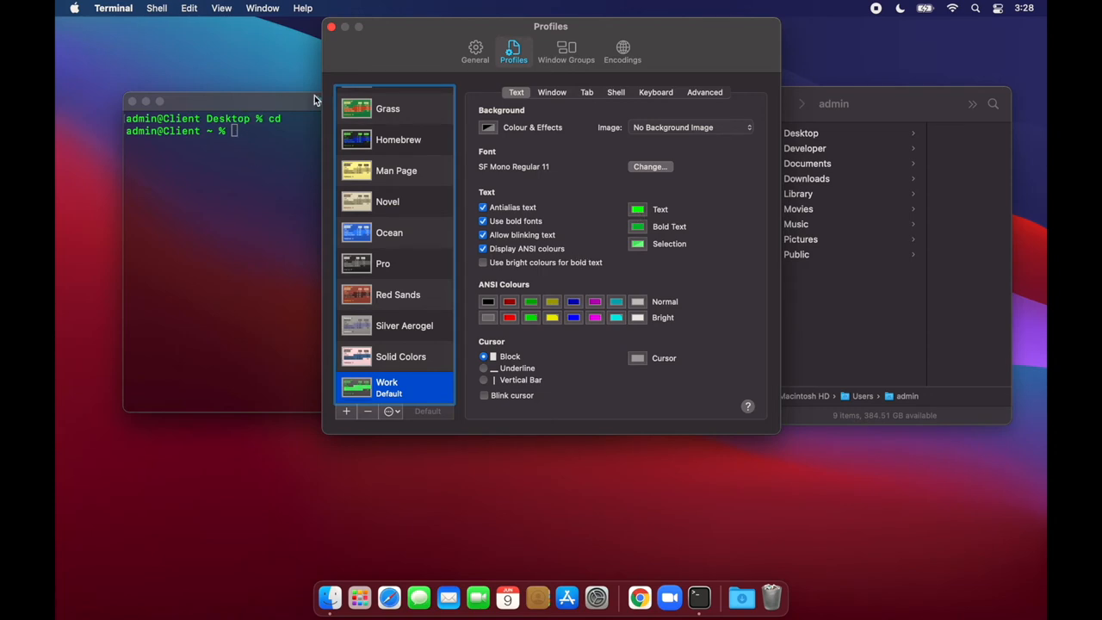
mouse_move(584, 224)
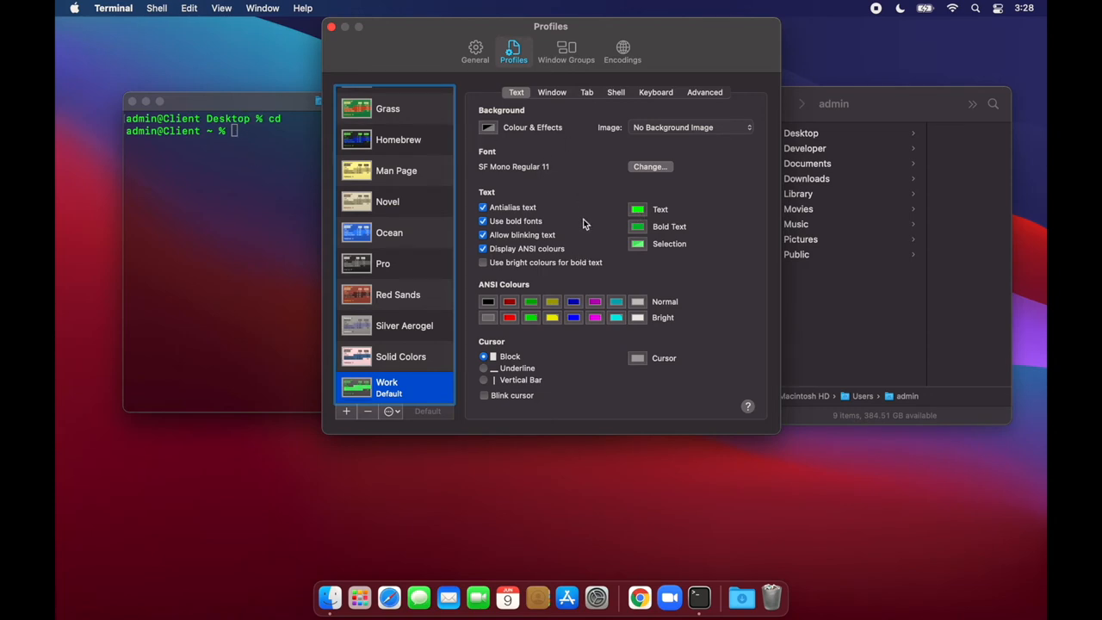
mouse_move(486, 129)
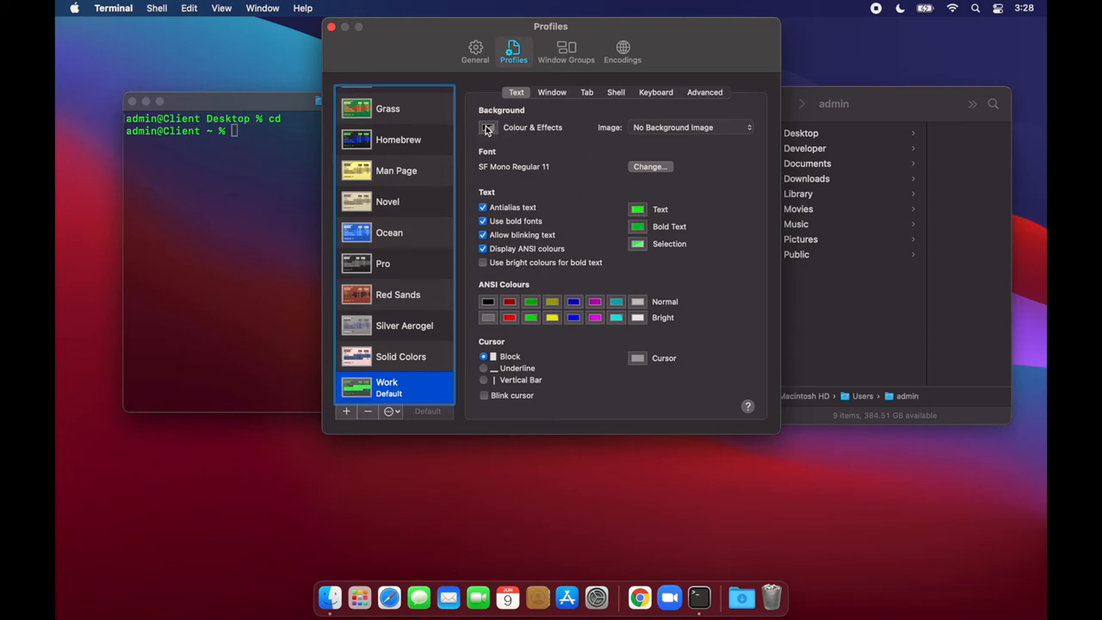
Review the Work profile's background colour settings, then the General startup settings.
left_click(488, 127)
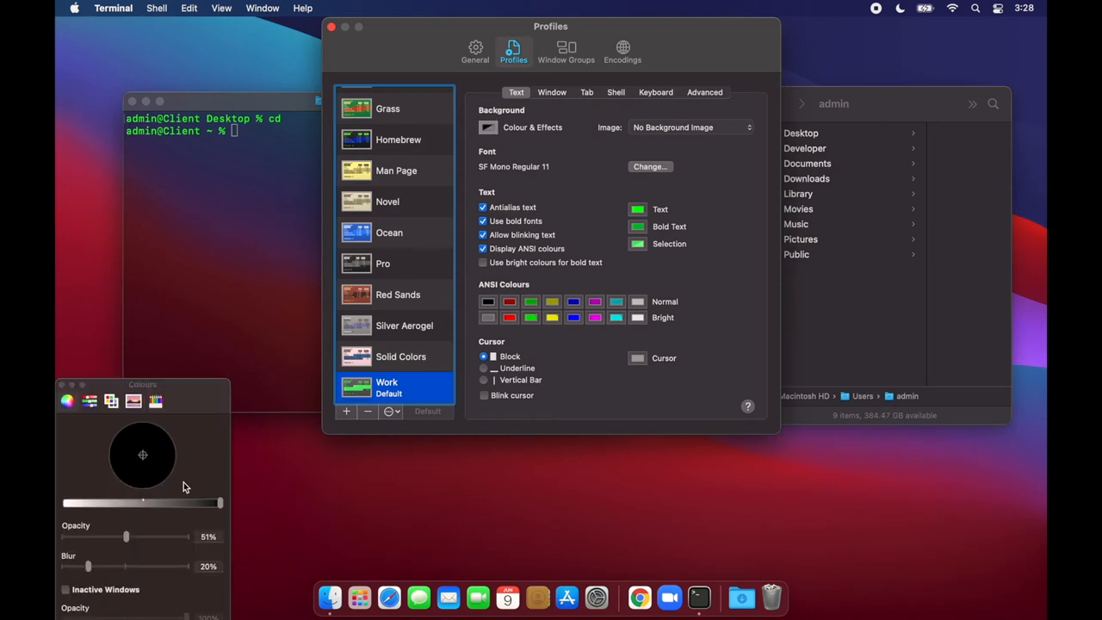
mouse_move(262, 248)
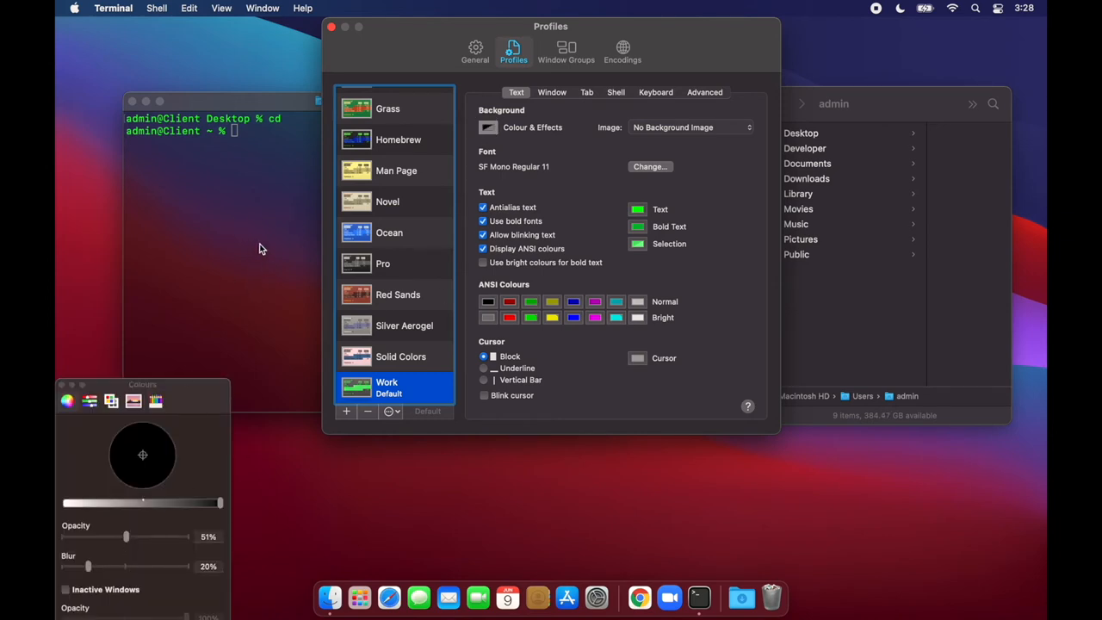
mouse_move(86, 374)
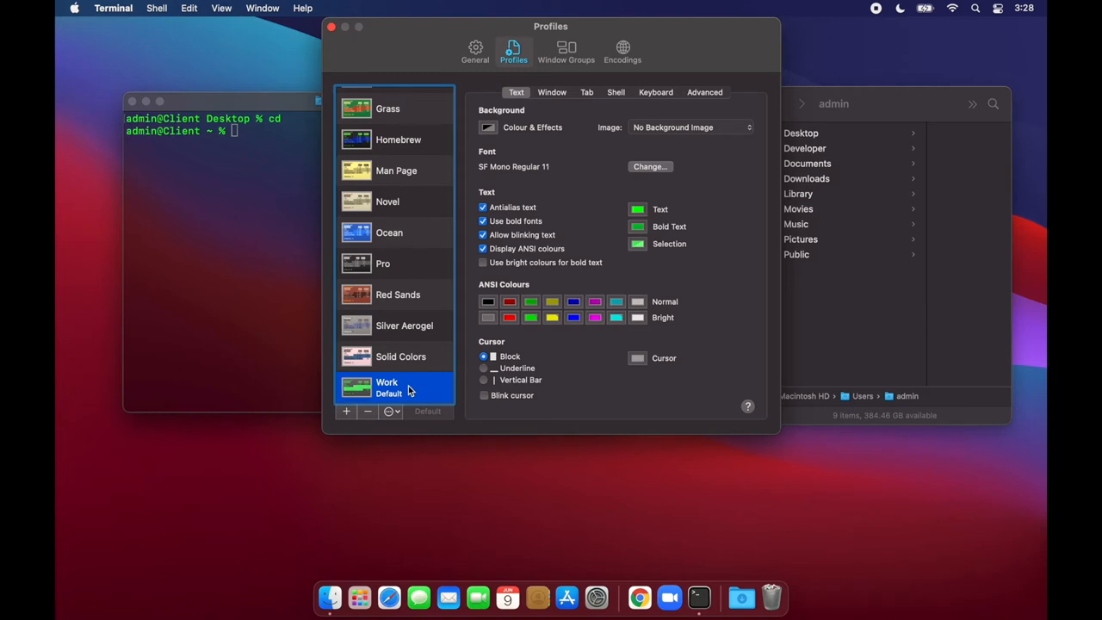
mouse_move(211, 233)
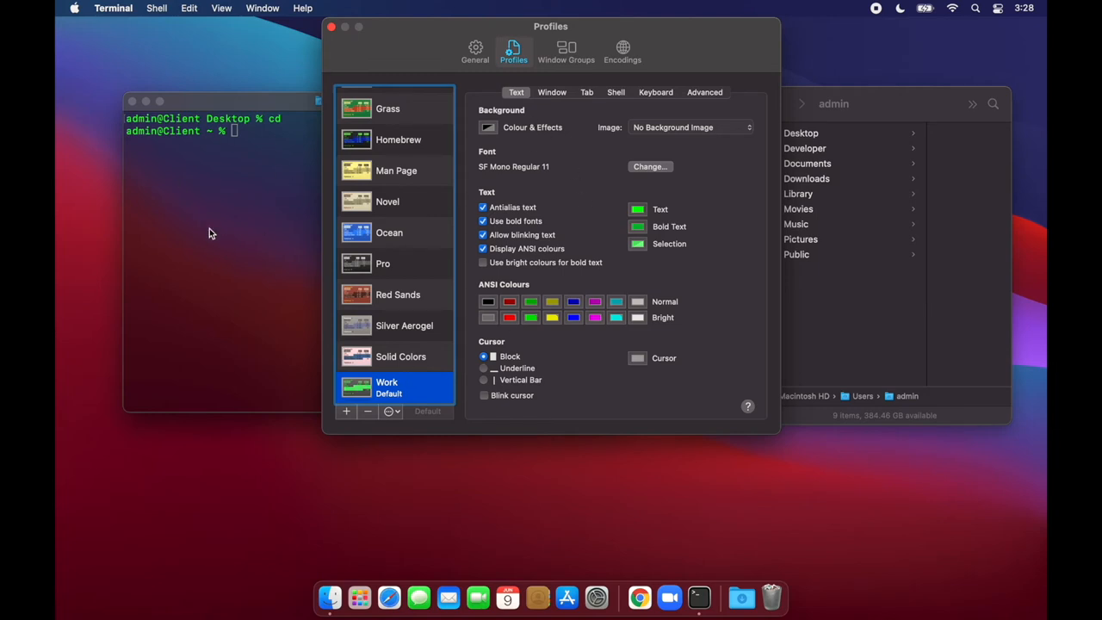
left_click(475, 48)
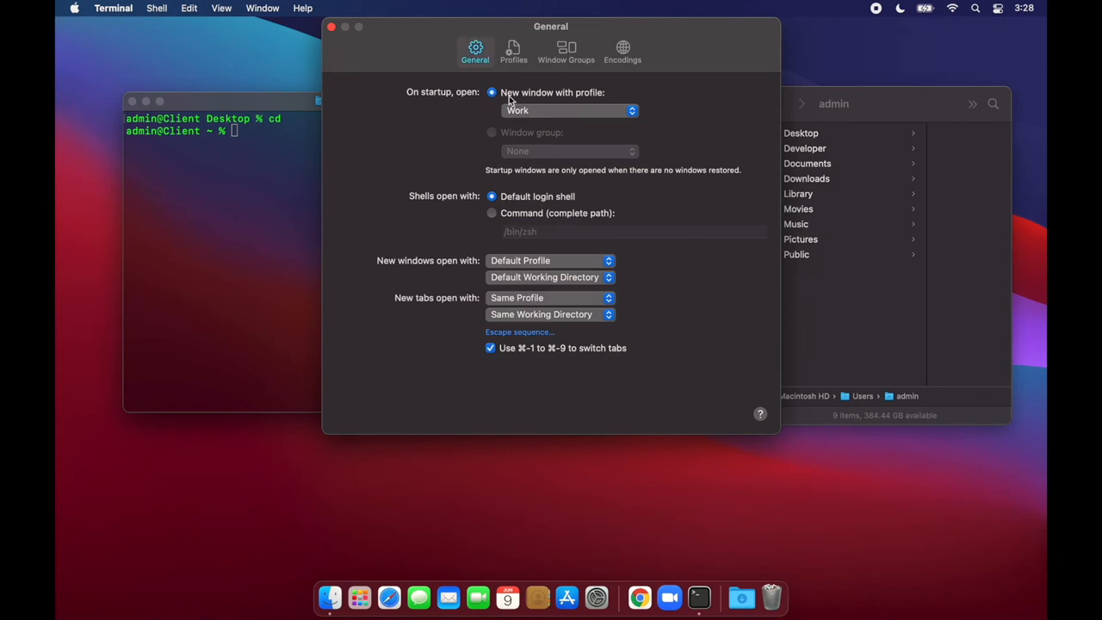
Set new startup windows to use the Work profile and close Preferences.
left_click(569, 110)
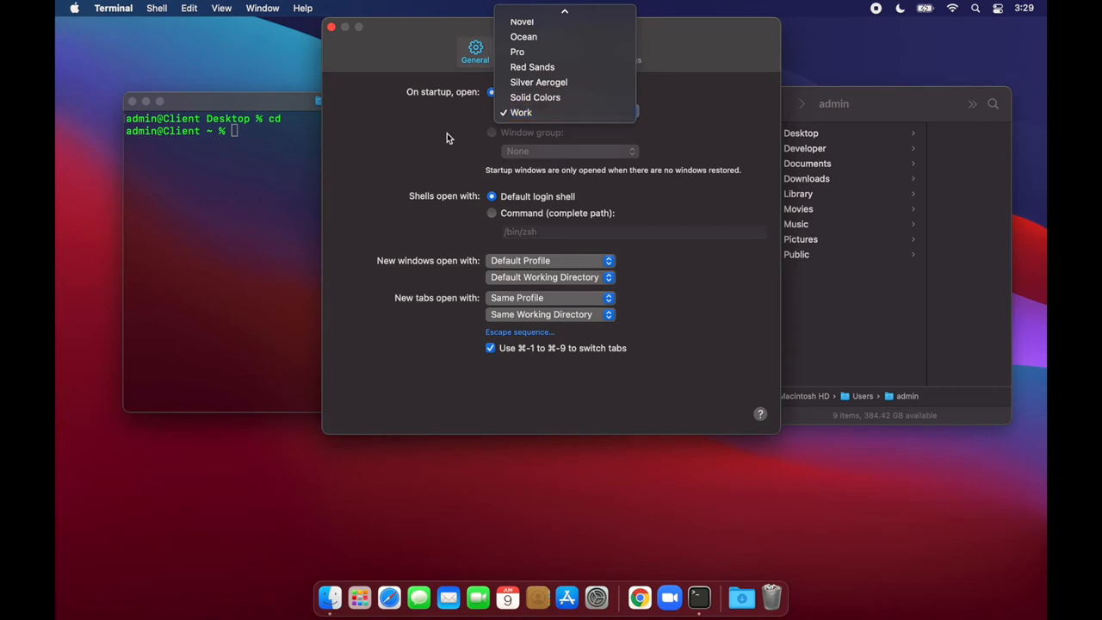
left_click(520, 111)
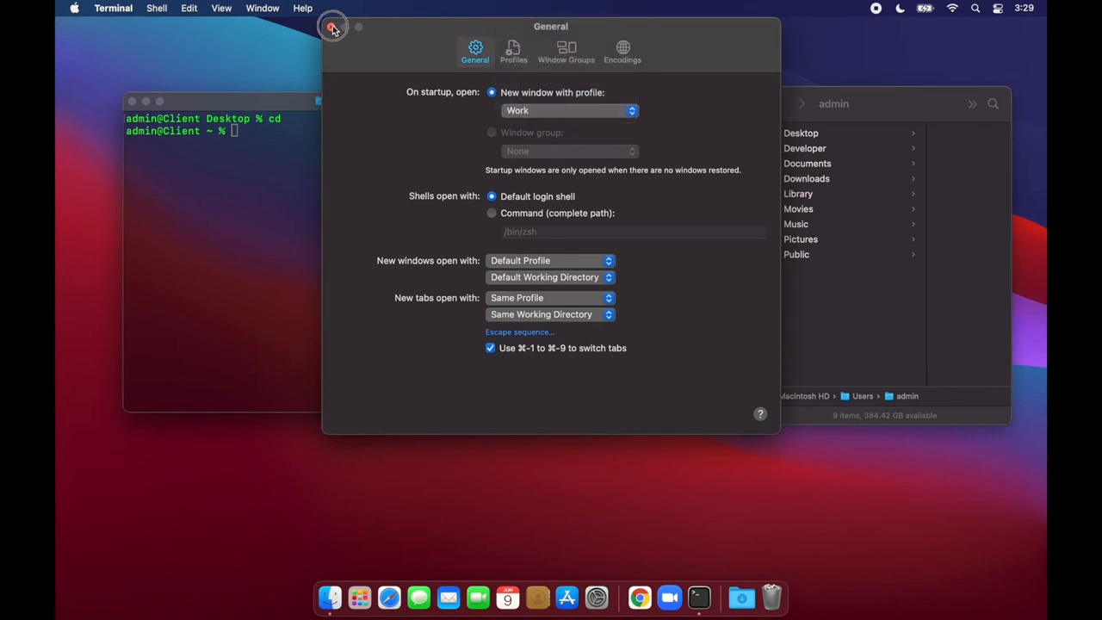
left_click(333, 26)
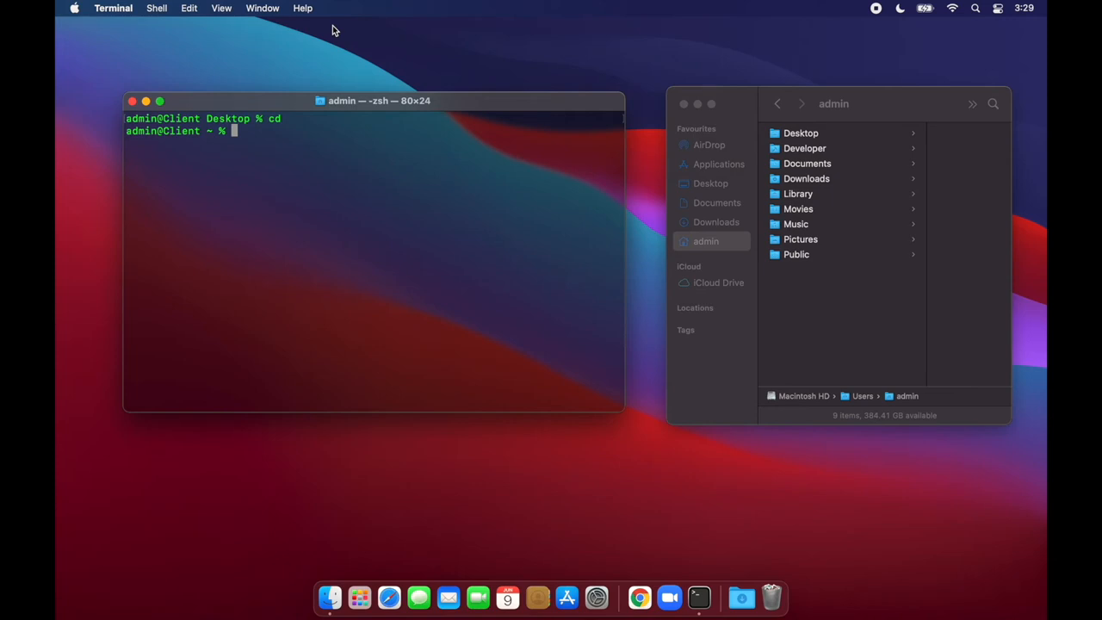
Bring up the View menu to increase the Terminal font size.
left_click(221, 7)
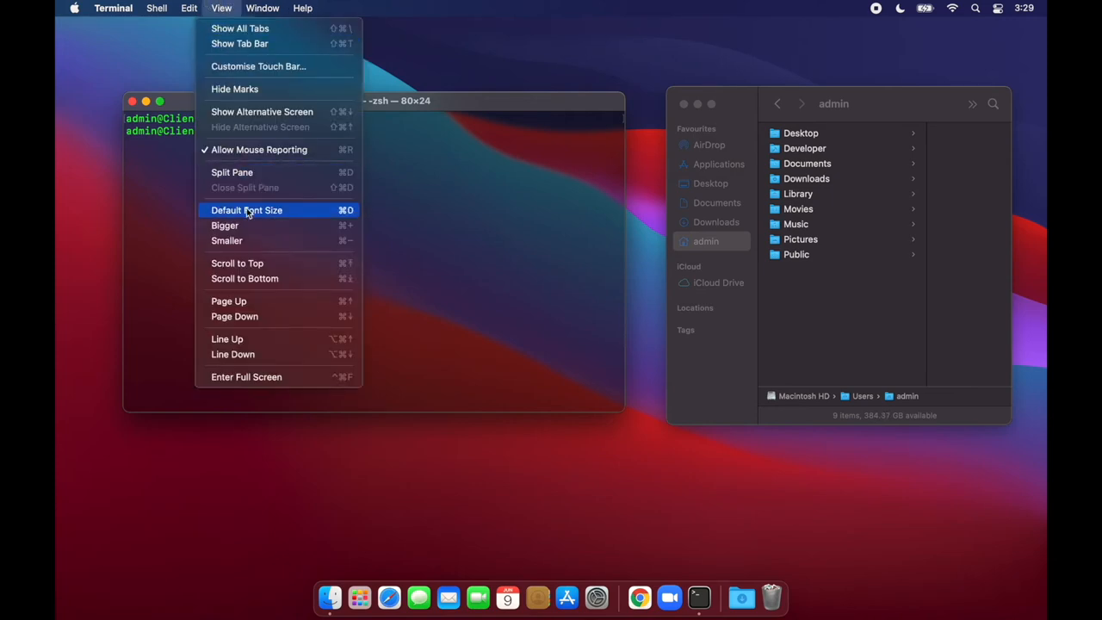
mouse_move(225, 225)
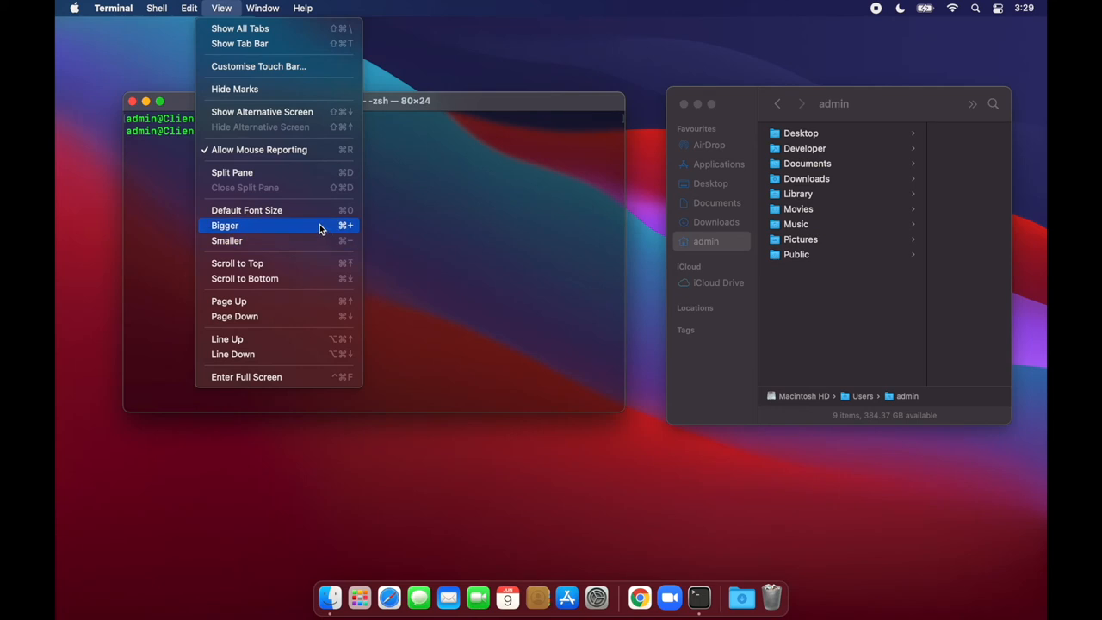
mouse_move(348, 225)
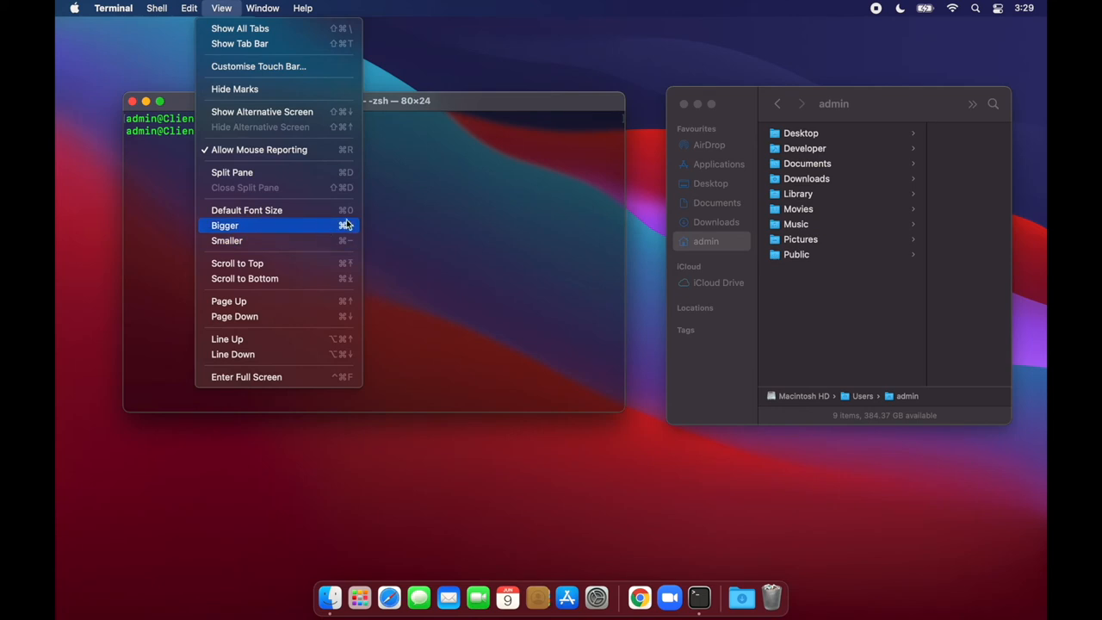
mouse_move(345, 232)
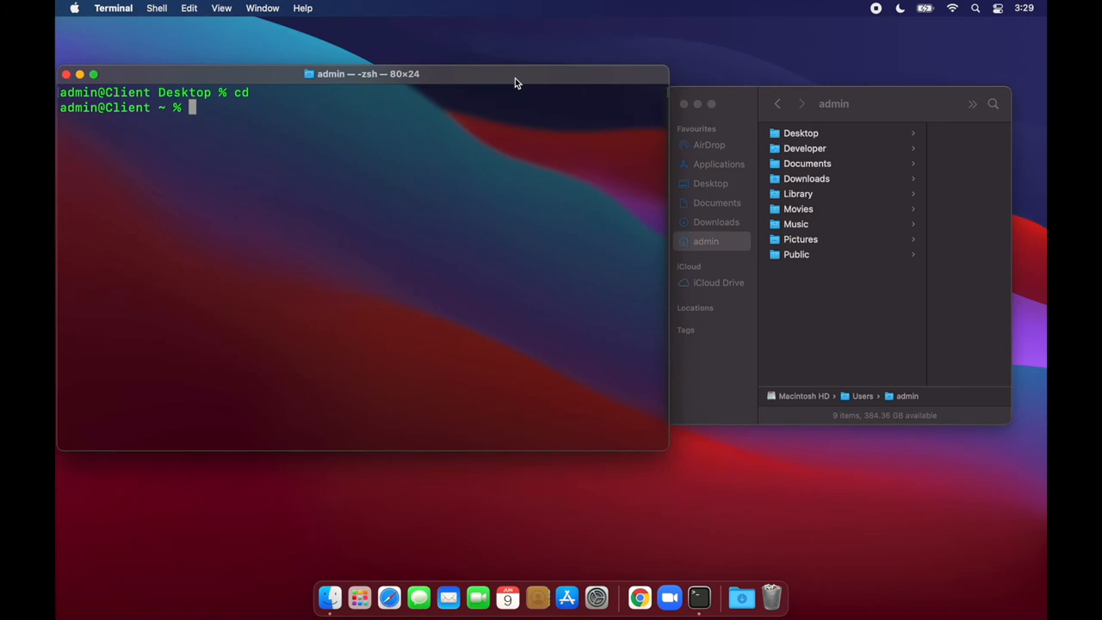
Change directory to /Users/admin and verify it with pwd.
type("cd")
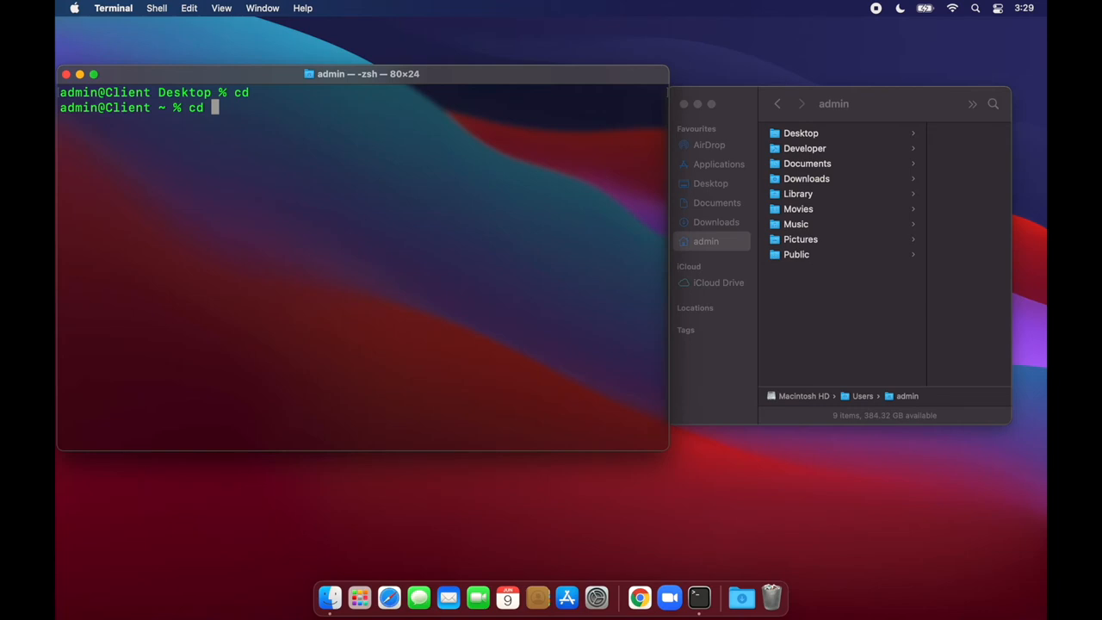
type("~")
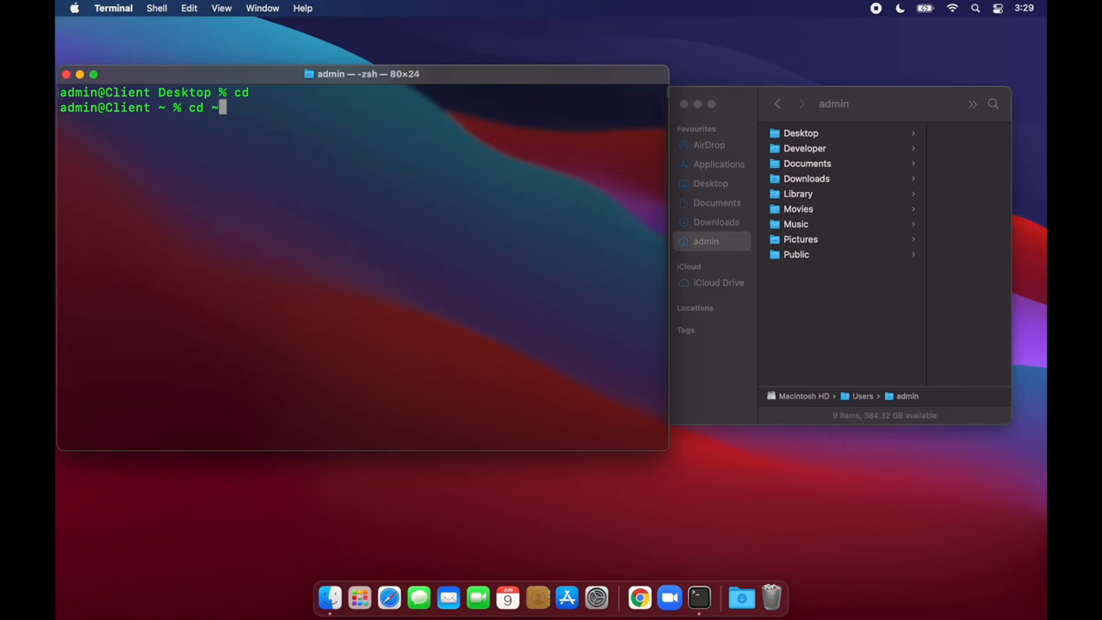
type("/")
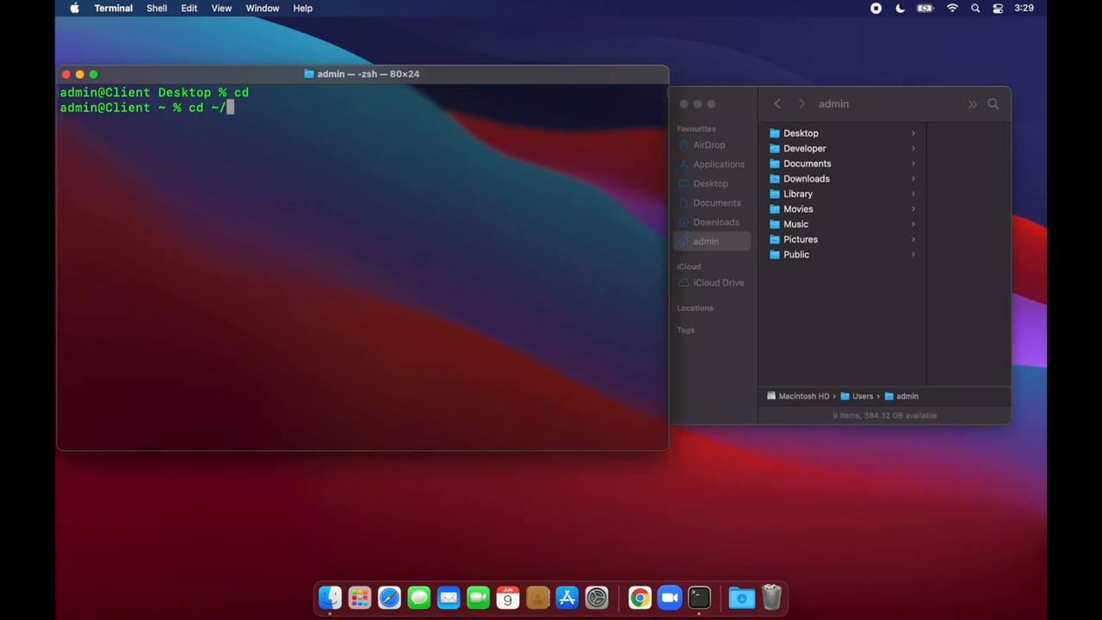
key("Backspace")
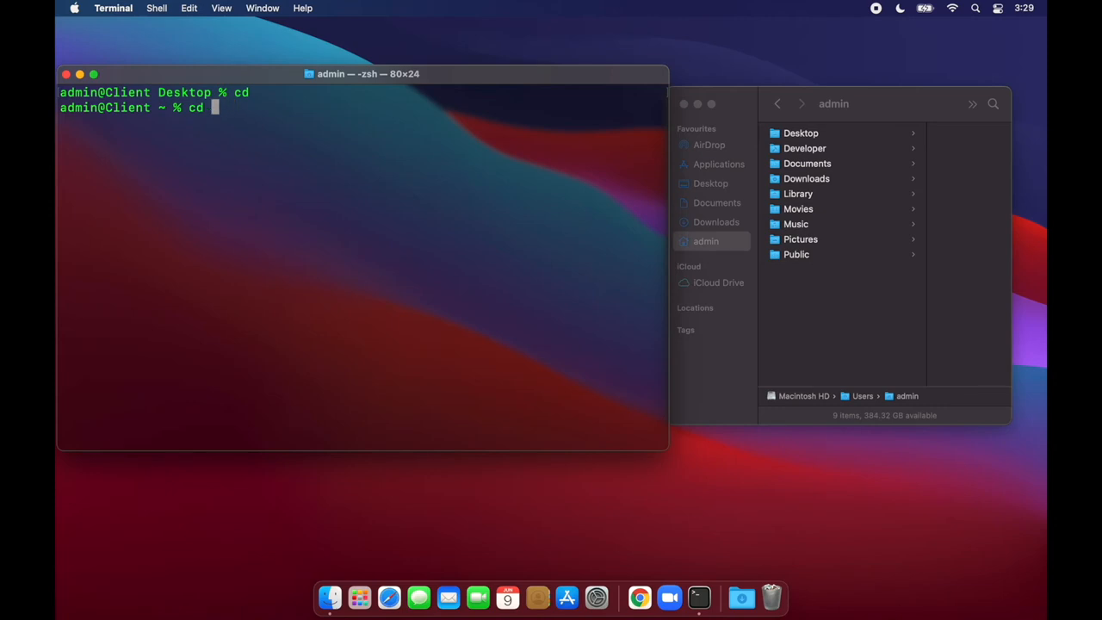
type("/Users/")
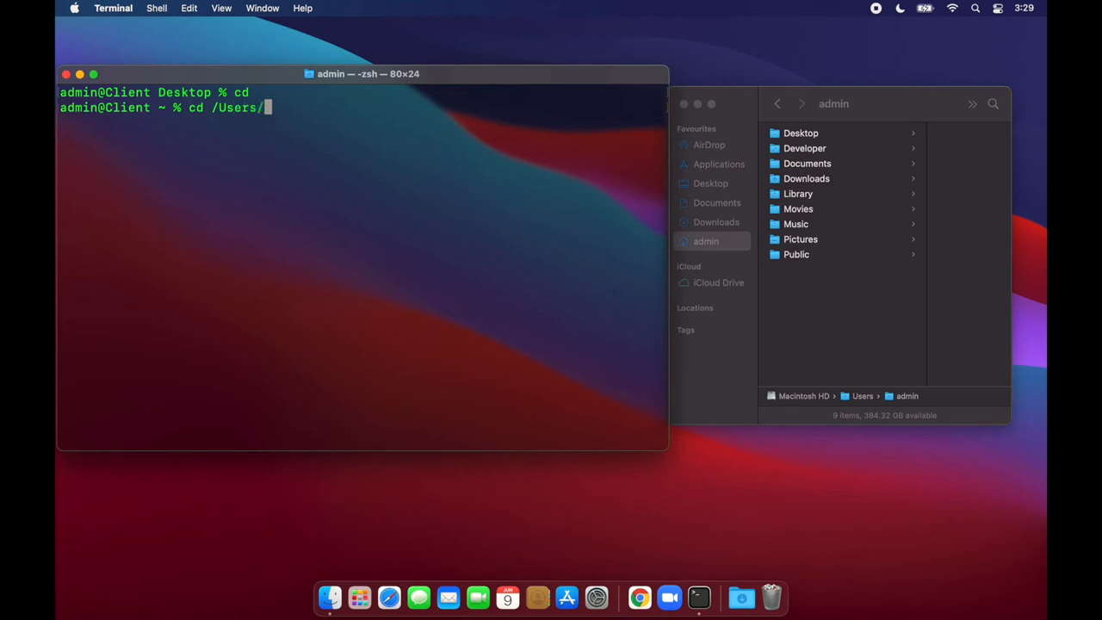
type("admin/")
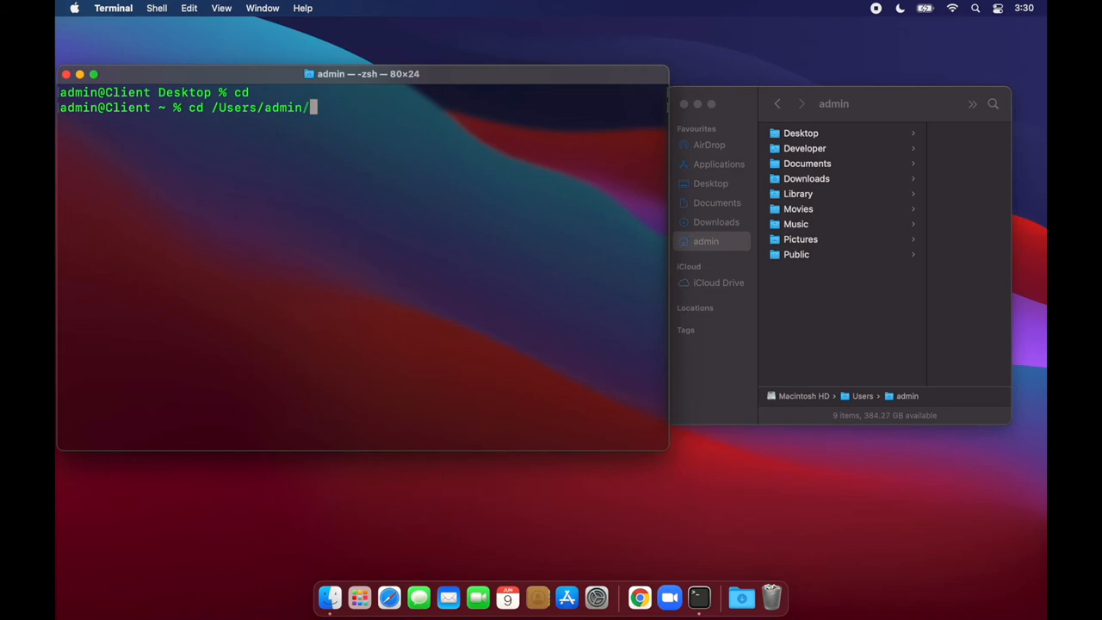
key("Backspace")
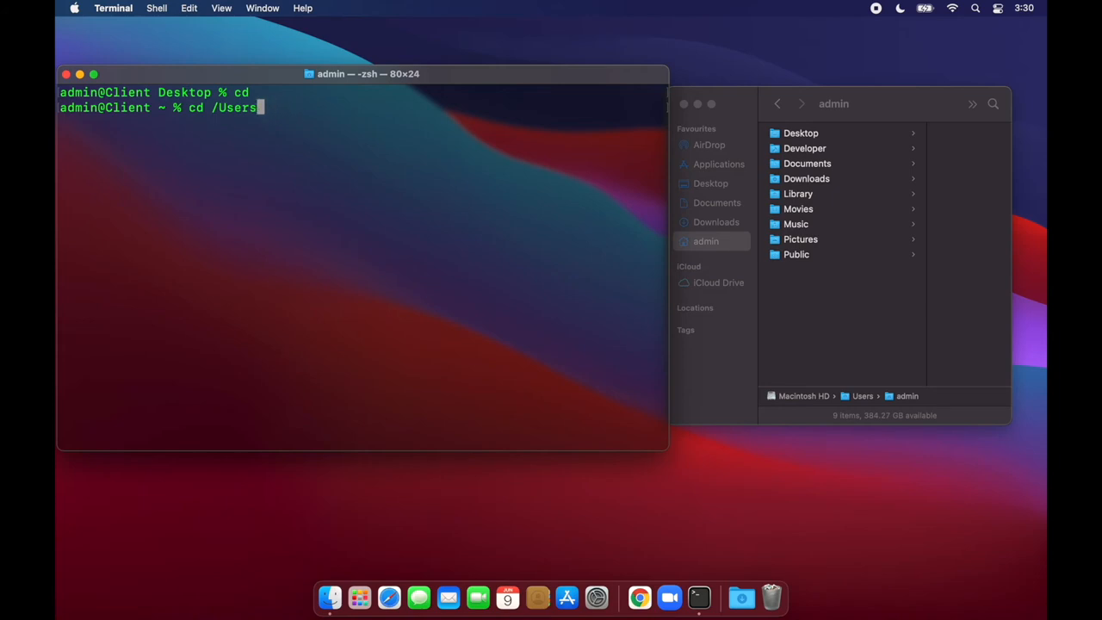
key("backspace")
type("/")
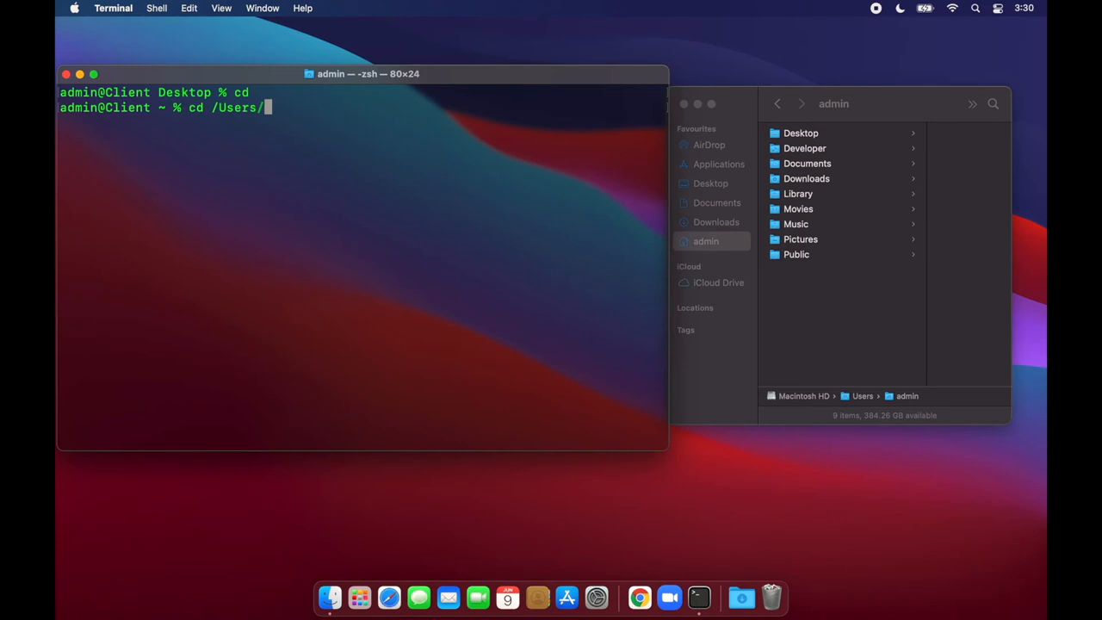
type("admin")
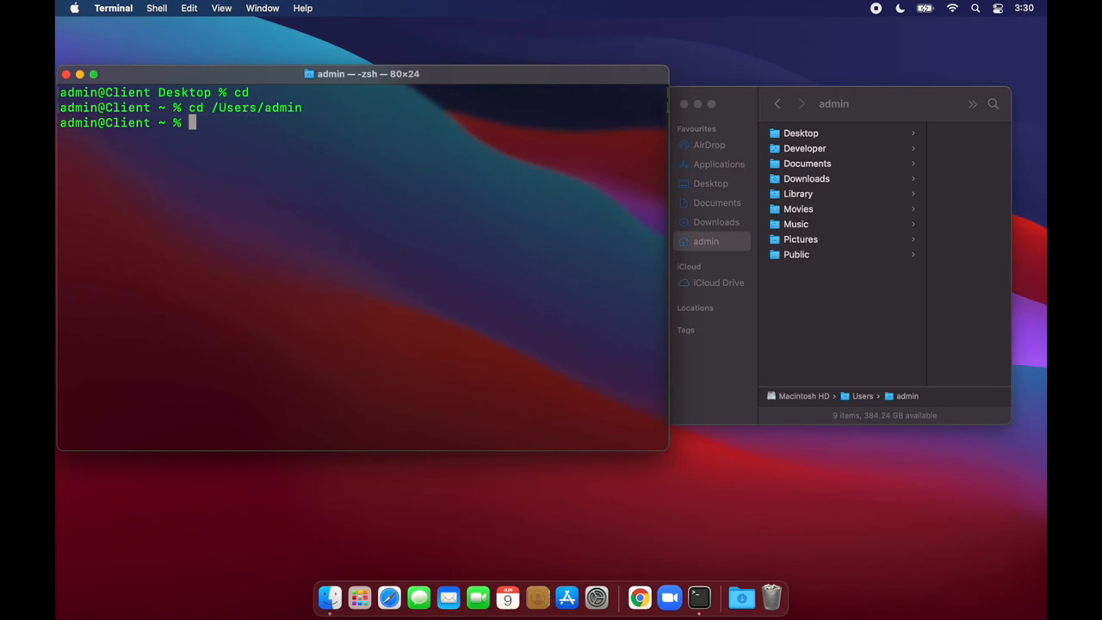
type("pwd")
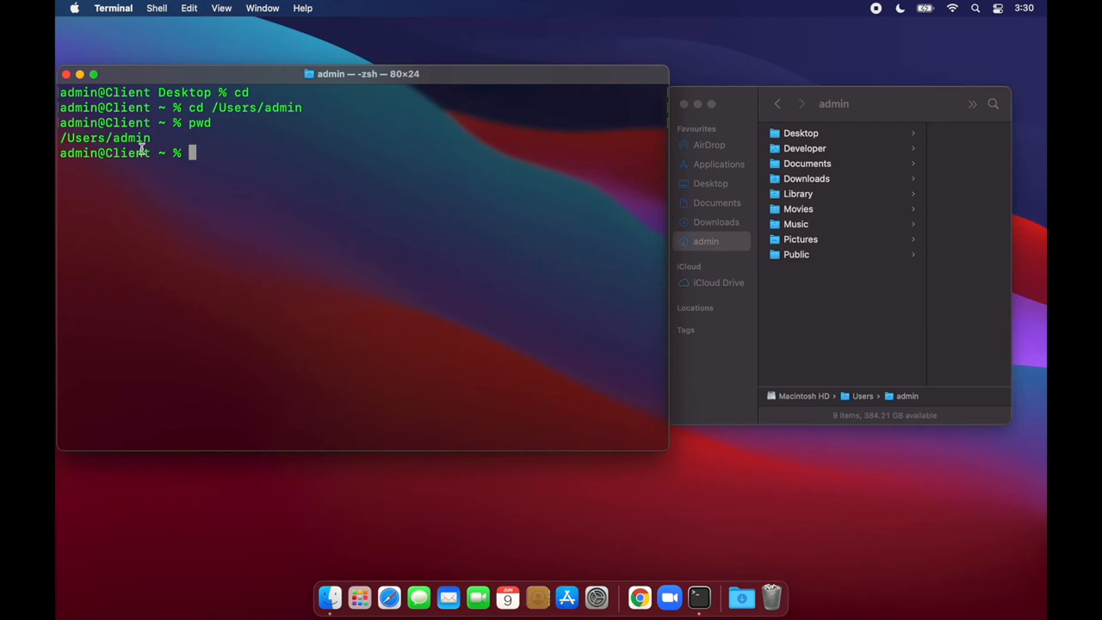
Run mkdir for Tools, Reports and Help in the admin home folder.
type("mkdir")
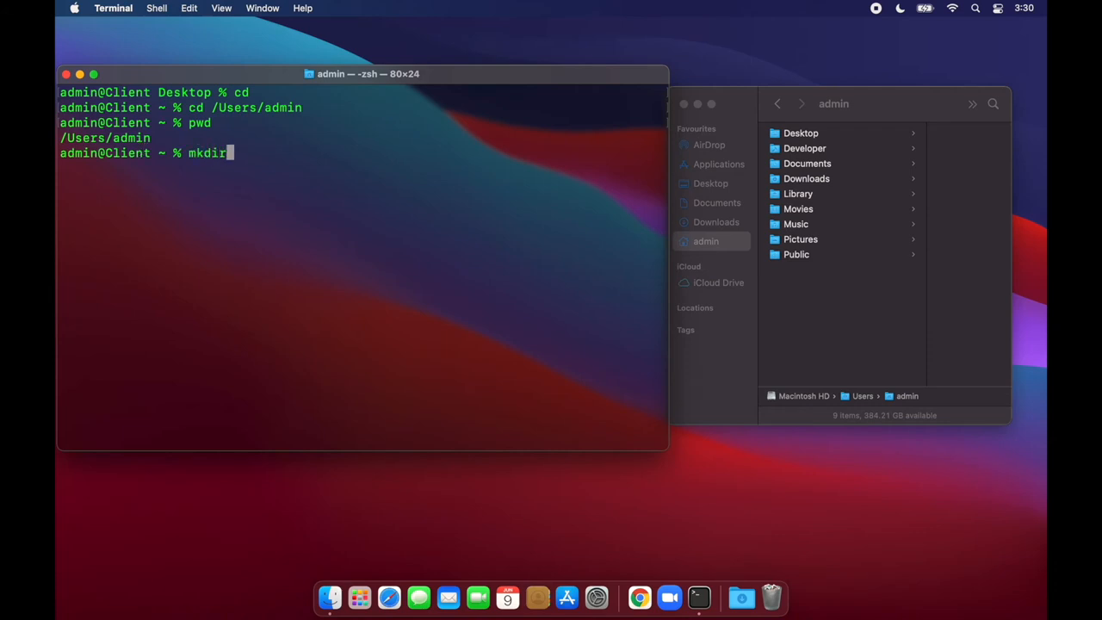
type("Tools")
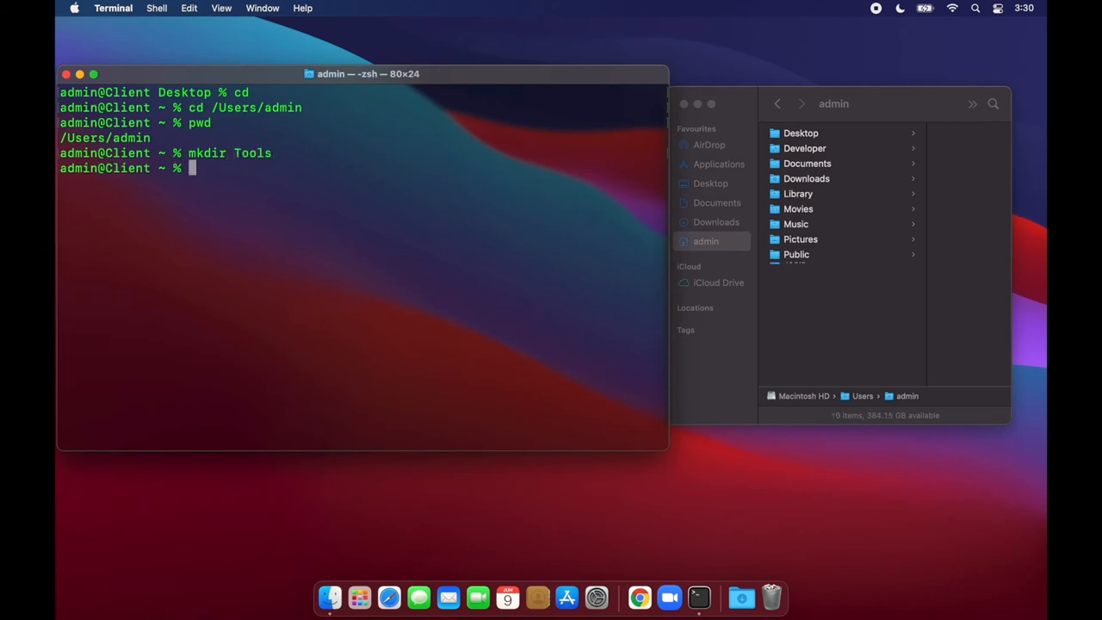
type("mkdir R")
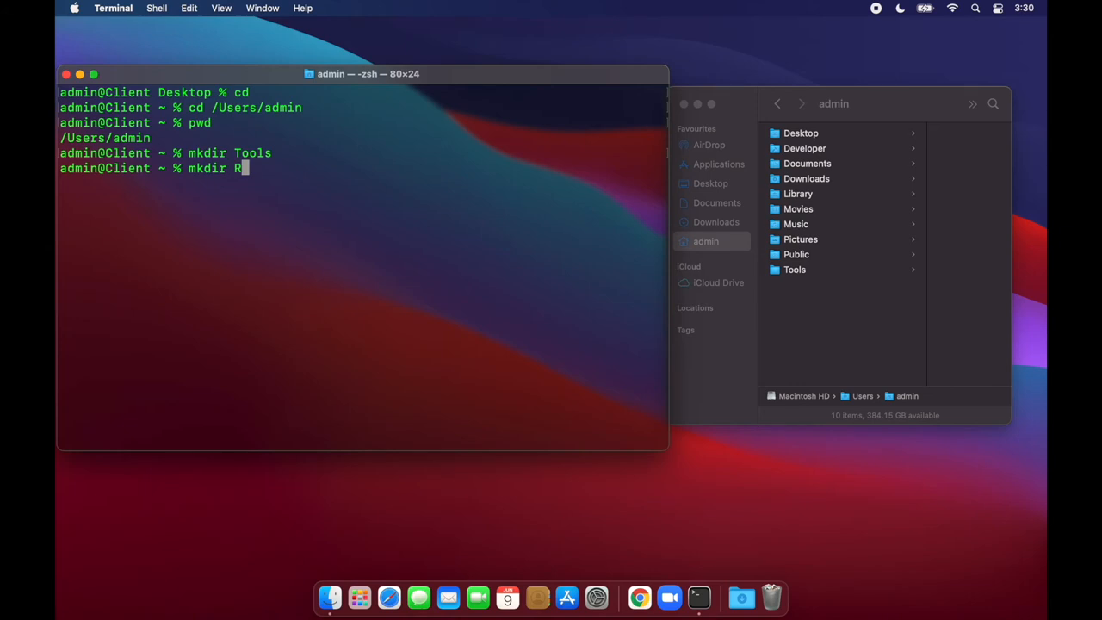
type("eports")
type("mkdir H")
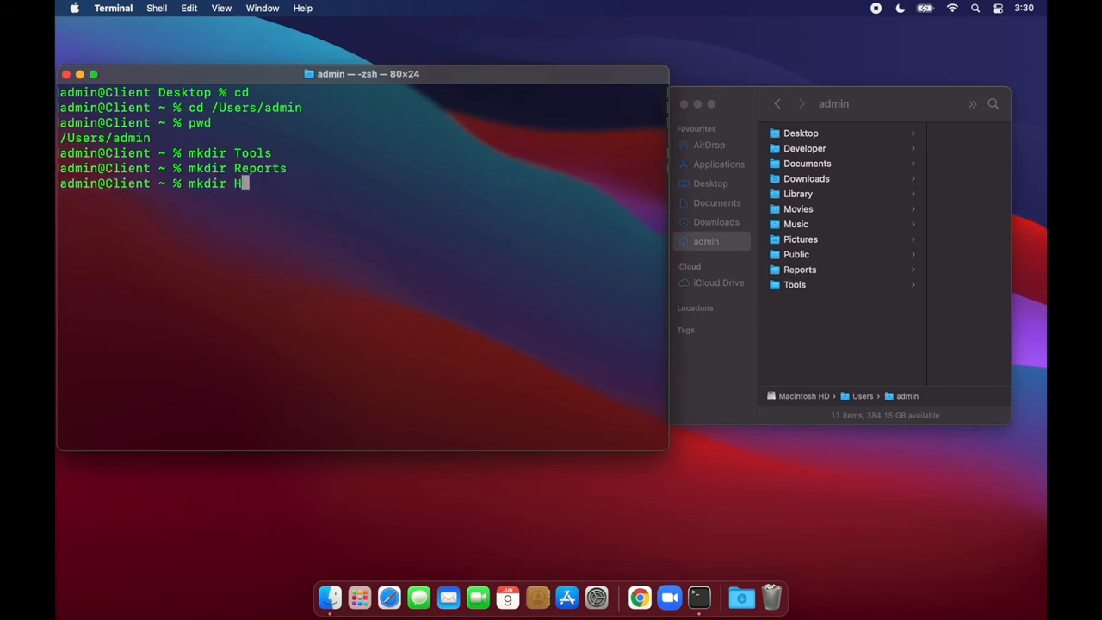
type("elp")
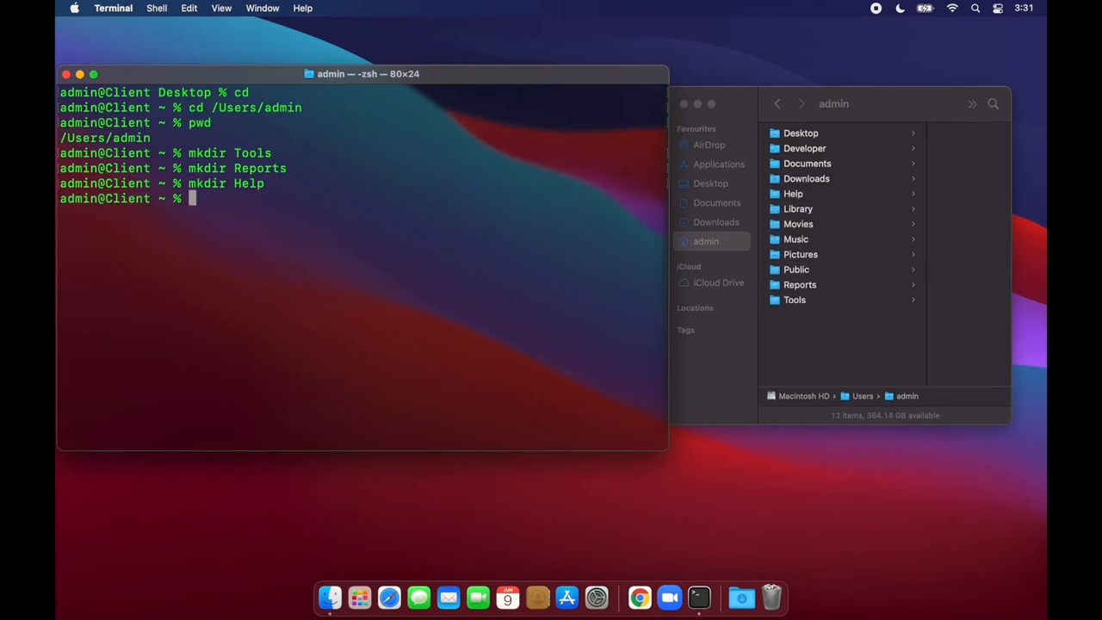
mouse_move(806, 163)
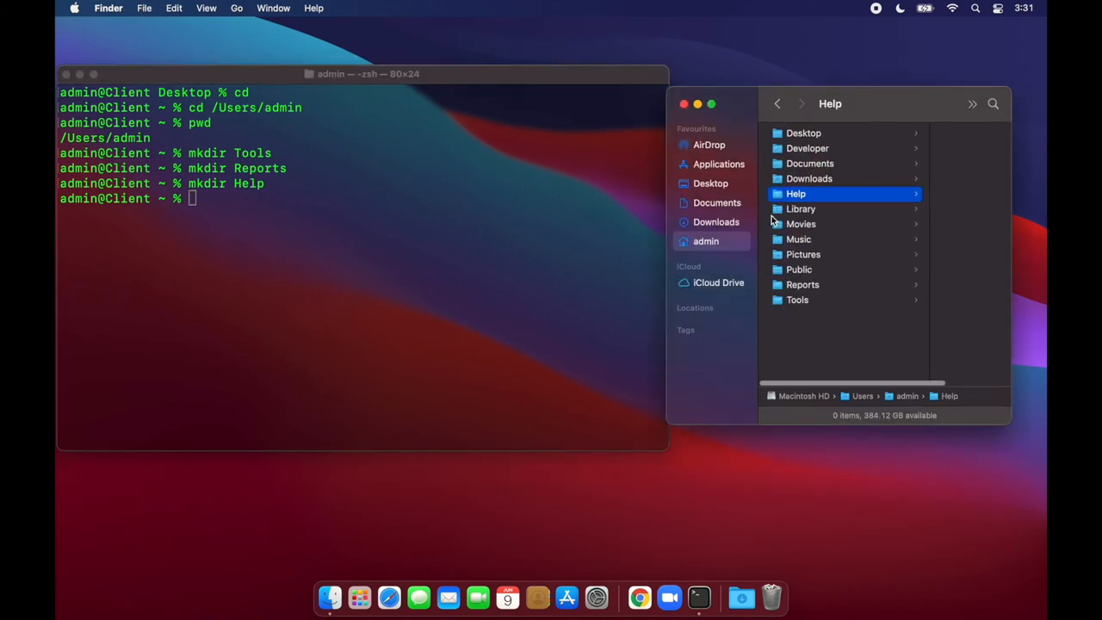
Peek inside the new Reports folder, then return to the admin home folder listing.
left_click(802, 284)
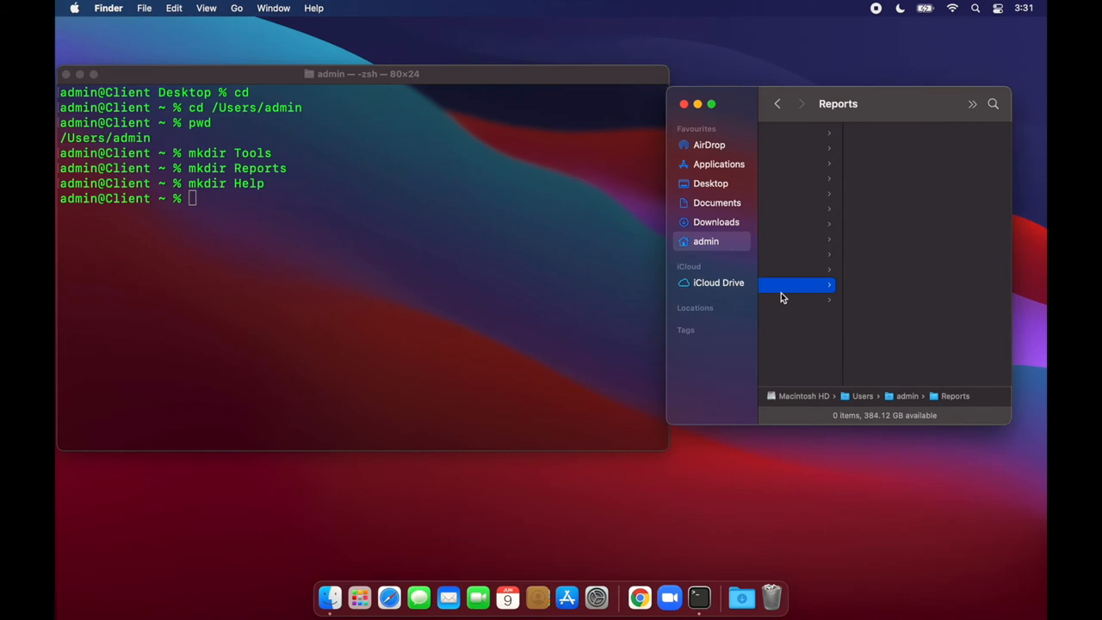
left_click(793, 299)
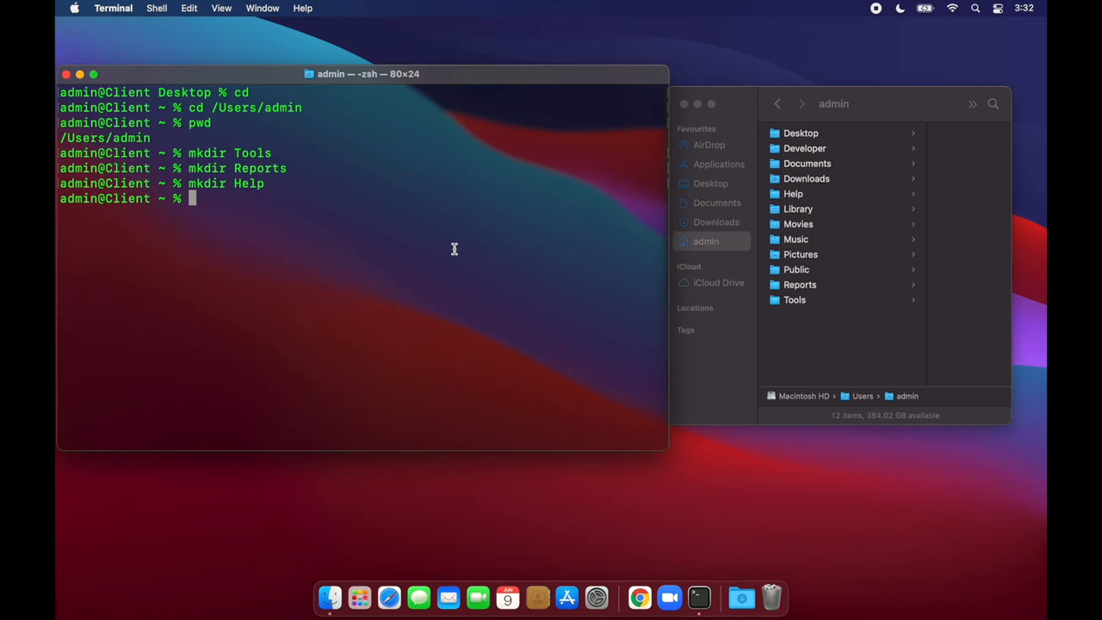
Change directory into Tools and list its contents with ls, showing it empty.
type("c")
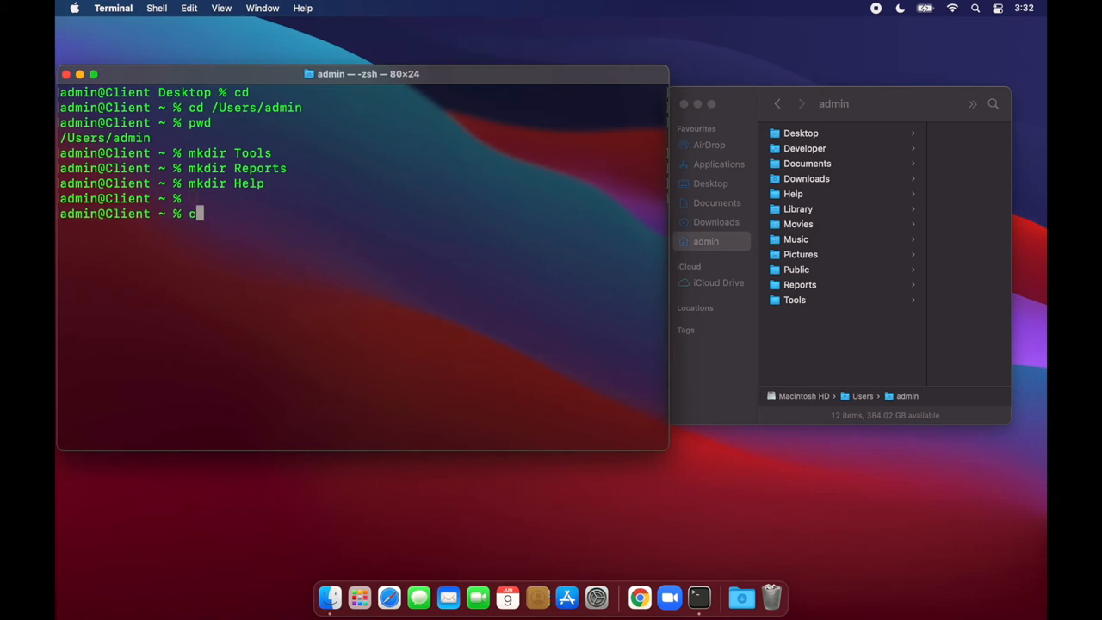
type("d")
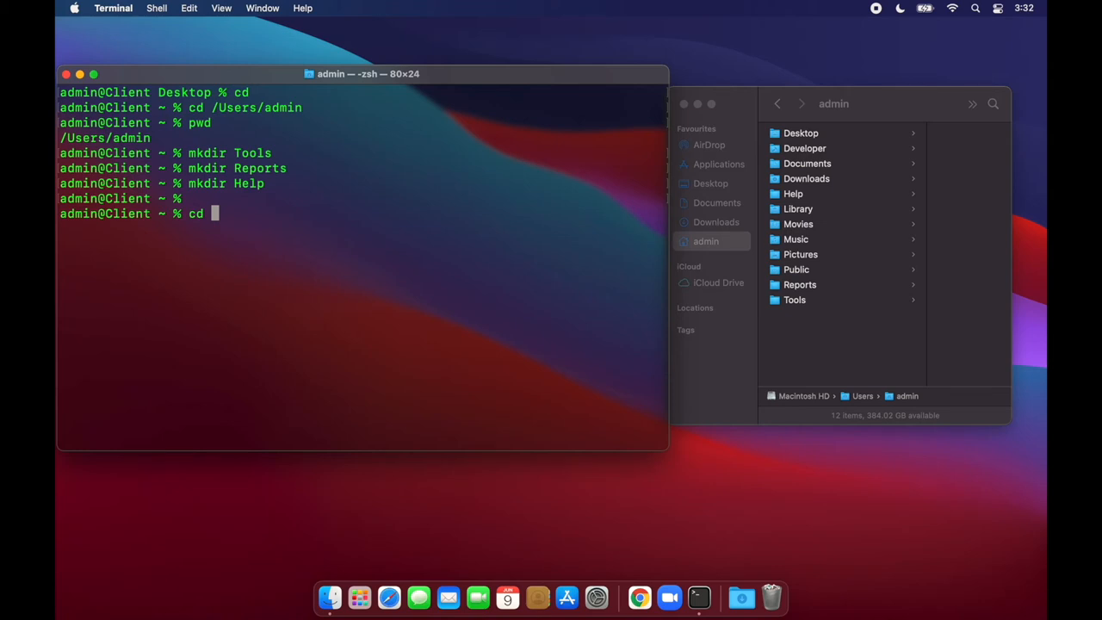
type("/Users/")
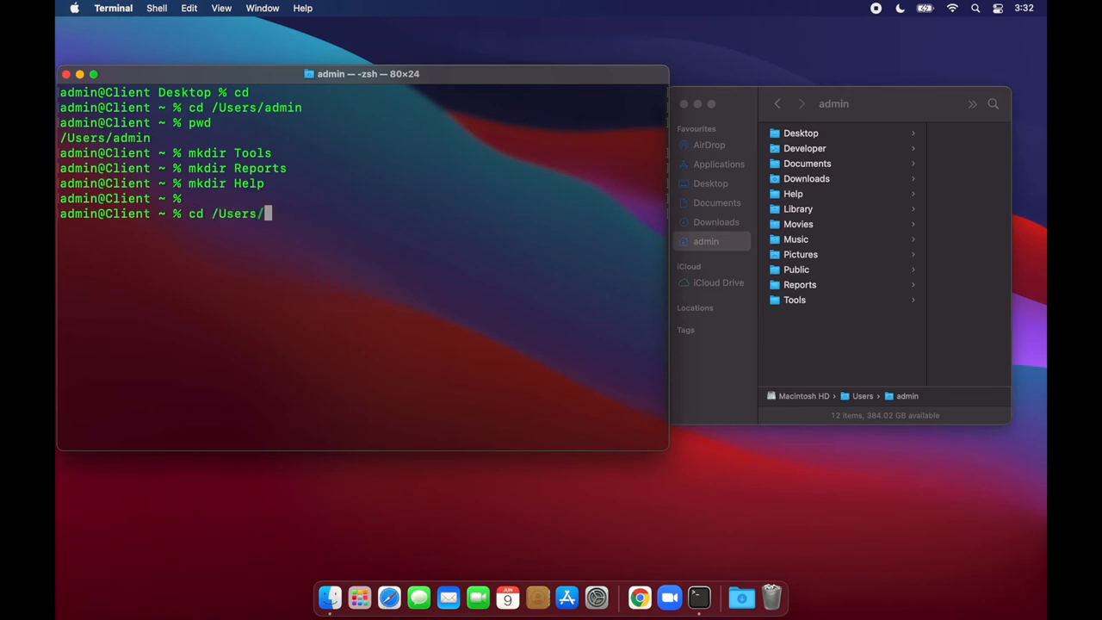
type("admin/Tools/")
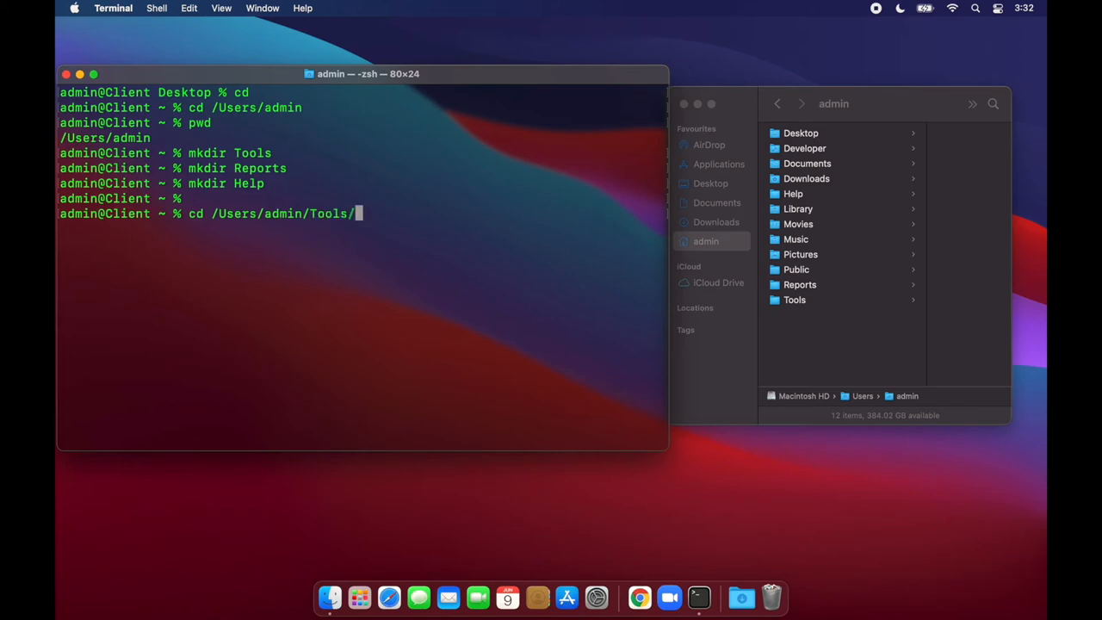
key("Backspace")
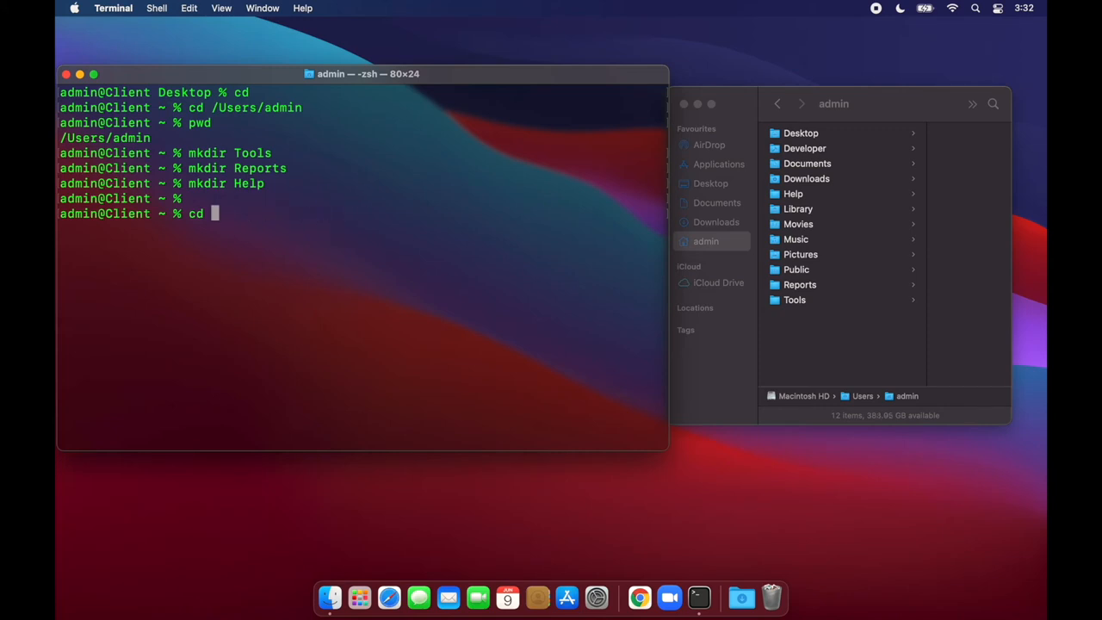
type("Tools/")
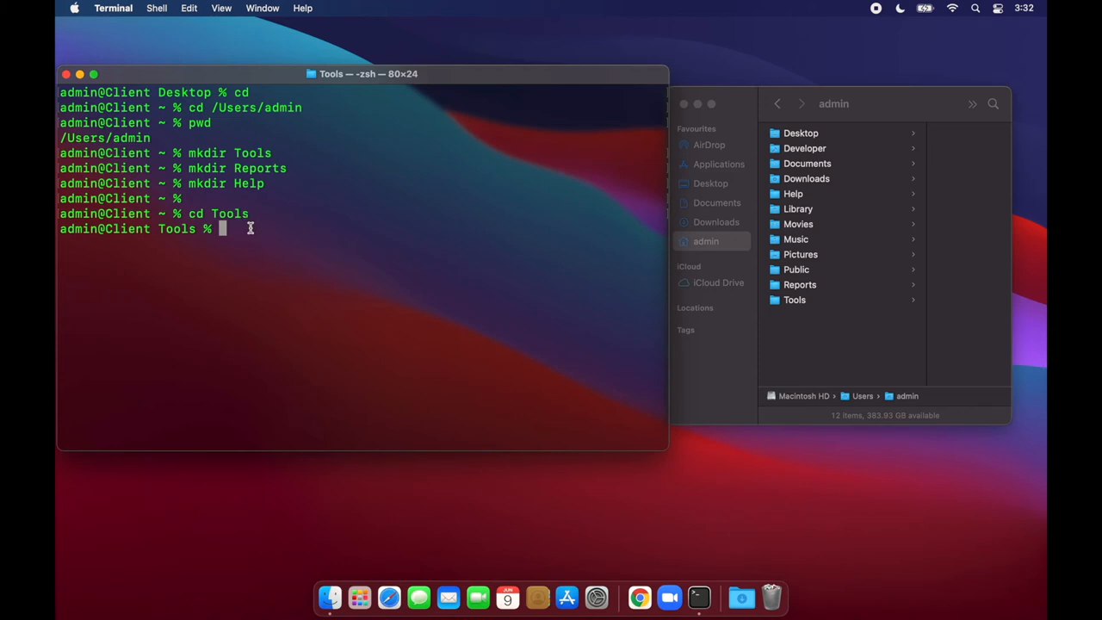
type("ls")
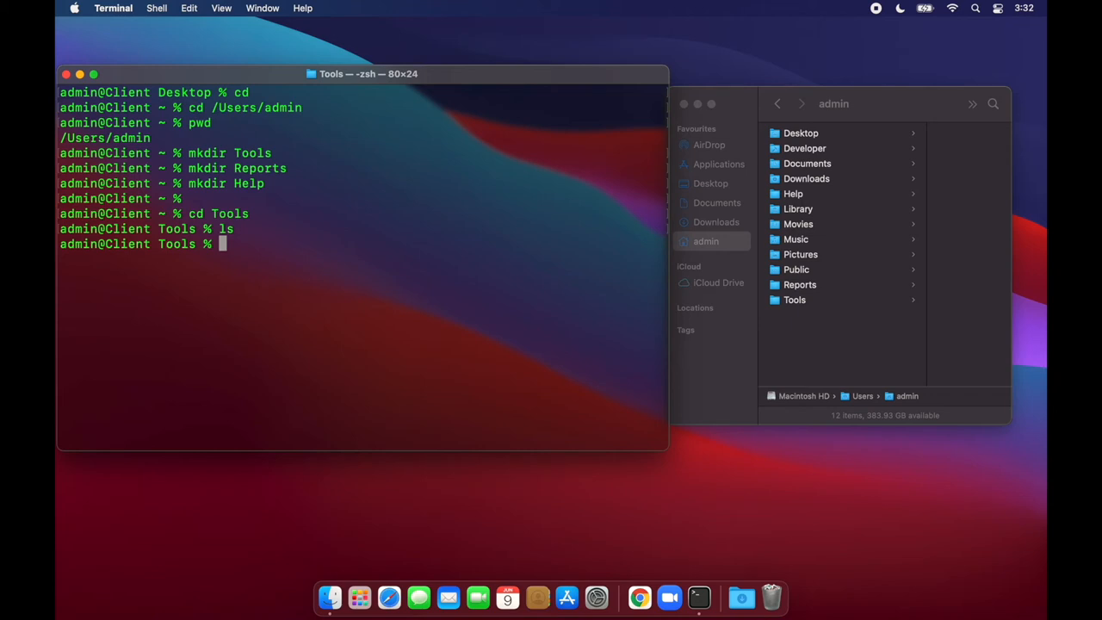
Create the hidden .ToolsFolderCreated marker with touch and confirm it via ls -a.
type("touch")
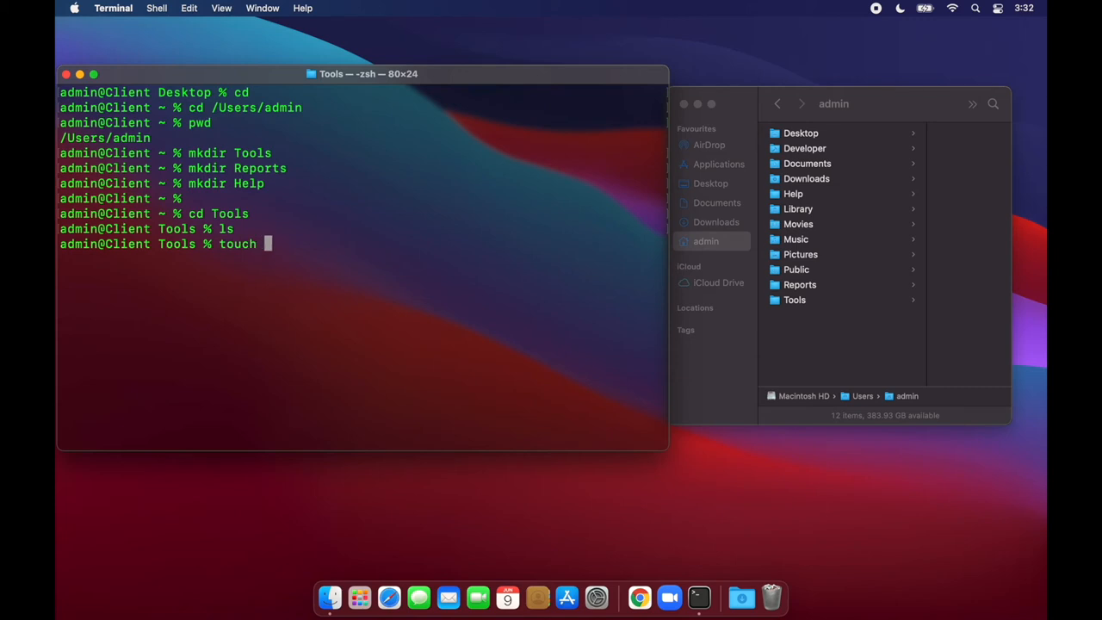
type(".ToolsF")
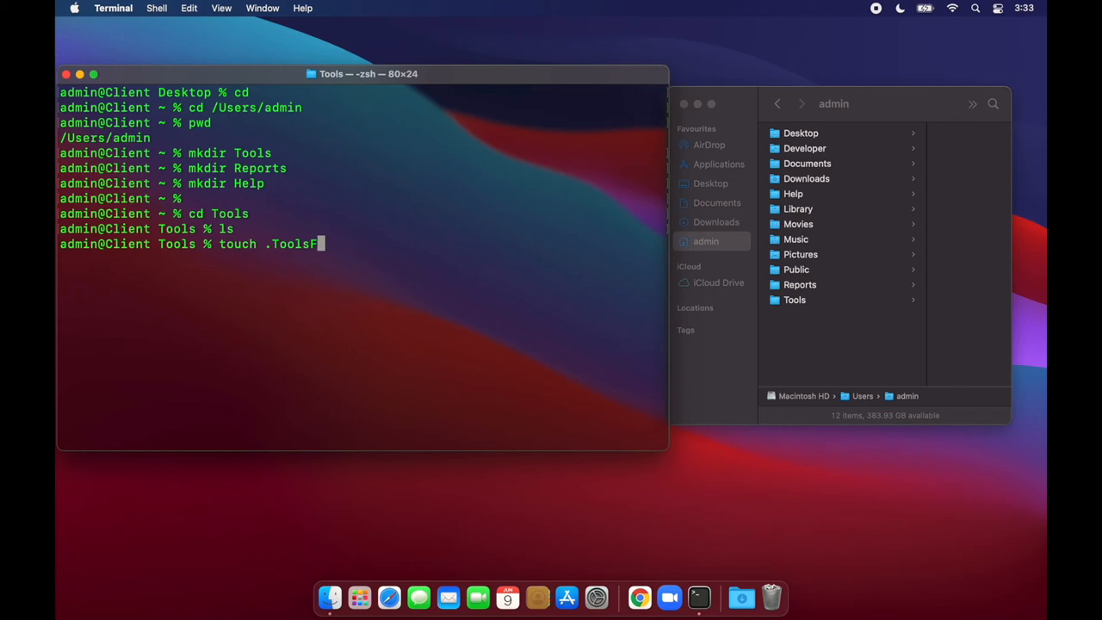
type("olderCreat")
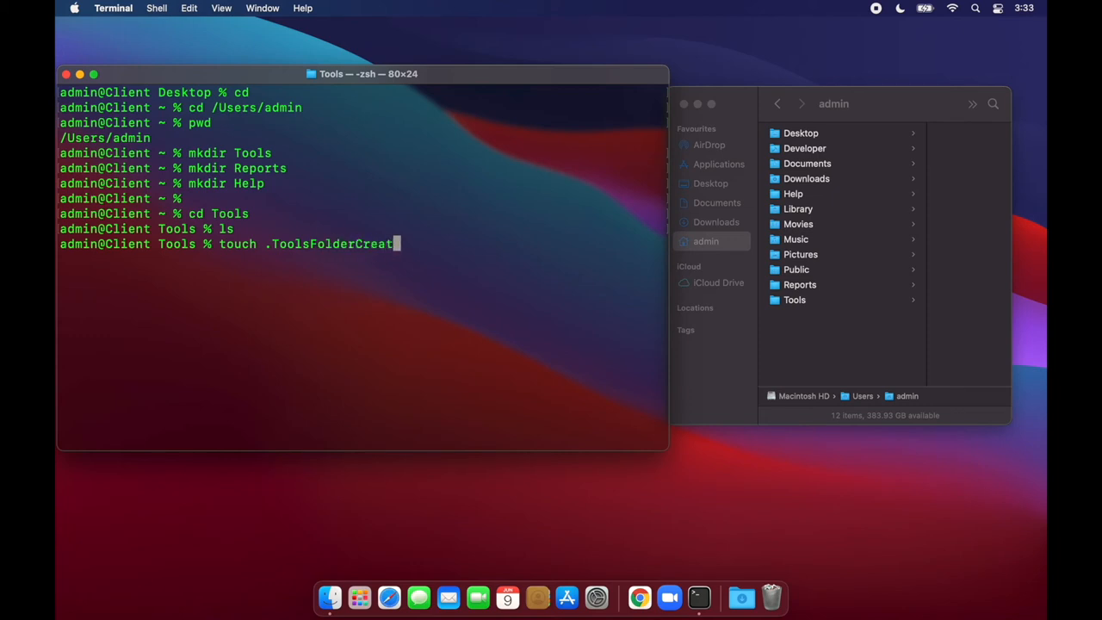
type("ed")
type("ls -a")
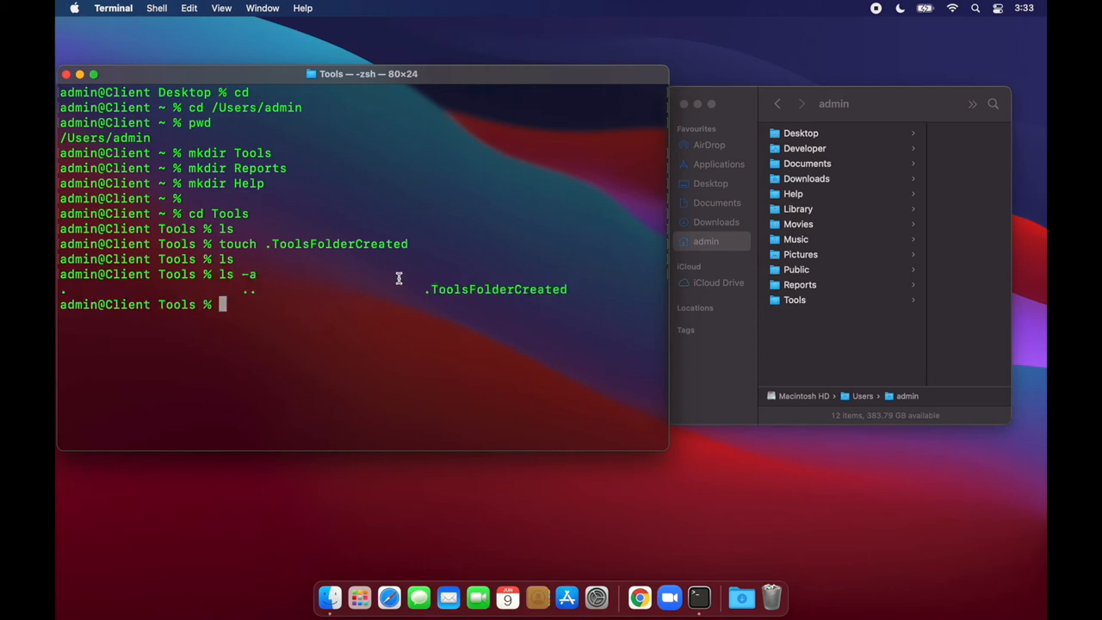
double_click(495, 290)
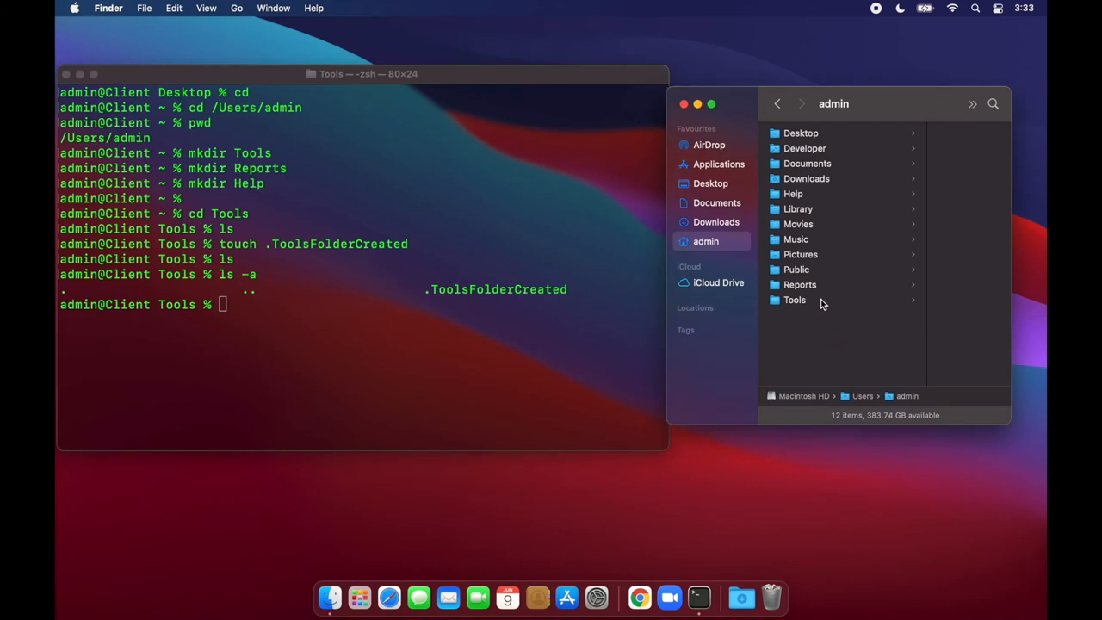
View the Tools folder in Finder as empty, then return to the Terminal session.
left_click(794, 300)
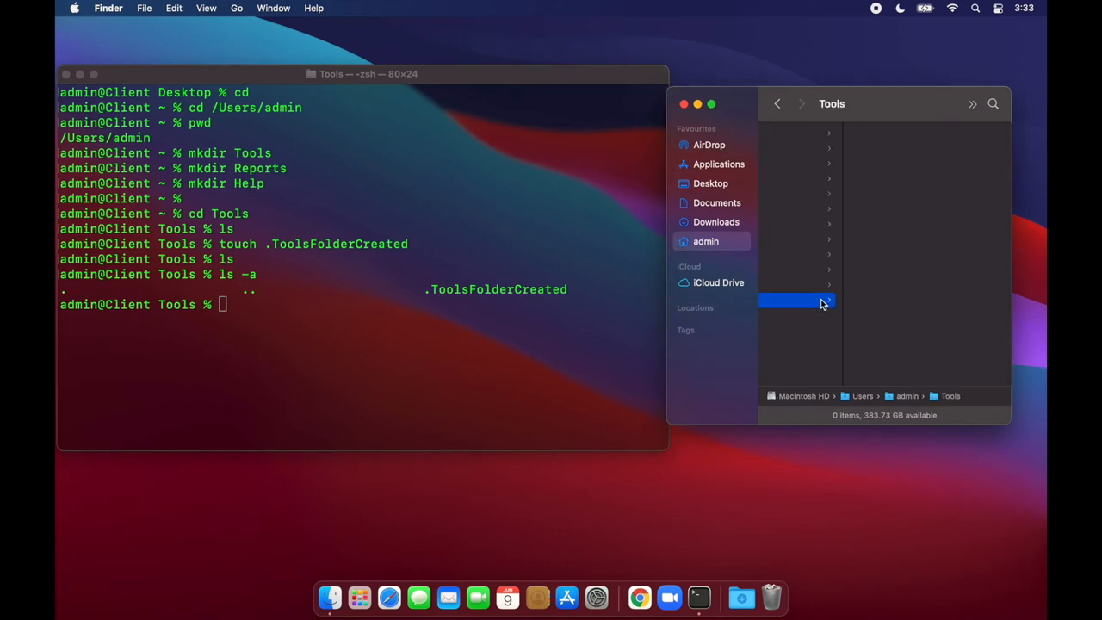
left_click(793, 299)
type("cd ..")
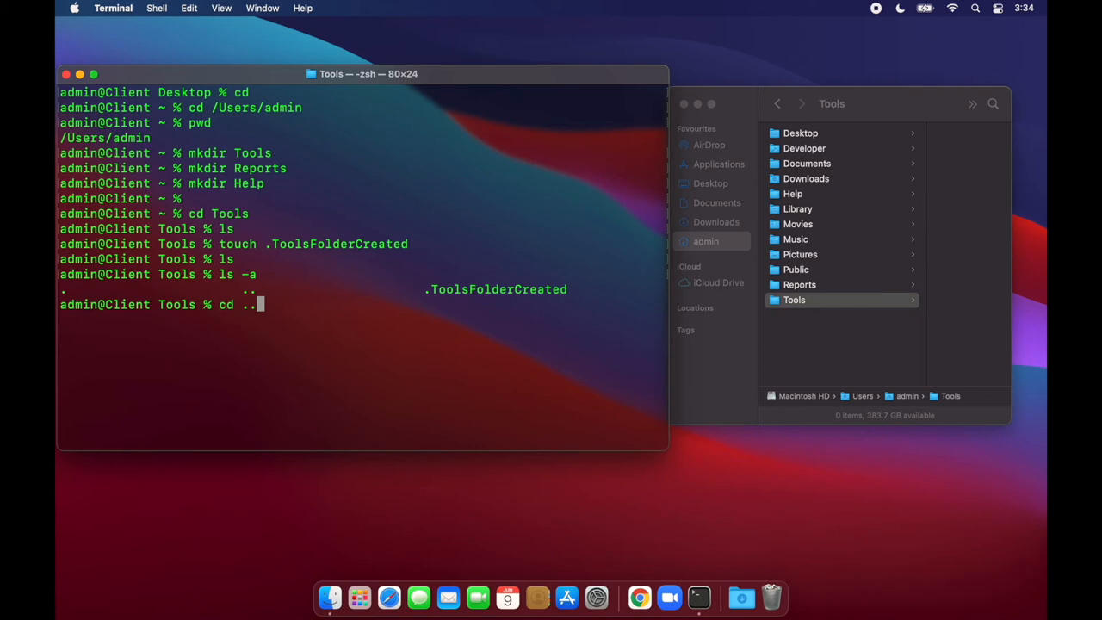
Move into Reports, create the hidden .ReportsFolderCreated marker, and go back up.
key("Return")
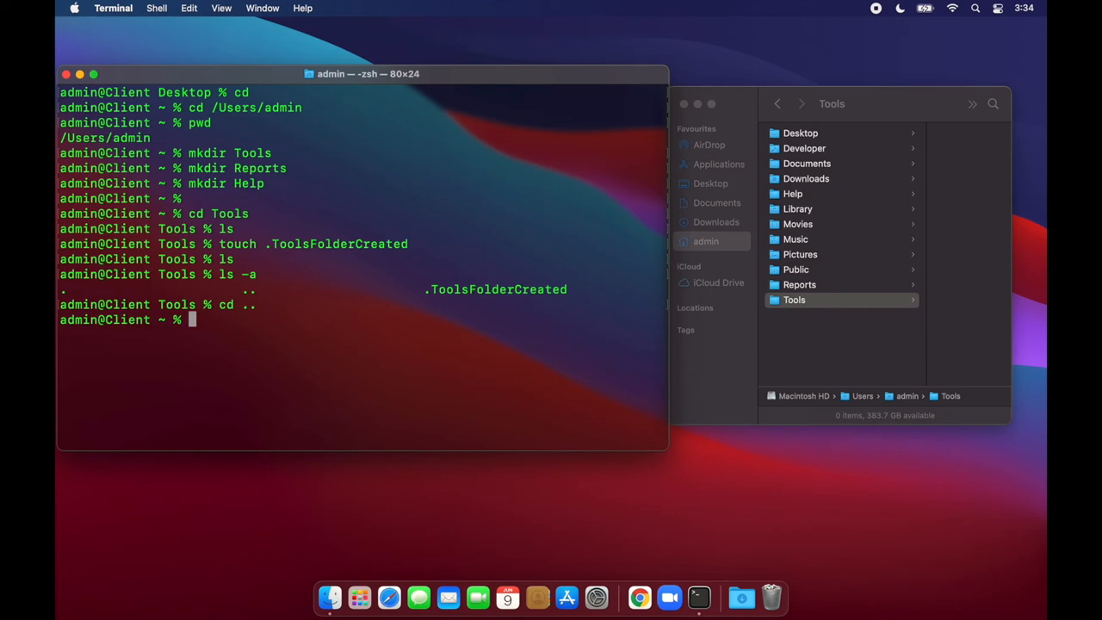
type("cd Reports/")
type("touch .ReportsFolderCre")
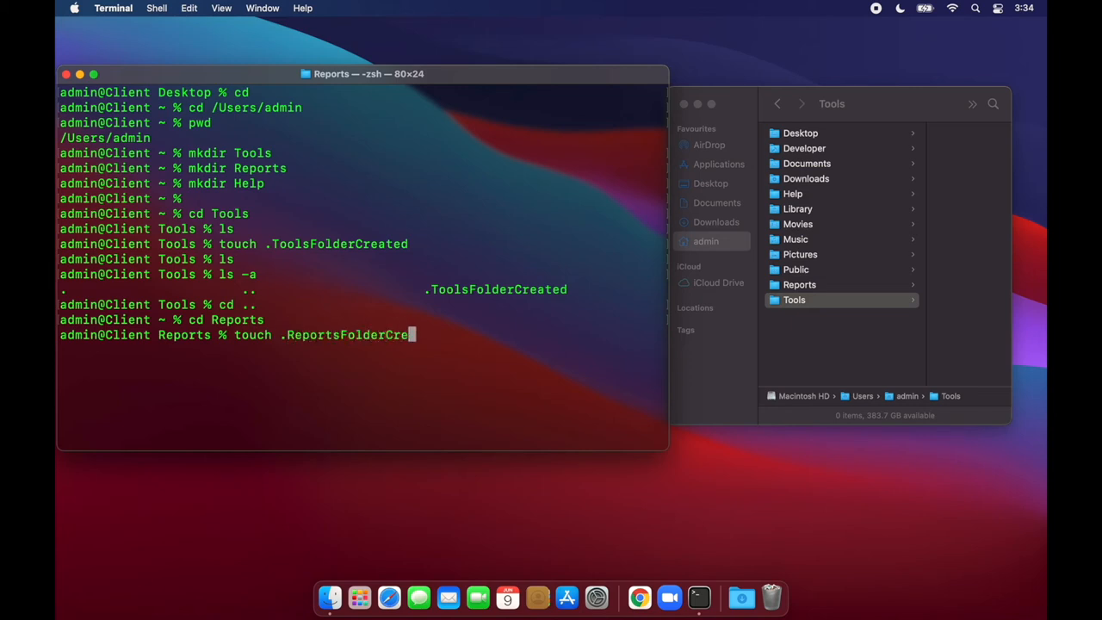
type("ated")
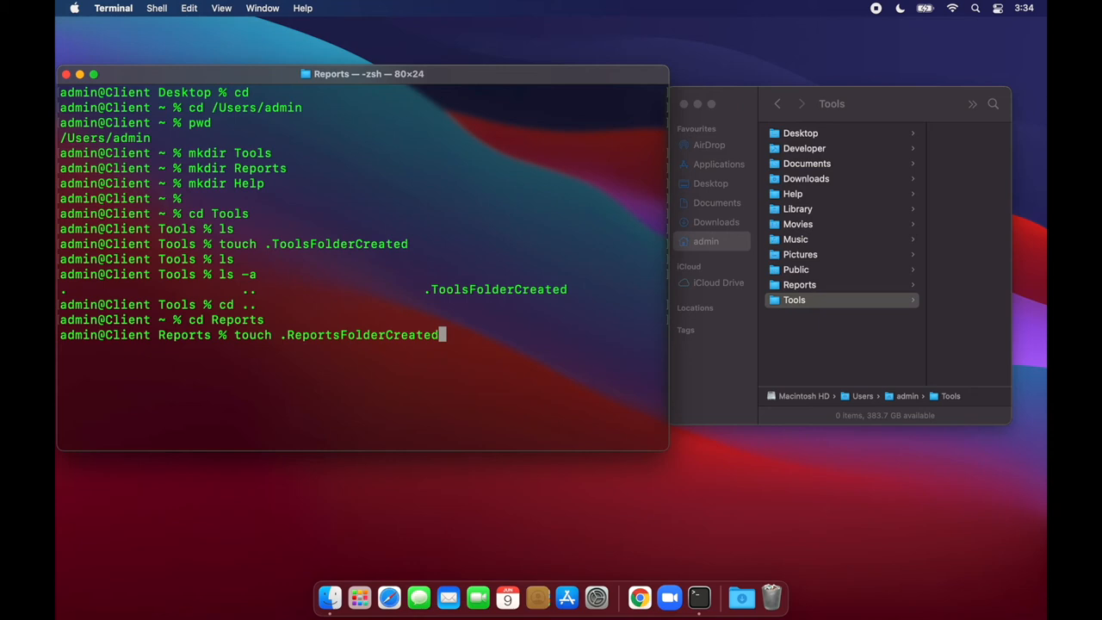
type("cd ..")
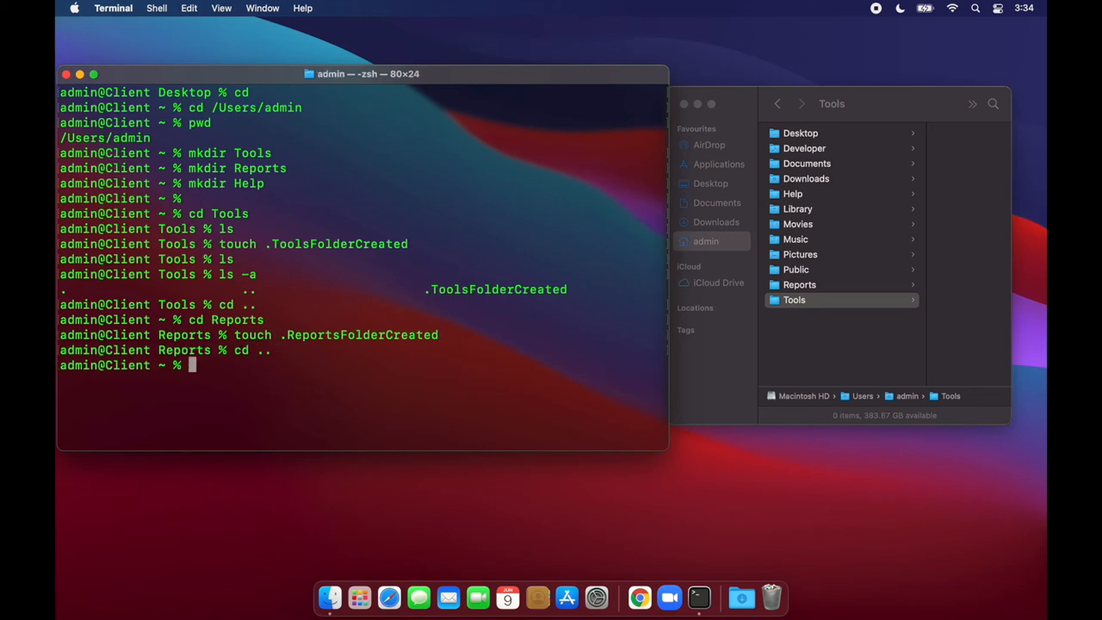
Move into Help, create the hidden .HelpFolderCreated marker, and return home.
type("cd Help")
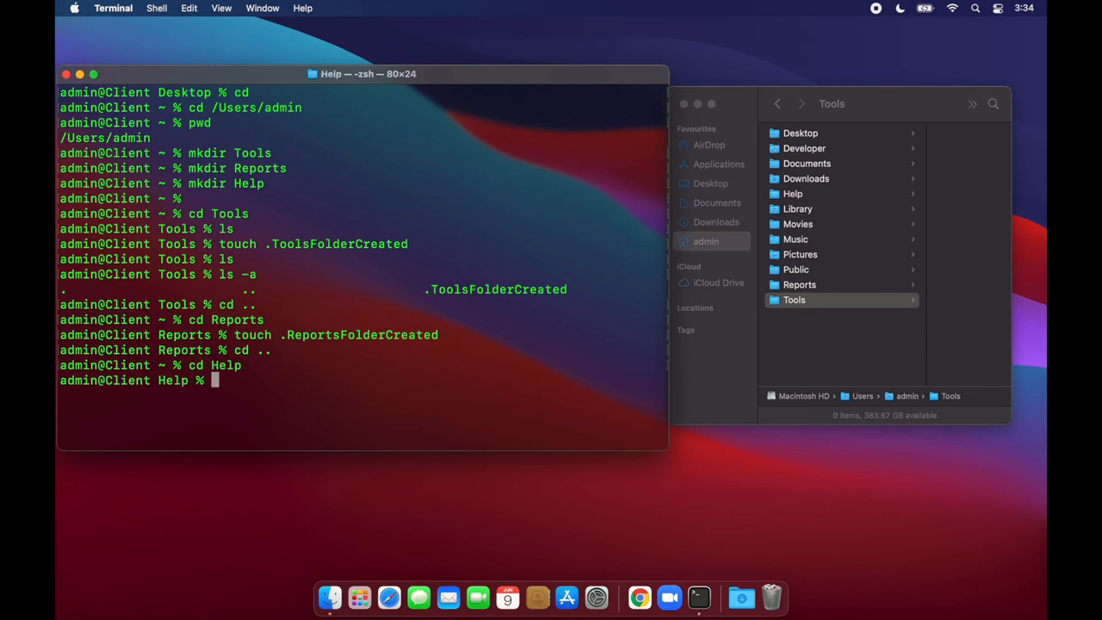
type("touch")
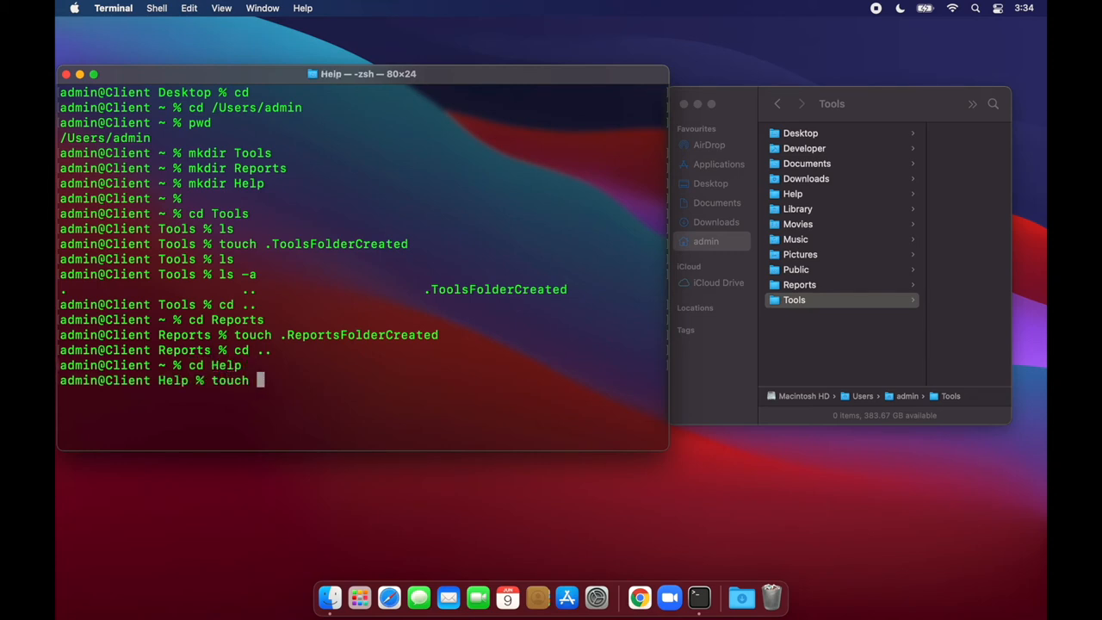
type(".HelpFolderCreated")
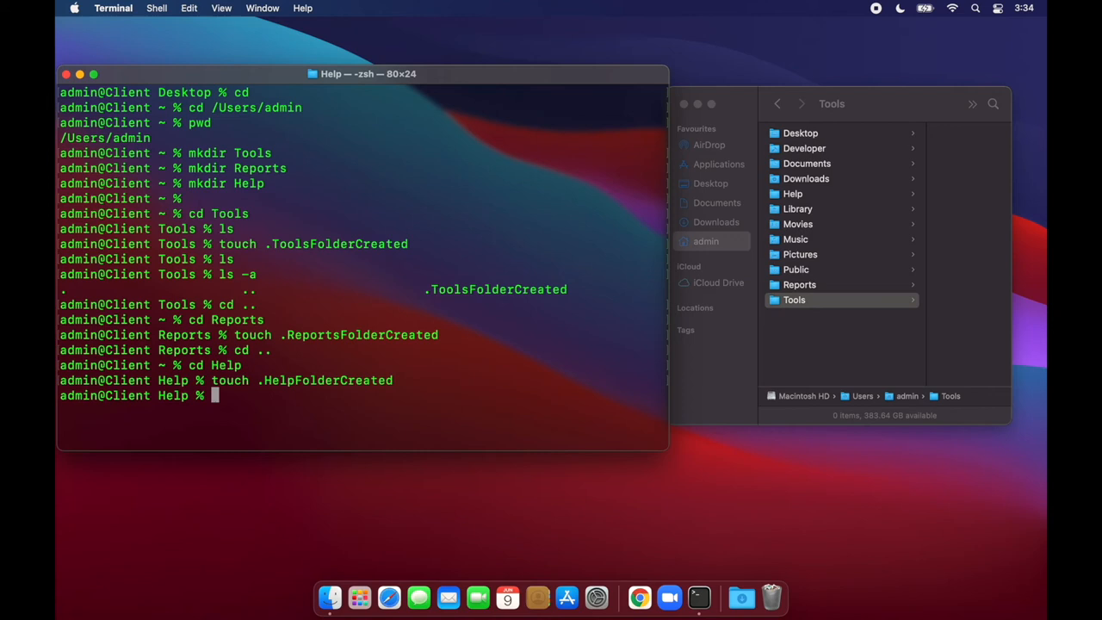
type("cd ..")
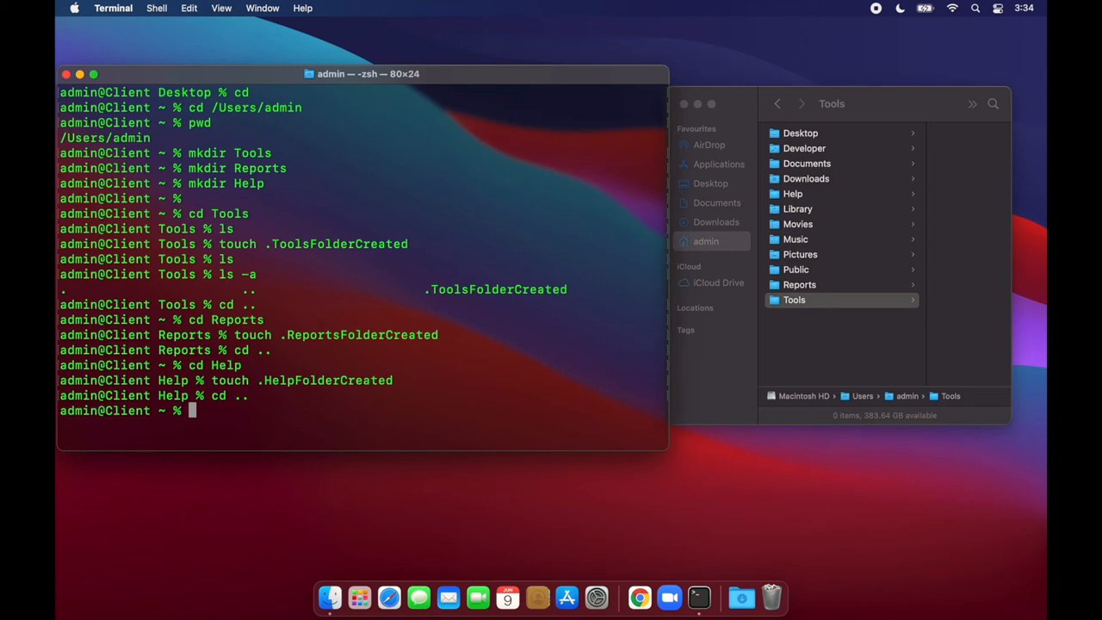
mouse_move(574, 198)
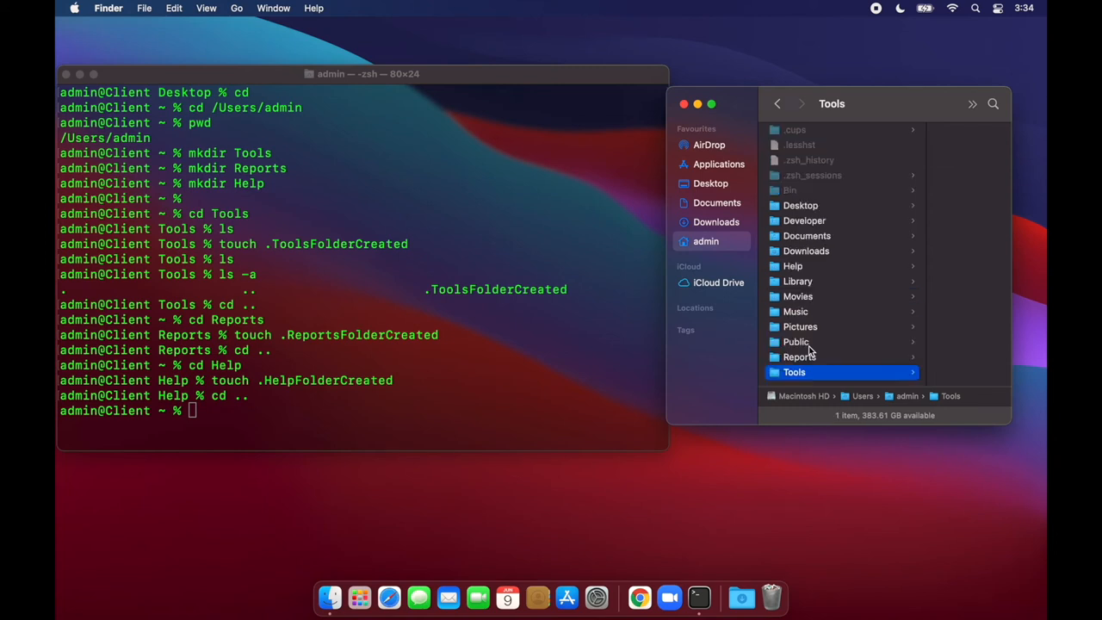
Reveal hidden files to see the markers in Tools and Reports, then view Help.
key("cmd+shift+.")
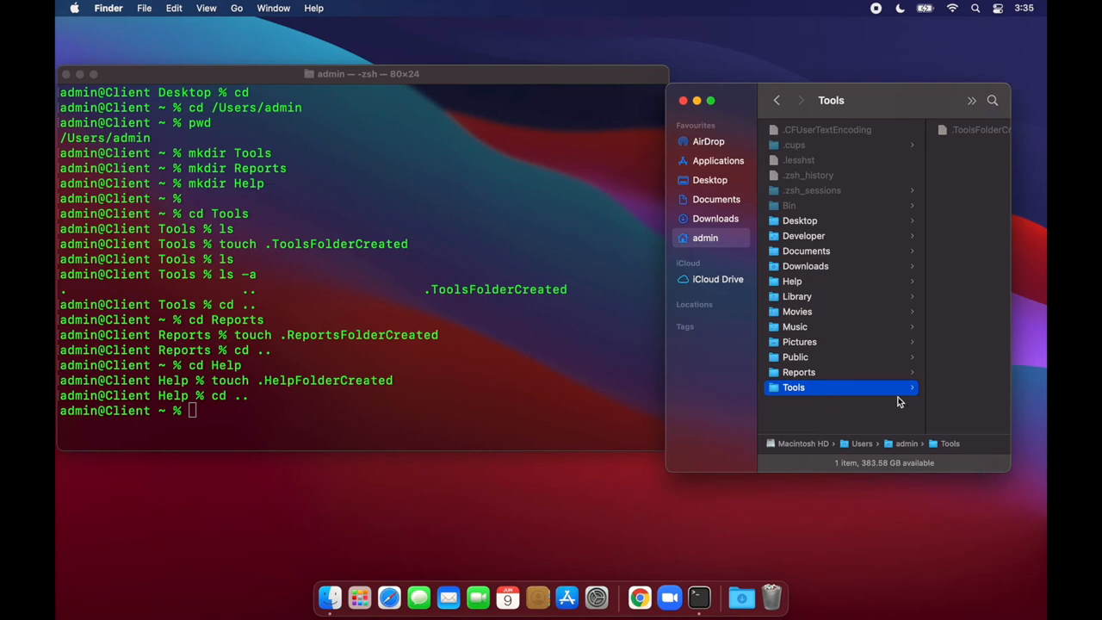
mouse_move(827, 135)
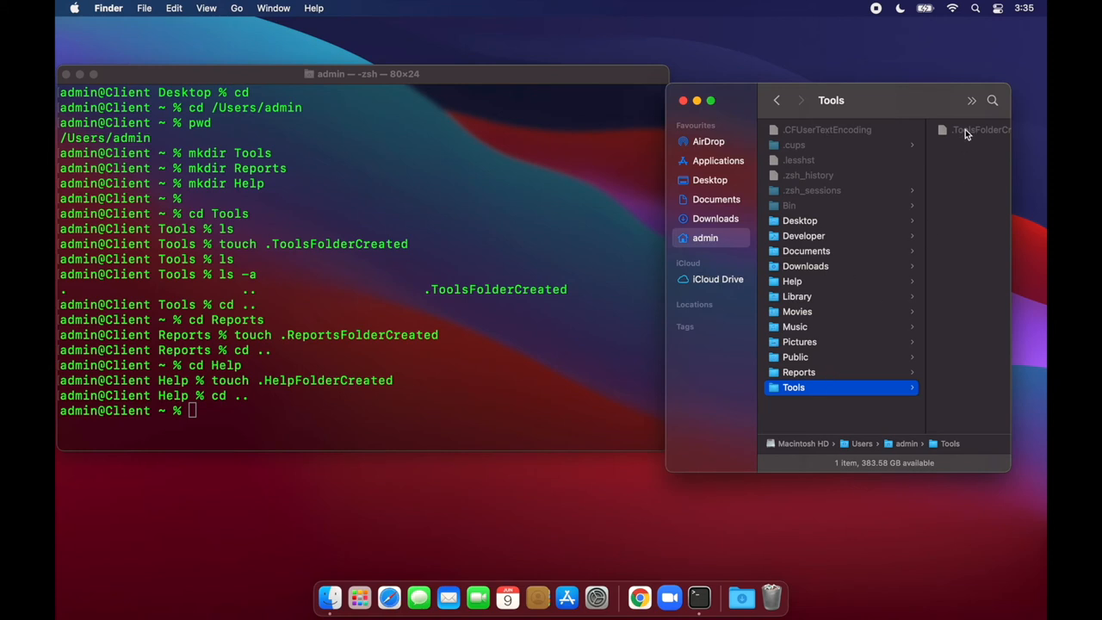
left_click(977, 129)
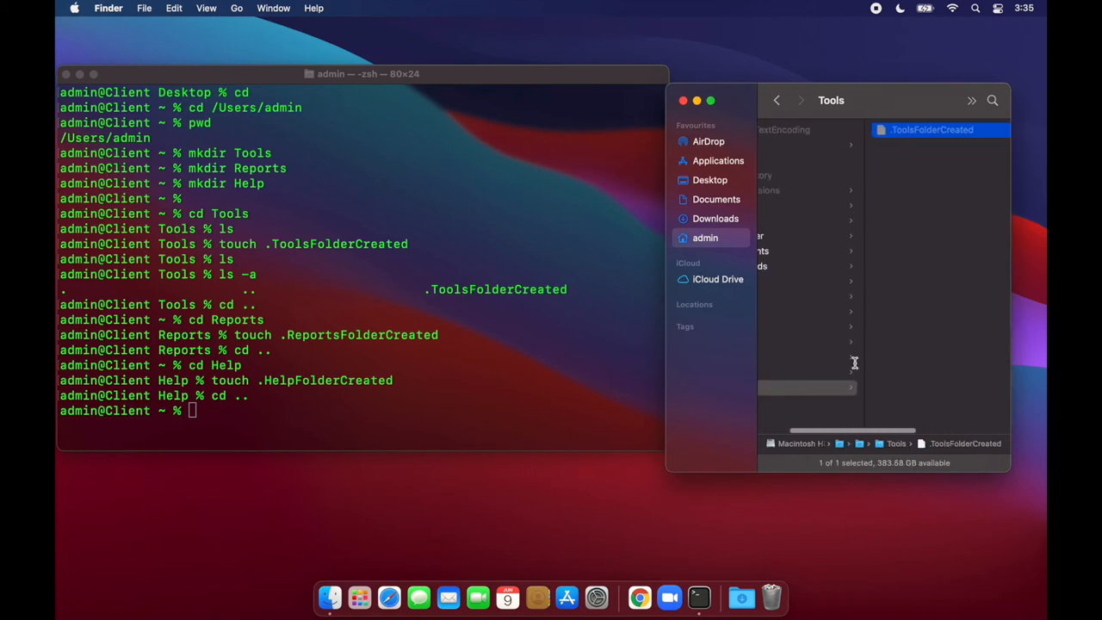
left_click(796, 372)
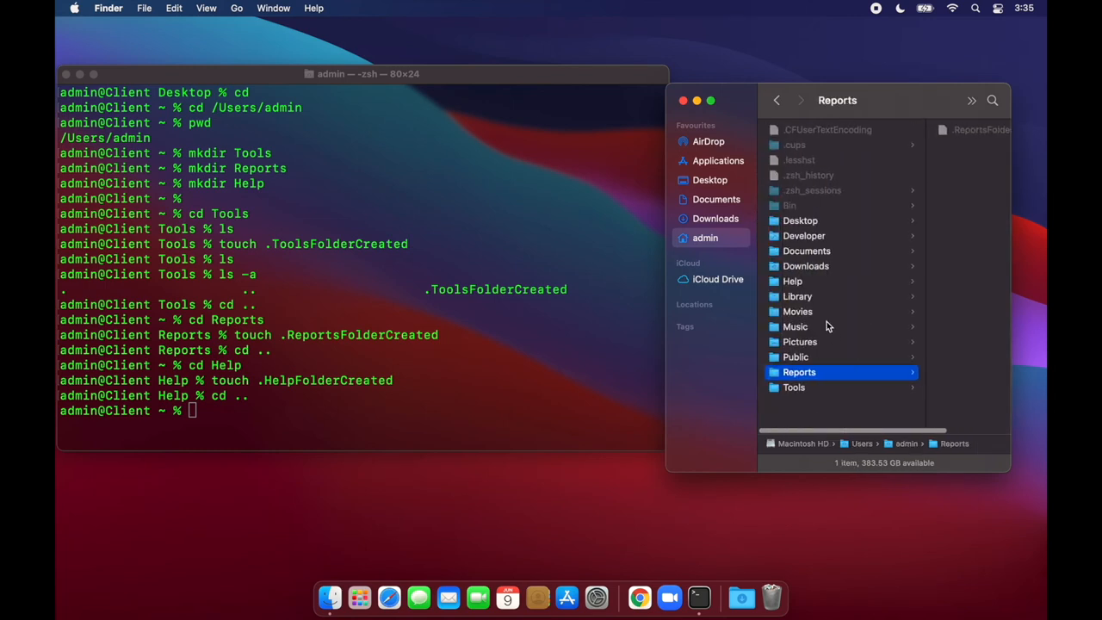
left_click(792, 280)
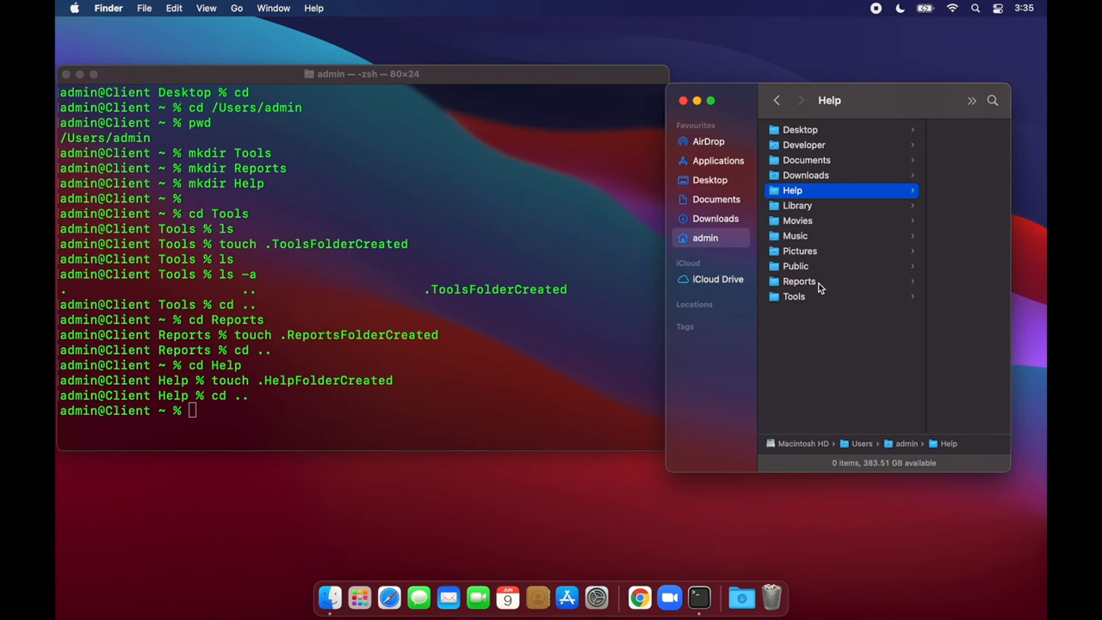
mouse_move(817, 276)
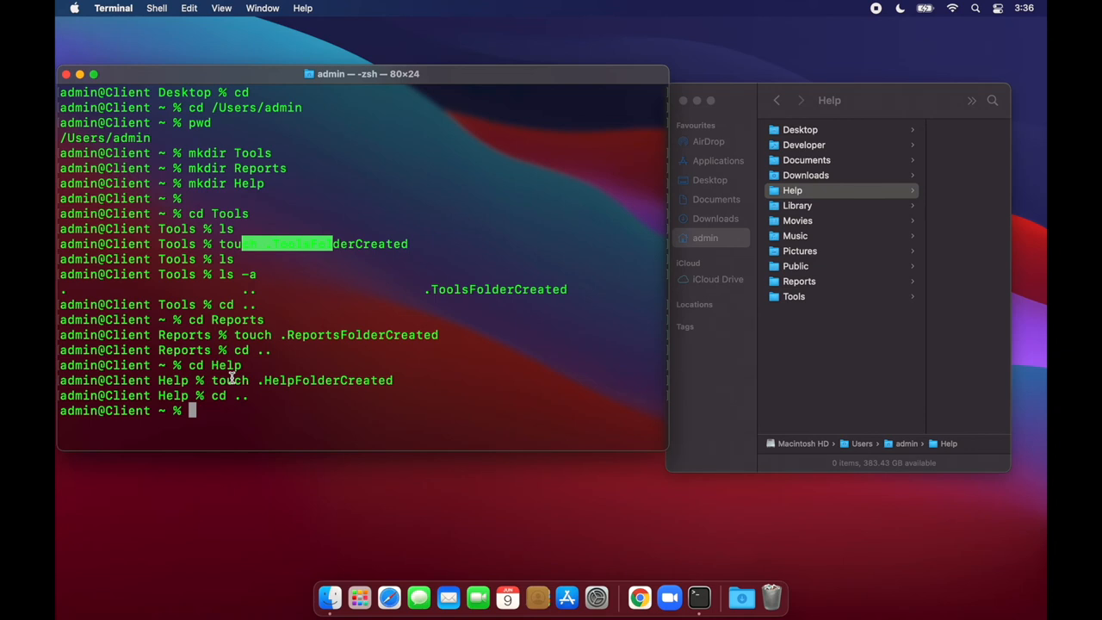
mouse_move(247, 400)
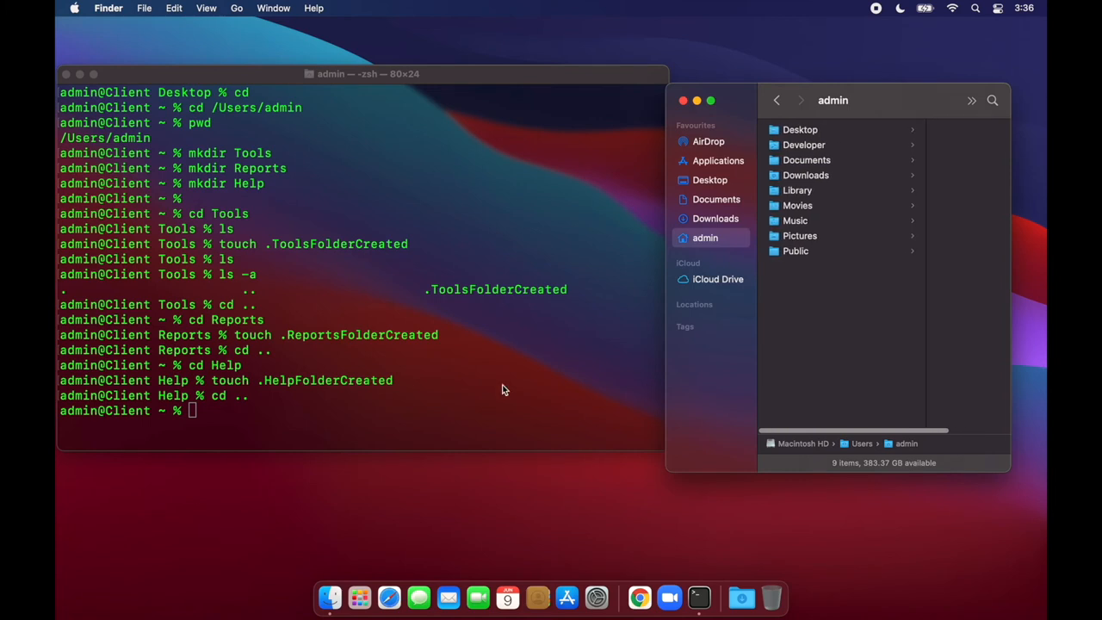
mouse_move(491, 382)
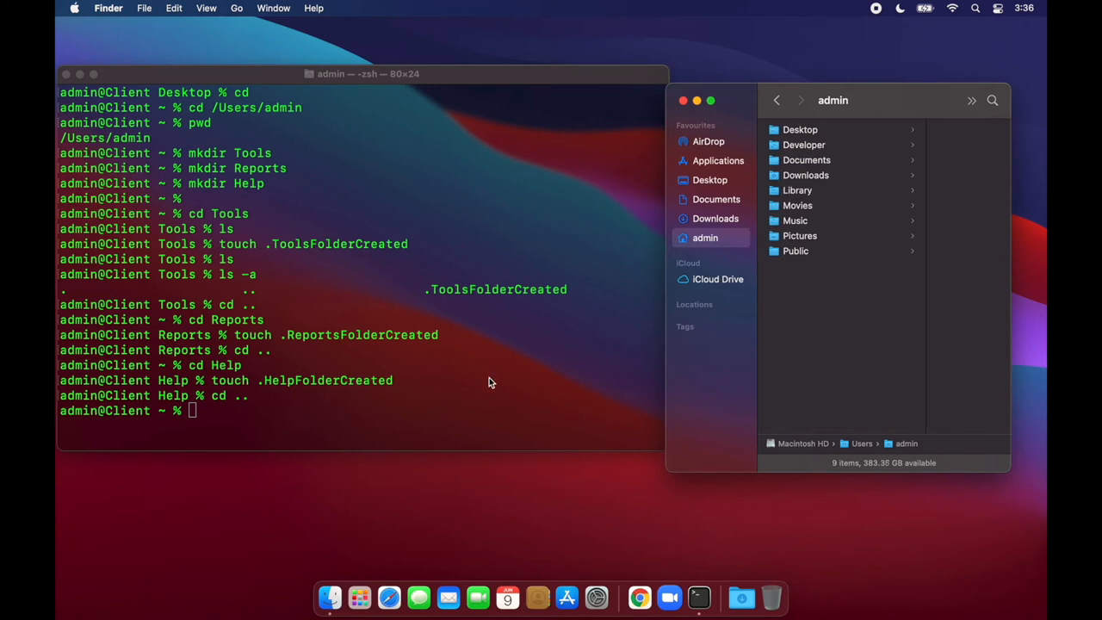
mouse_move(482, 388)
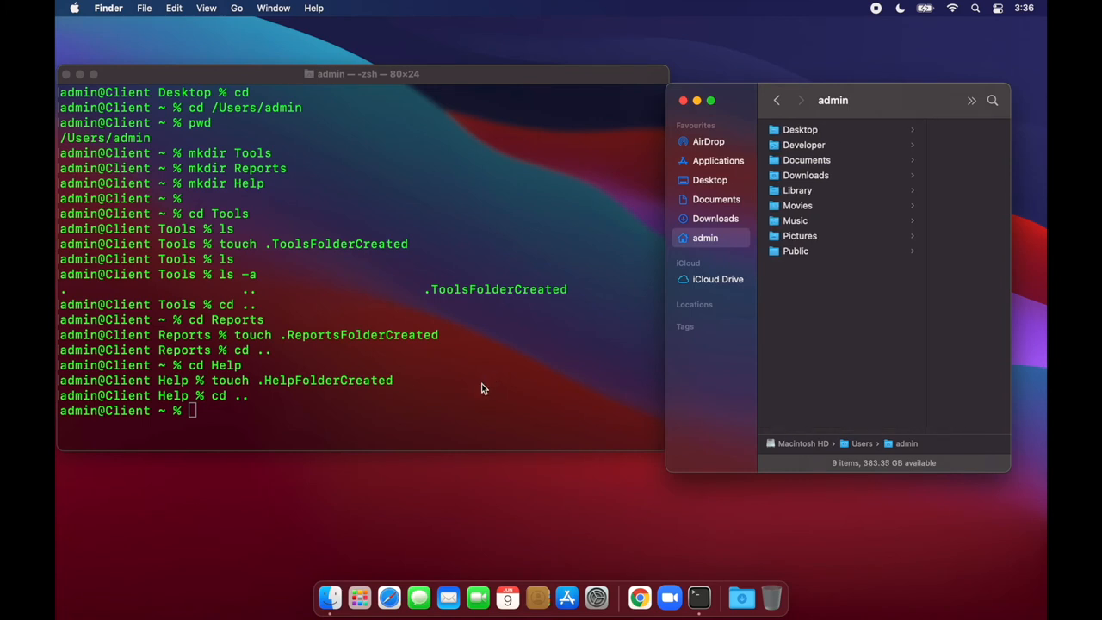
mouse_move(359, 596)
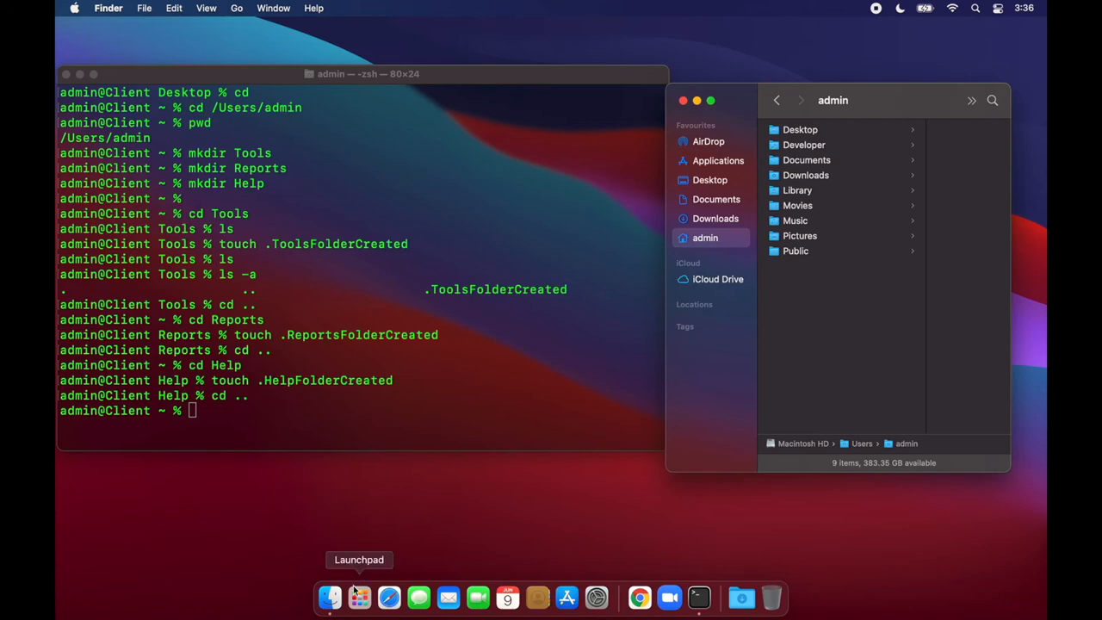
Launch TextEdit, make the new untitled document plain text, and reposition its window.
left_click(329, 595)
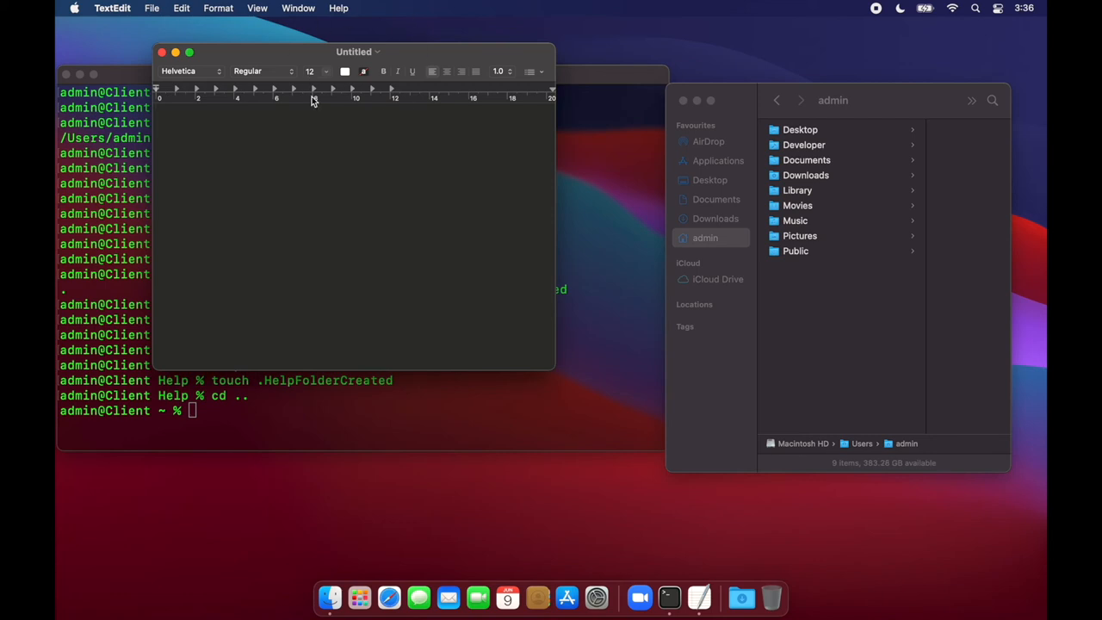
mouse_move(218, 81)
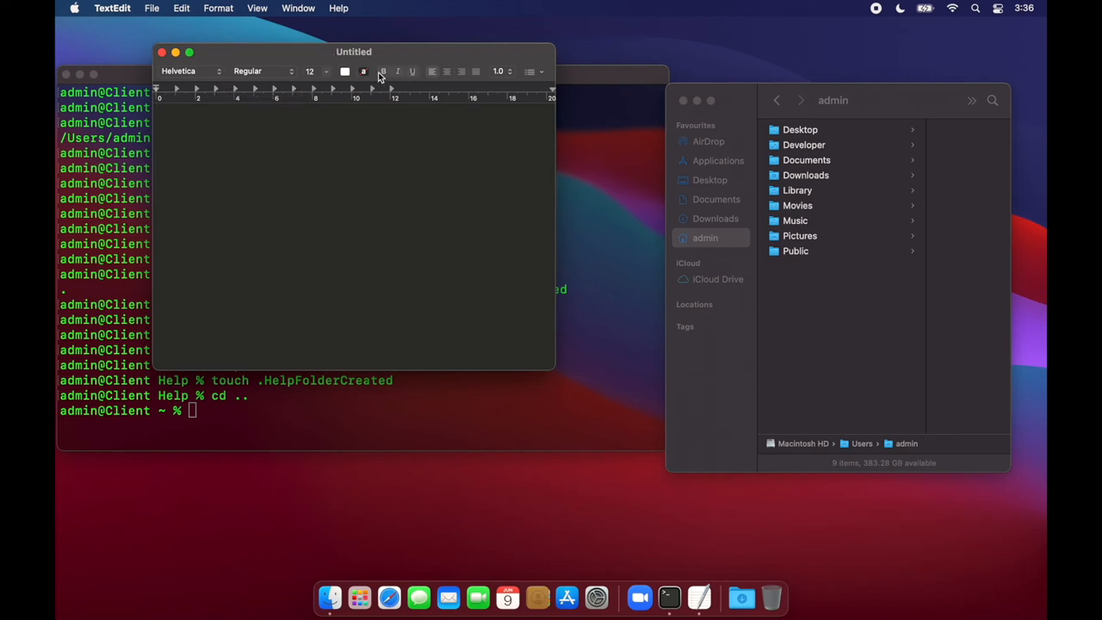
mouse_move(382, 72)
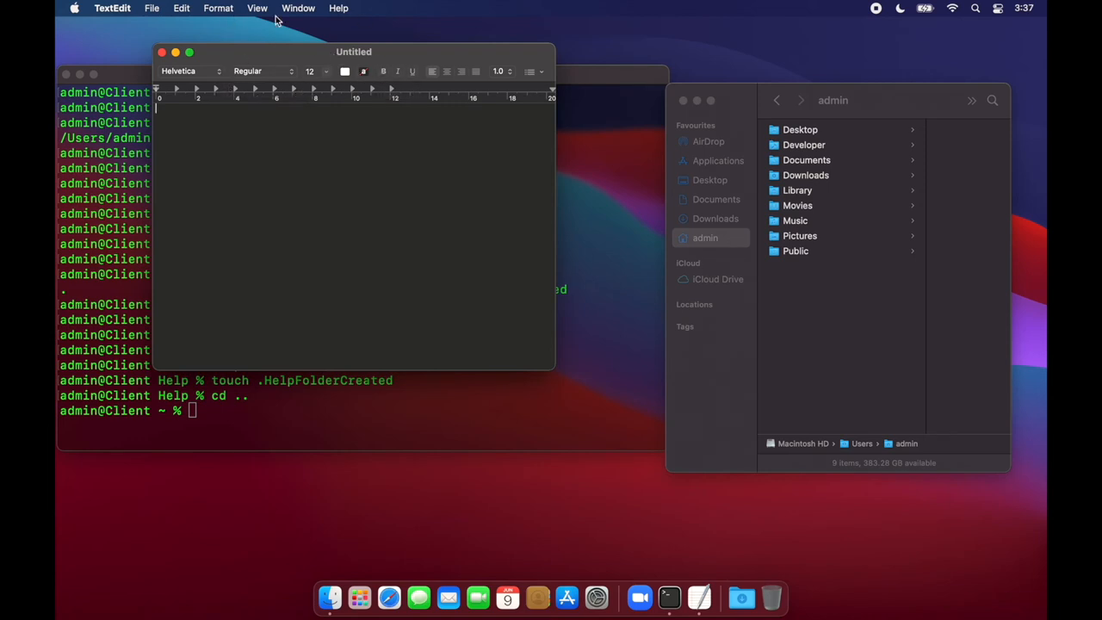
left_click(218, 7)
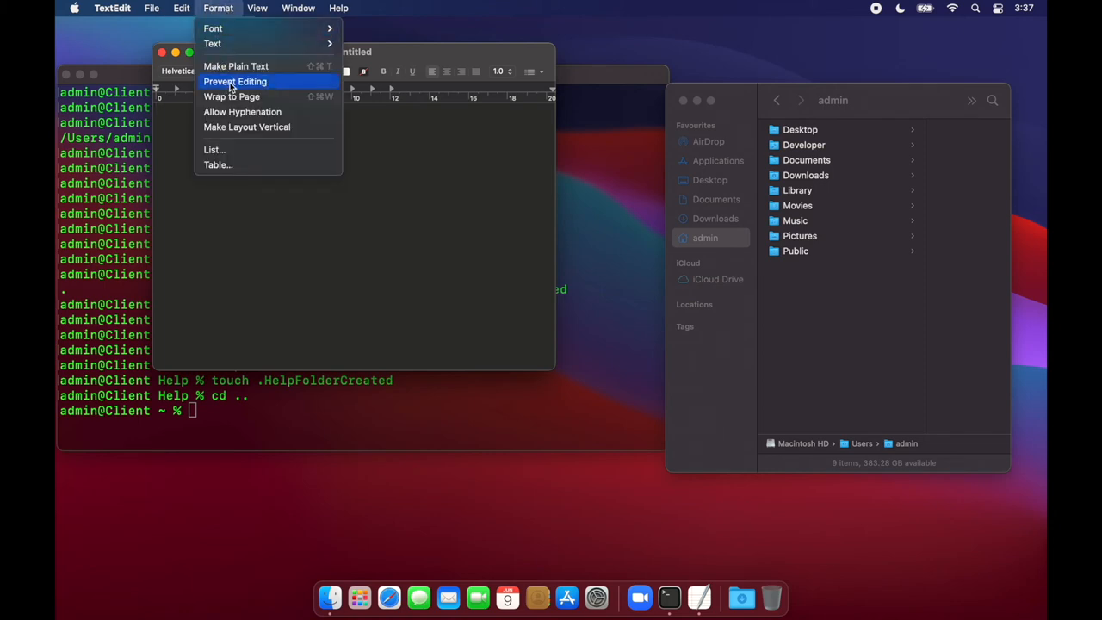
left_click(241, 72)
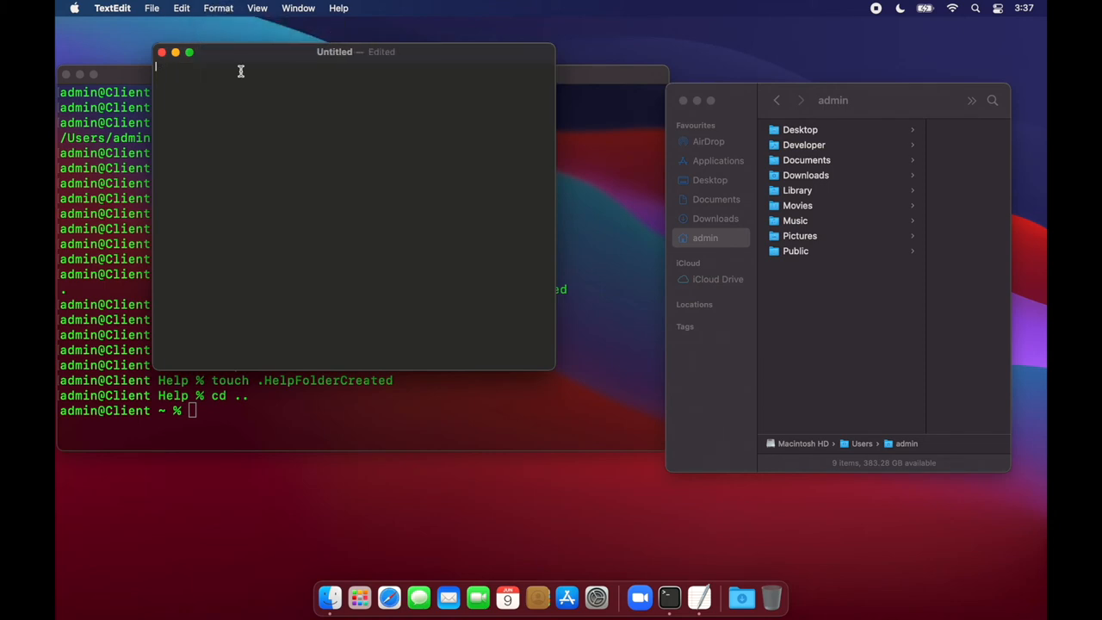
left_click_drag(356, 51, 392, 70)
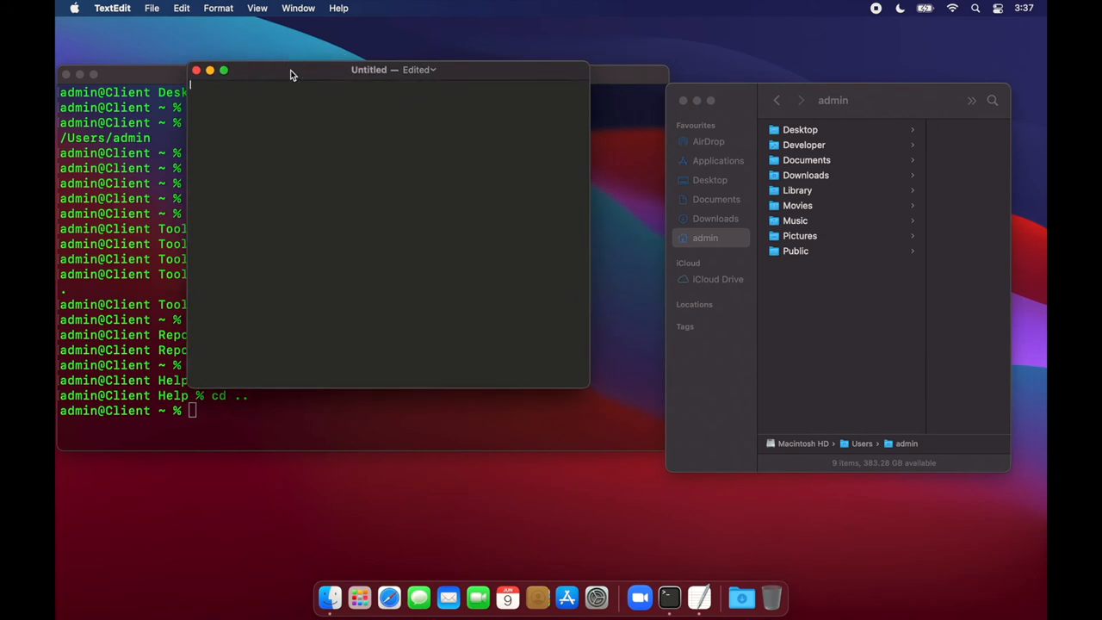
Write the #!/bin/zsh shebang line and start a cd command two lines below.
left_click(257, 7)
type("#!")
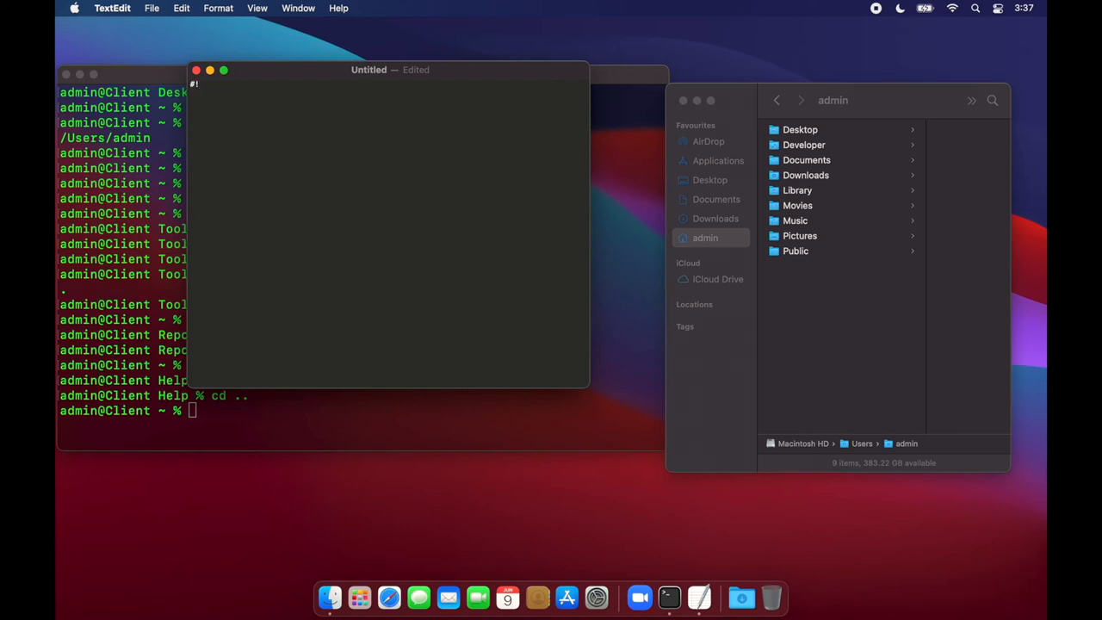
type("/")
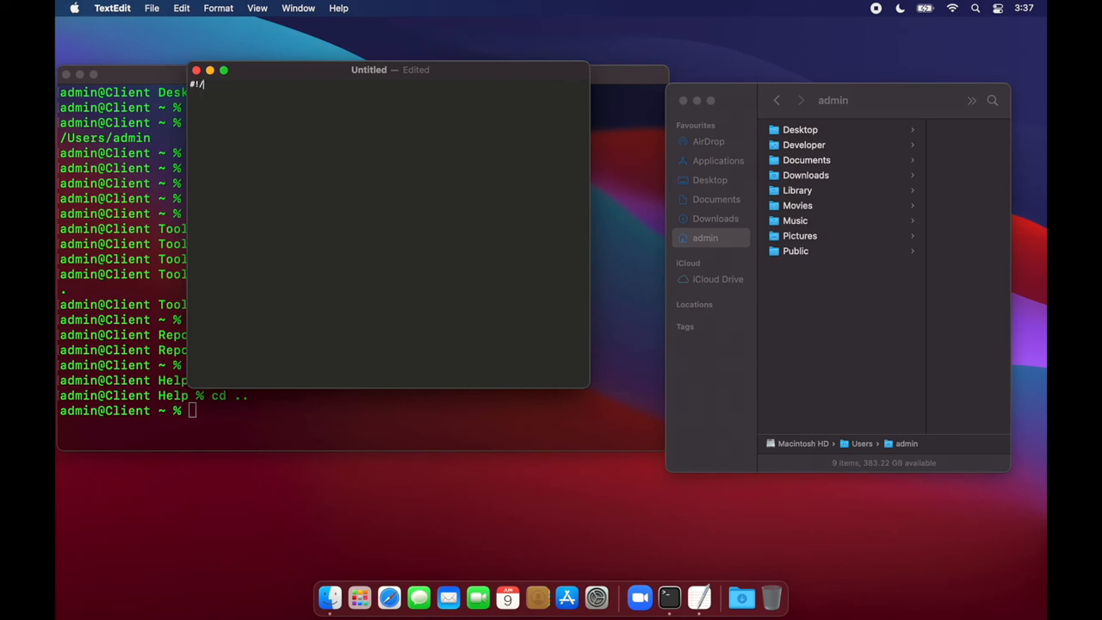
type("bin/z")
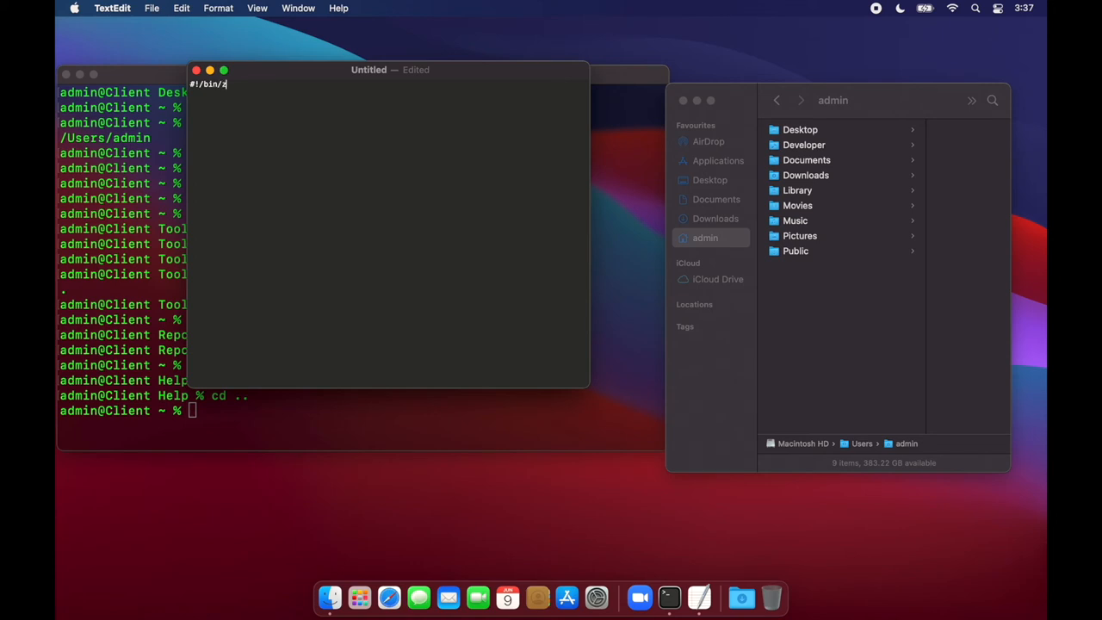
type("sh")
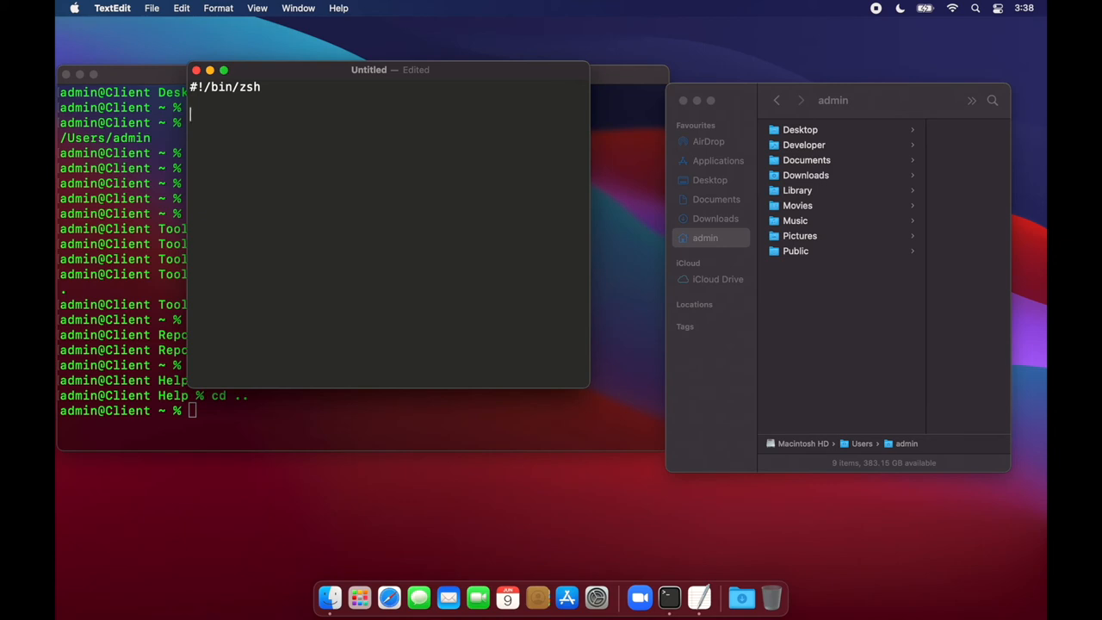
type("cd")
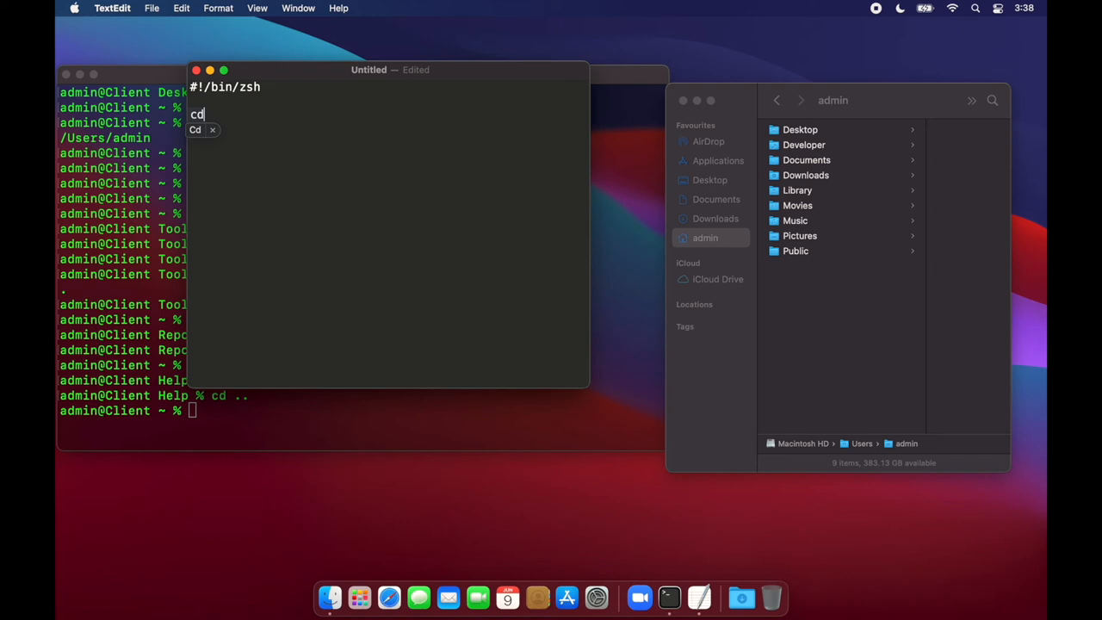
mouse_move(199, 141)
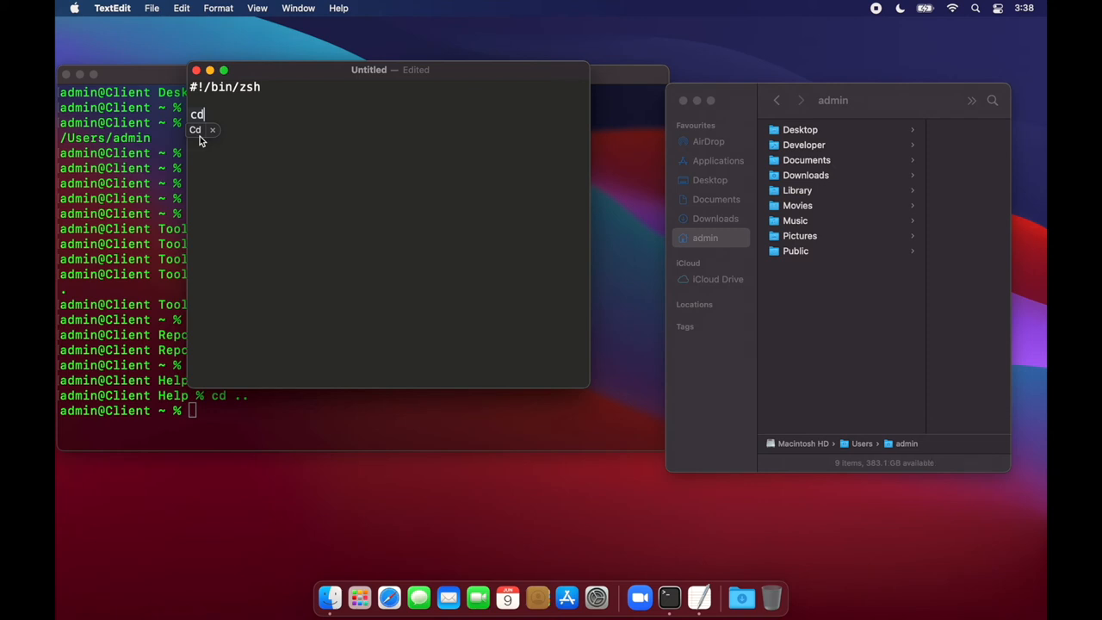
mouse_move(220, 137)
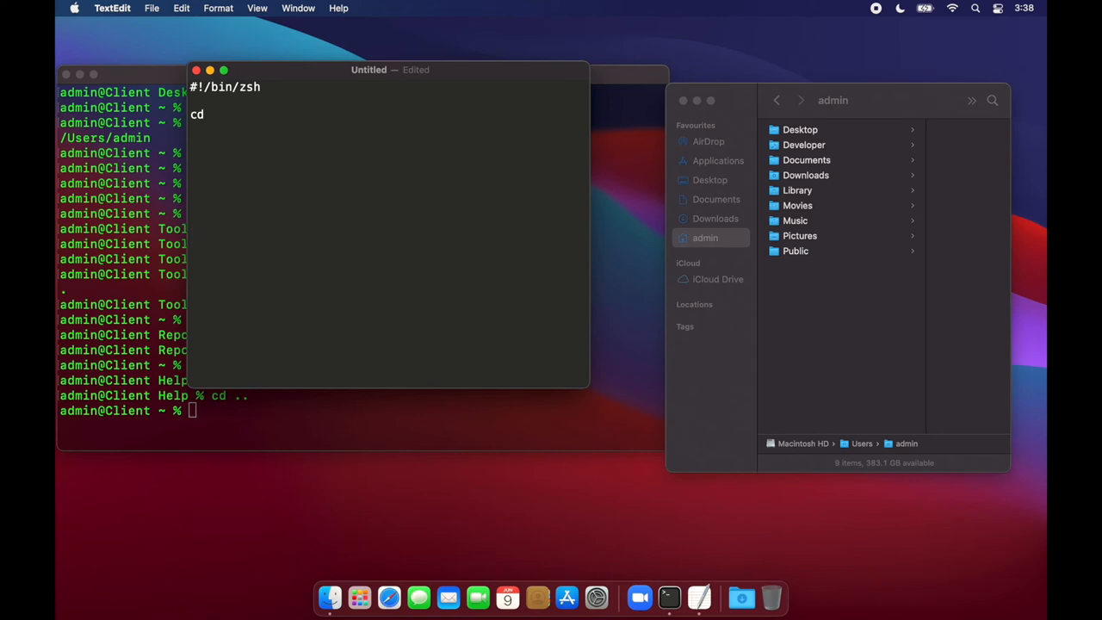
Complete 'cd ~/' and add 'mkdir Tools' and 'mkdir Reports' lines below it.
type("~/")
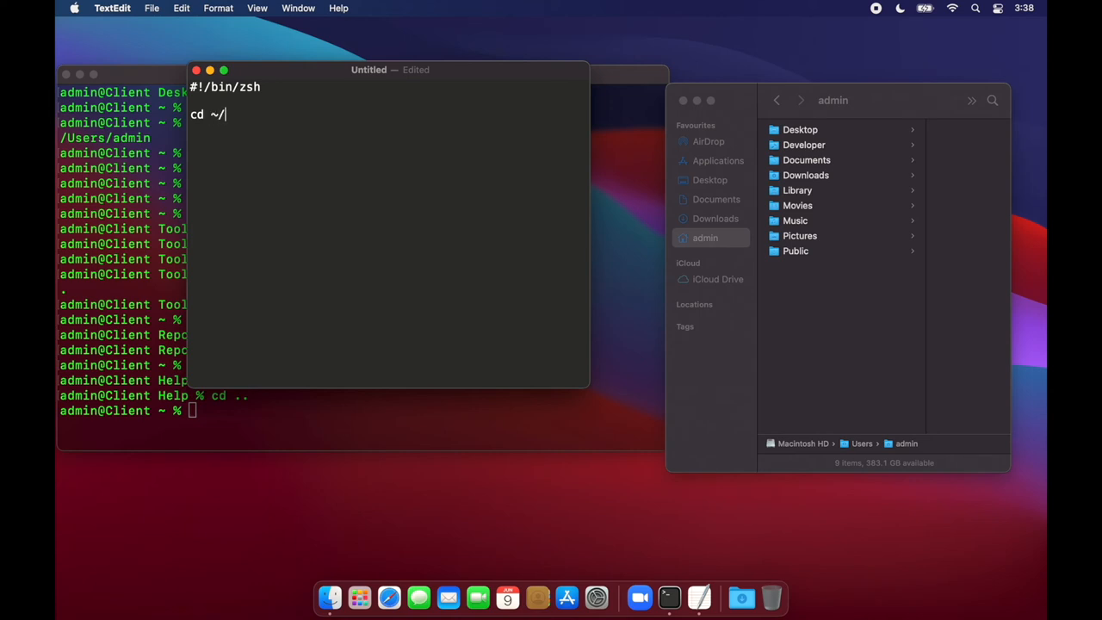
key("Backspace")
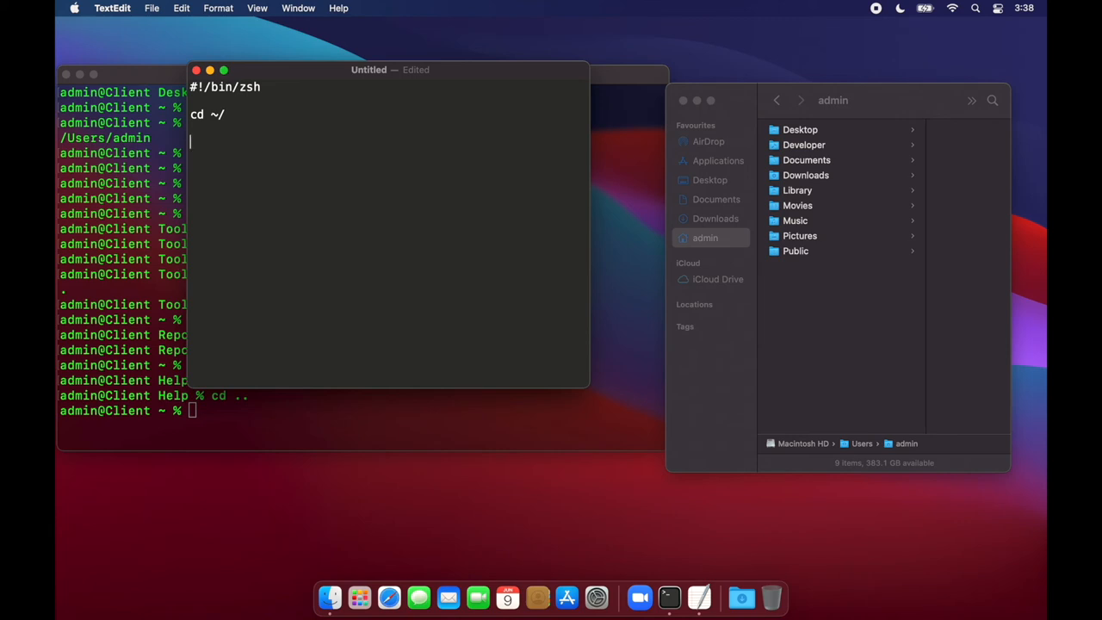
type("mkdir")
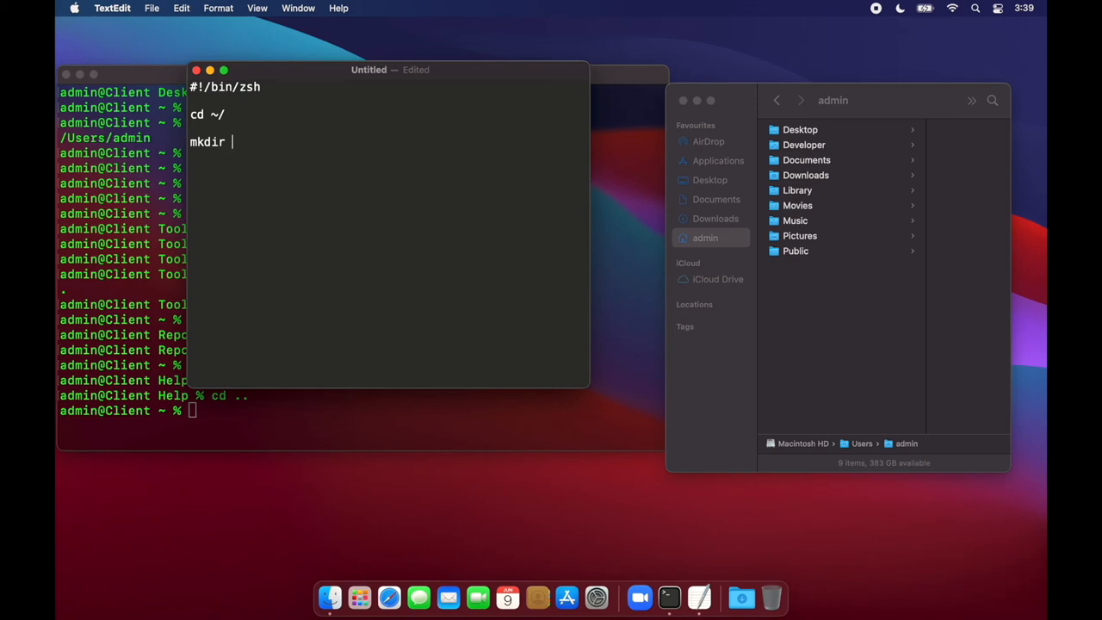
type("Tools")
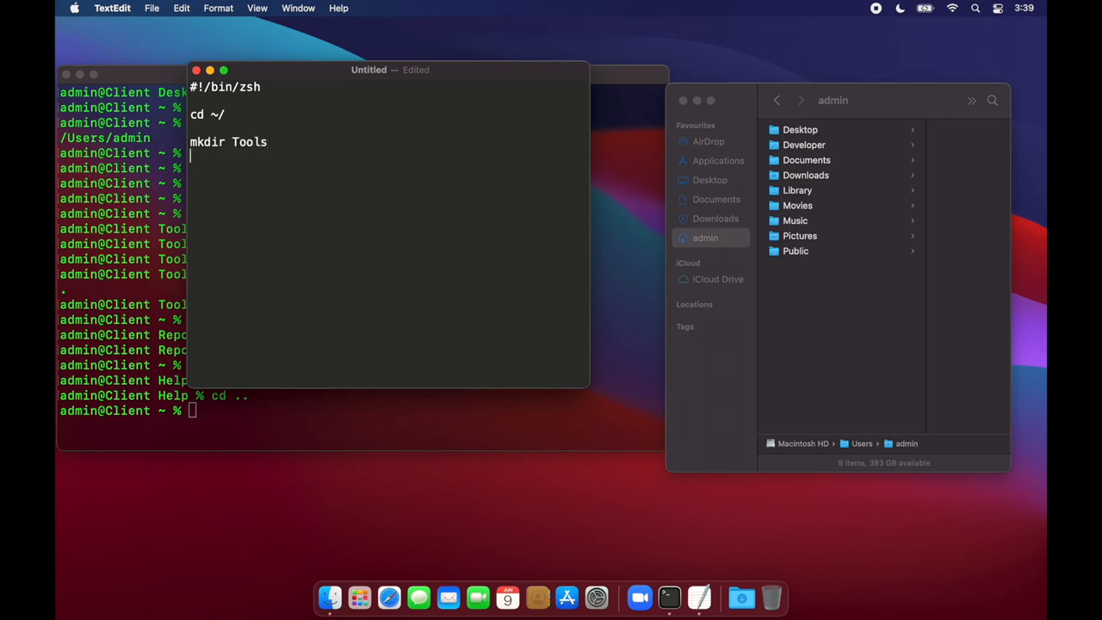
type("mkdir")
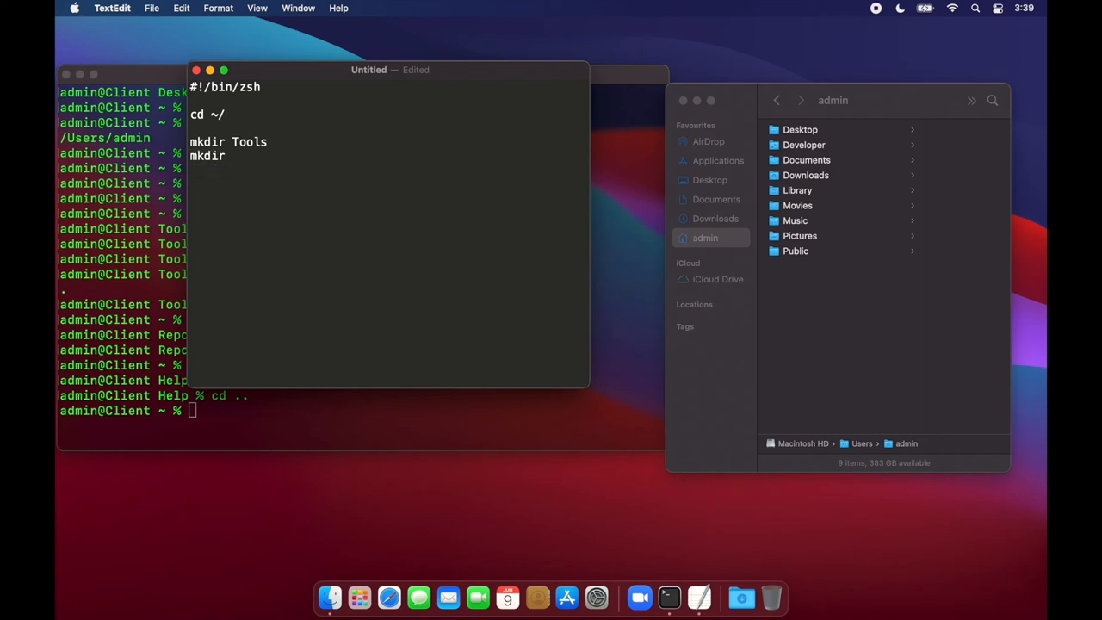
type("Reports")
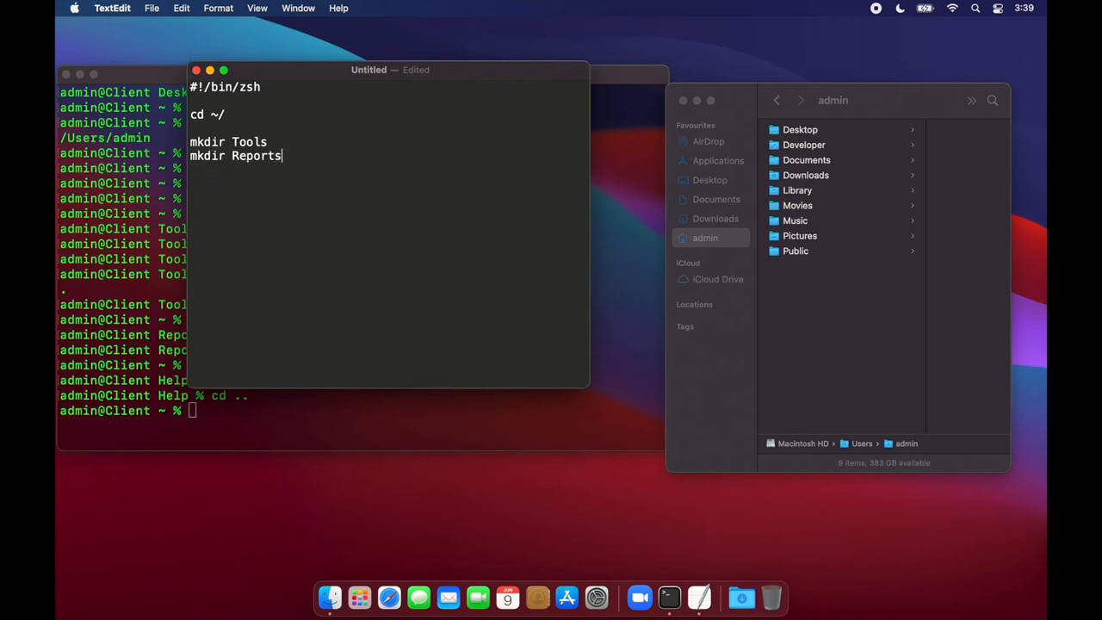
Replace the miscapitalised 'Mkdir' with a third line 'mkdir Help'.
type("Mkdir")
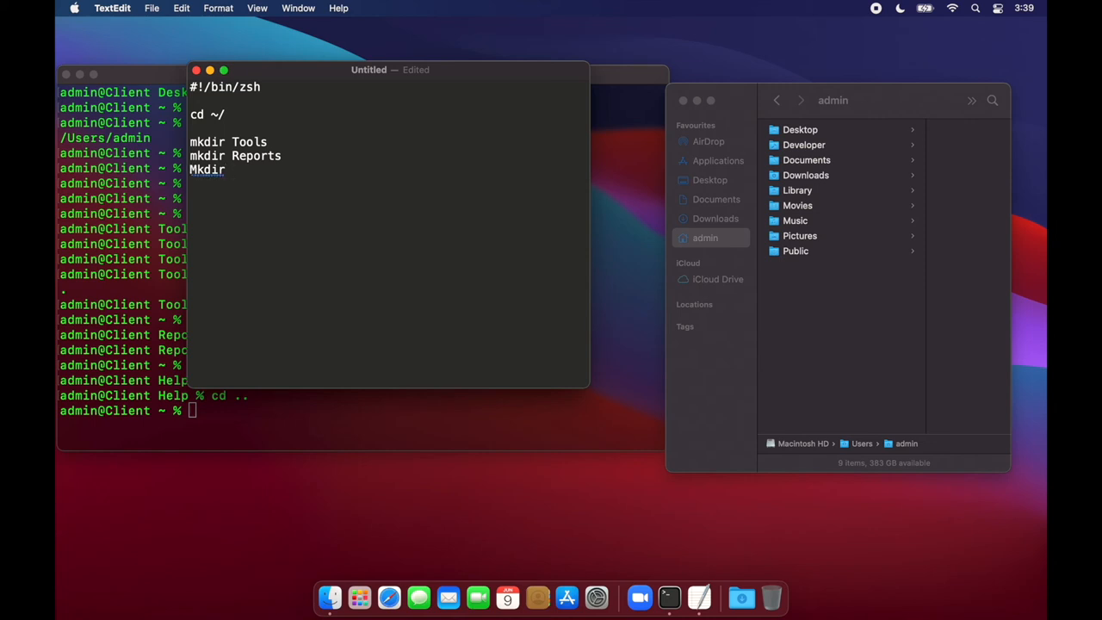
key("backspace")
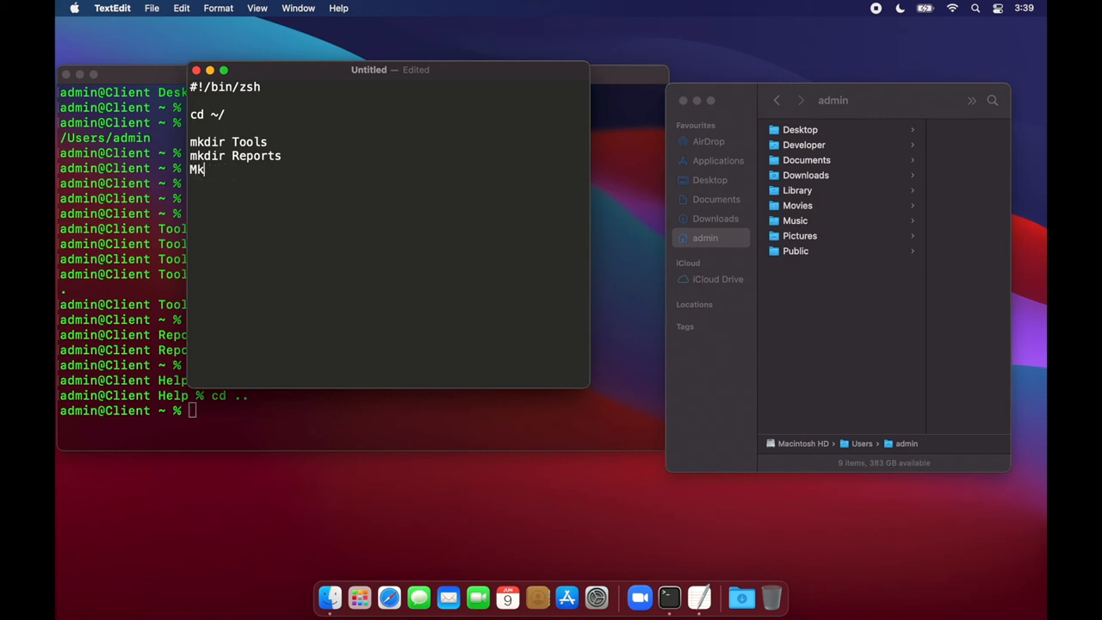
key("backspace")
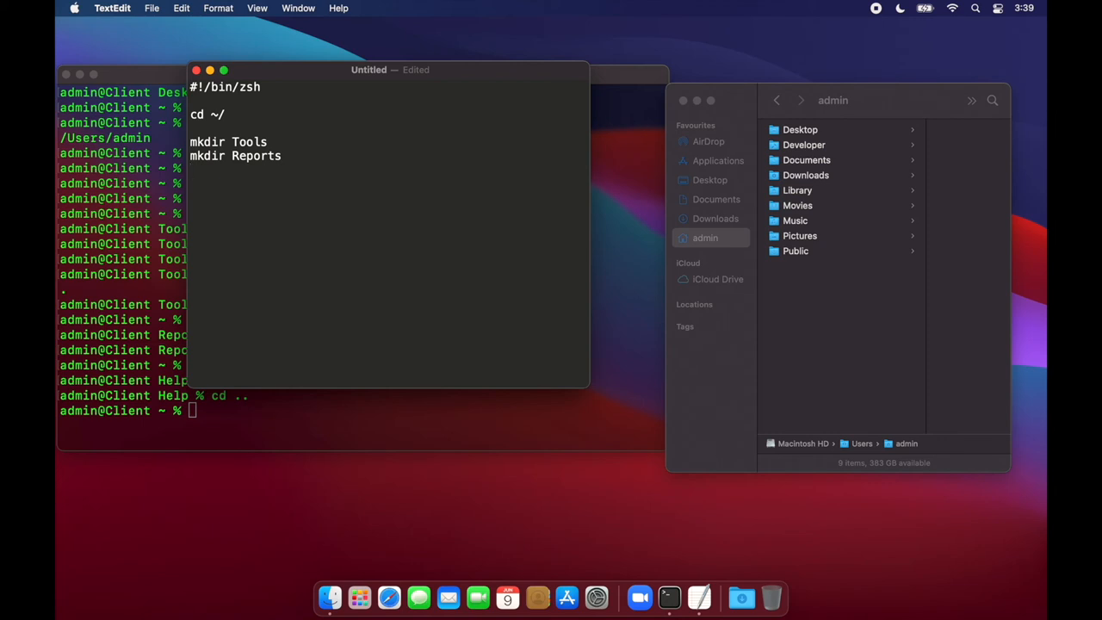
type("mkdir H")
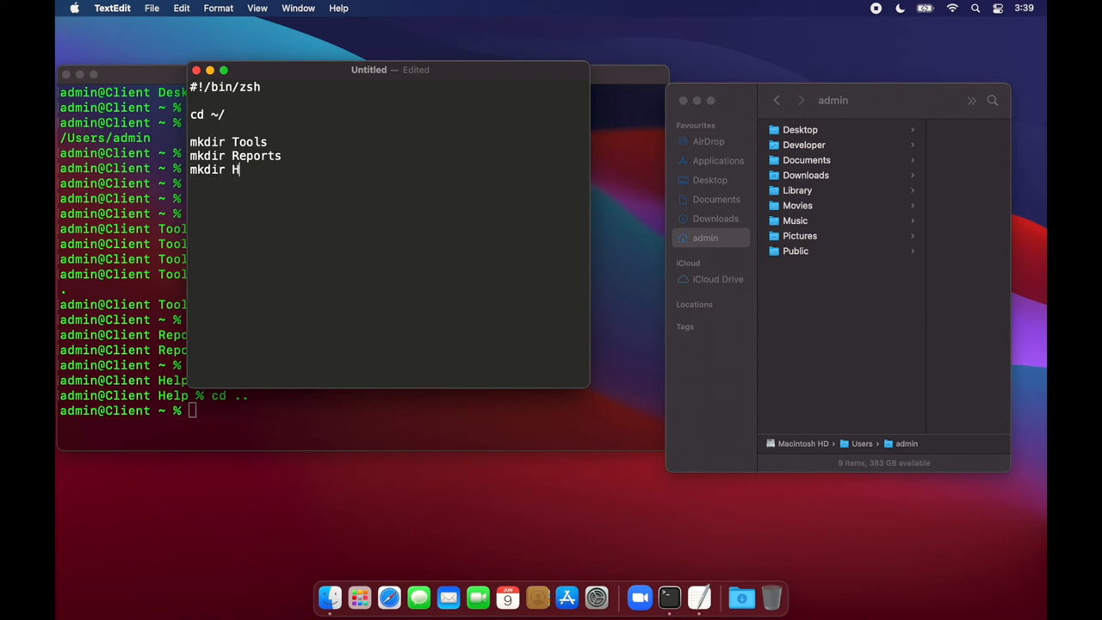
type("elp")
type("cd")
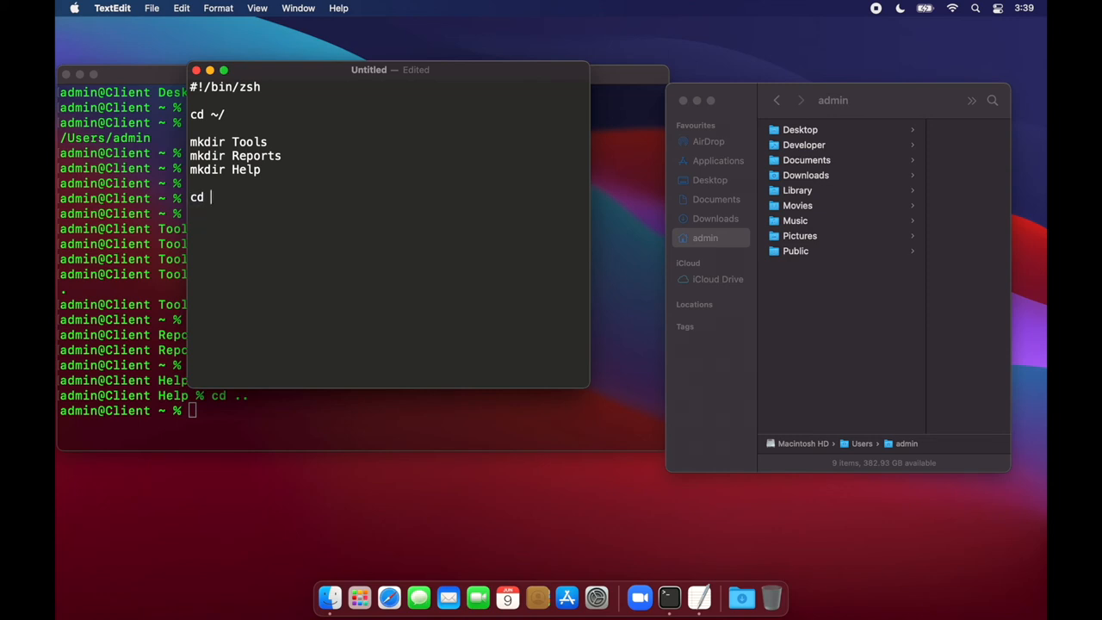
Add 'cd X', 'touch .XFolderCreated', 'cd ..' blocks for Tools, Reports and Help, then start saving.
type("Tools")
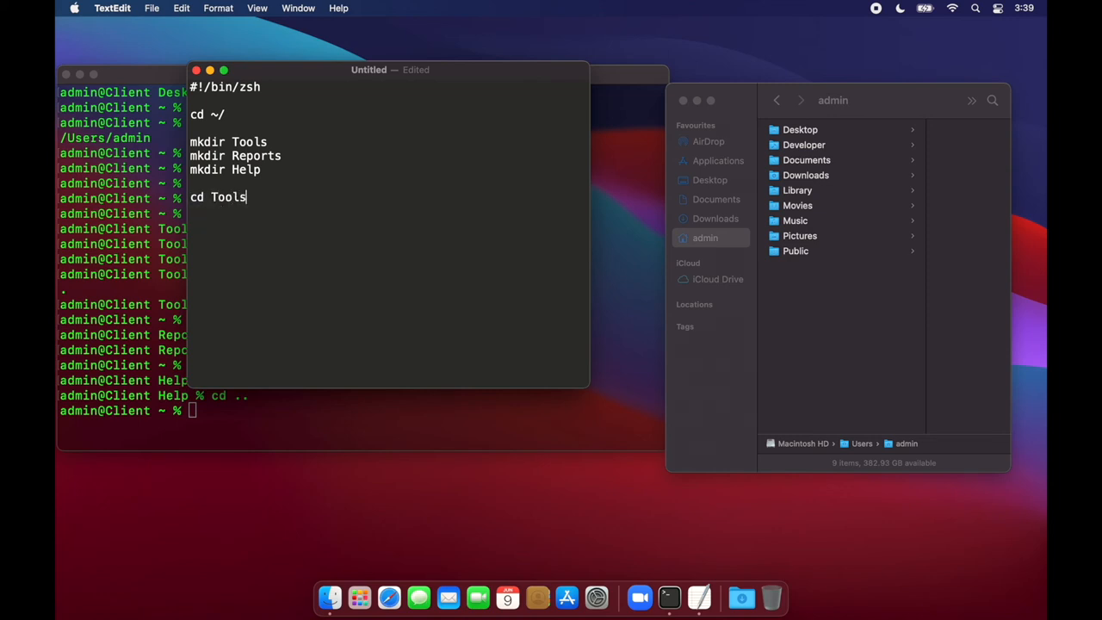
type("touch")
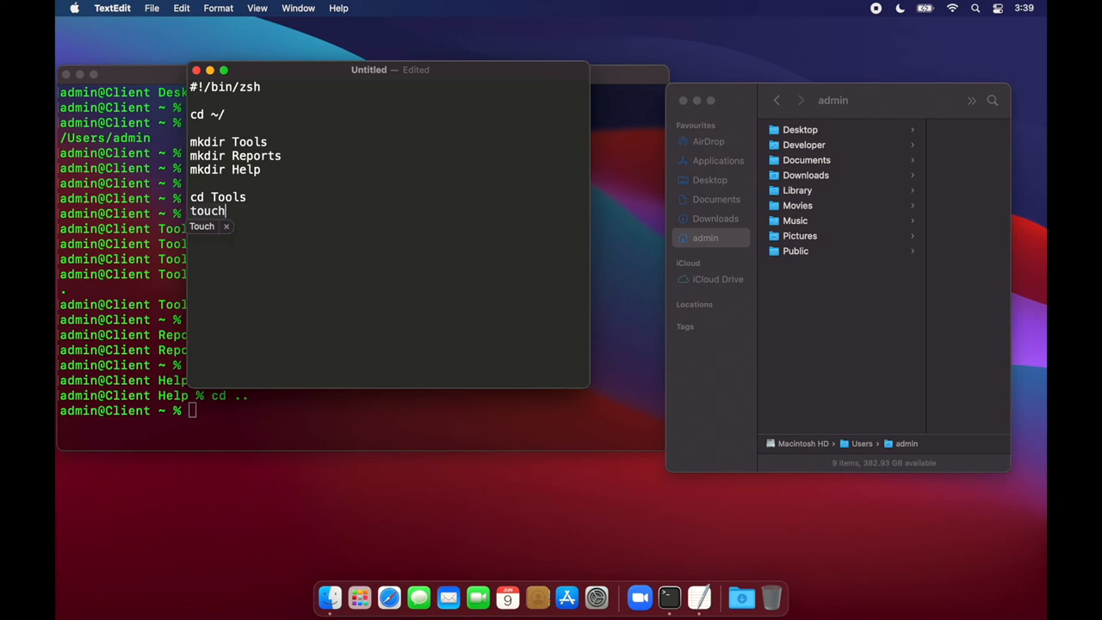
type("\" \"")
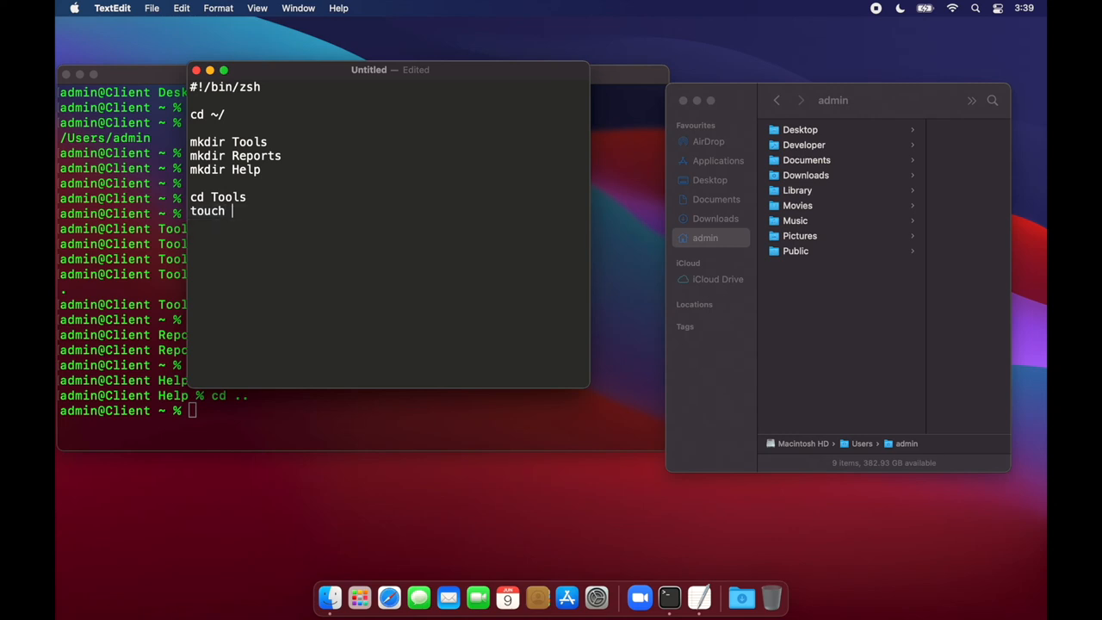
type(".")
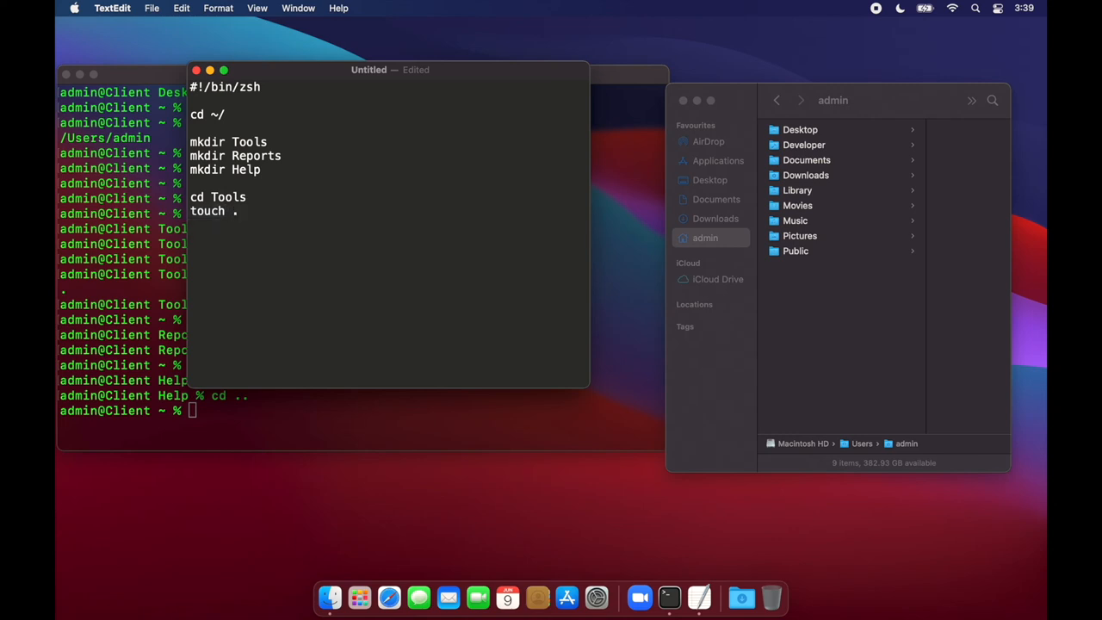
type("Too")
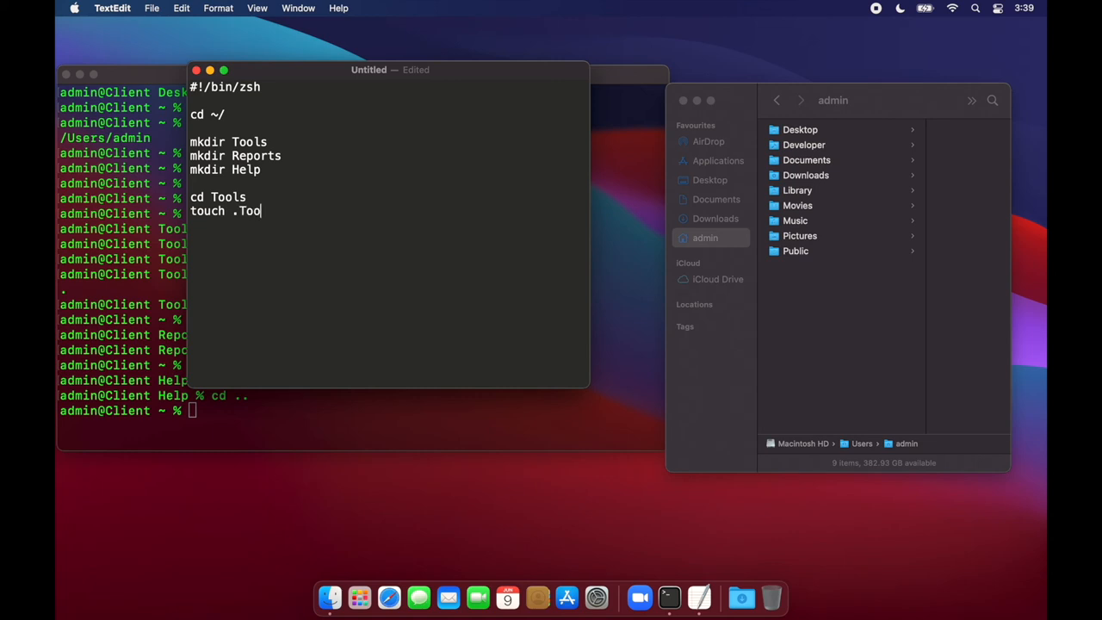
type("ls")
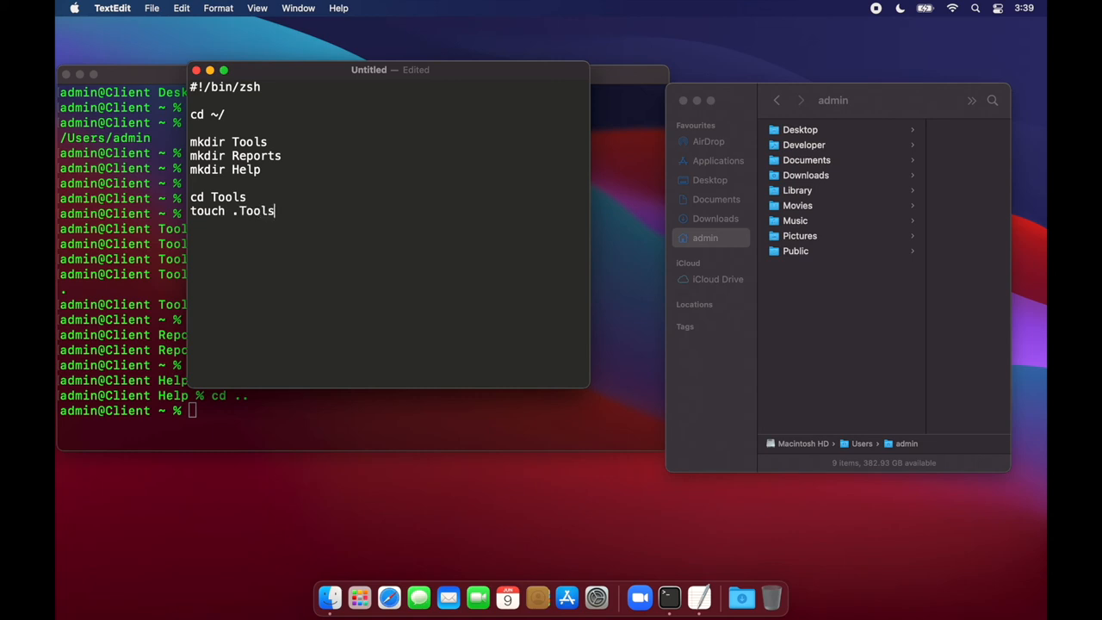
type("FolderC")
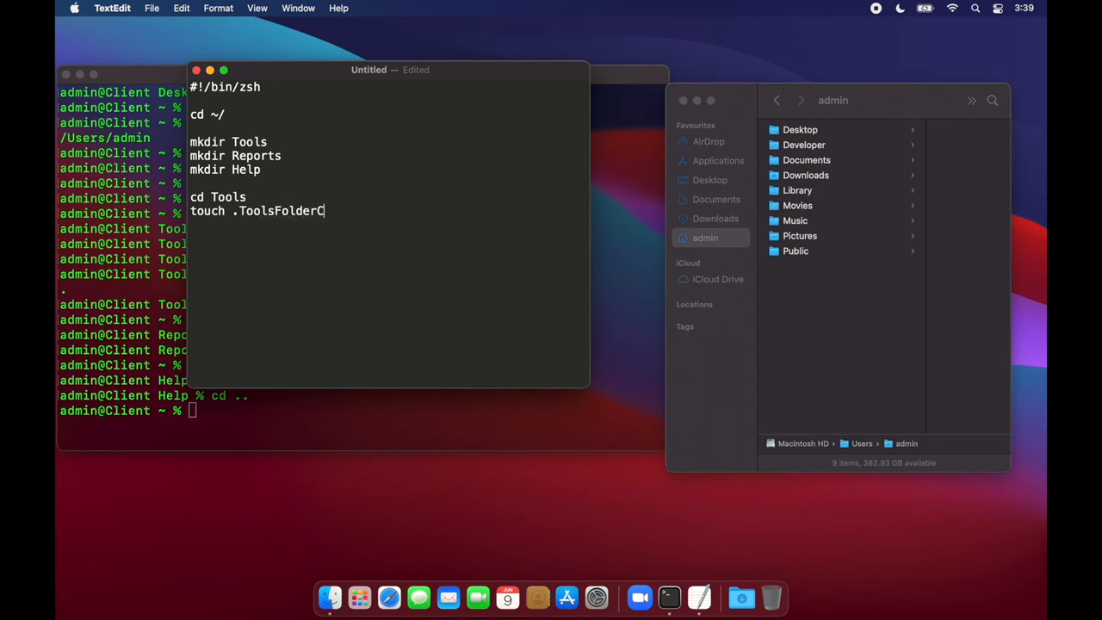
type("reated")
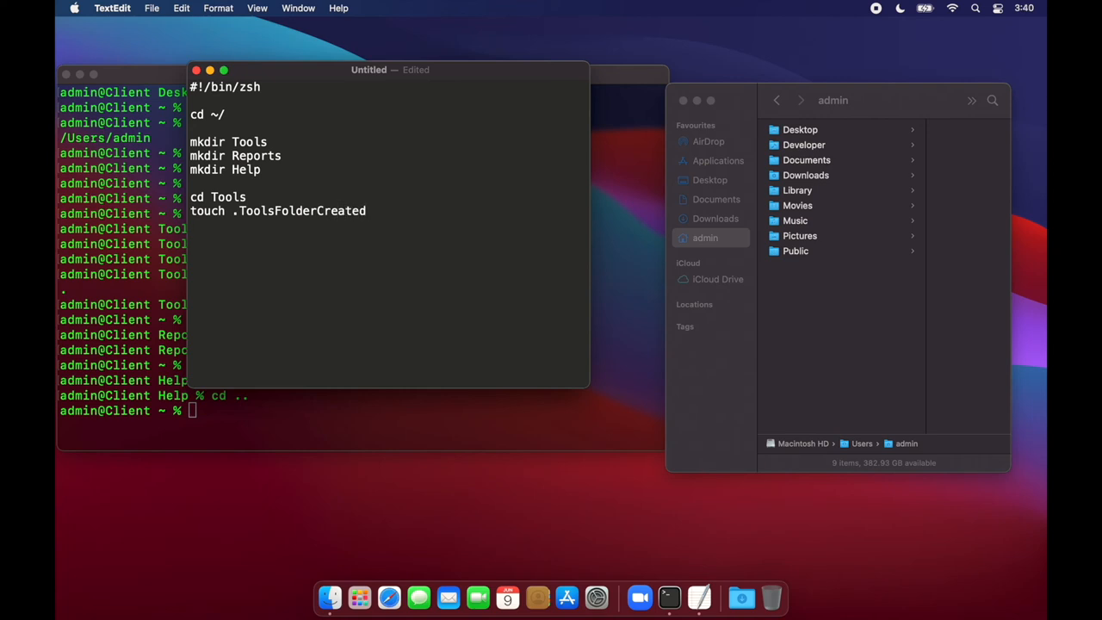
type("cd")
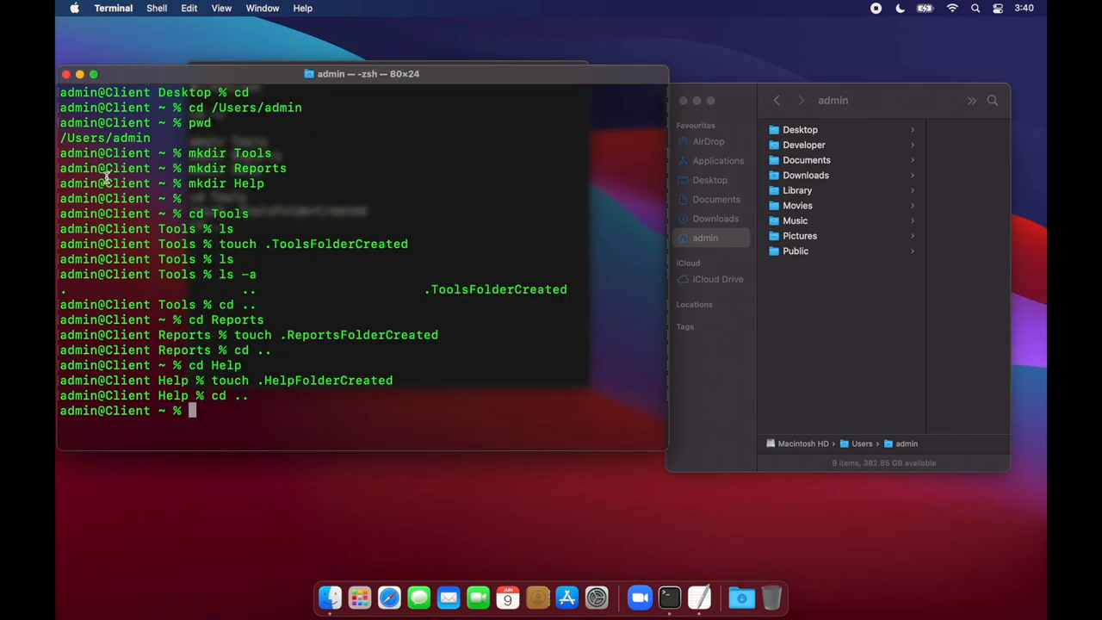
mouse_move(409, 148)
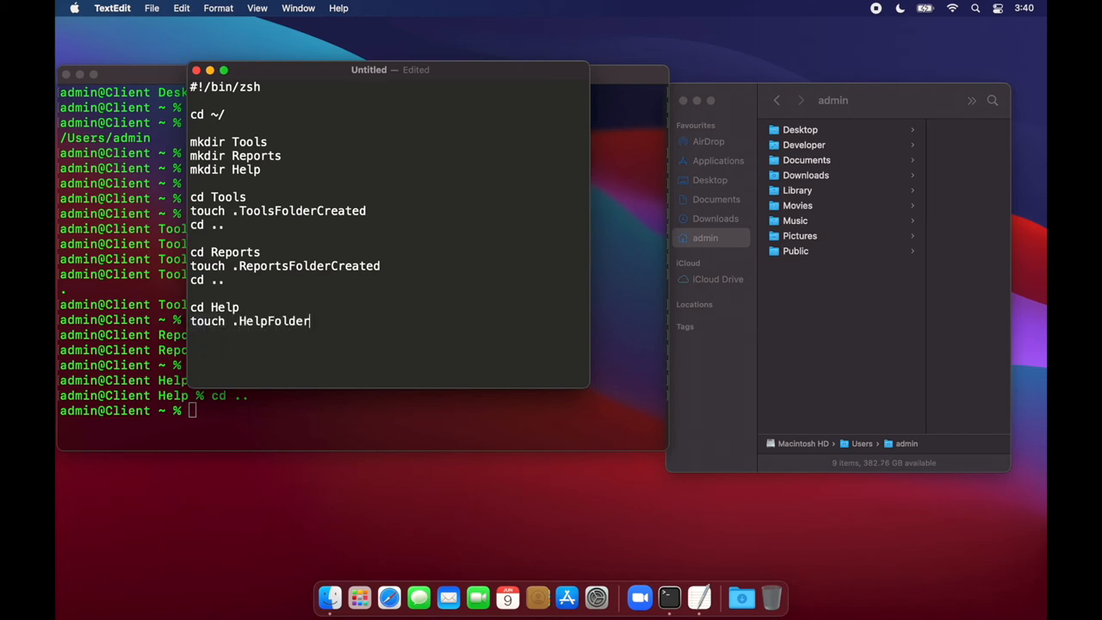
type("Created")
type("cd ..")
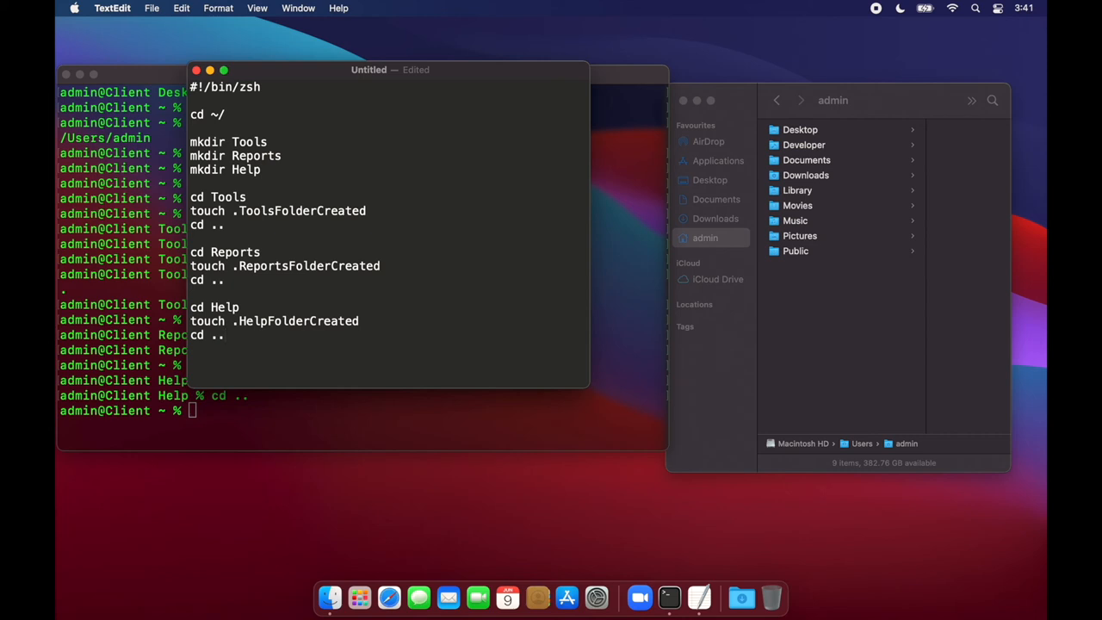
key("cmd+s")
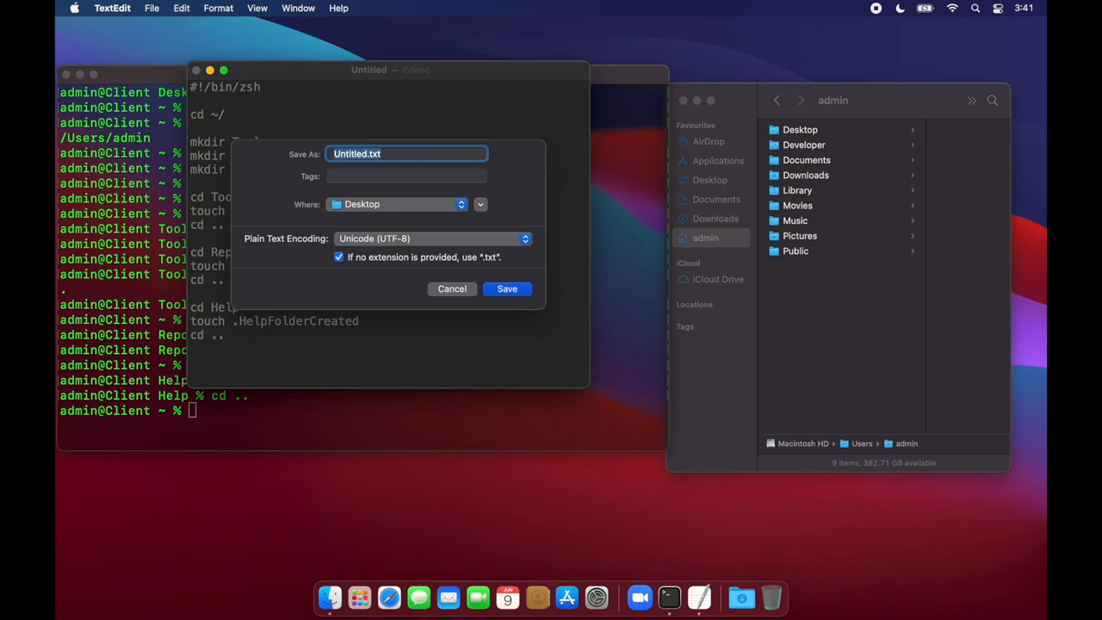
Save the script to the Desktop as folderCreator.zsh with the .txt-extension option unticked.
type("folderCreator")
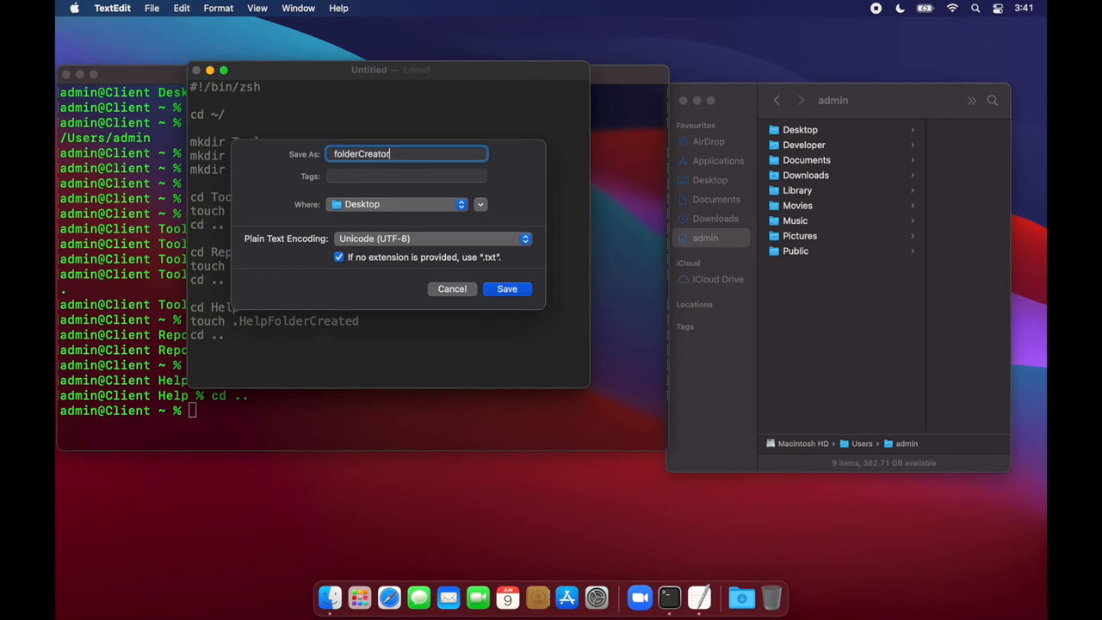
type(".zsh")
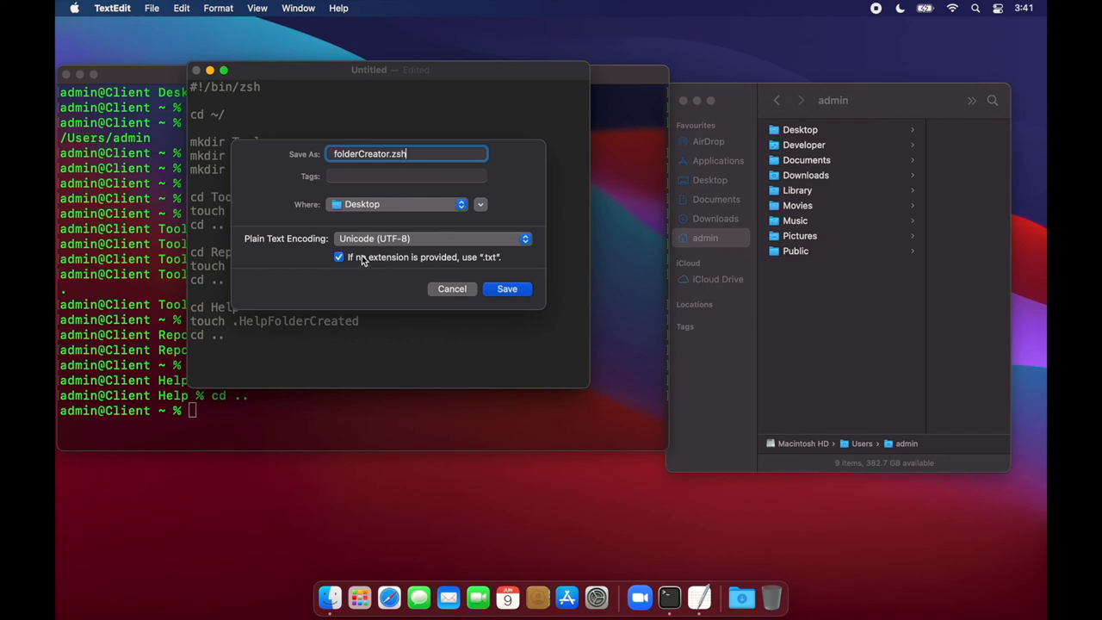
left_click(339, 257)
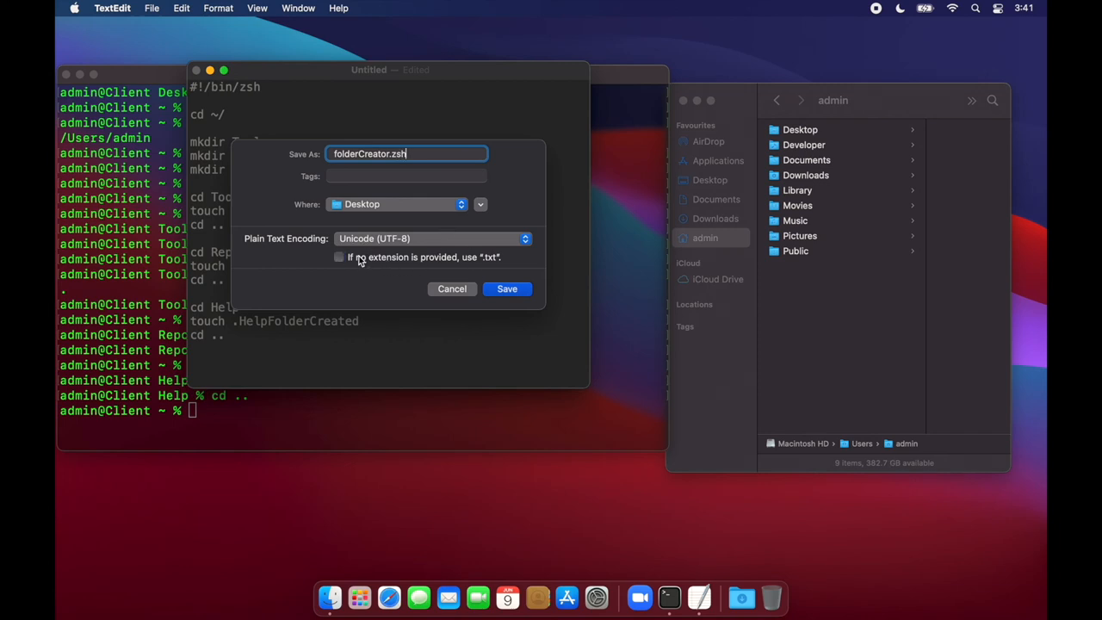
left_click(507, 288)
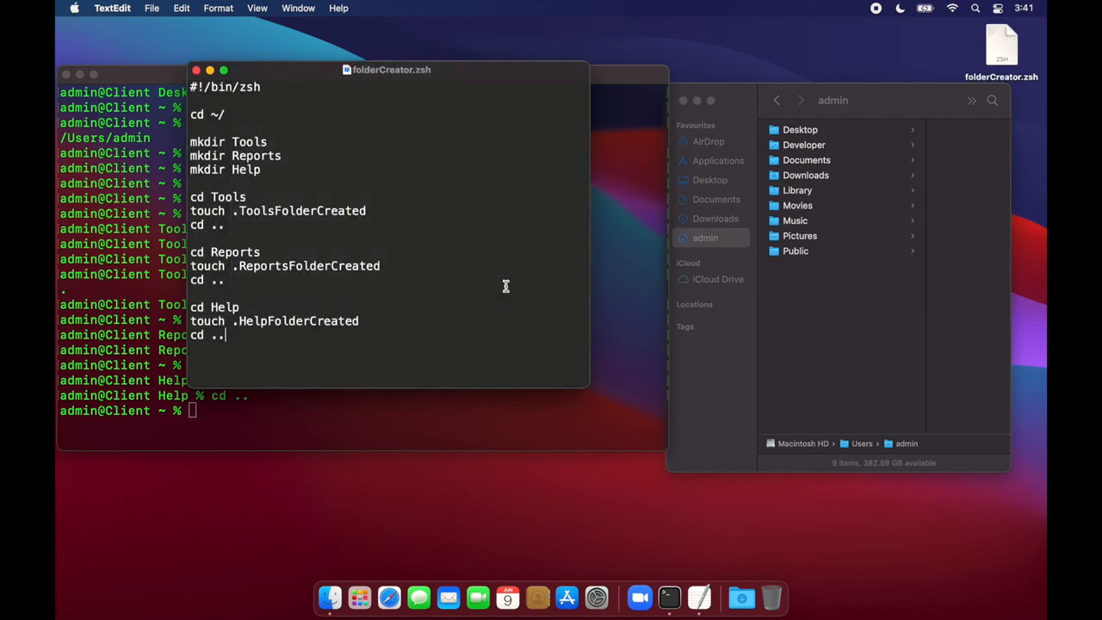
mouse_move(574, 131)
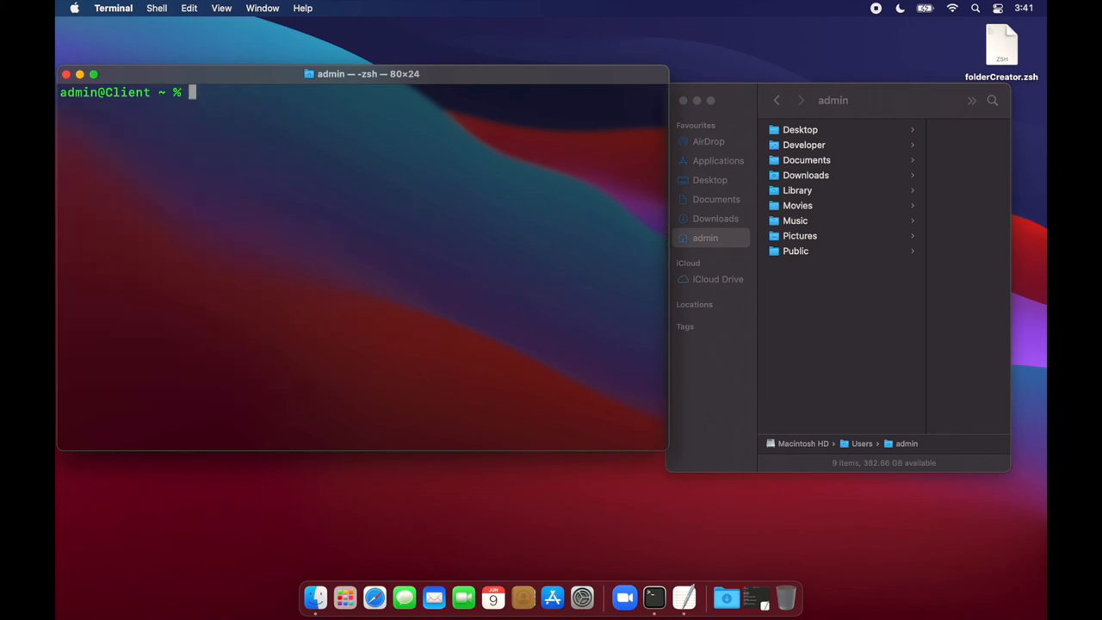
Run 'zsh ~/Desktop/folderCreator.zsh' in Terminal to create the folders and marker files.
type("zsh")
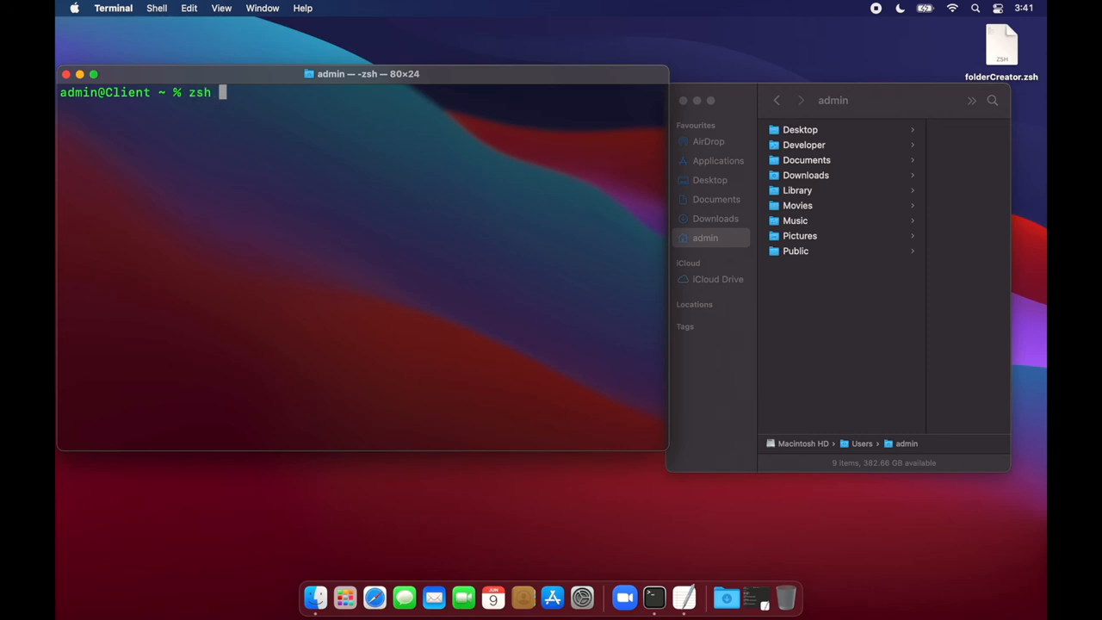
type("~/")
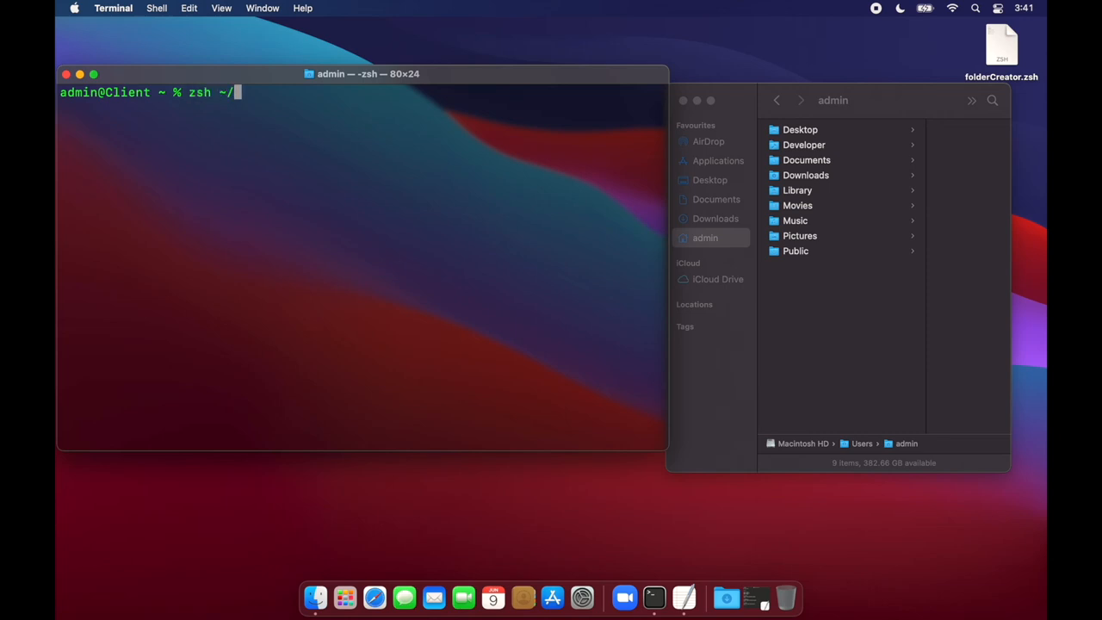
type("Desktop/")
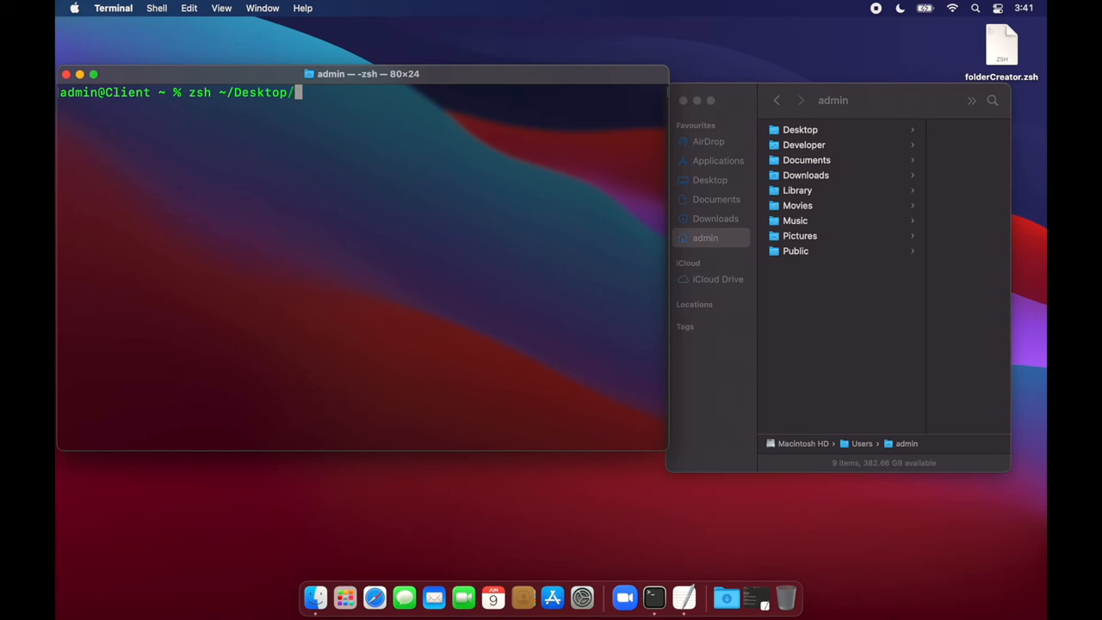
type("folderCreator.zsh")
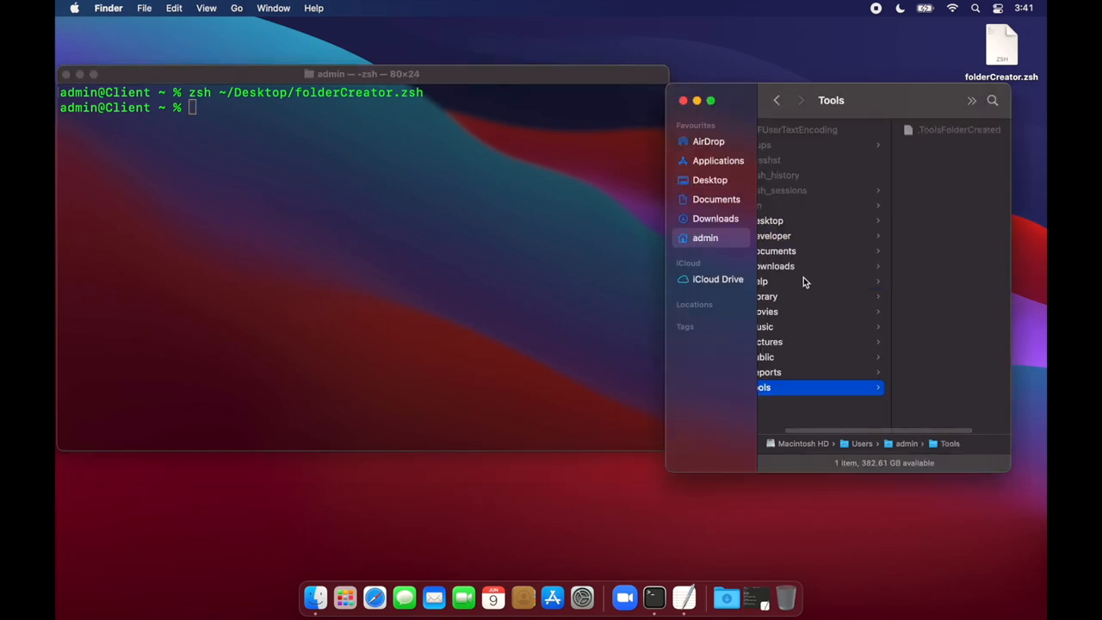
Inspect the Reports and Help folders in Finder to confirm their marker files.
left_click(768, 371)
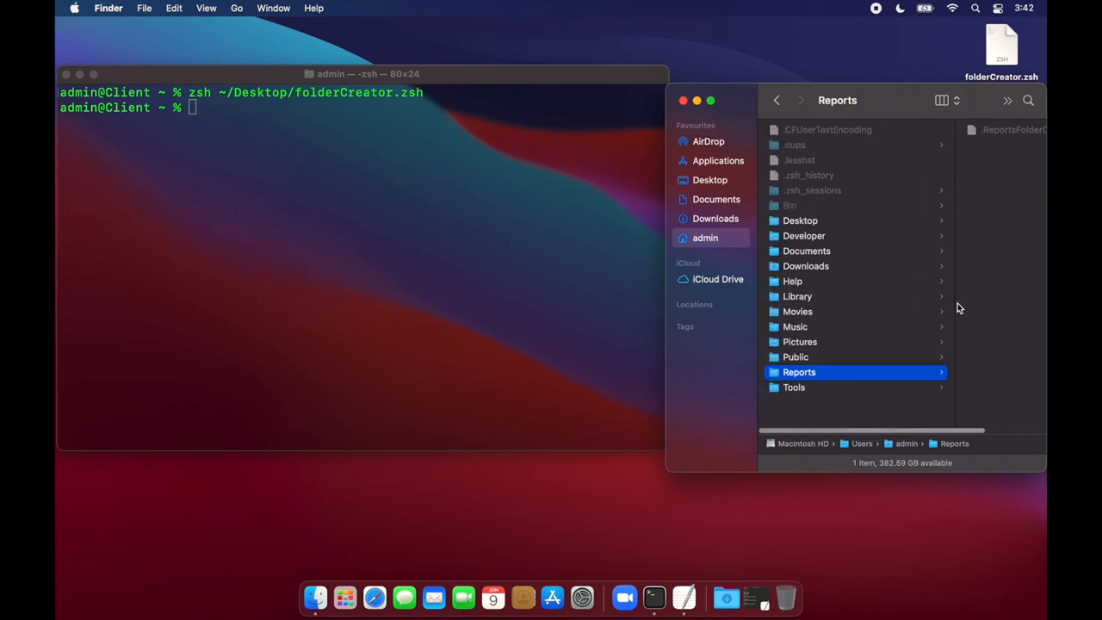
left_click(797, 296)
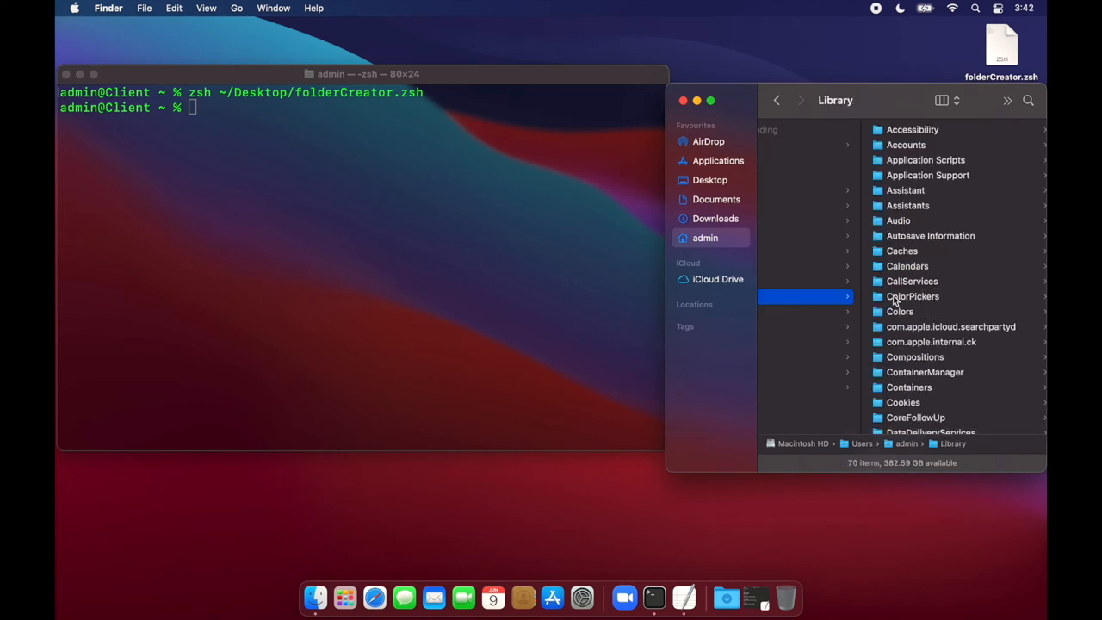
left_click(796, 296)
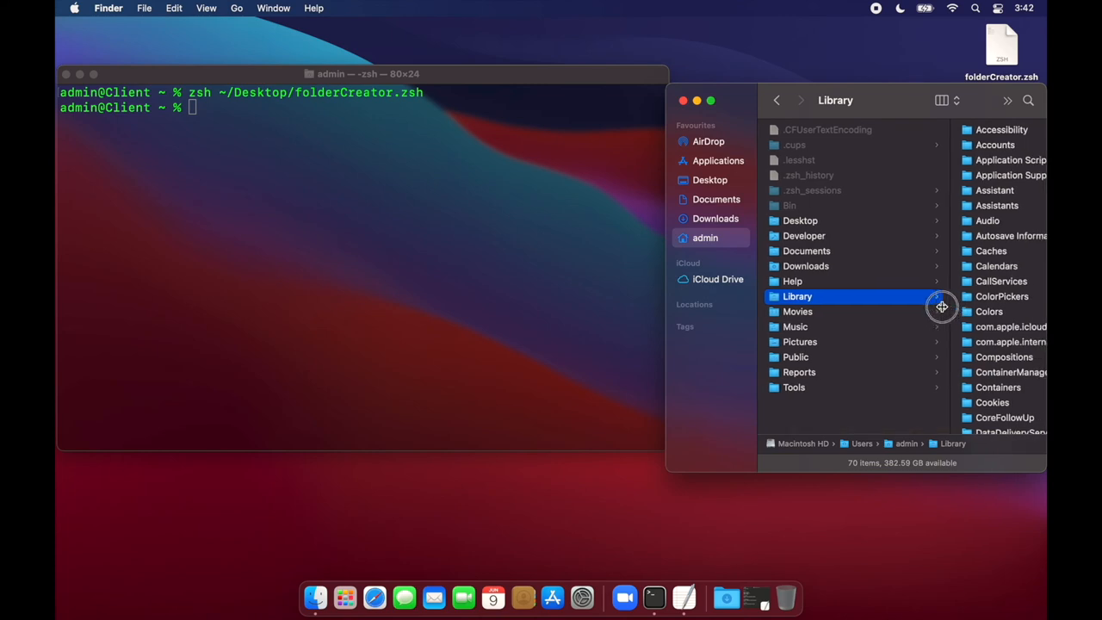
left_click(799, 371)
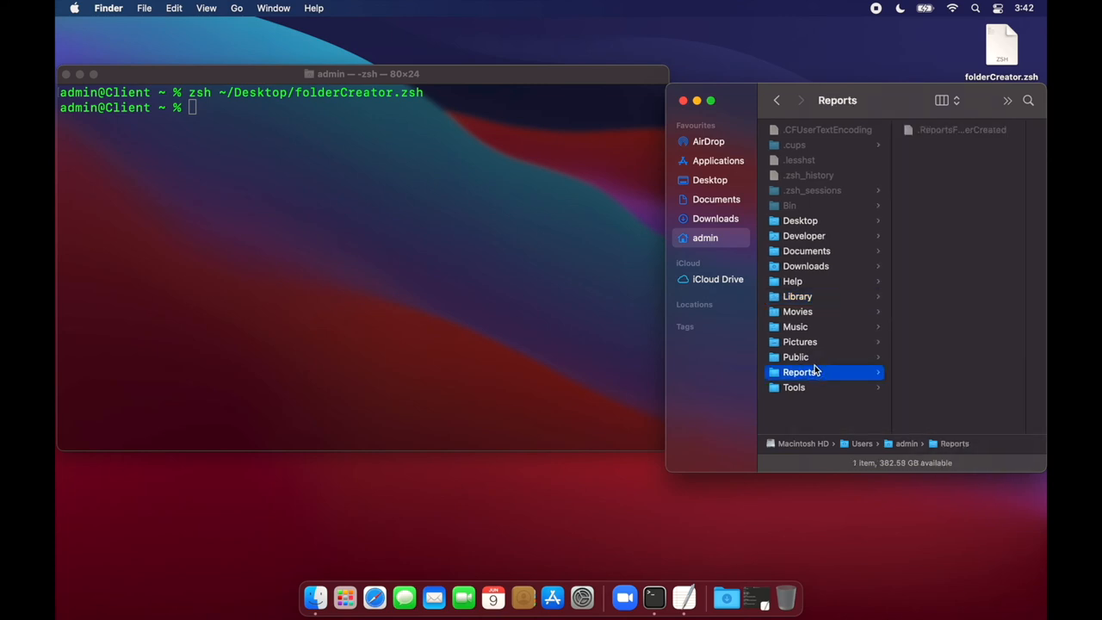
left_click(791, 281)
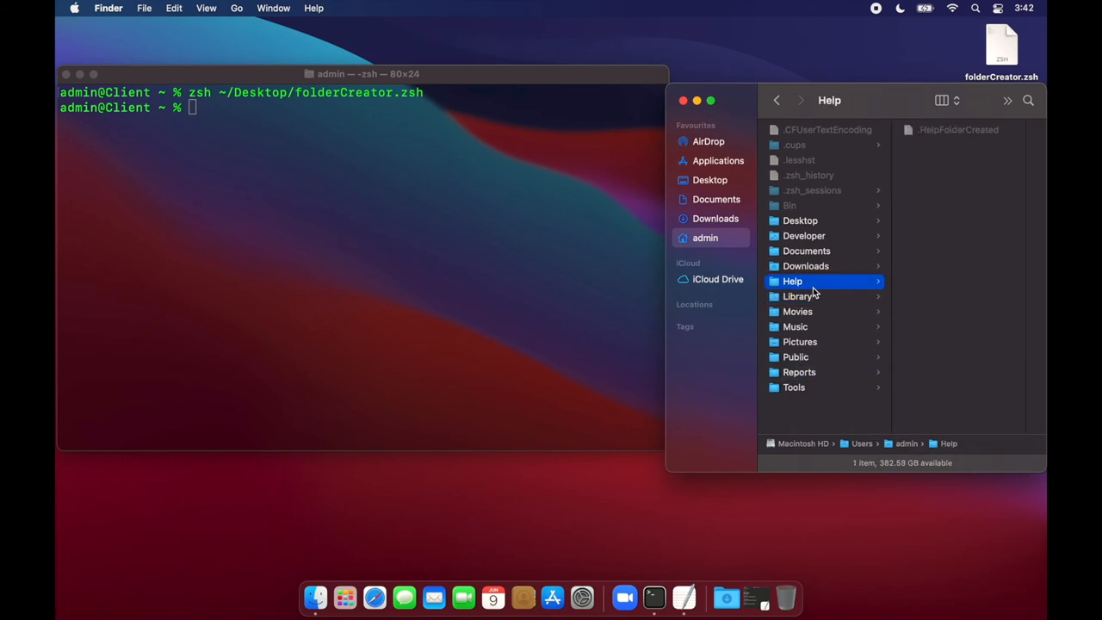
mouse_move(1030, 211)
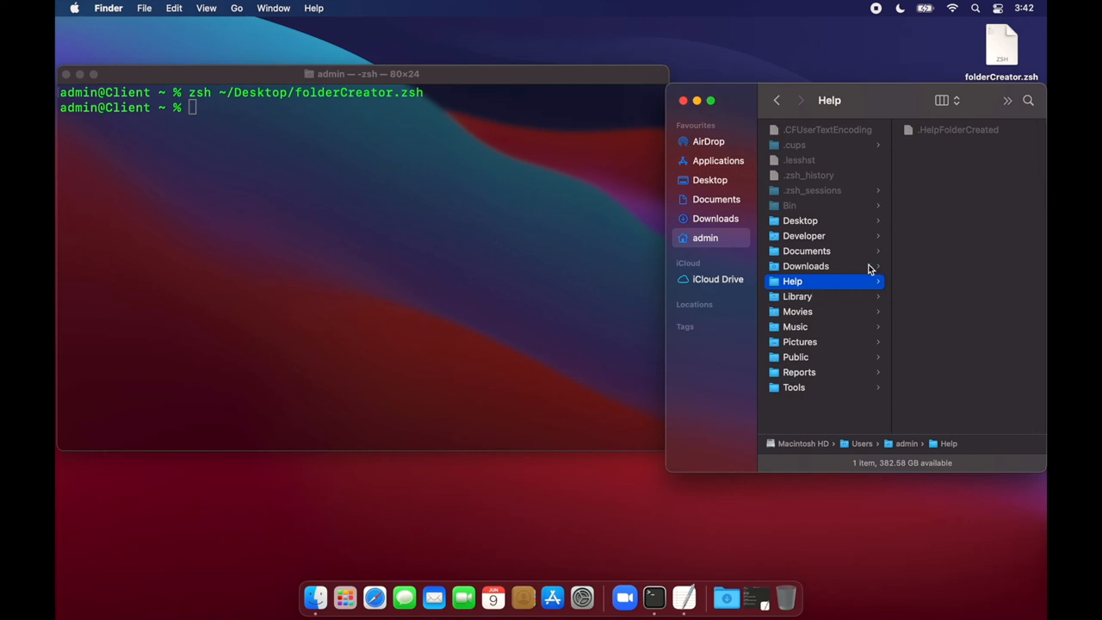
Select Help, Reports and Tools together and move them to the Trash.
left_click(793, 386)
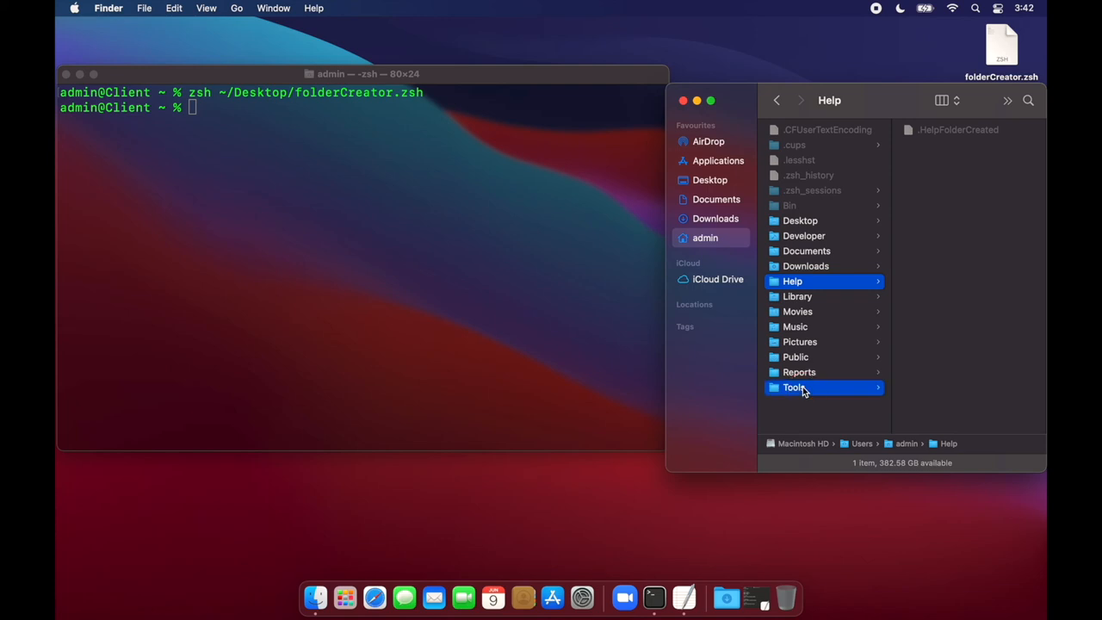
right_click(783, 386)
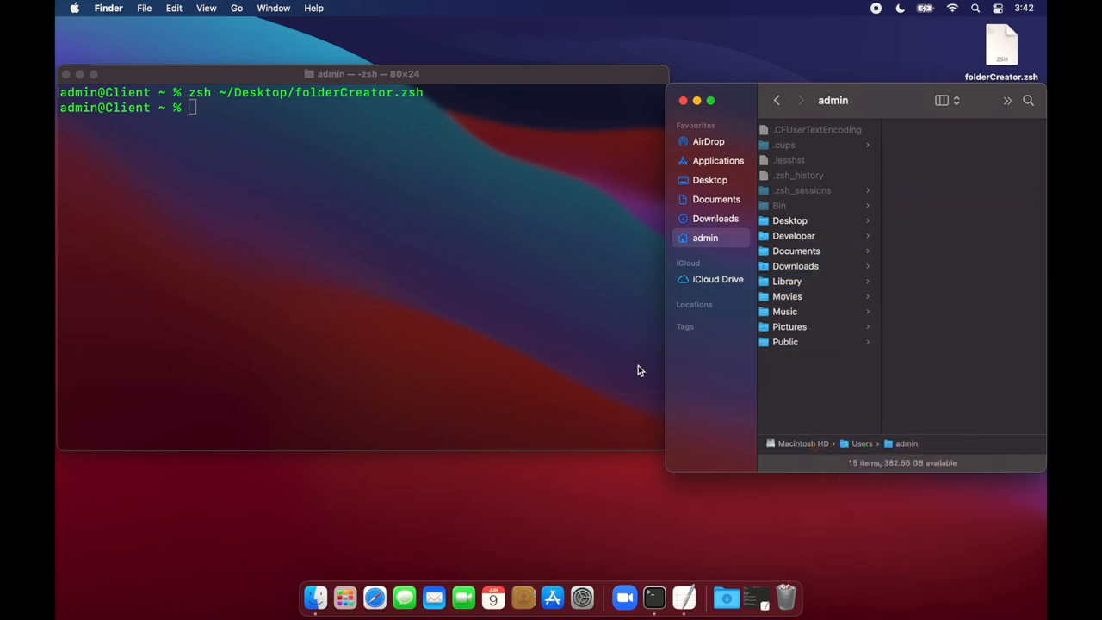
left_click(361, 258)
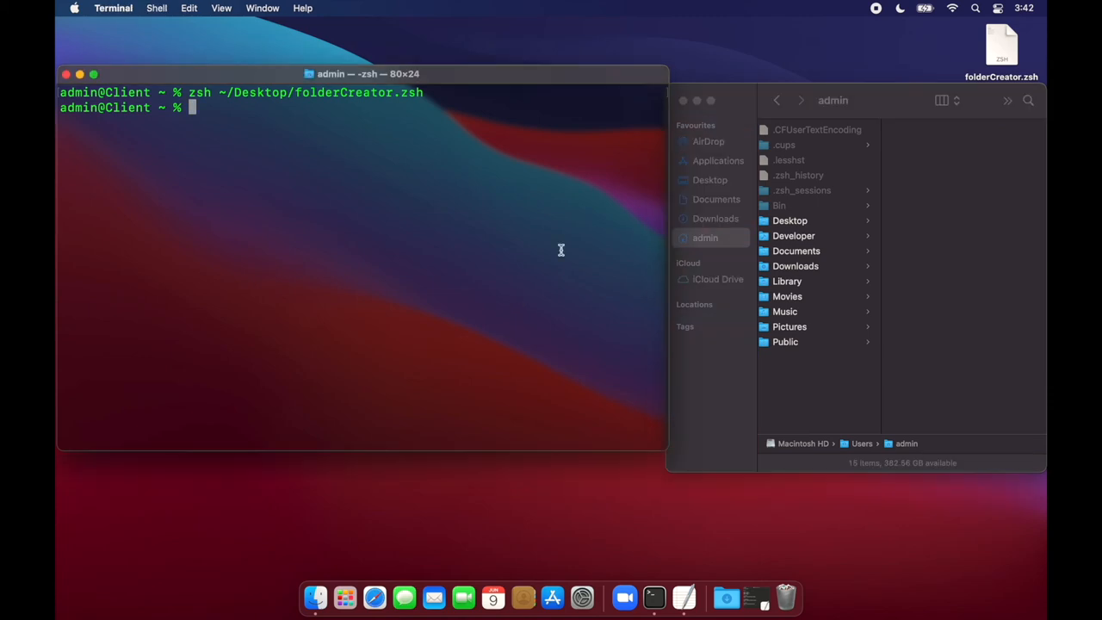
mouse_move(755, 597)
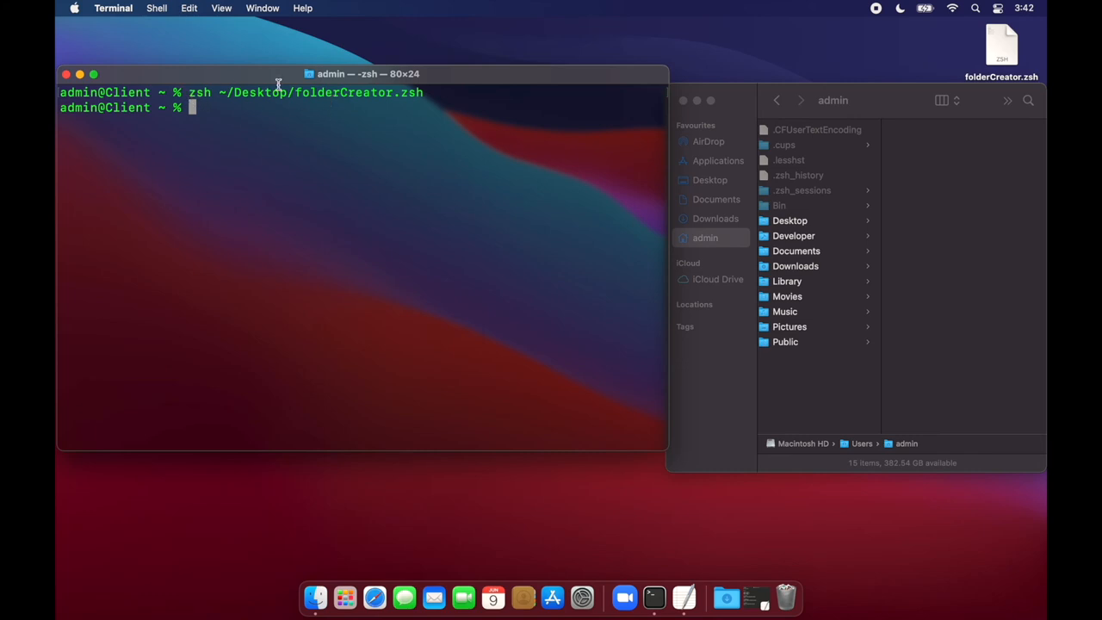
mouse_move(811, 82)
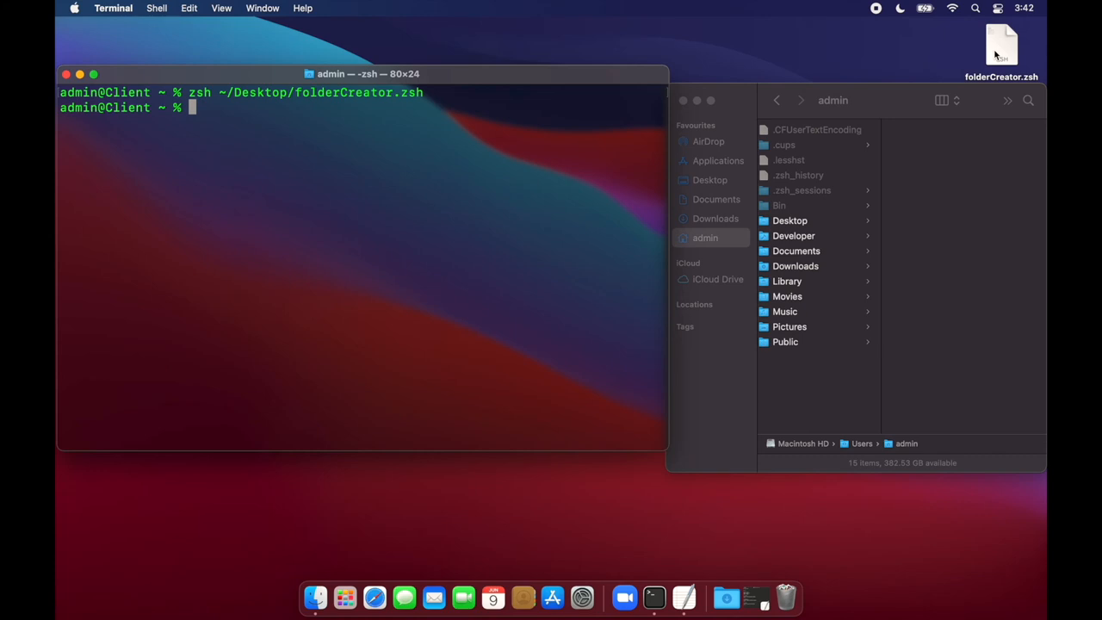
mouse_move(581, 177)
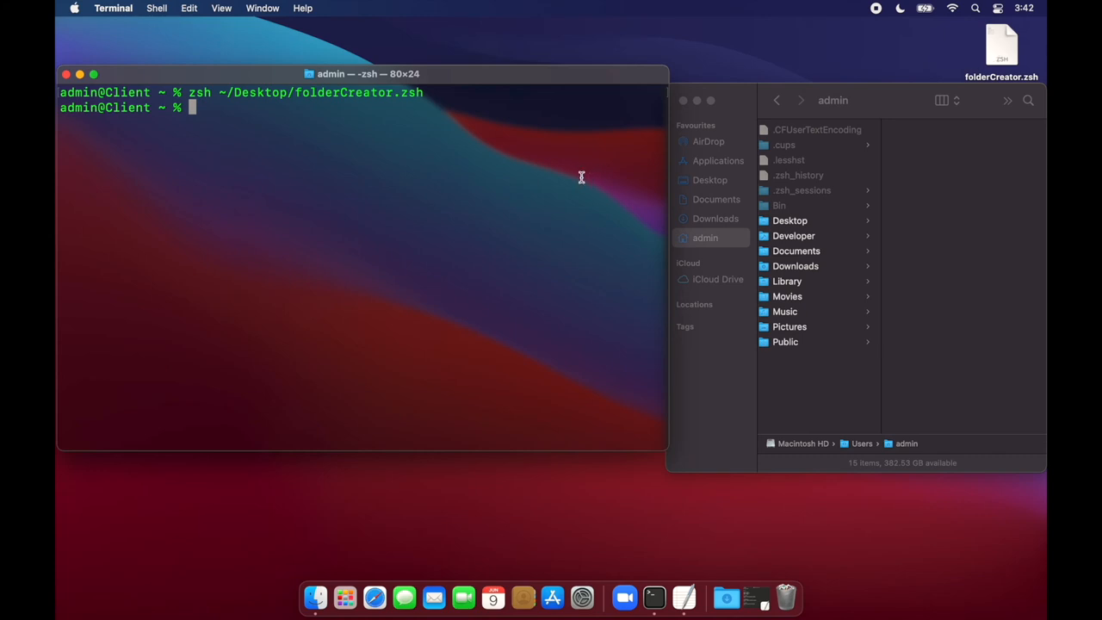
Change into Desktop and run 'ls -l' to show folderCreator.zsh is read/write only.
type("cd Desktop")
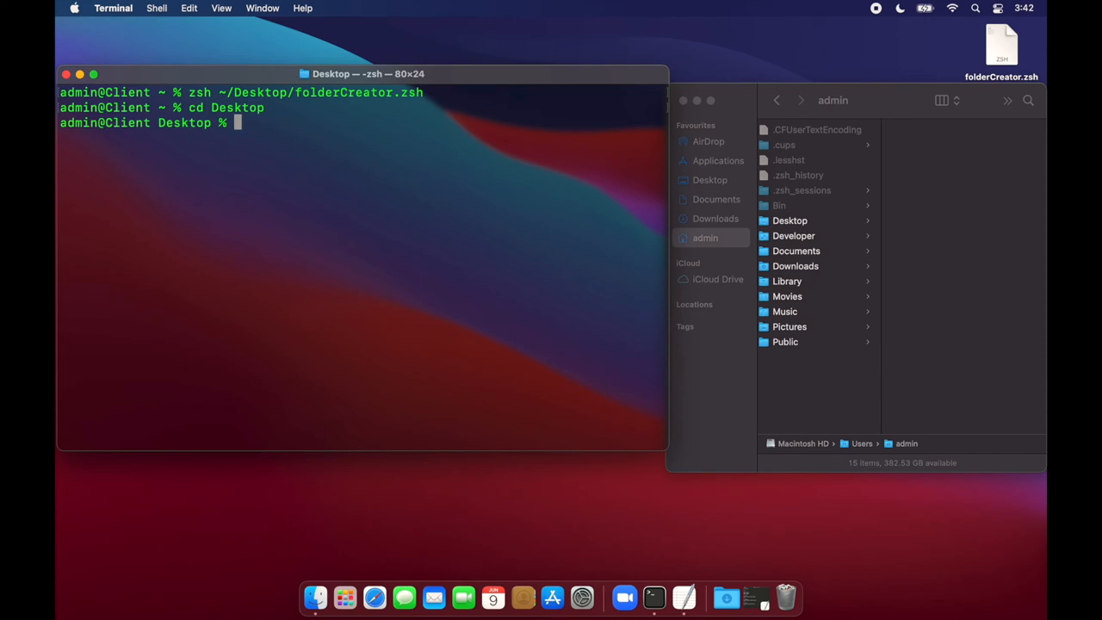
type("ls -l")
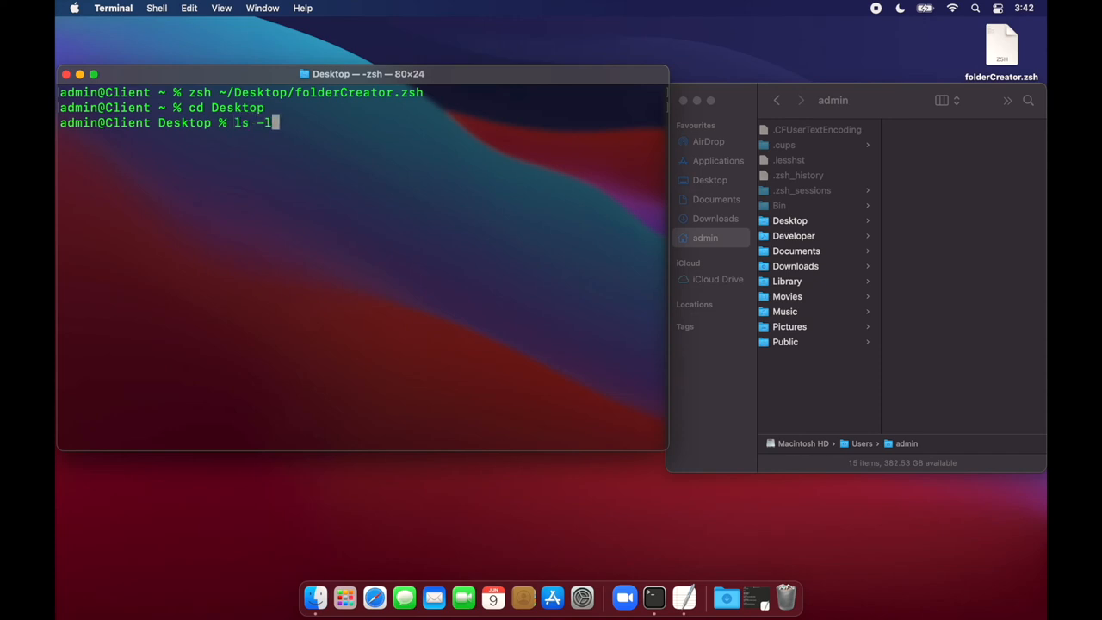
key("Return")
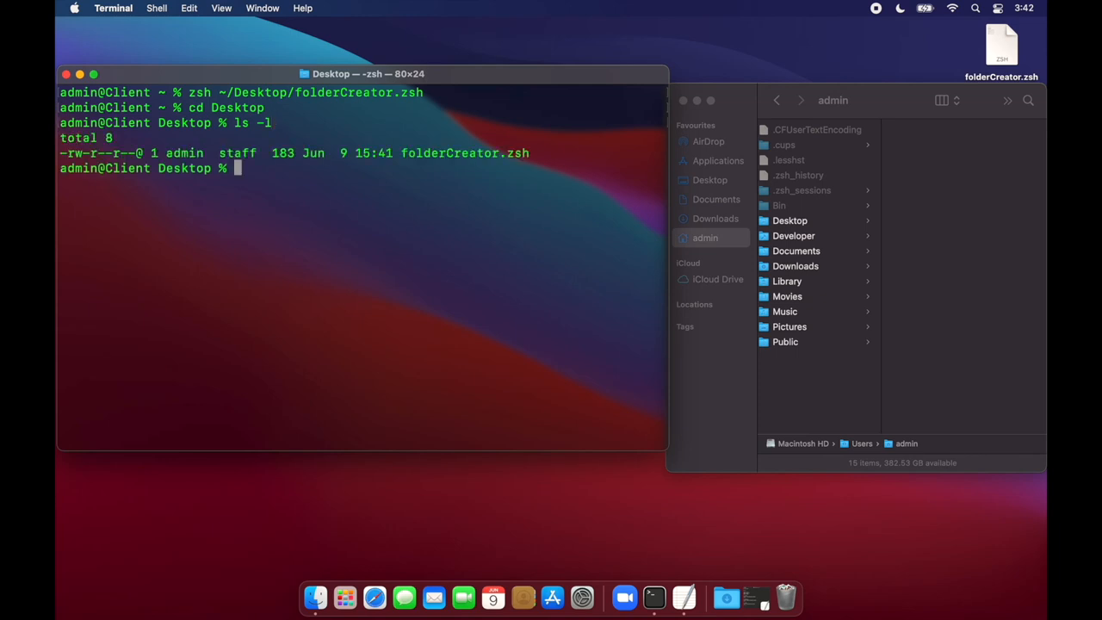
mouse_move(508, 131)
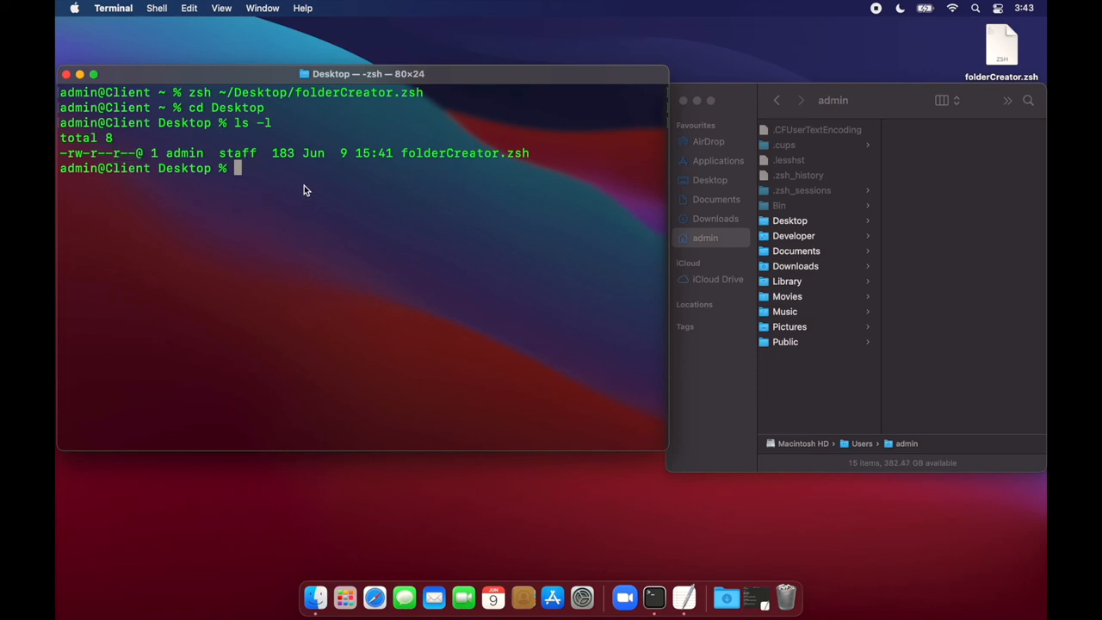
Run 'chmod ugo+x folderCreator.zsh' and confirm with 'ls -l' it lists as -rwxr-xr-x.
type("chmod")
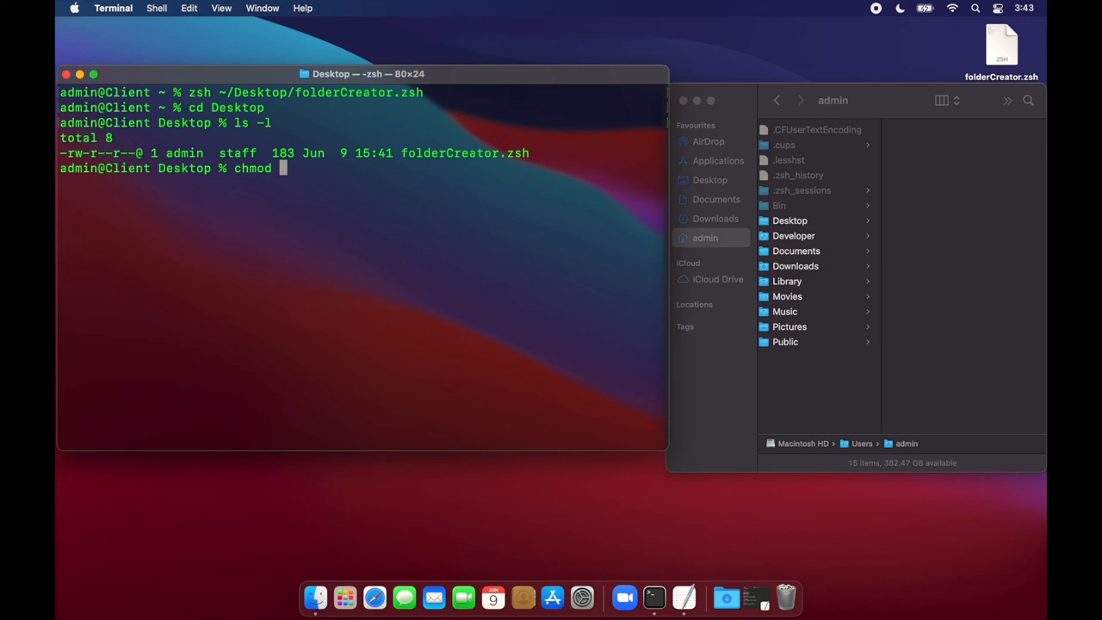
type("ugo")
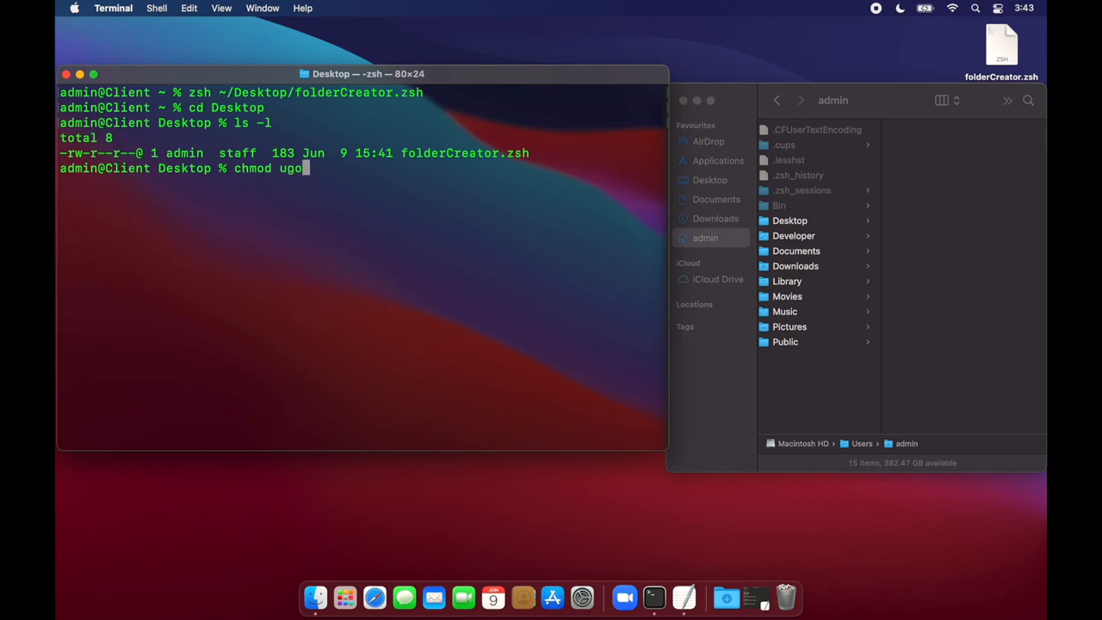
type("+x")
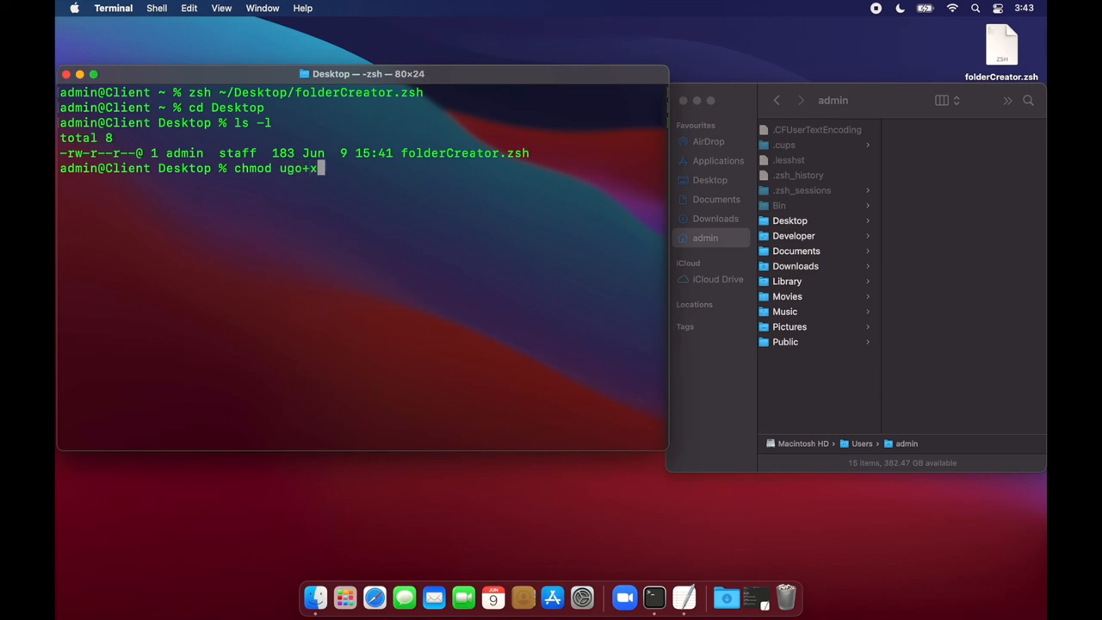
type("folderCreator.zsh")
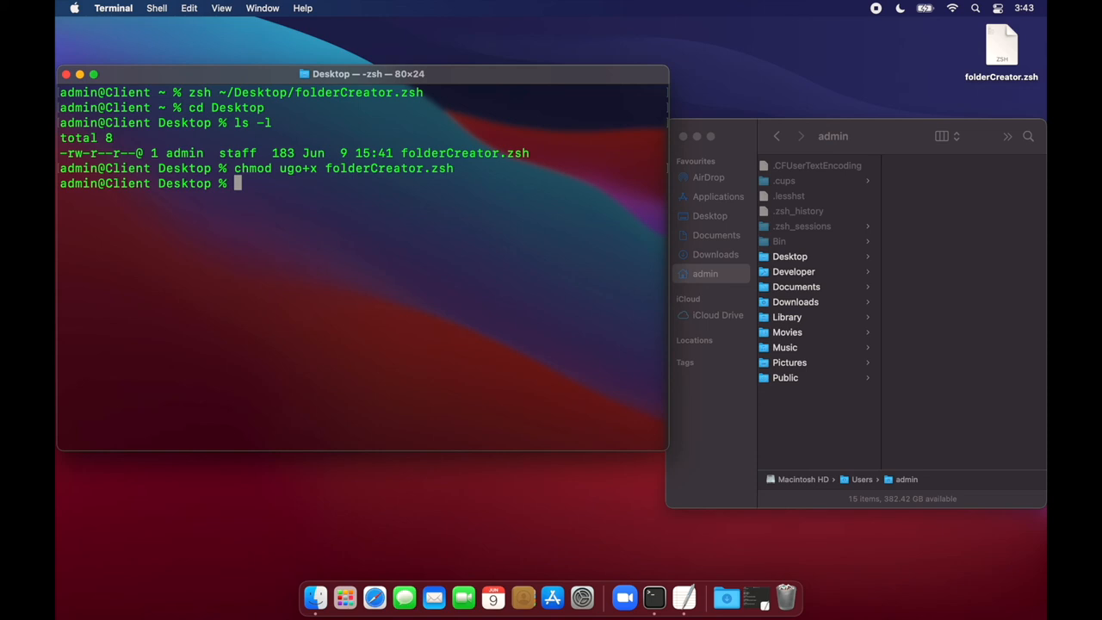
type("ls -l")
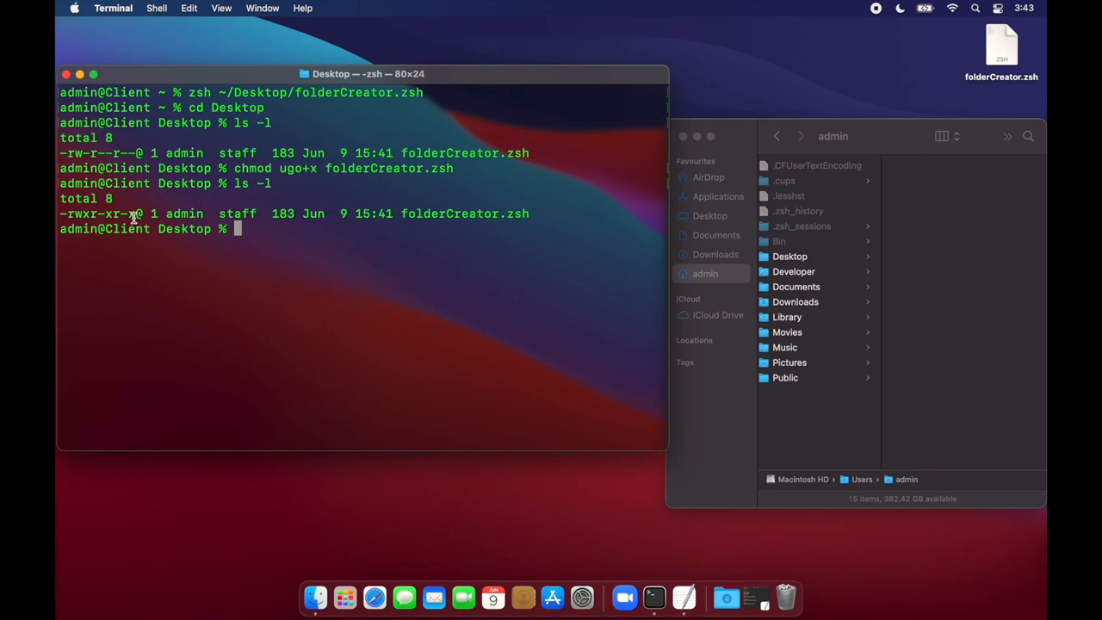
mouse_move(278, 302)
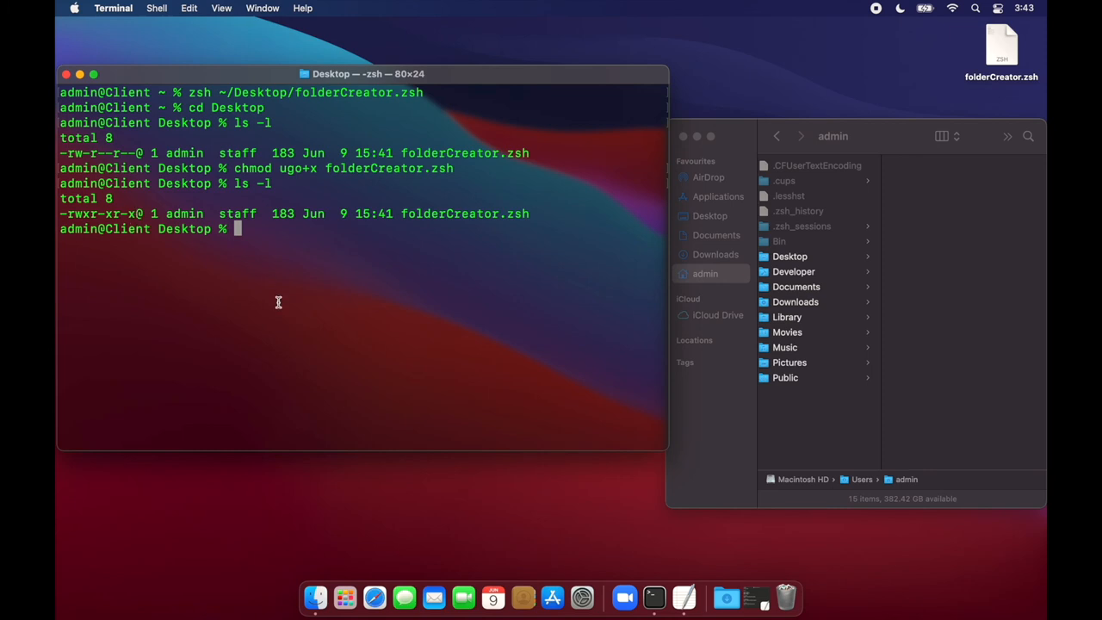
Run './folderCreator.zsh' directly and check the recreated Reports and Help marker files in Finder.
type("./")
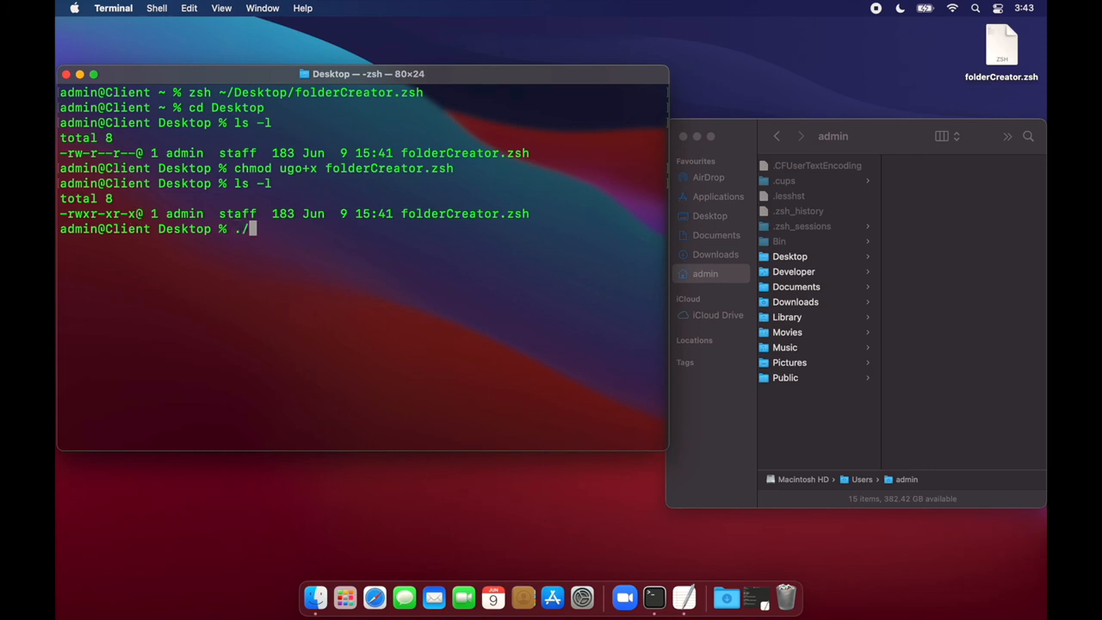
type("folderCreator.zsh")
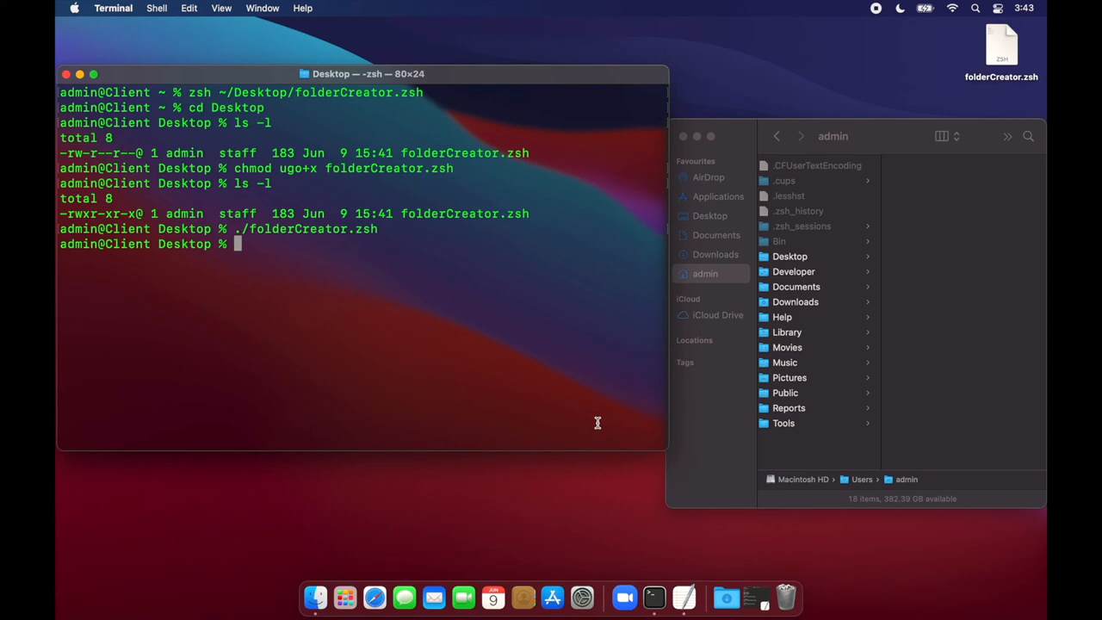
left_click(798, 407)
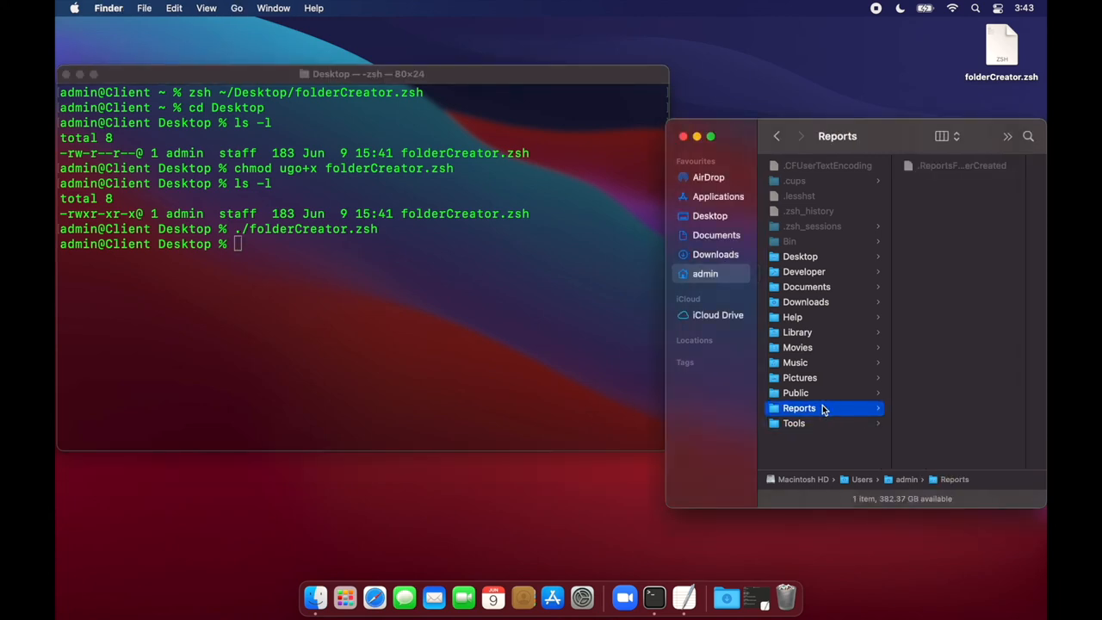
left_click(792, 317)
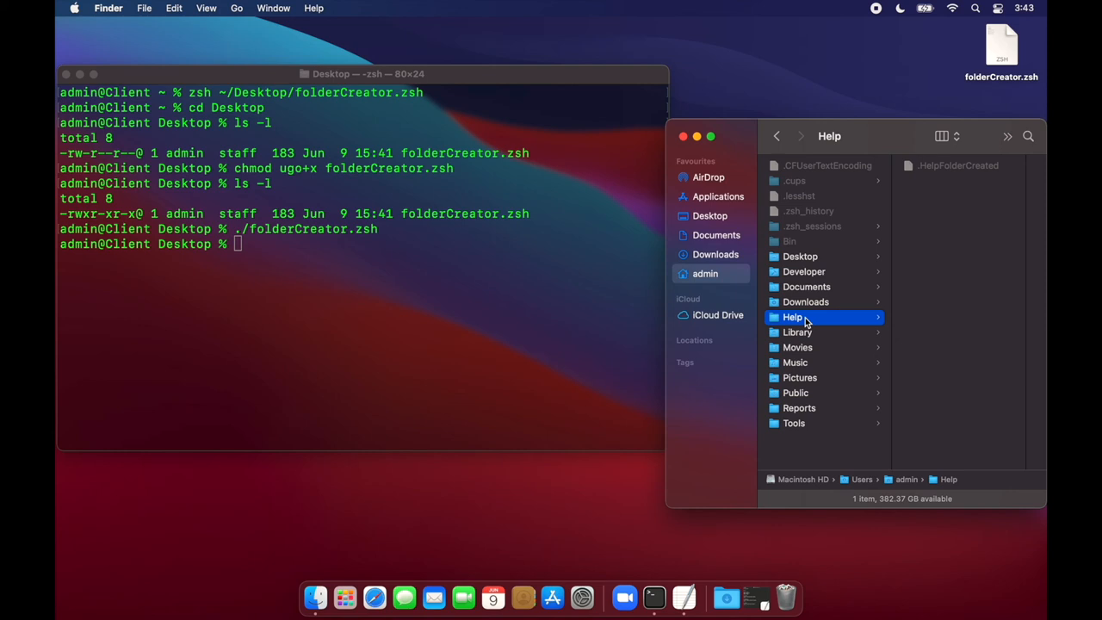
mouse_move(799, 420)
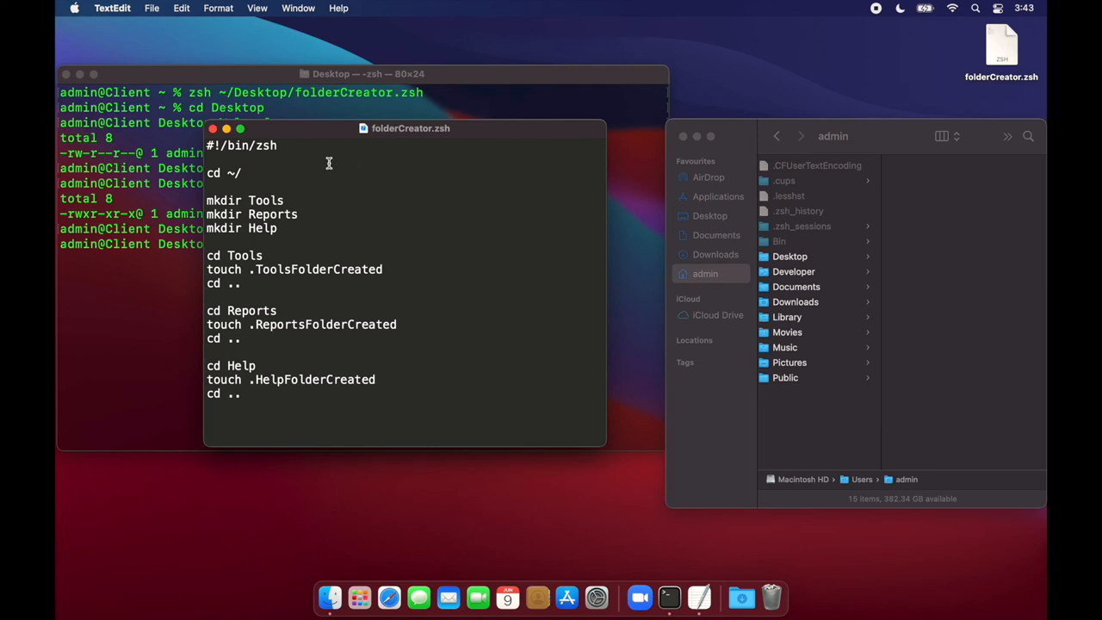
mouse_move(58, 331)
type("echo")
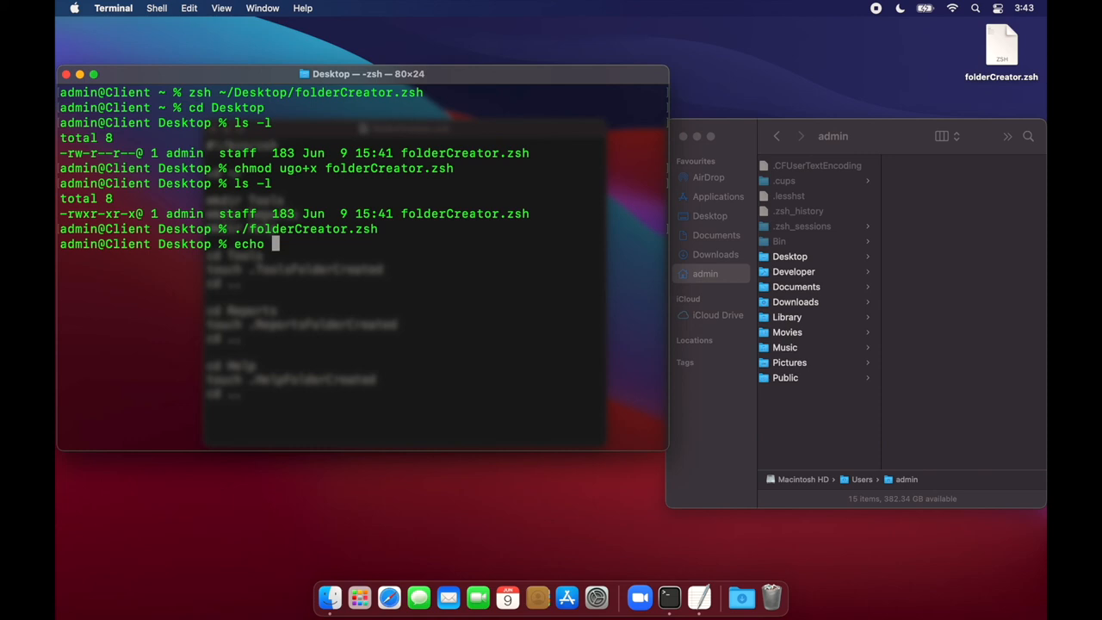
Run 'echo Repeat what is mentioned' in Terminal to print the message.
type("Repeat what is mentioned")
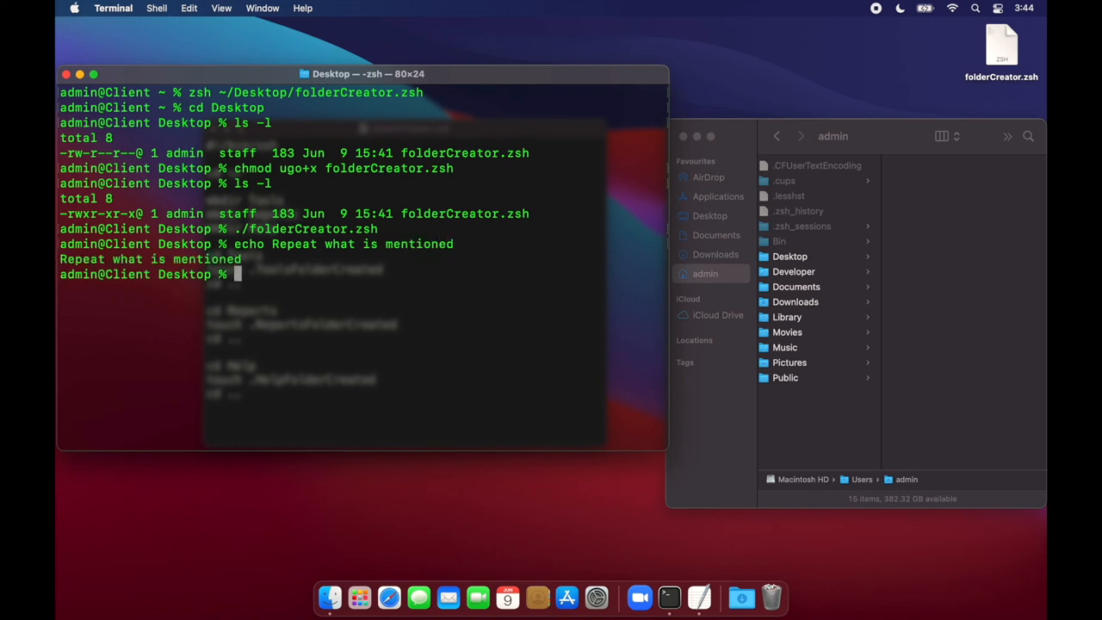
mouse_move(283, 244)
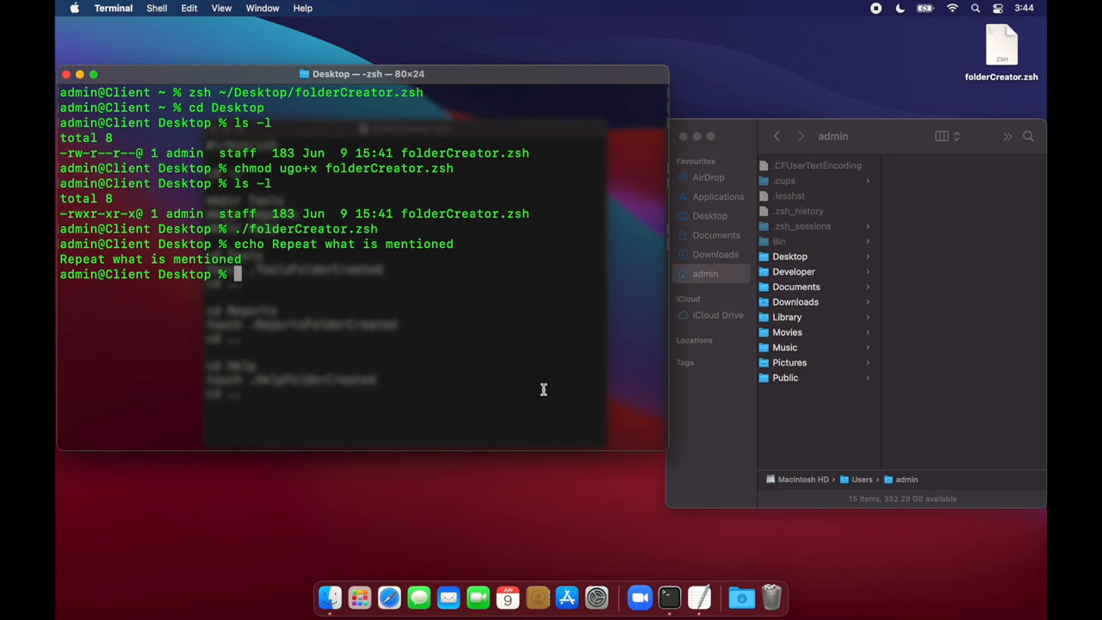
Add an opening lowercase echo status line ("Star…") below the shebang in folderCreator.zsh.
double_click(1001, 47)
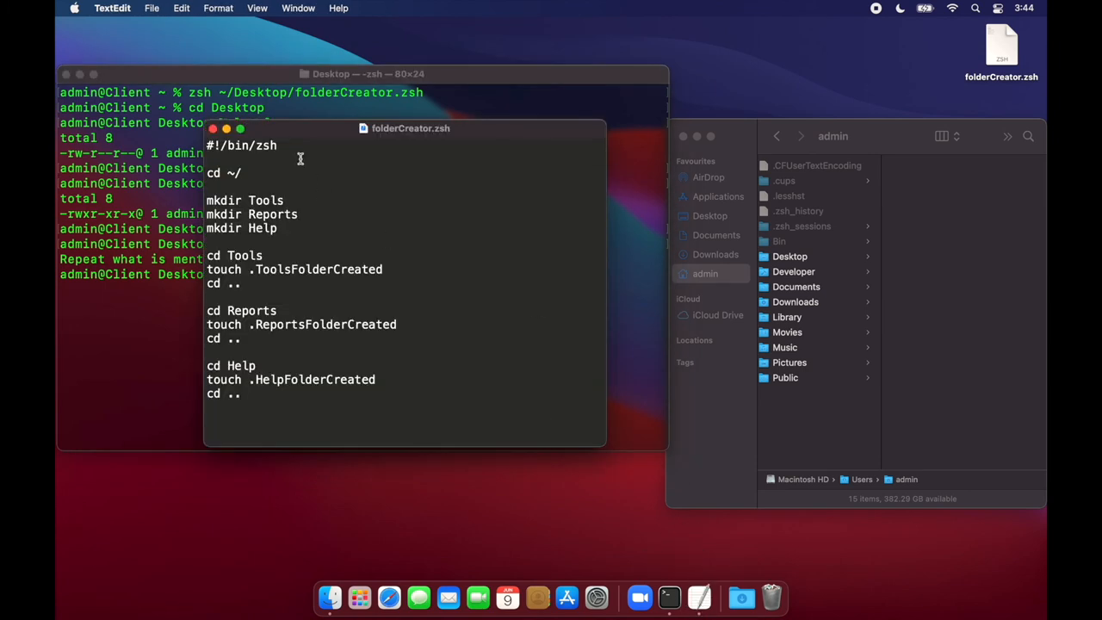
key("backspace")
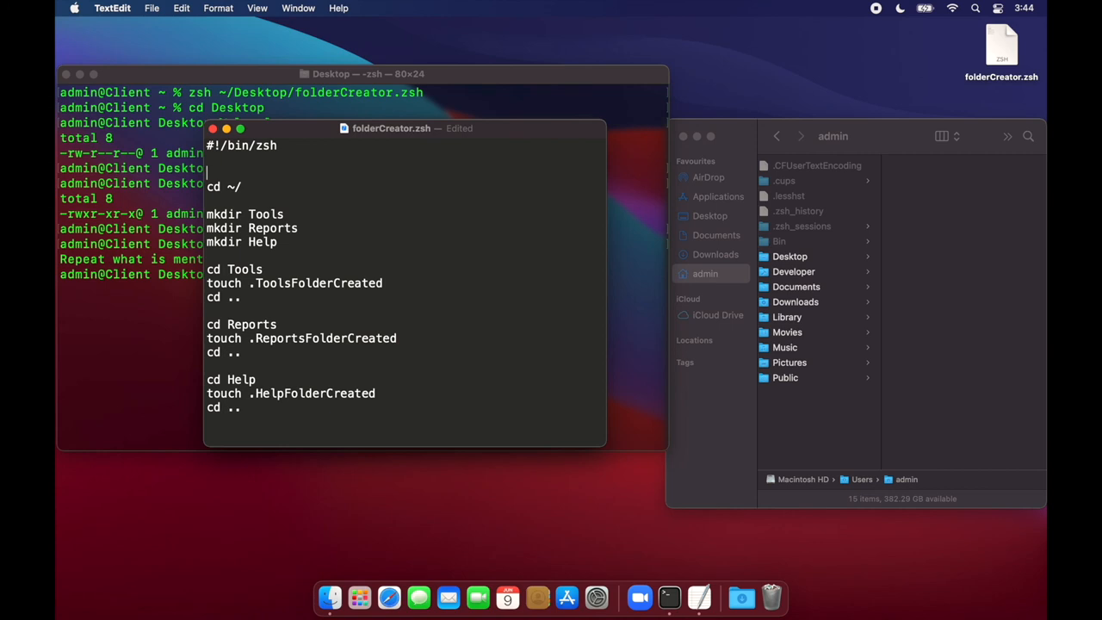
type("Echo")
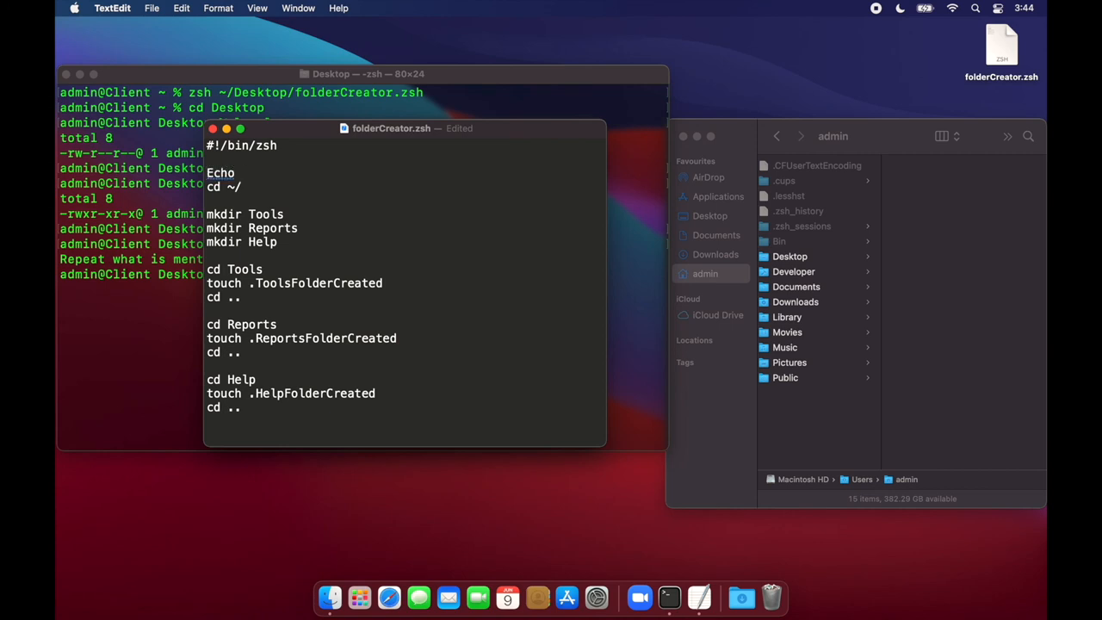
left_click(210, 172)
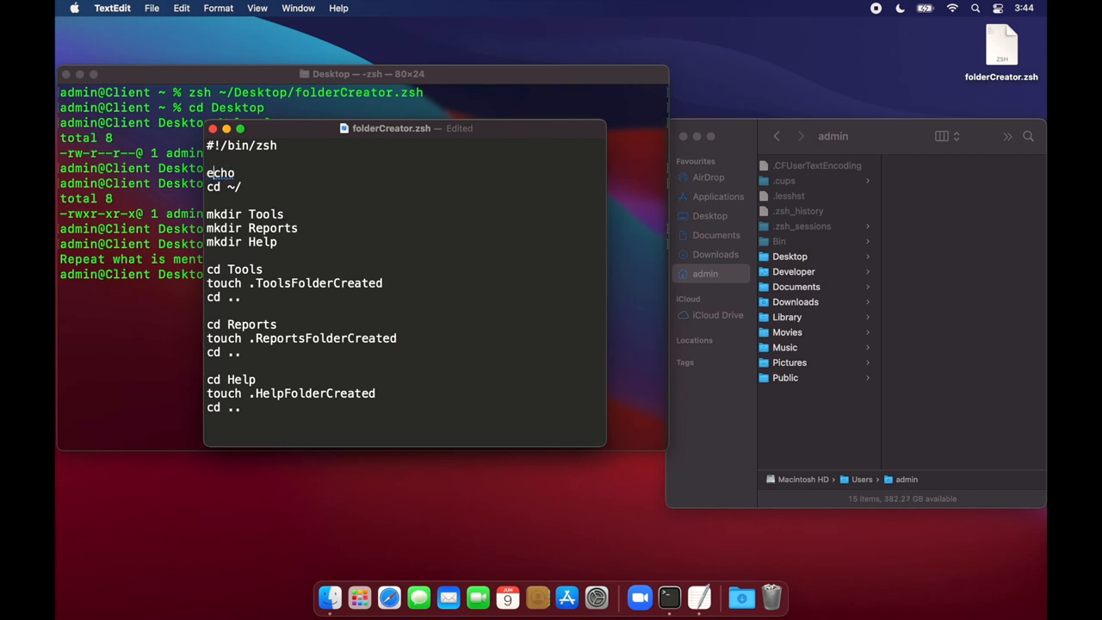
type("\"")
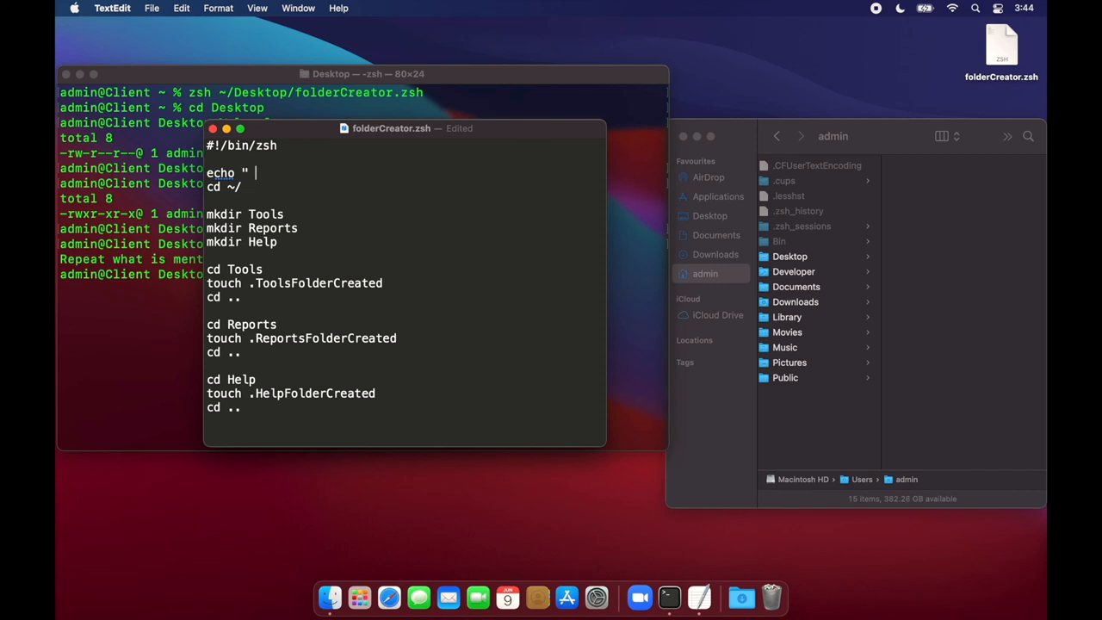
type("Starting script.")
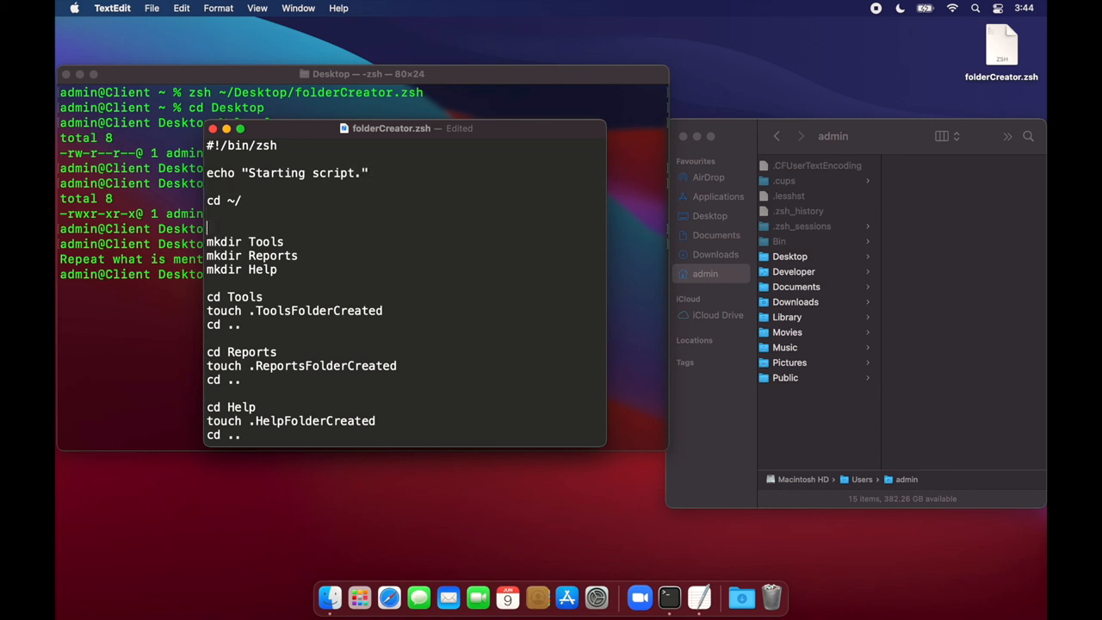
Add 'echo "Creating folders: Tools, Reports, Help."' before the mkdir section.
type("echo")
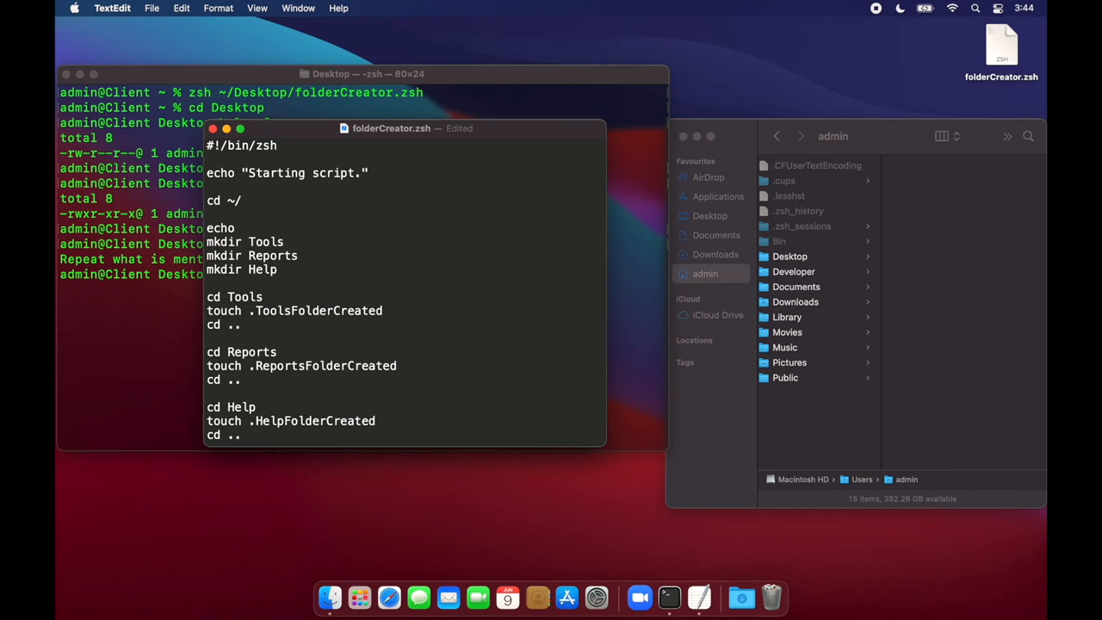
type("Crea")
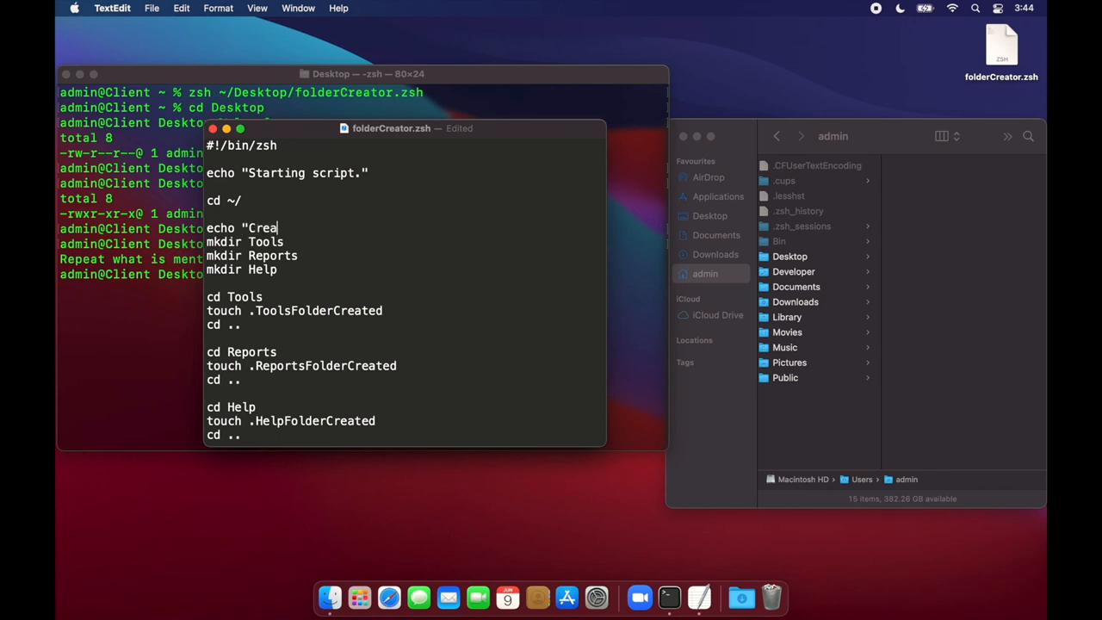
type("ting fo")
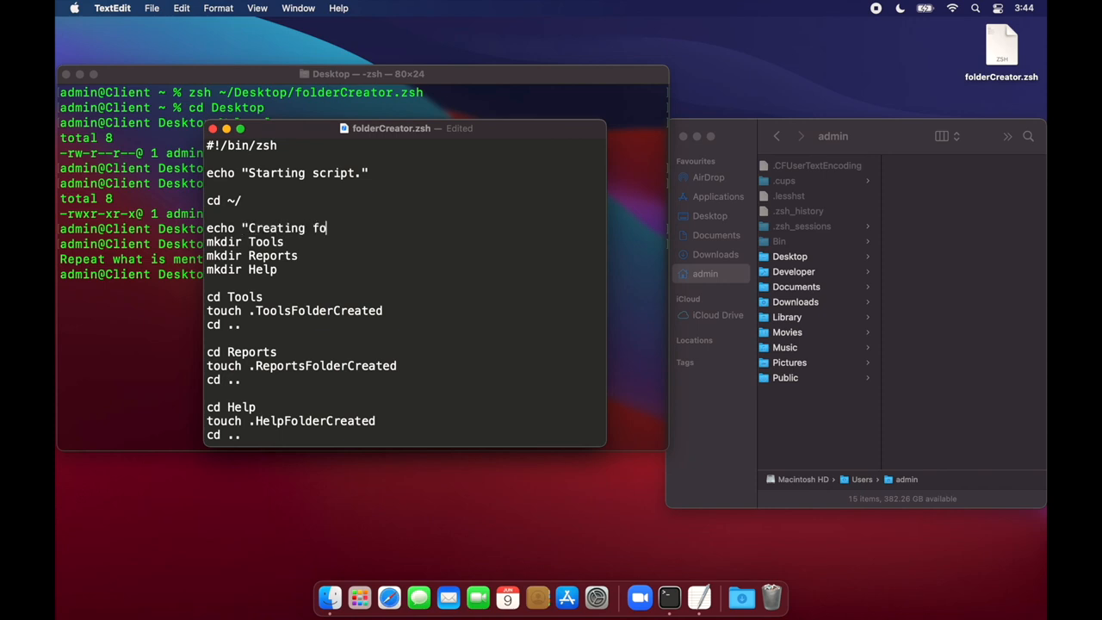
type("lders: Too")
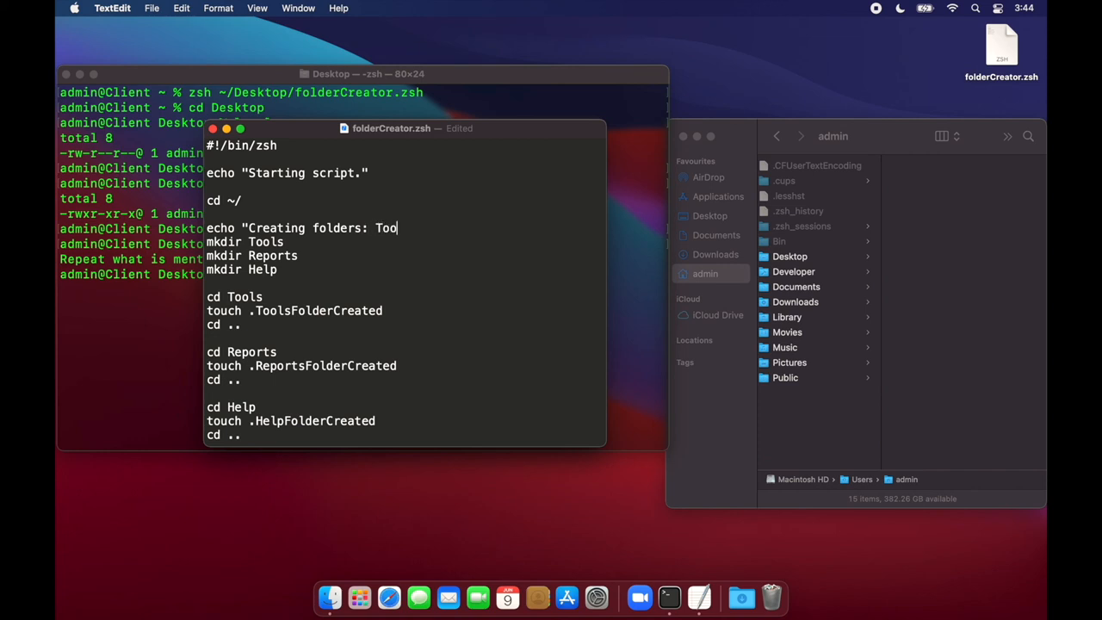
type("ls,")
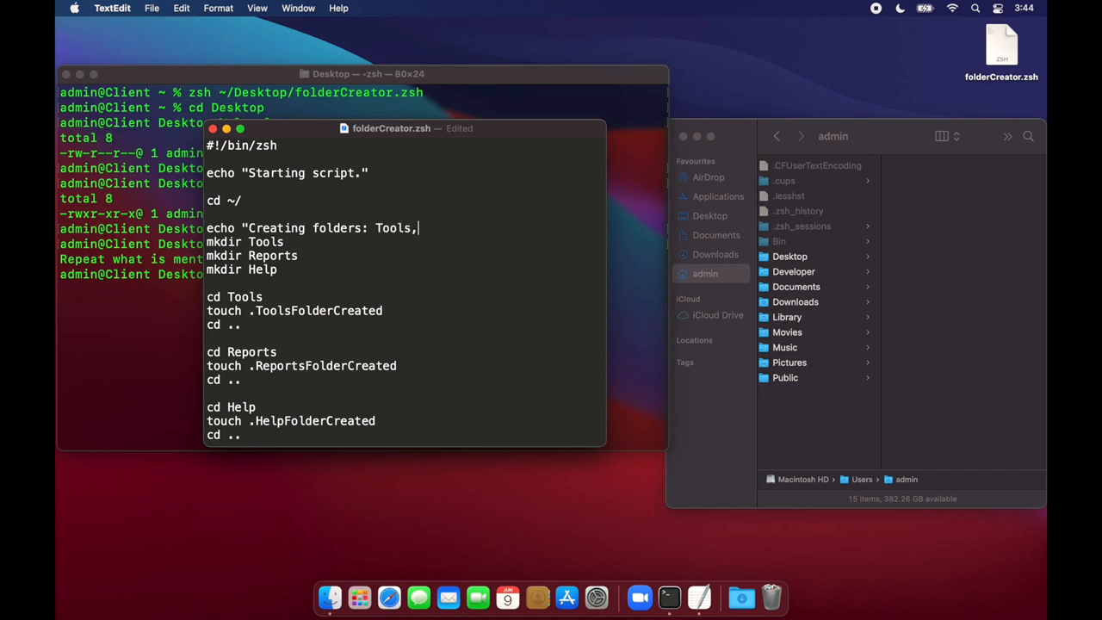
type("Reports")
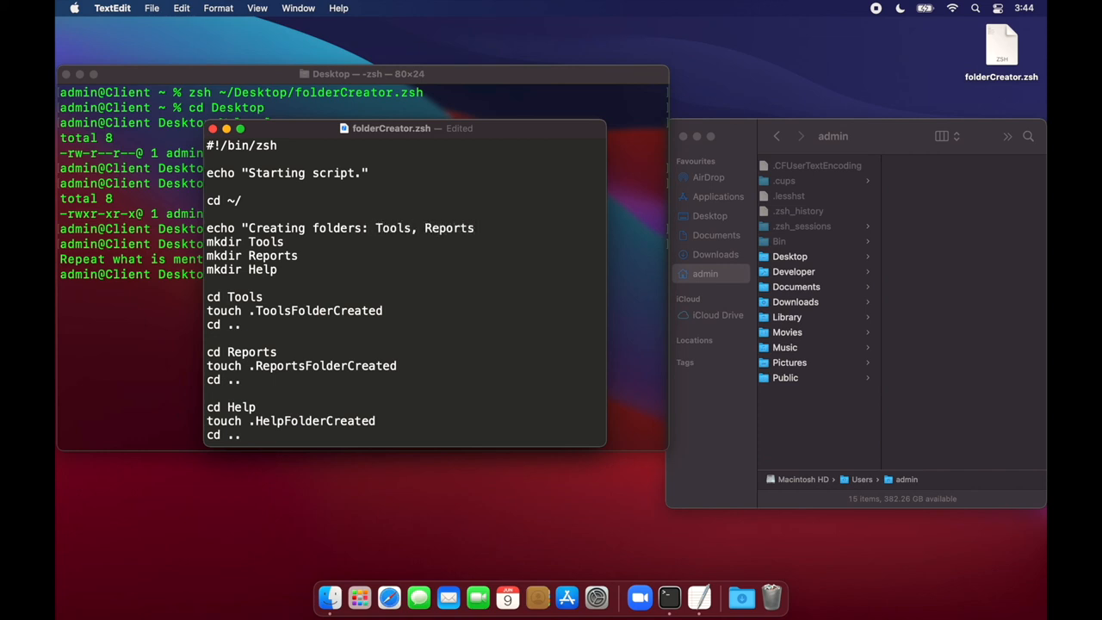
type(", Help")
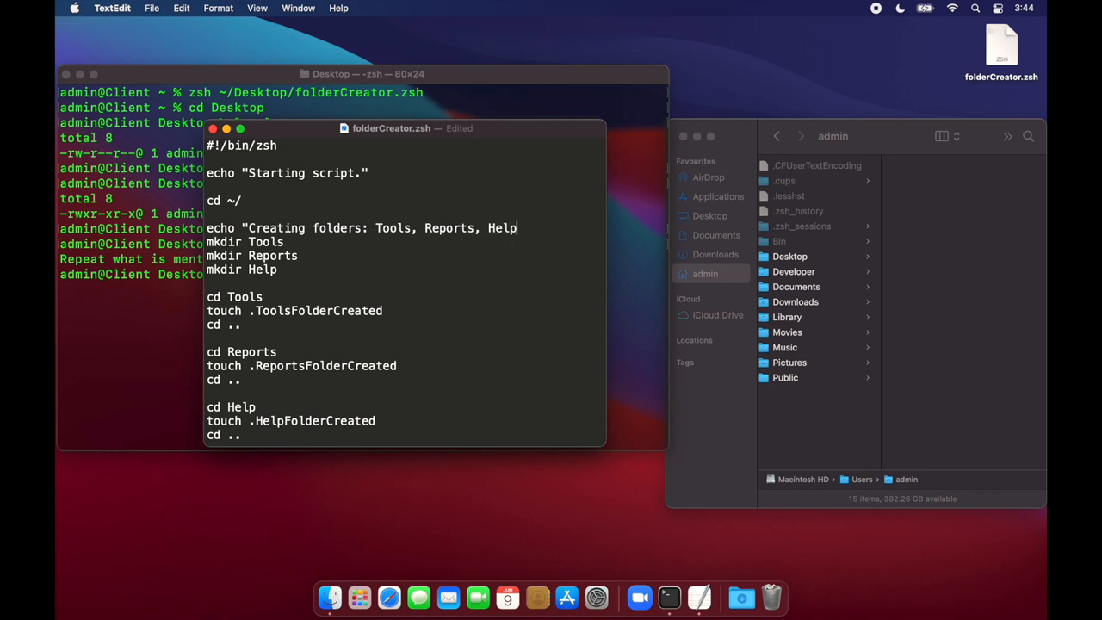
type(".")
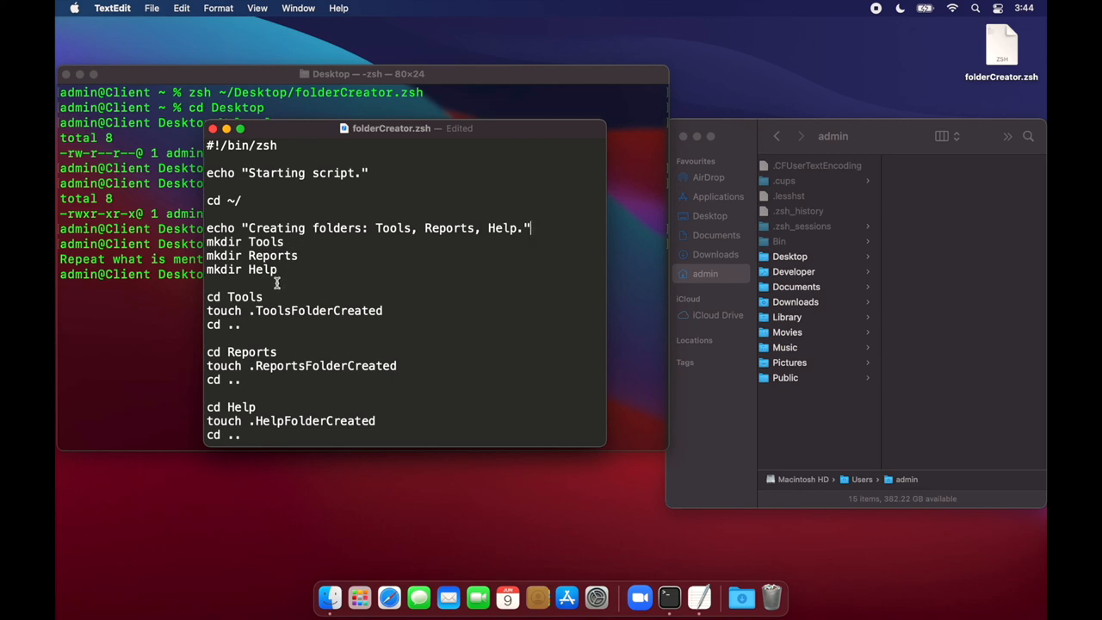
Add 'echo "Creating hidden files."' before the touch section.
type("echo")
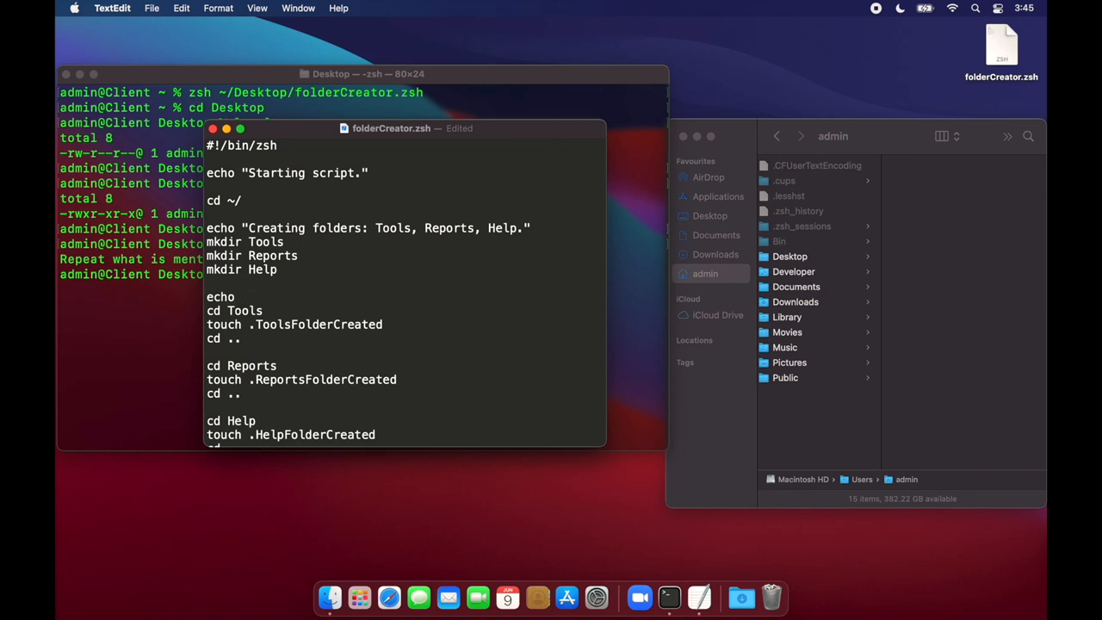
type("\"")
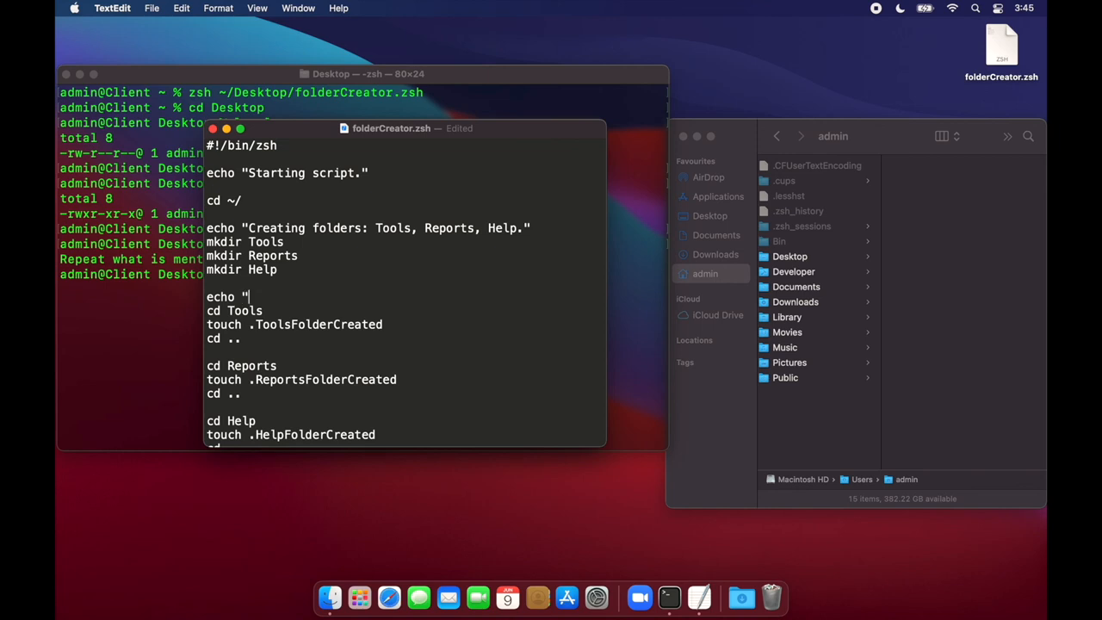
type("Creating")
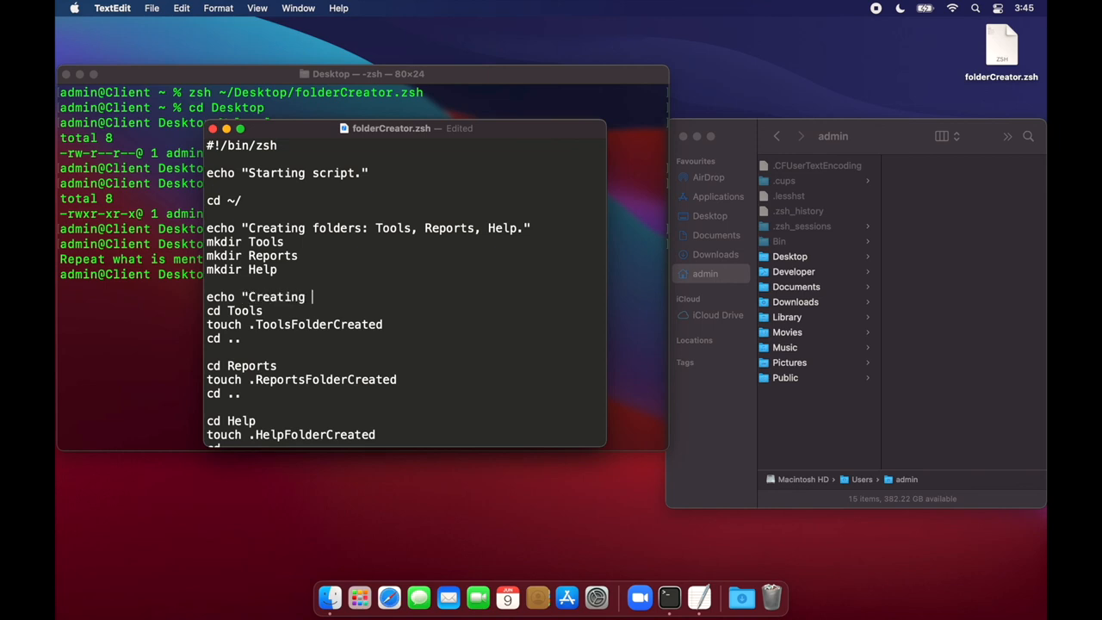
type("hidden fil")
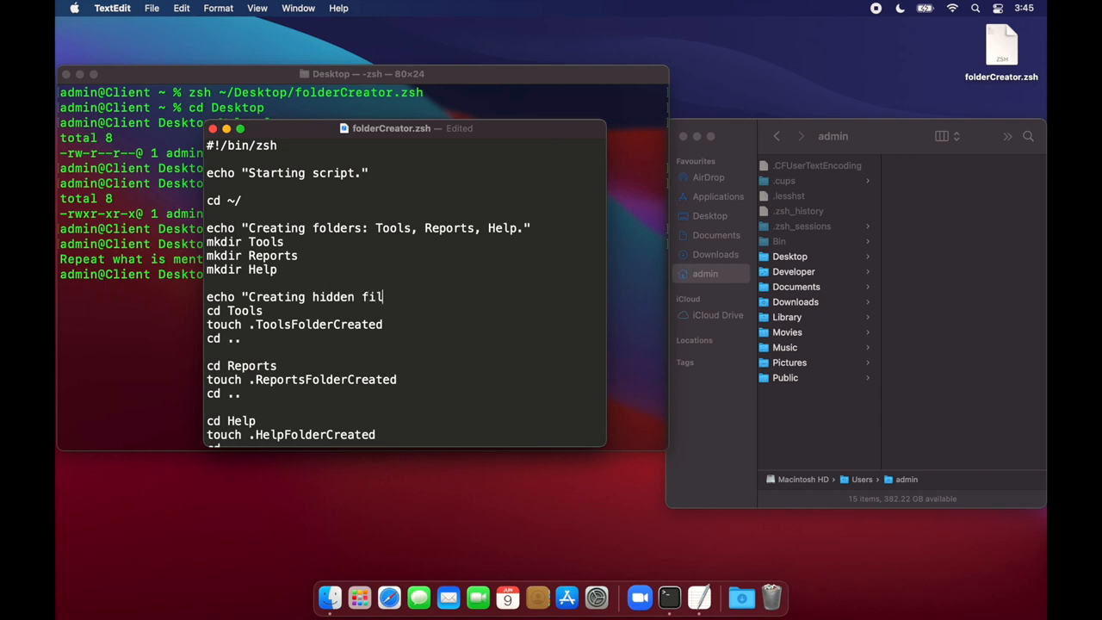
type("es.\"")
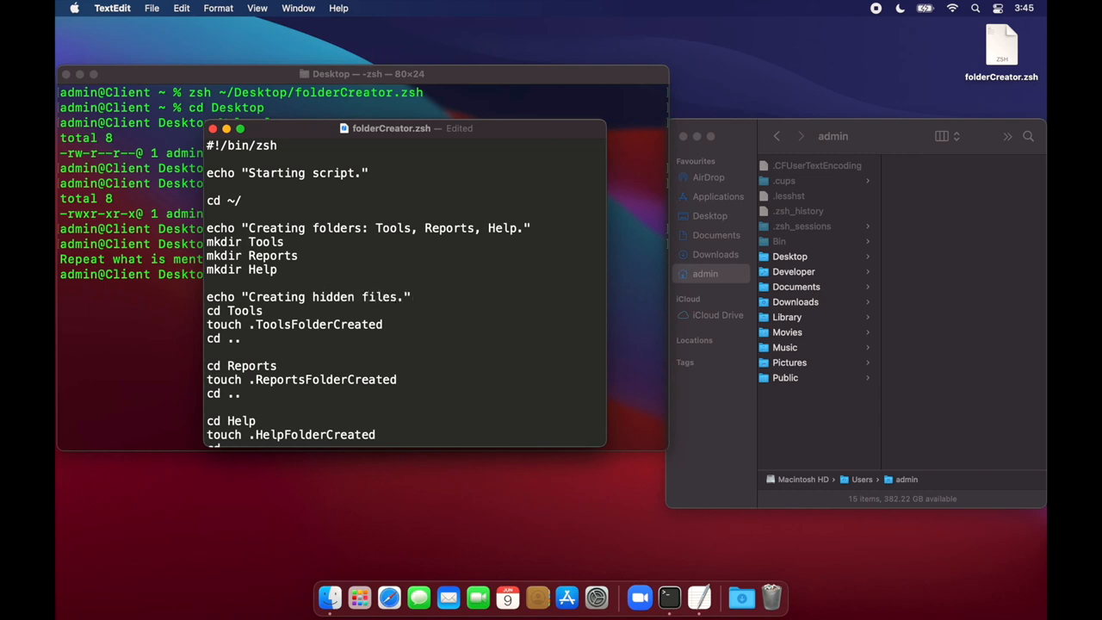
scroll("down", 3)
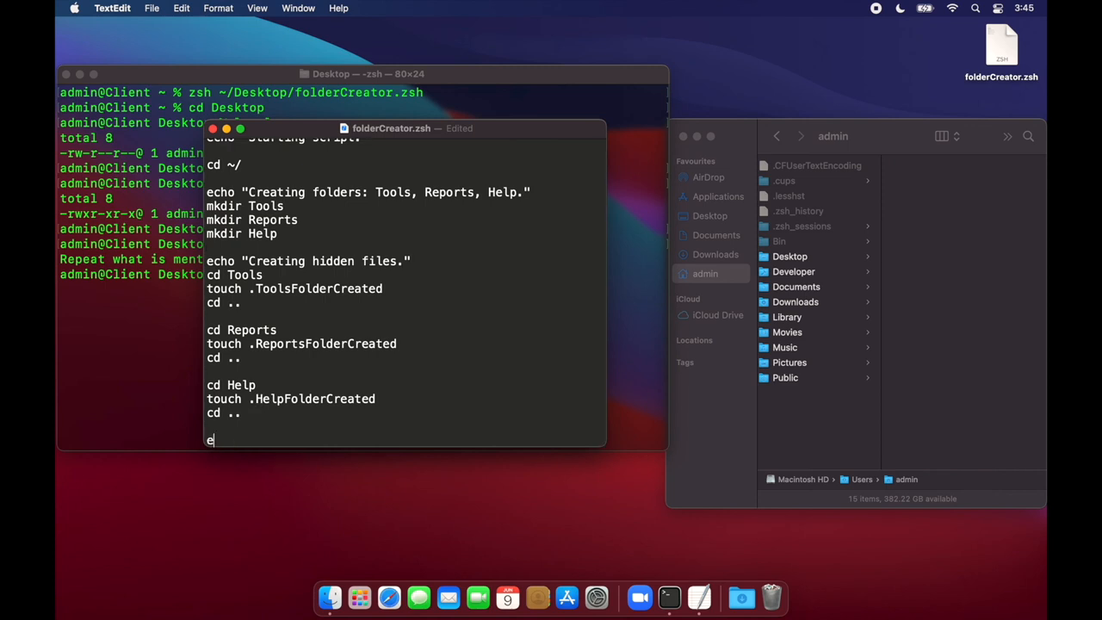
End the script with 'echo "Script completed successfully. Have a nice day!"'.
type("cho")
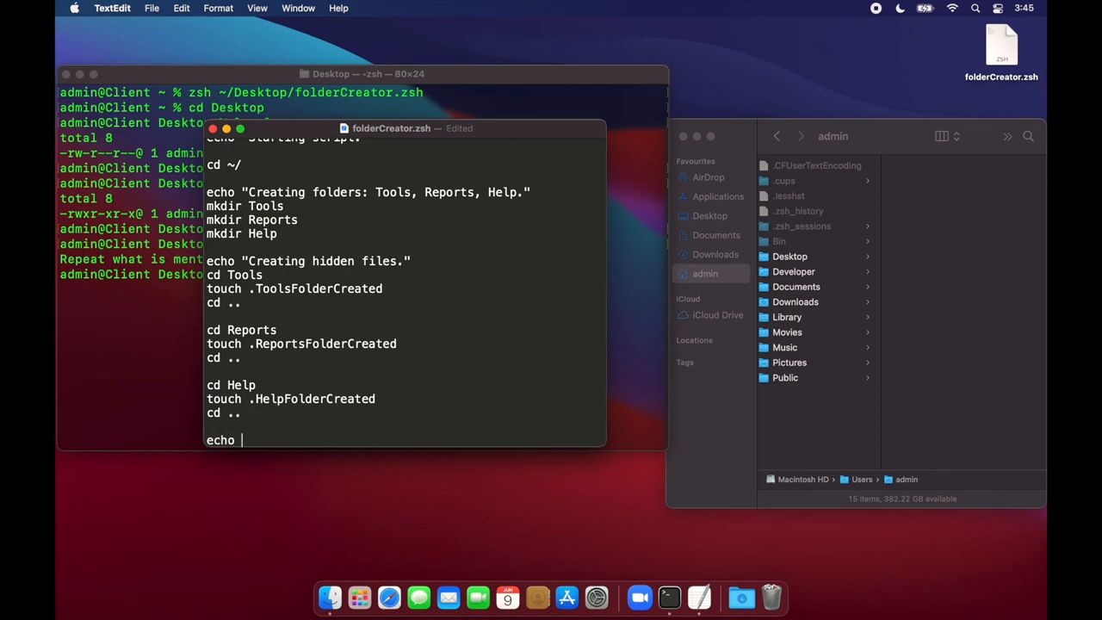
type("\"Script completed")
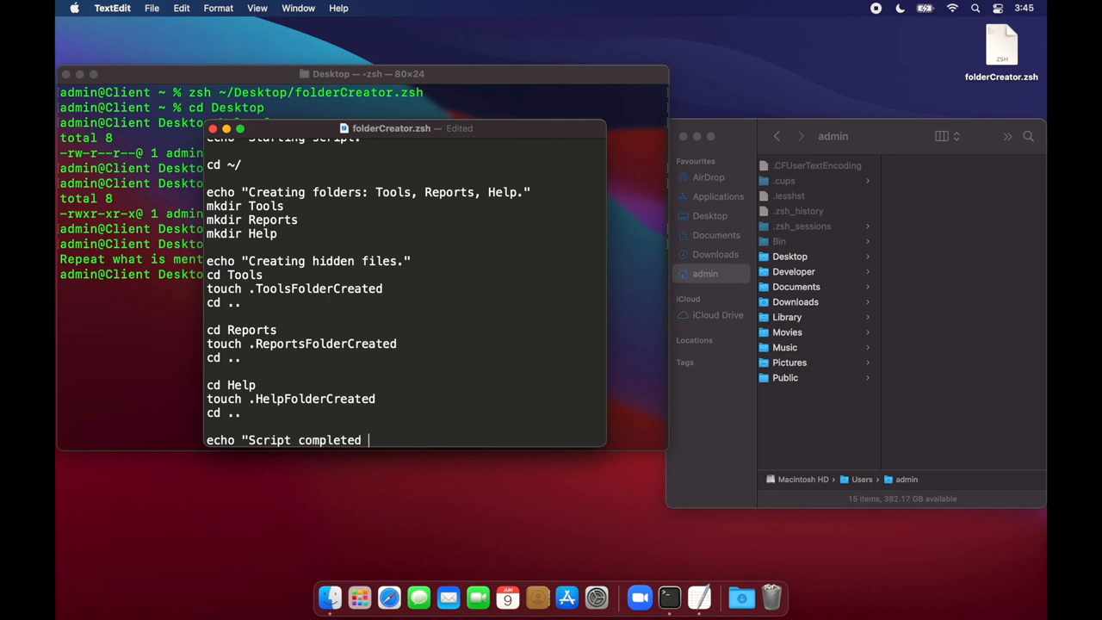
type("successfully")
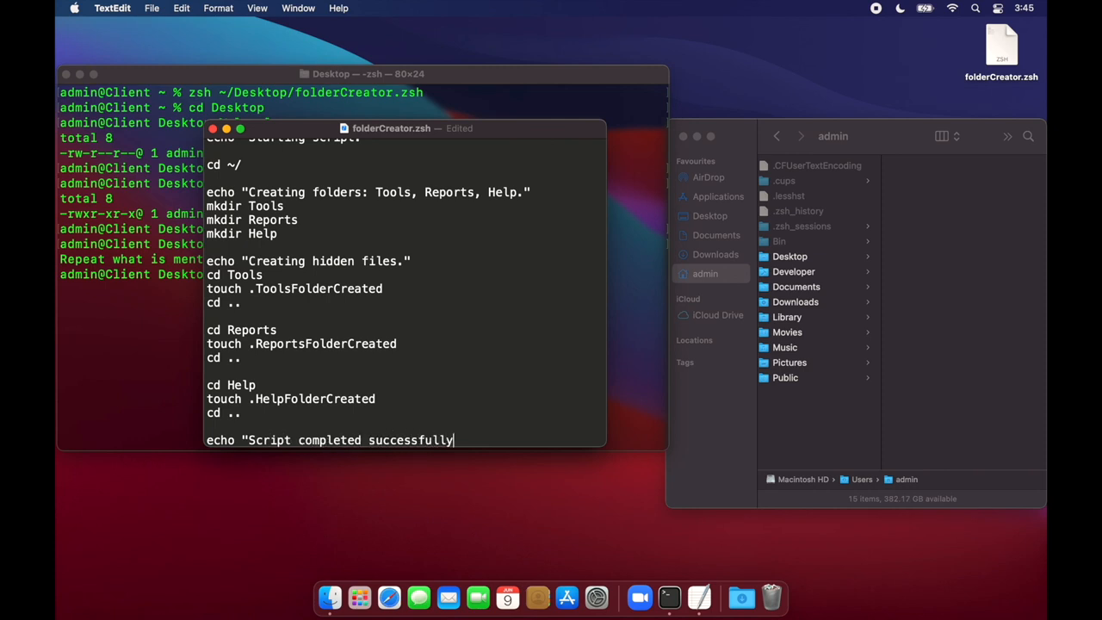
type(".\" Have a")
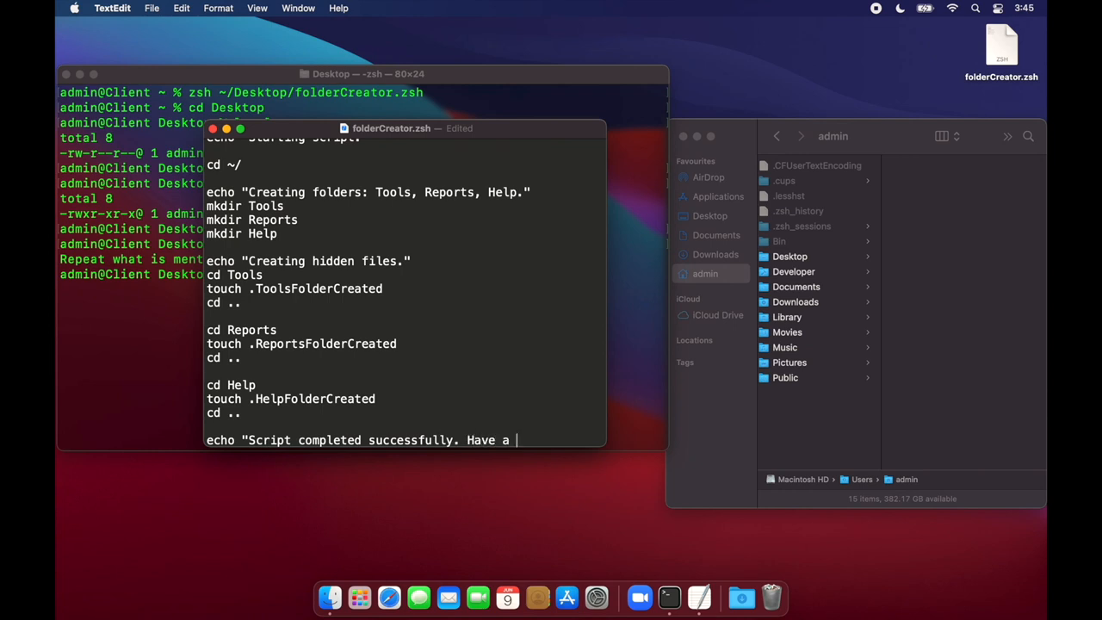
type("nice day!\"")
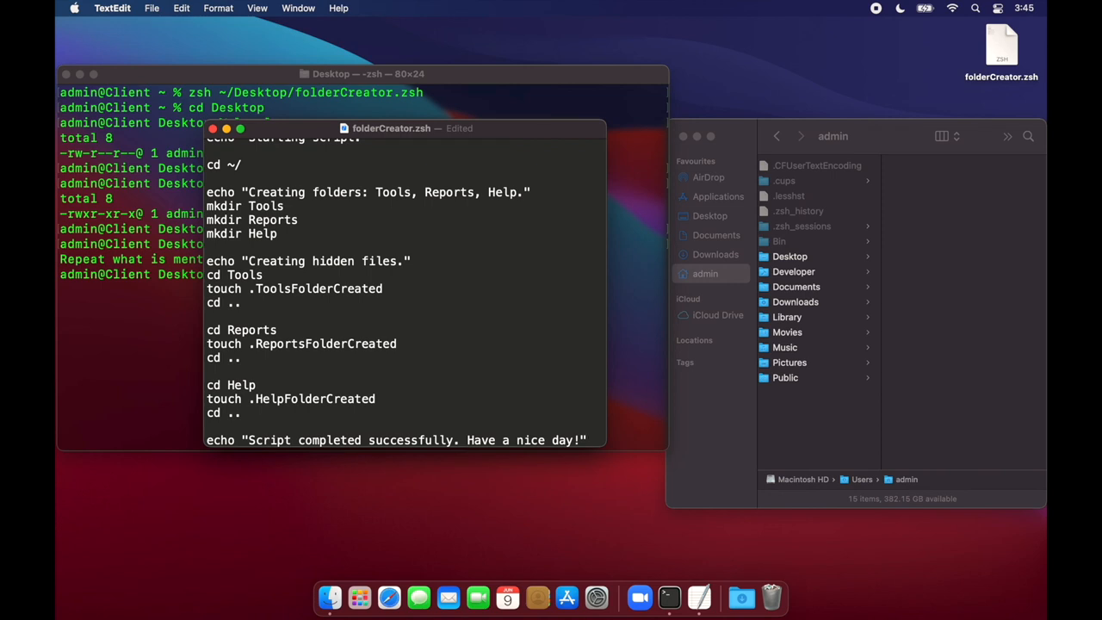
left_click(588, 439)
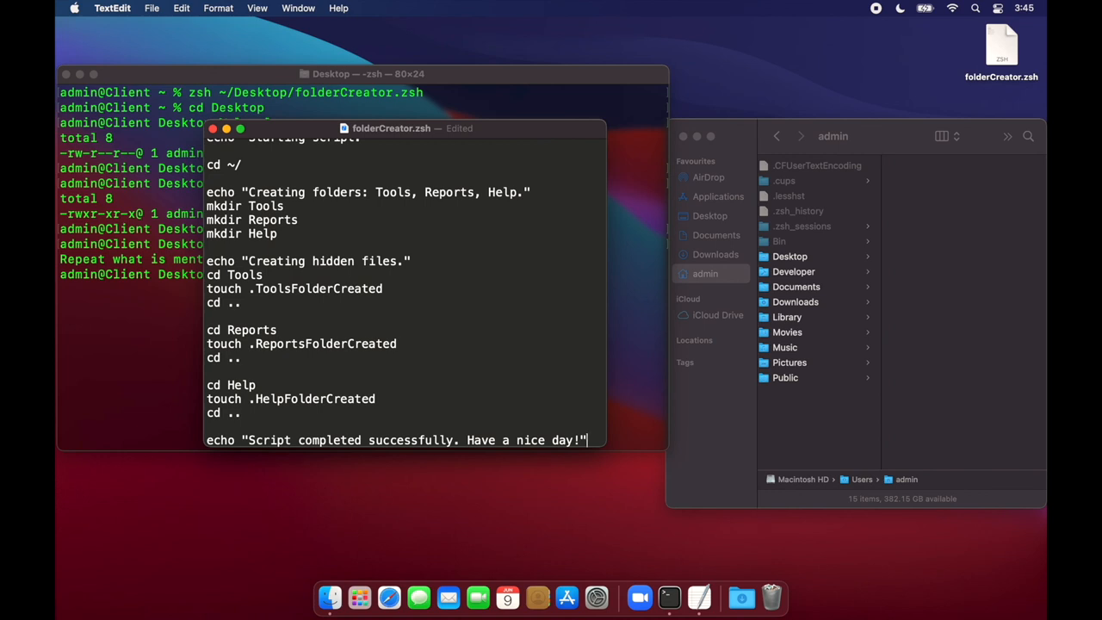
Save the edited folderCreator.zsh script and close its TextEdit window.
left_click(152, 8)
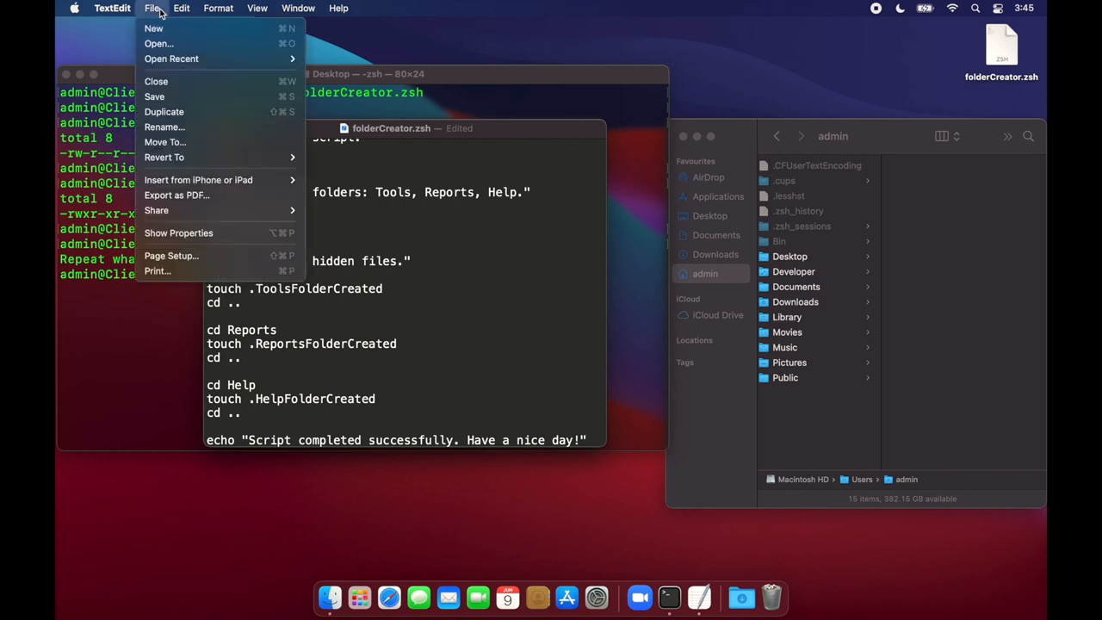
left_click(152, 8)
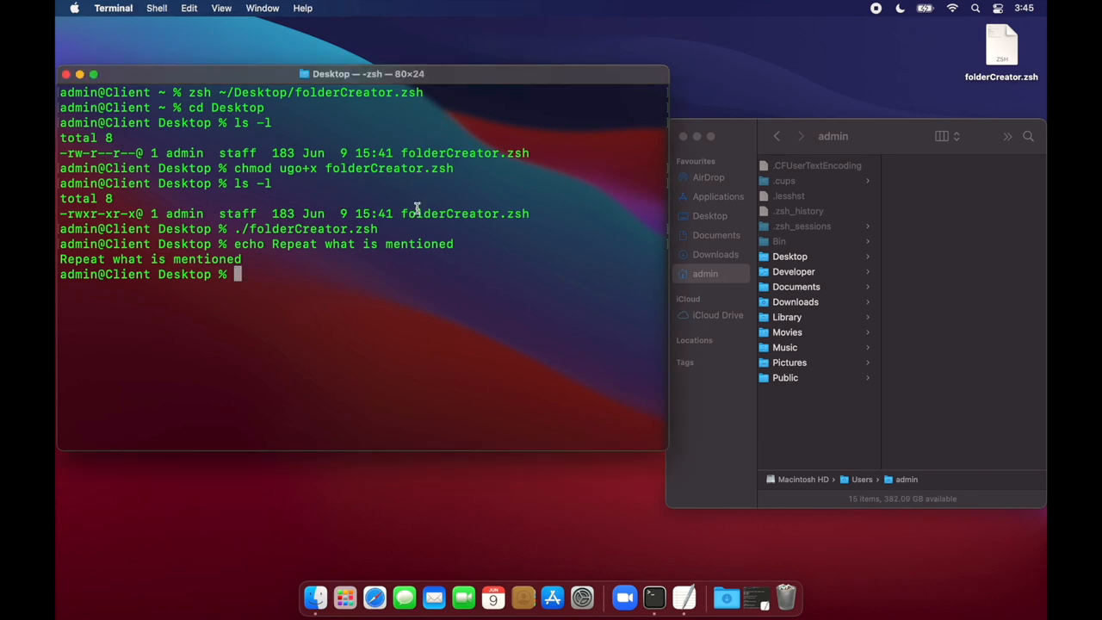
Run ./folderCreator.zsh, see its status messages, and browse the new Tools and Reports folders.
type("./folderCreator.zsh")
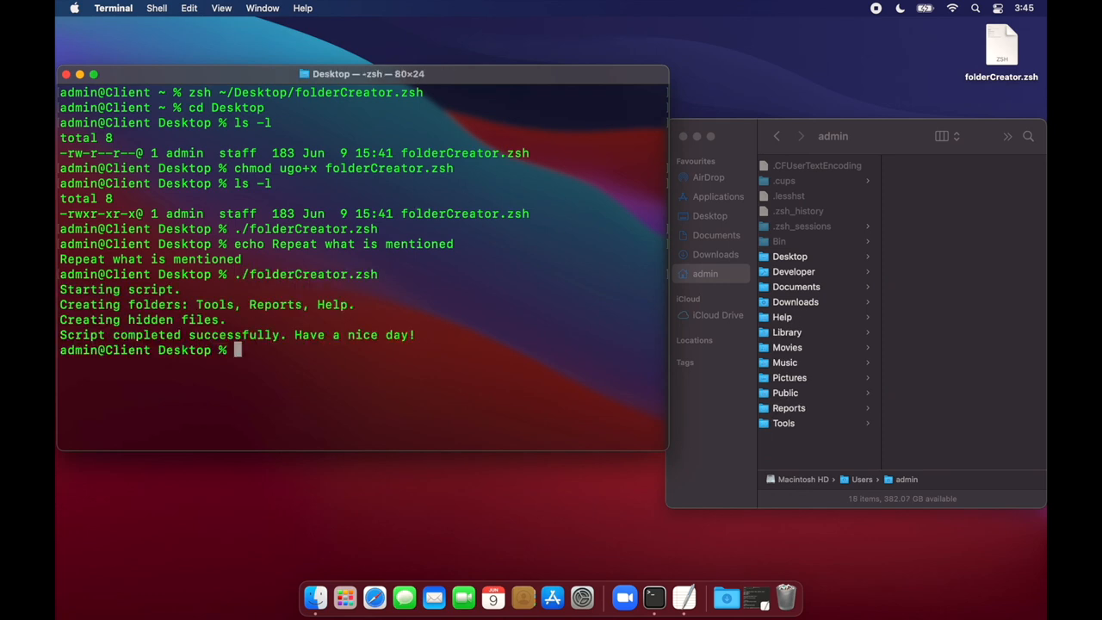
double_click(104, 289)
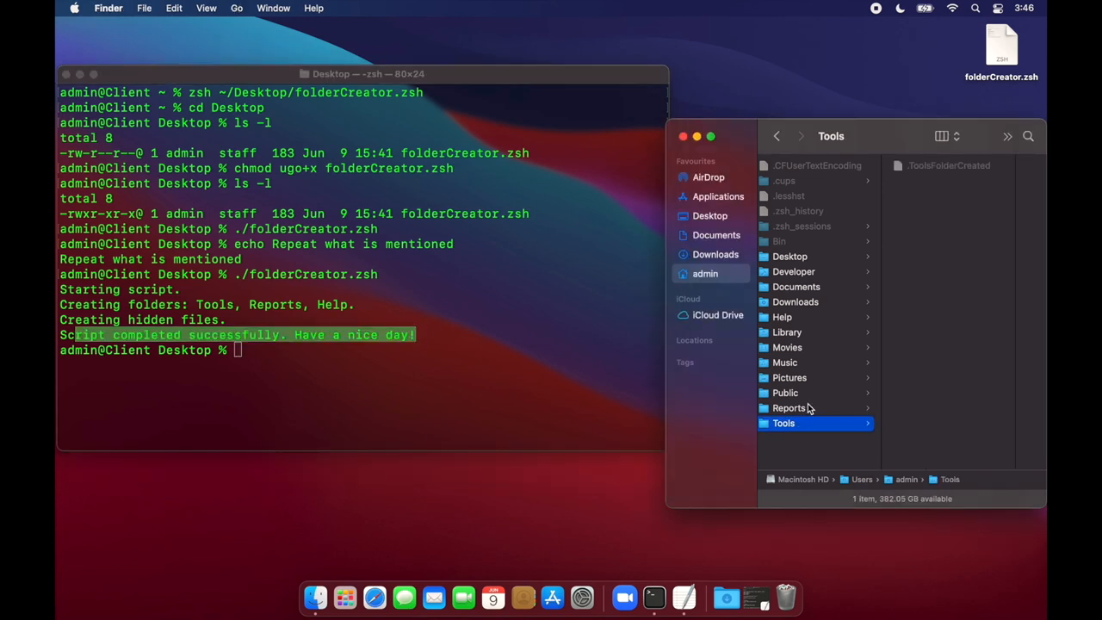
left_click(789, 407)
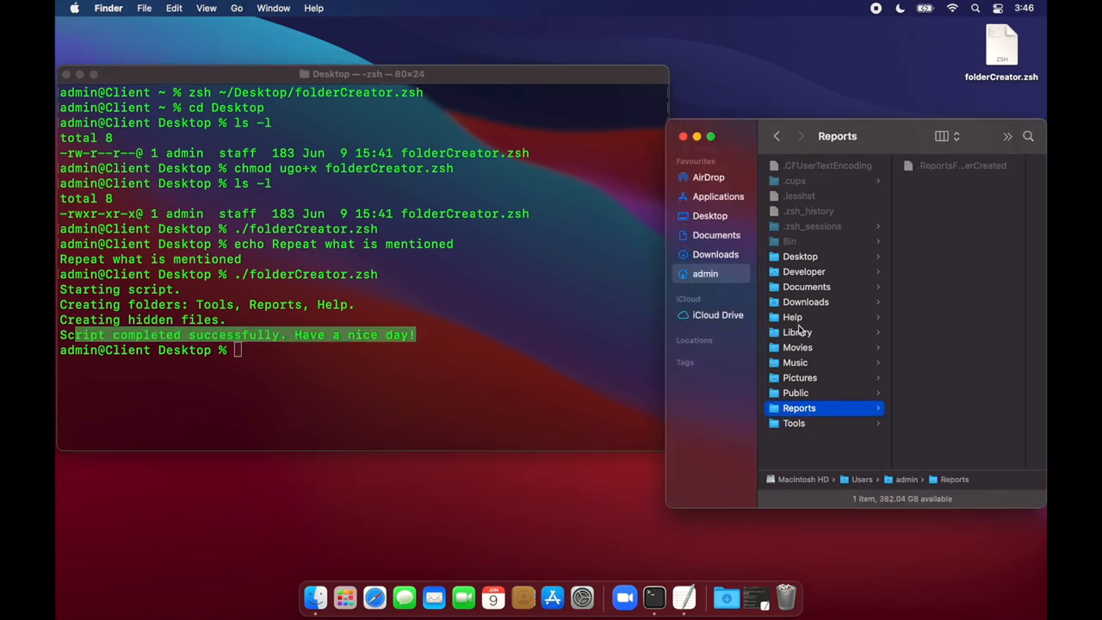
left_click(792, 317)
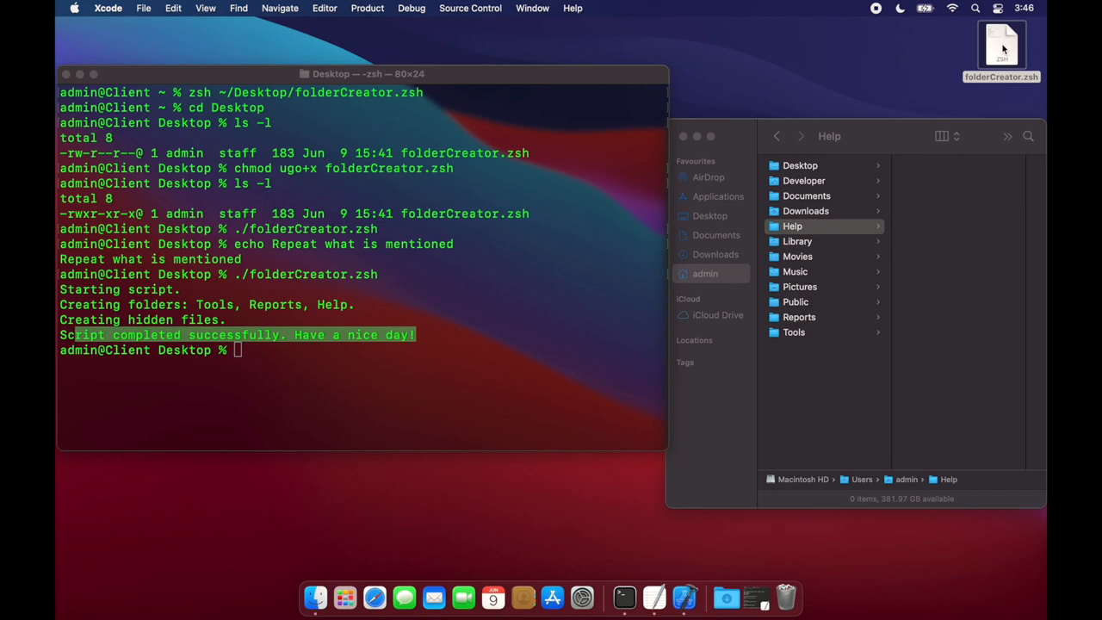
mouse_move(856, 80)
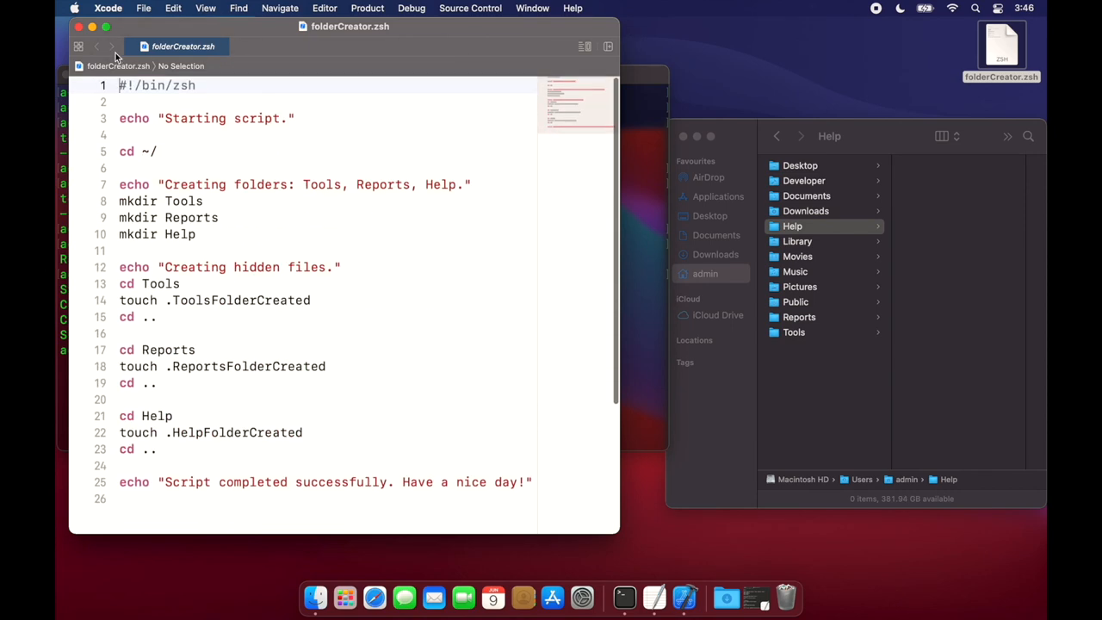
left_click(108, 8)
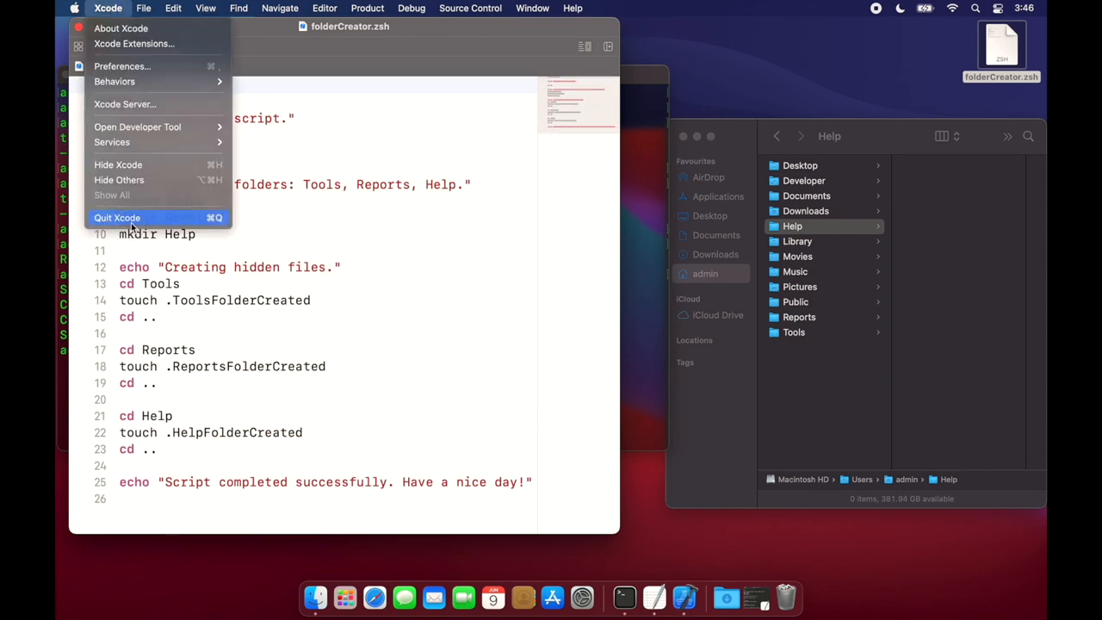
left_click(116, 217)
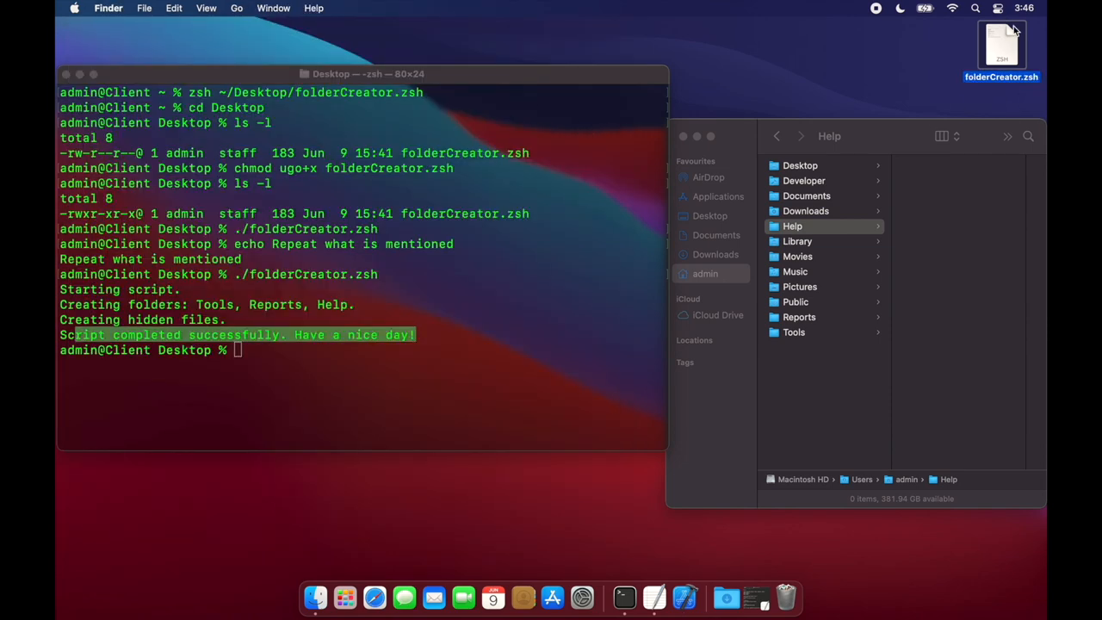
mouse_move(573, 215)
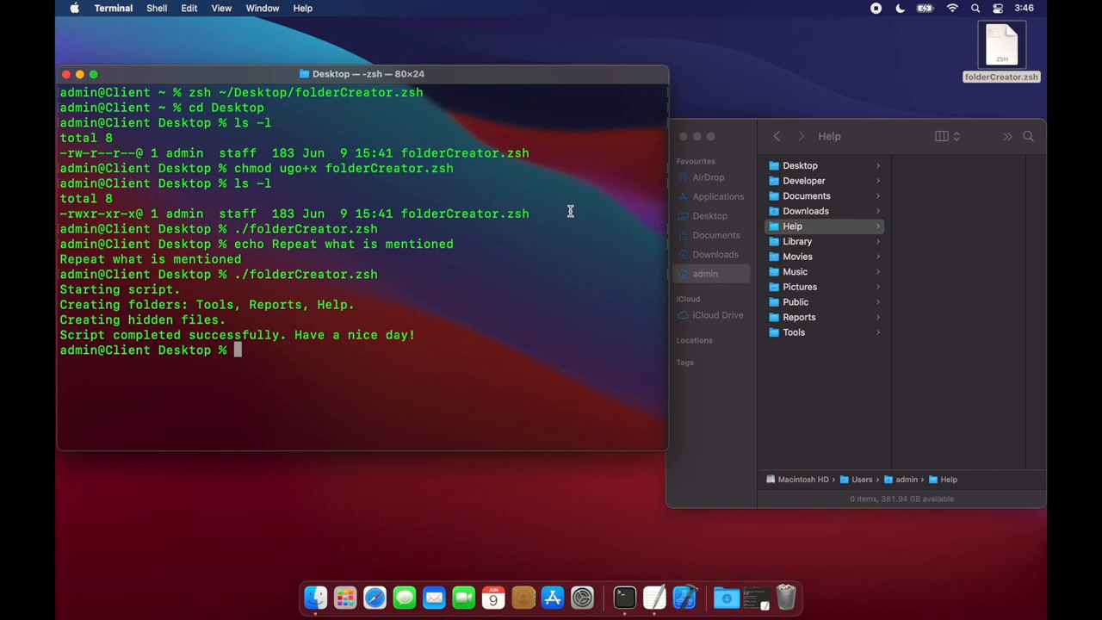
Copy folderCreator.zsh to folderCreator_v1 and list both executable files with ls -l.
type("cp folderCreator.zsh")
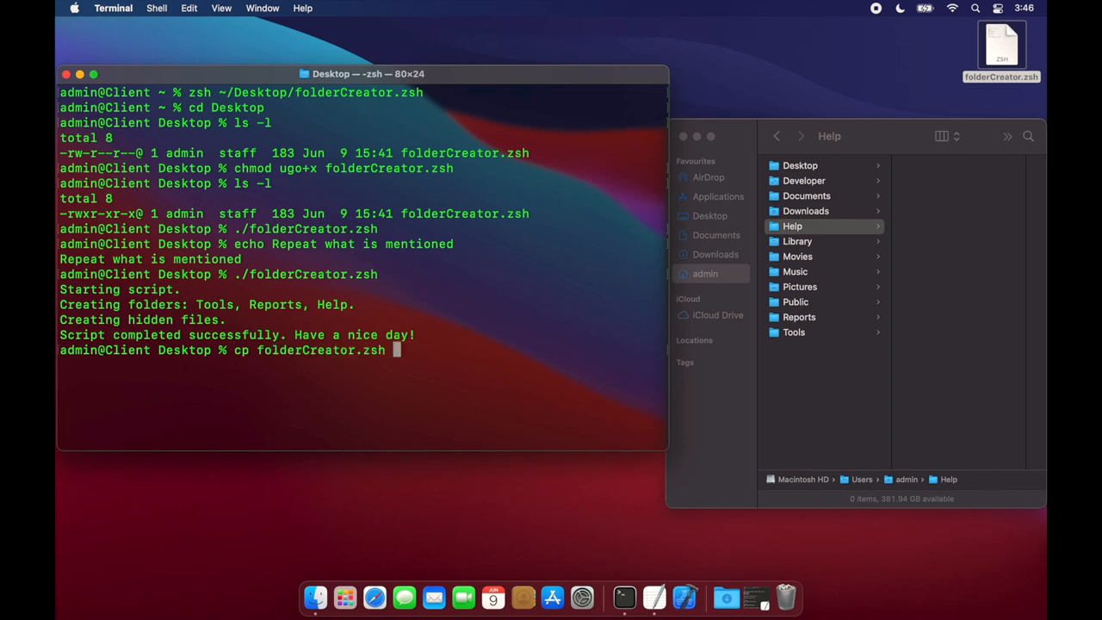
type("fold")
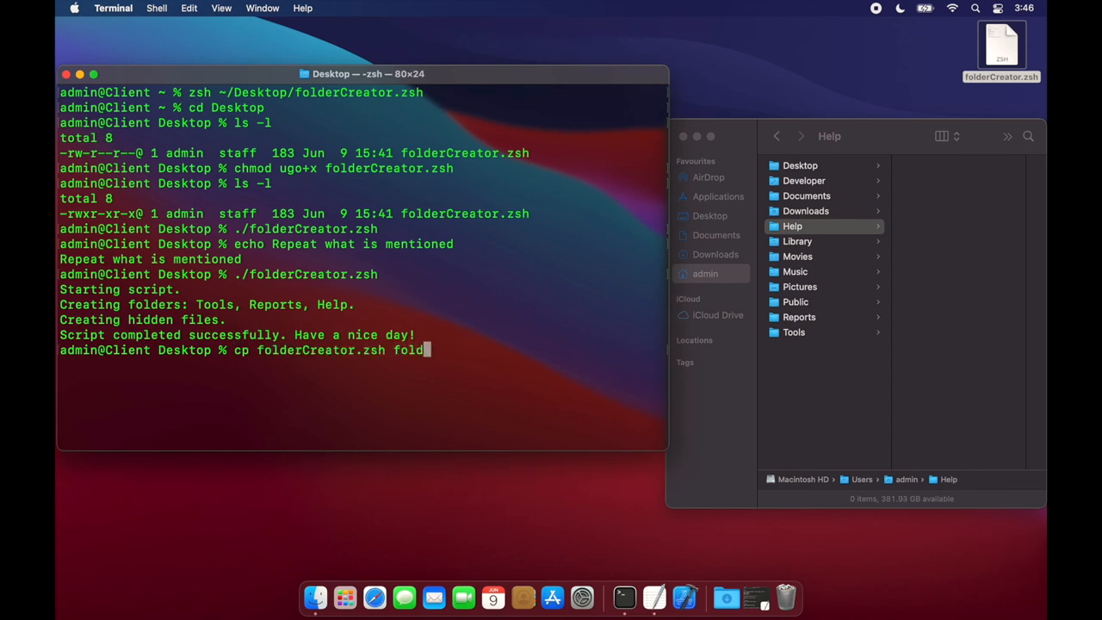
type("folderCreator_")
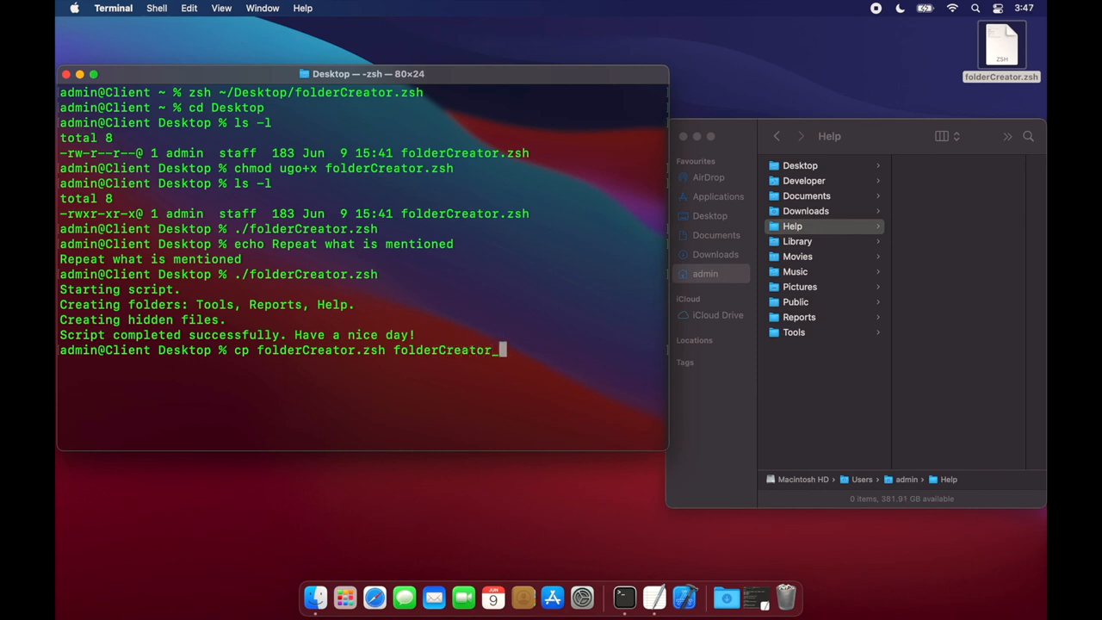
type("v1")
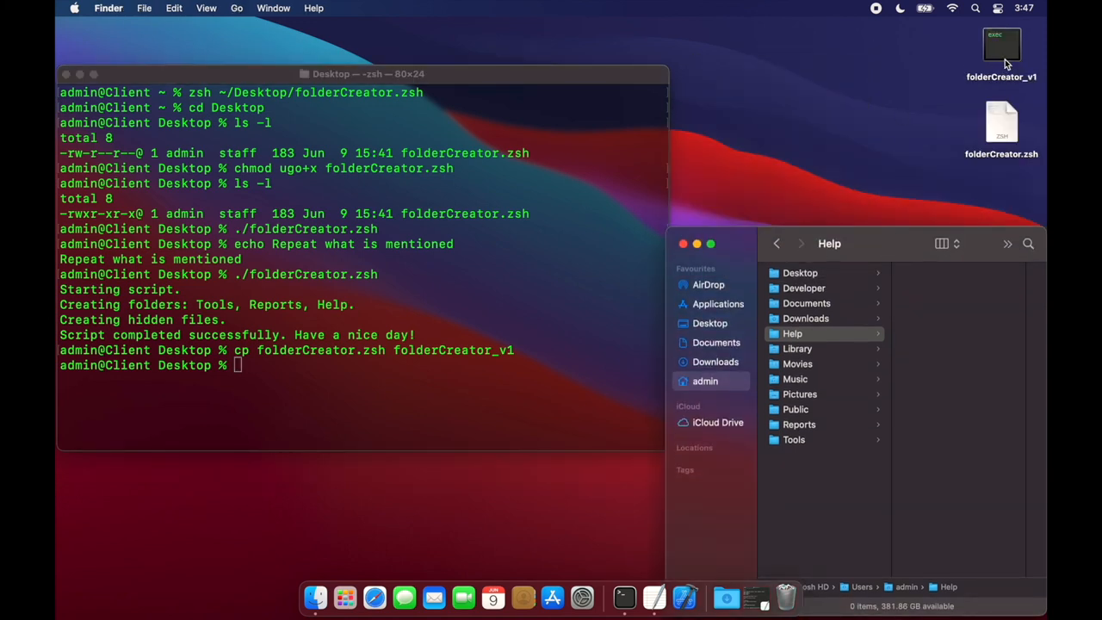
left_click(1001, 47)
type("ls -l")
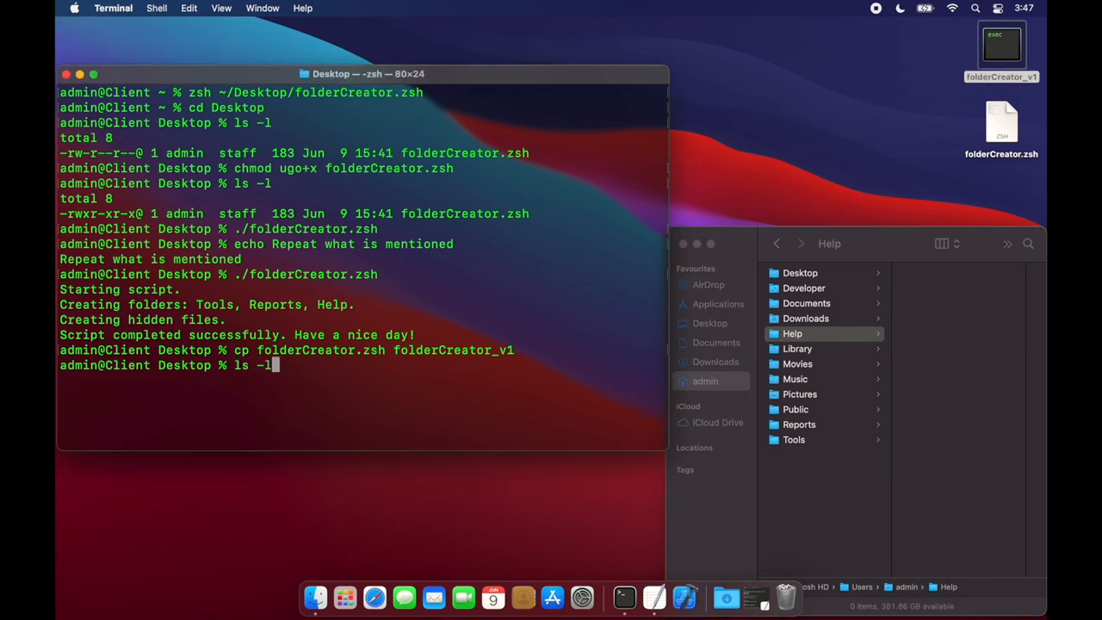
key("Return")
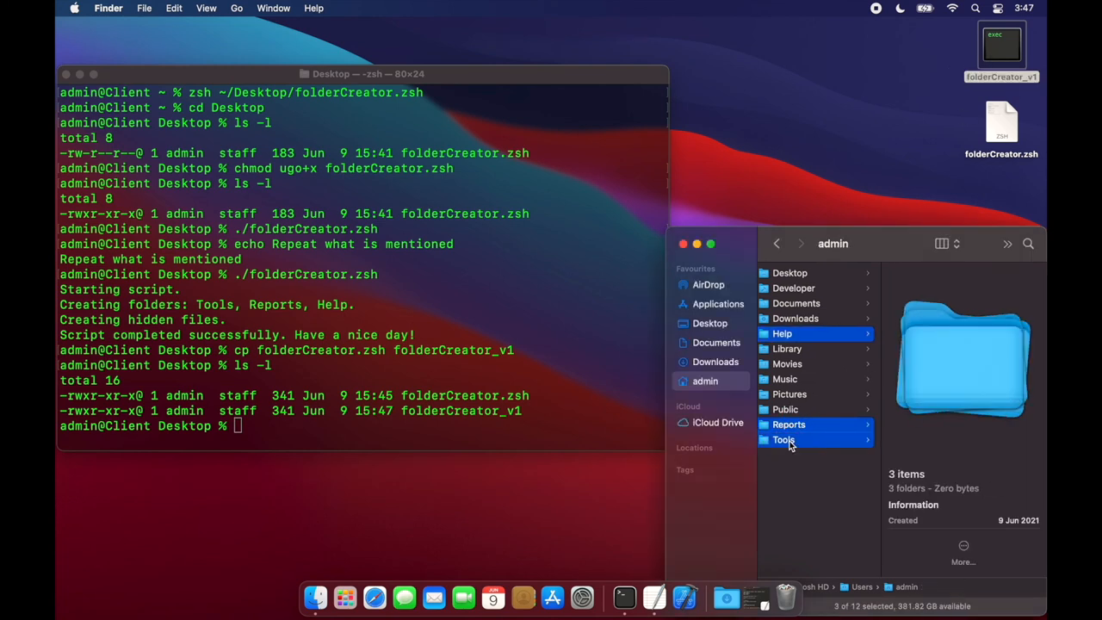
Delete the three folders and run folderCreator_v1 from the desktop to recreate them.
right_click(784, 440)
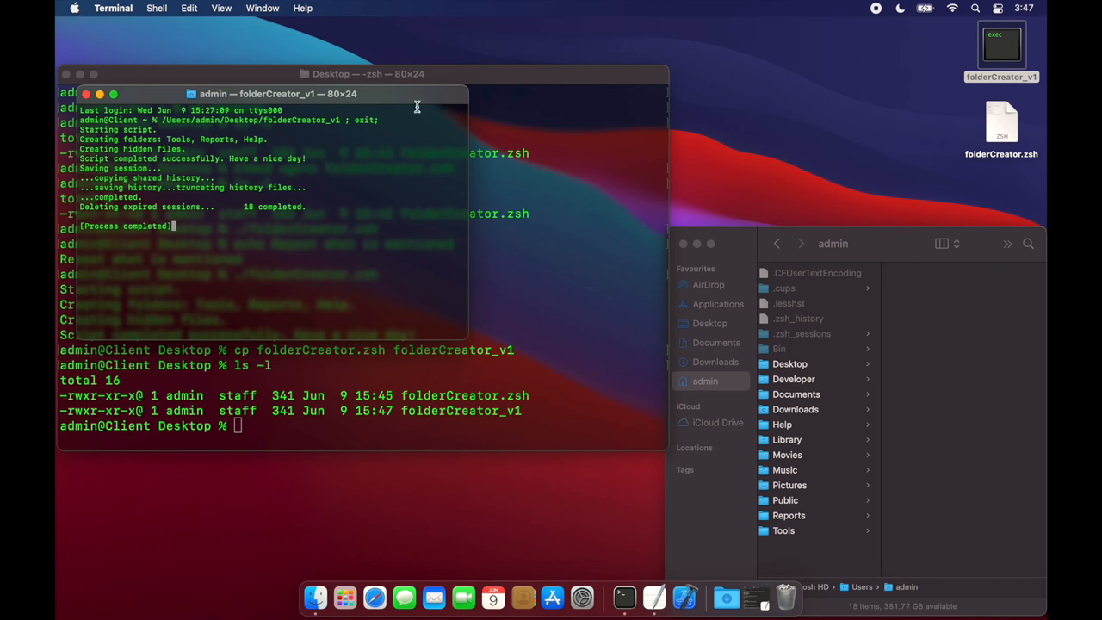
mouse_move(160, 101)
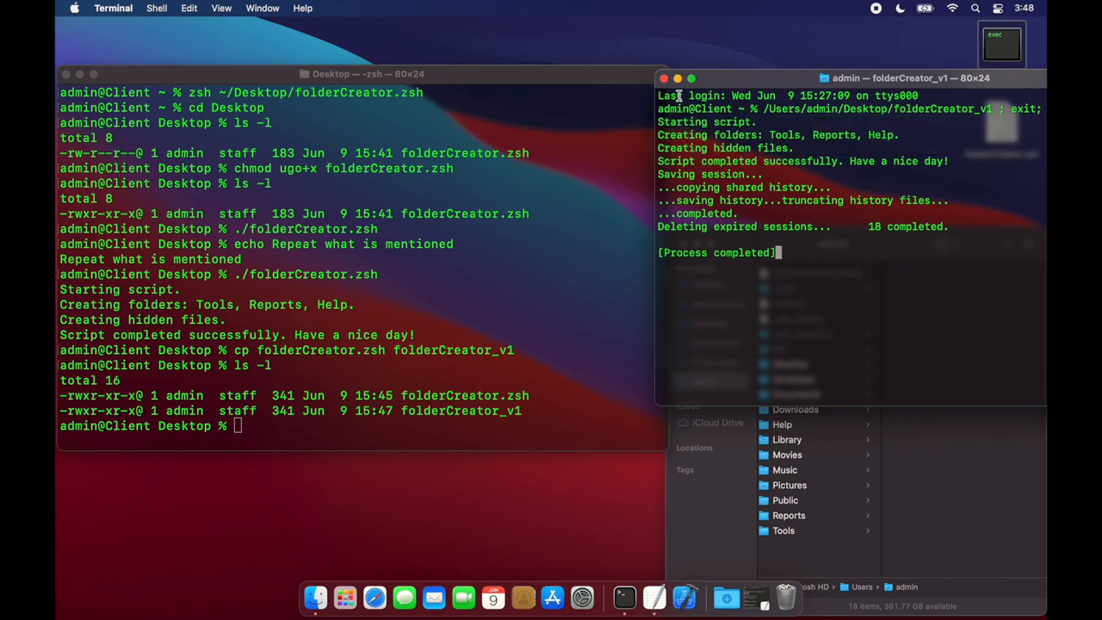
left_click(665, 78)
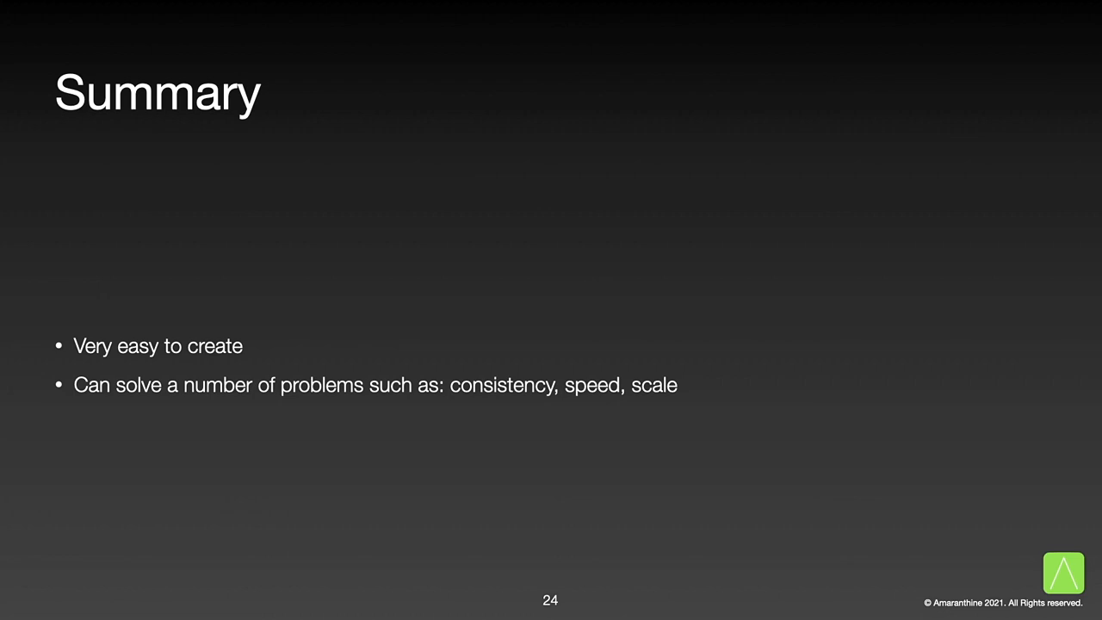
Advance from the Summary slide 24 to the closing Thank you slide 25.
key("right")
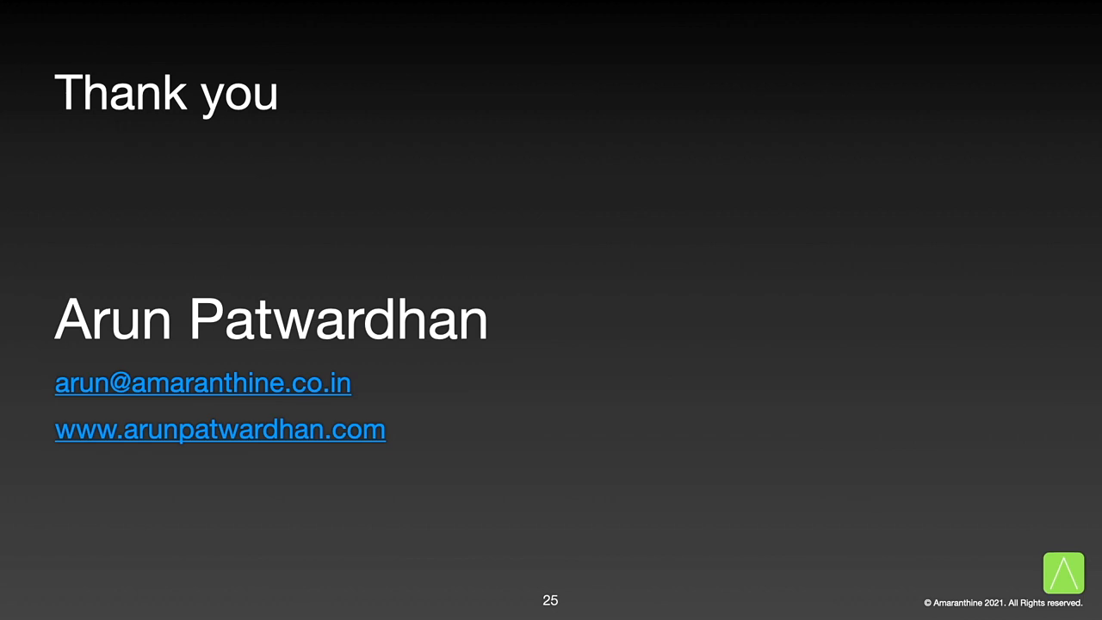